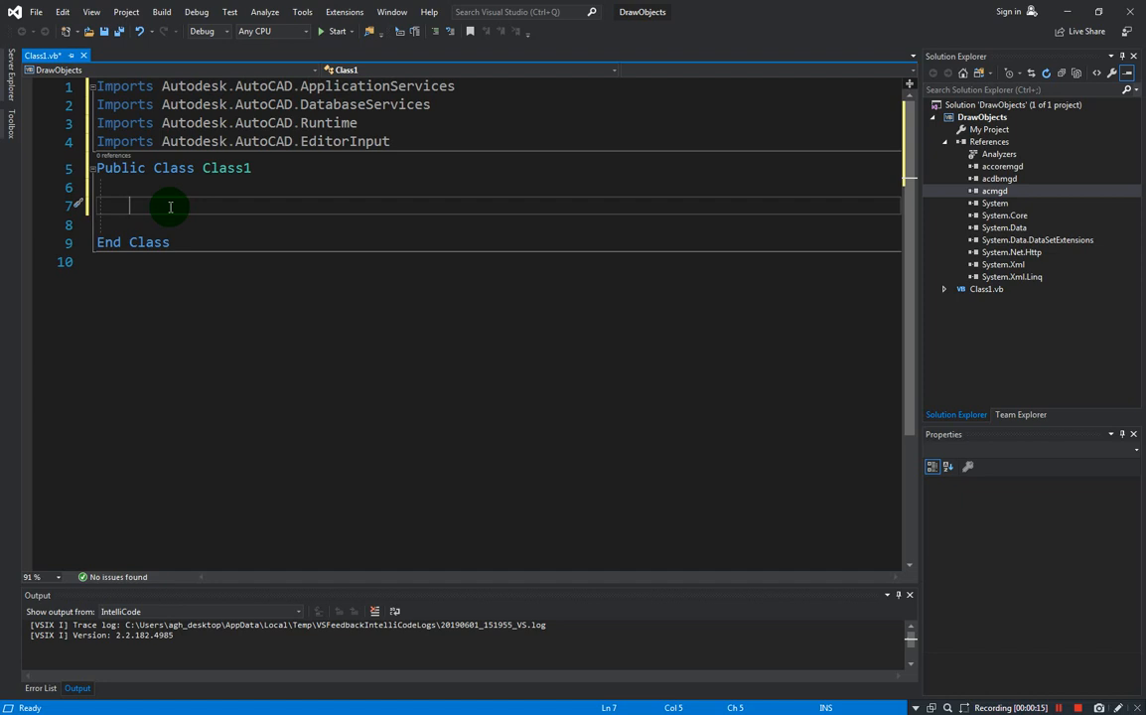
Declare an empty Public Sub DrawLine() in Class1
type("Public sub")
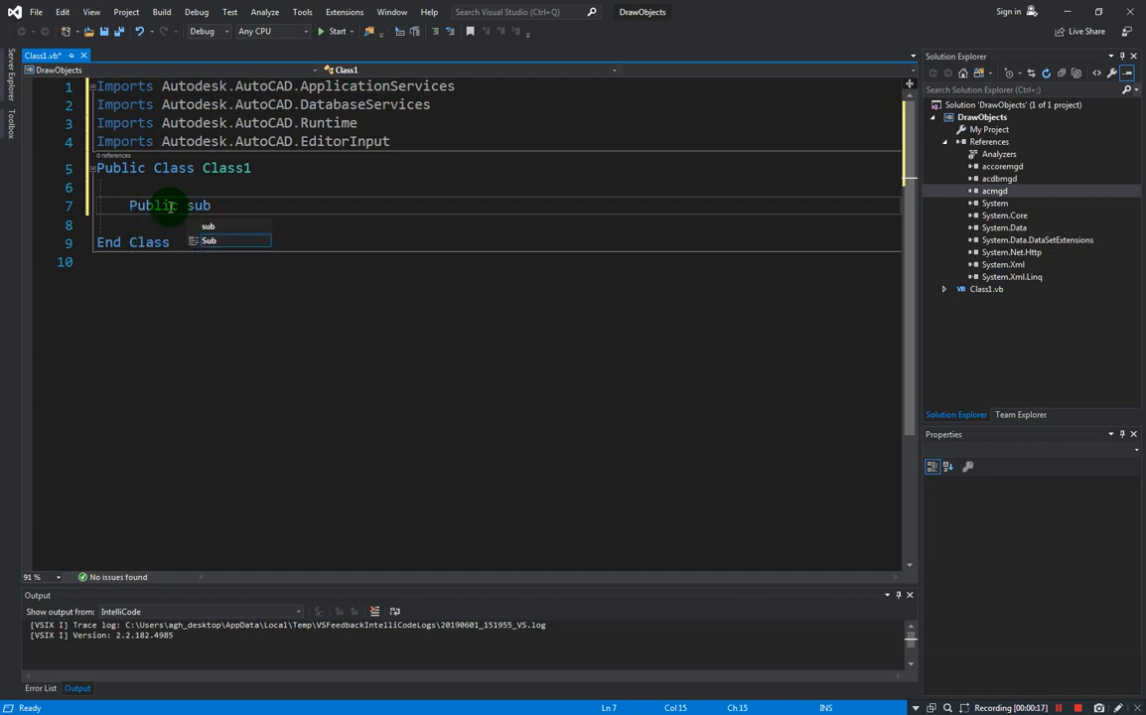
type("DrawLine(")
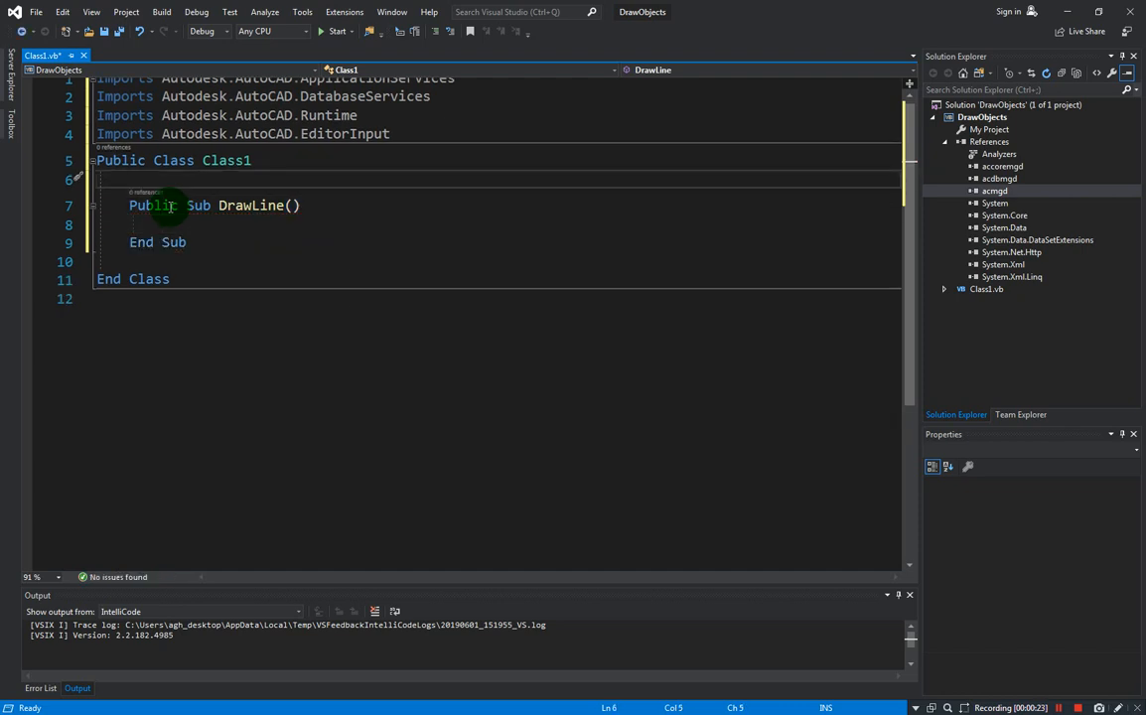
key("Return")
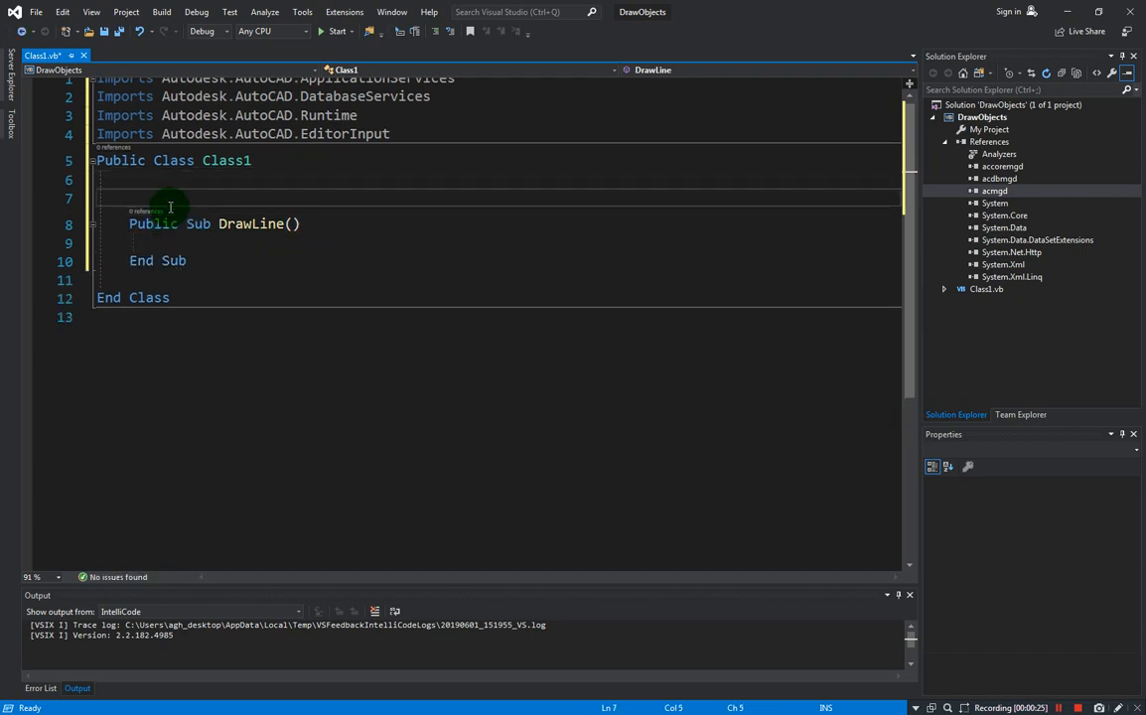
Tag the sub with the <CommandMethod("DrawLine")> attribute
type("<>")
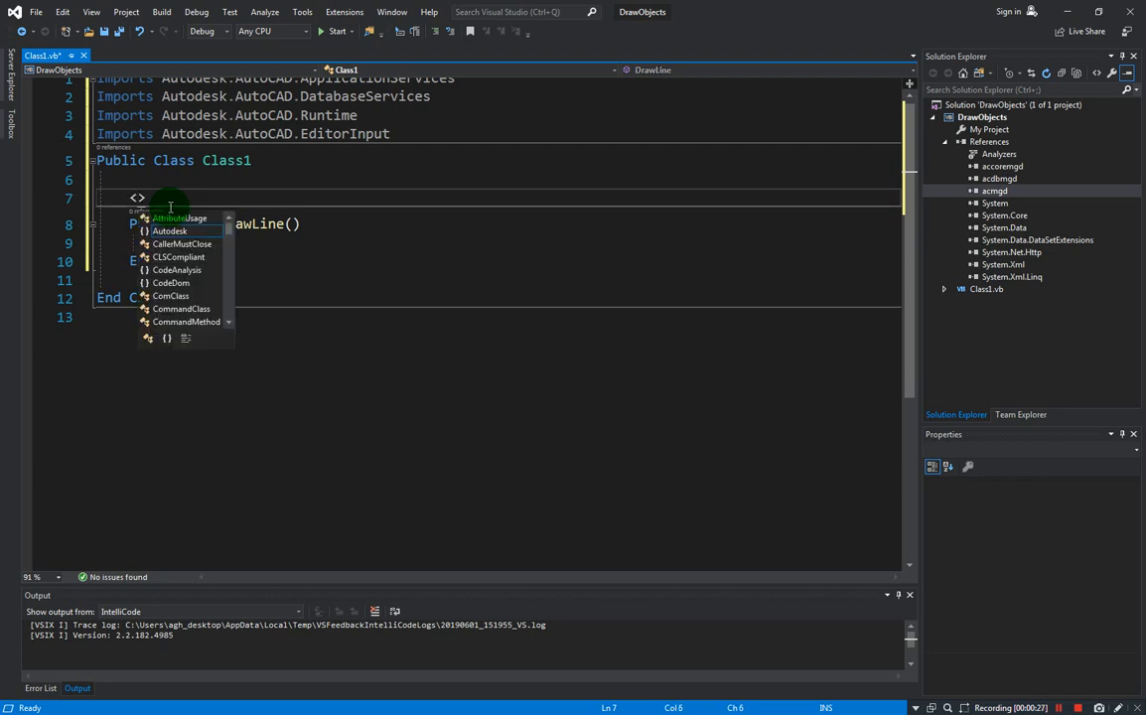
type("CommandMethod")
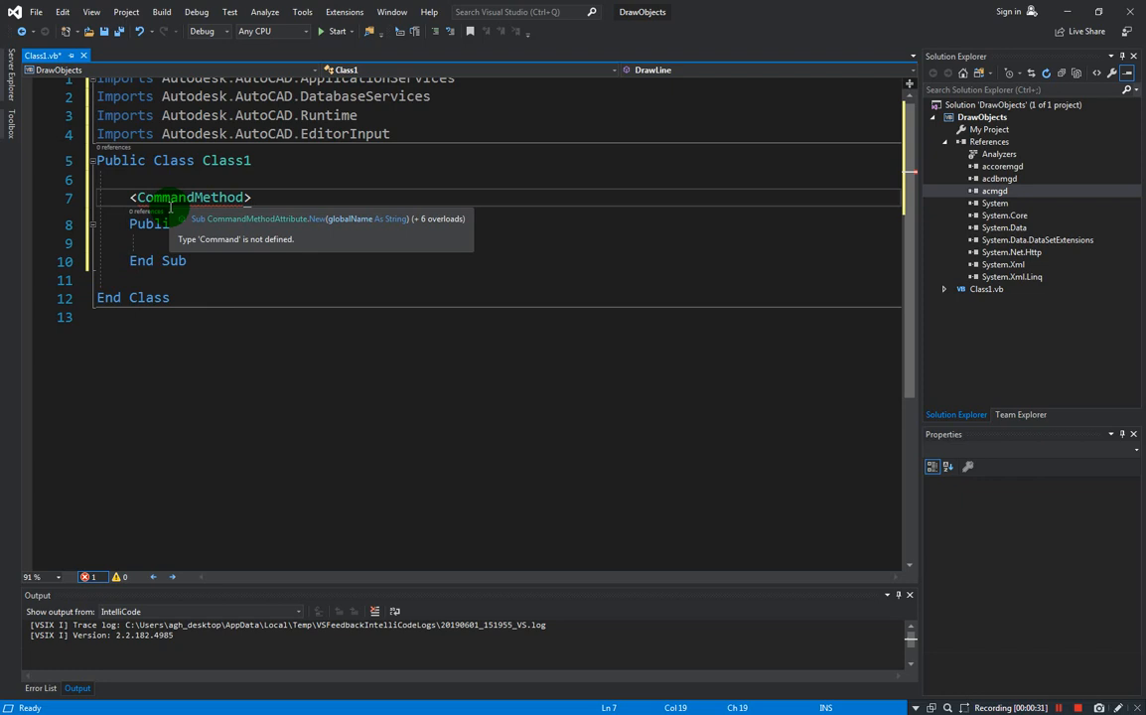
type("(\"D\"")
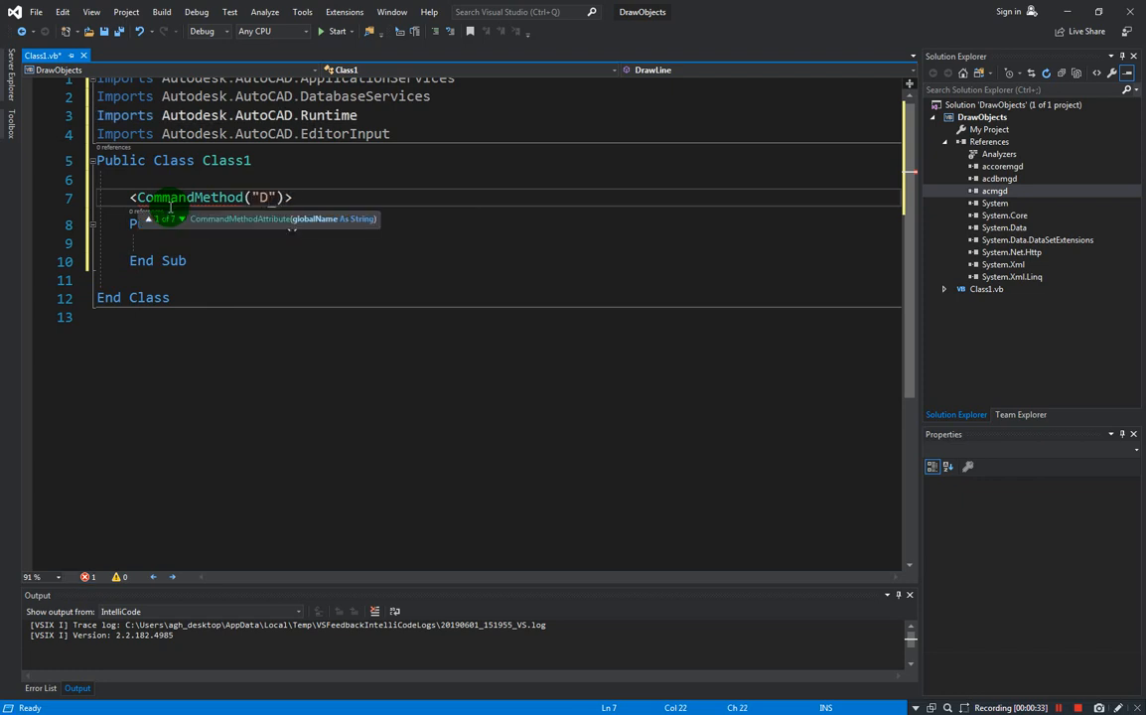
type("rawLine")
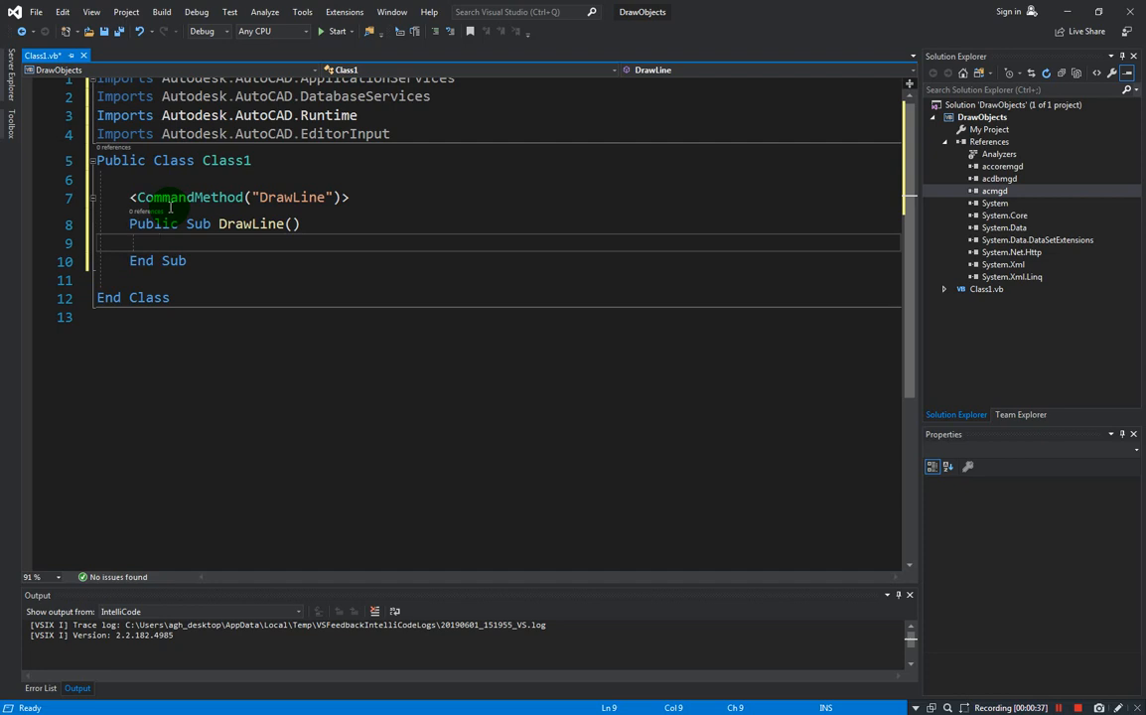
mouse_move(382, 252)
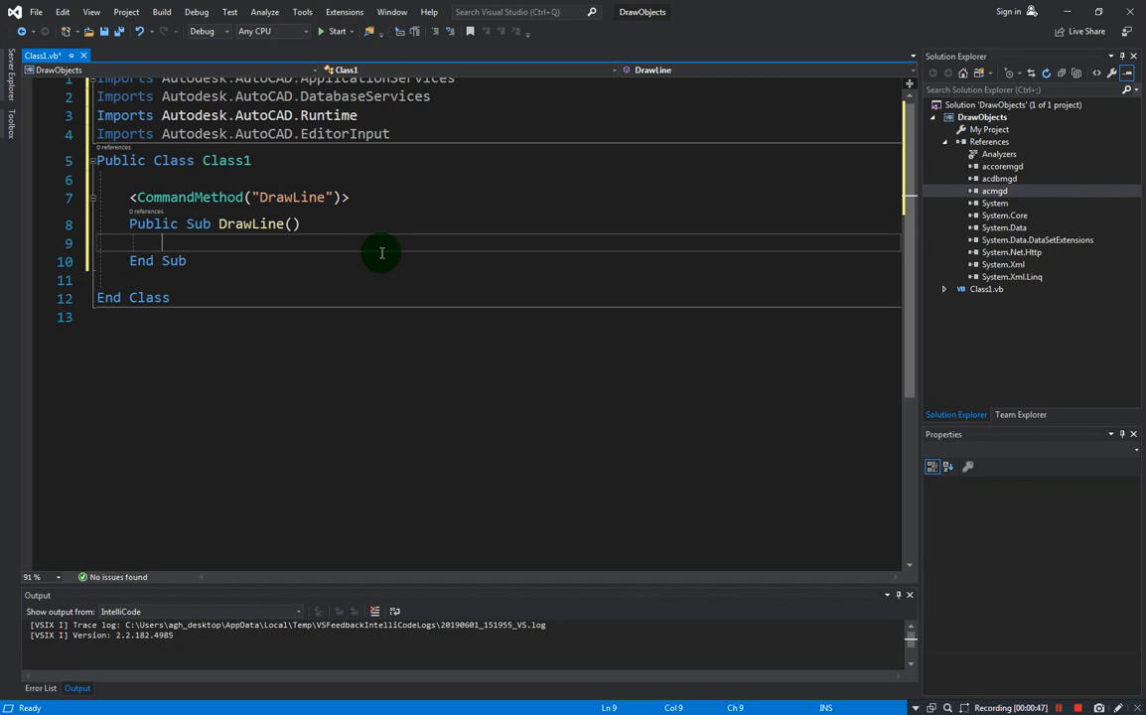
Declare doc As Document = Application.DocumentManager.MdiActiveDocument
type("Dim")
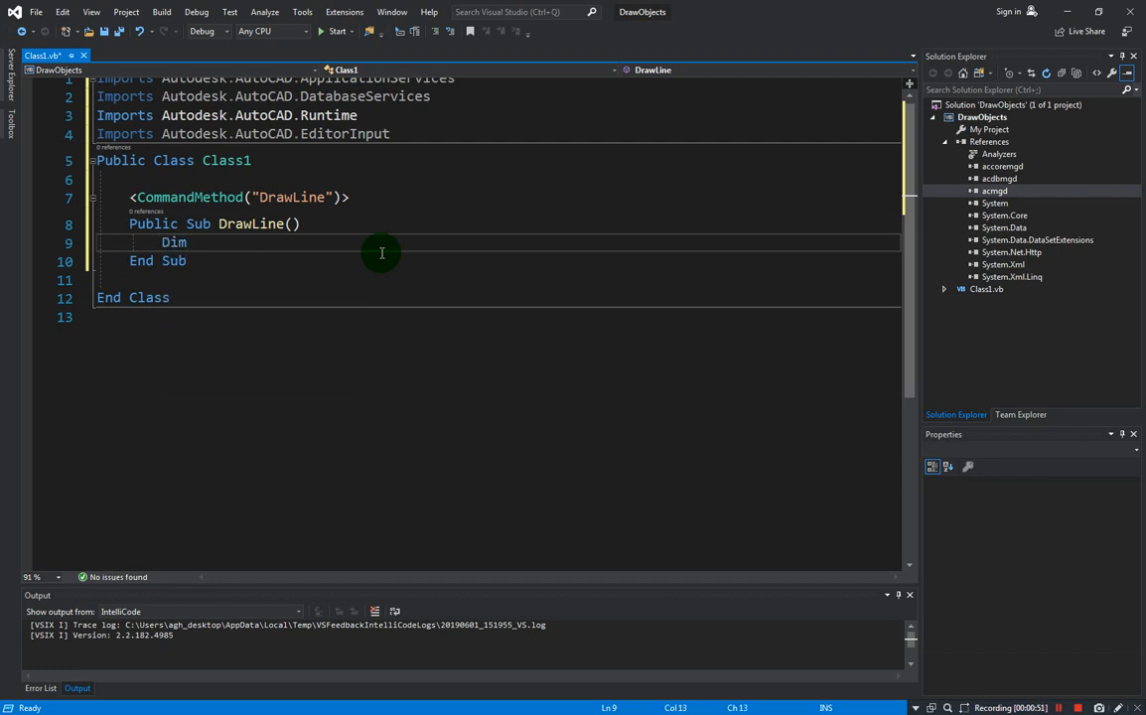
type("doc")
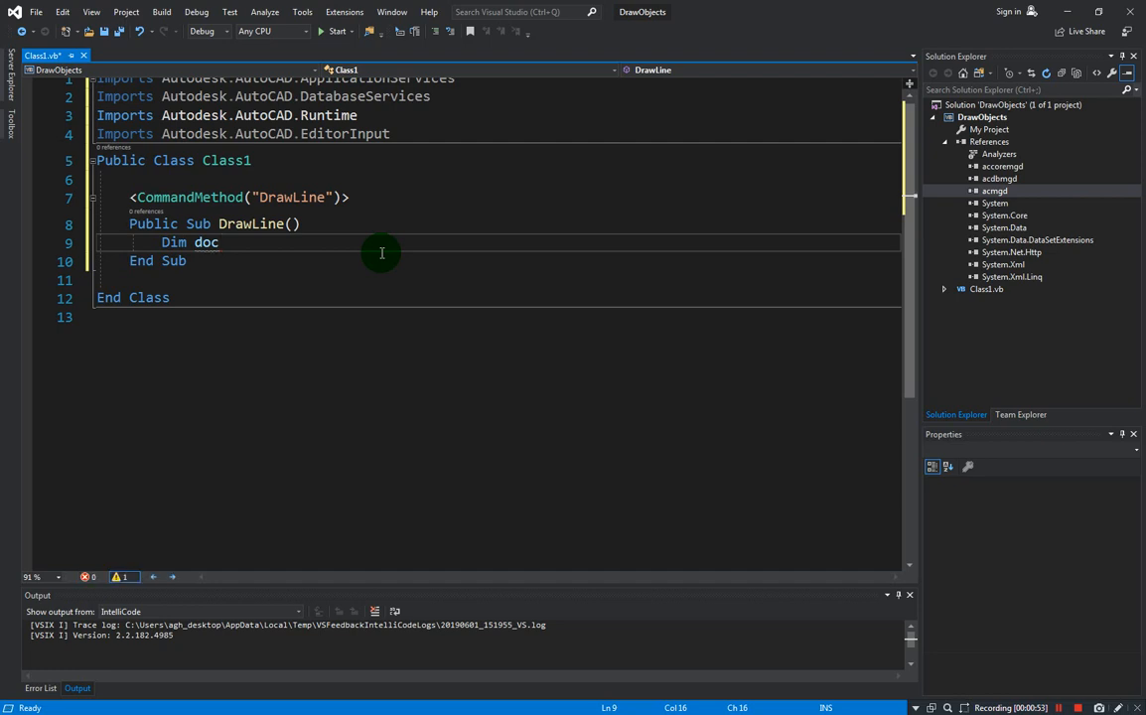
type("As")
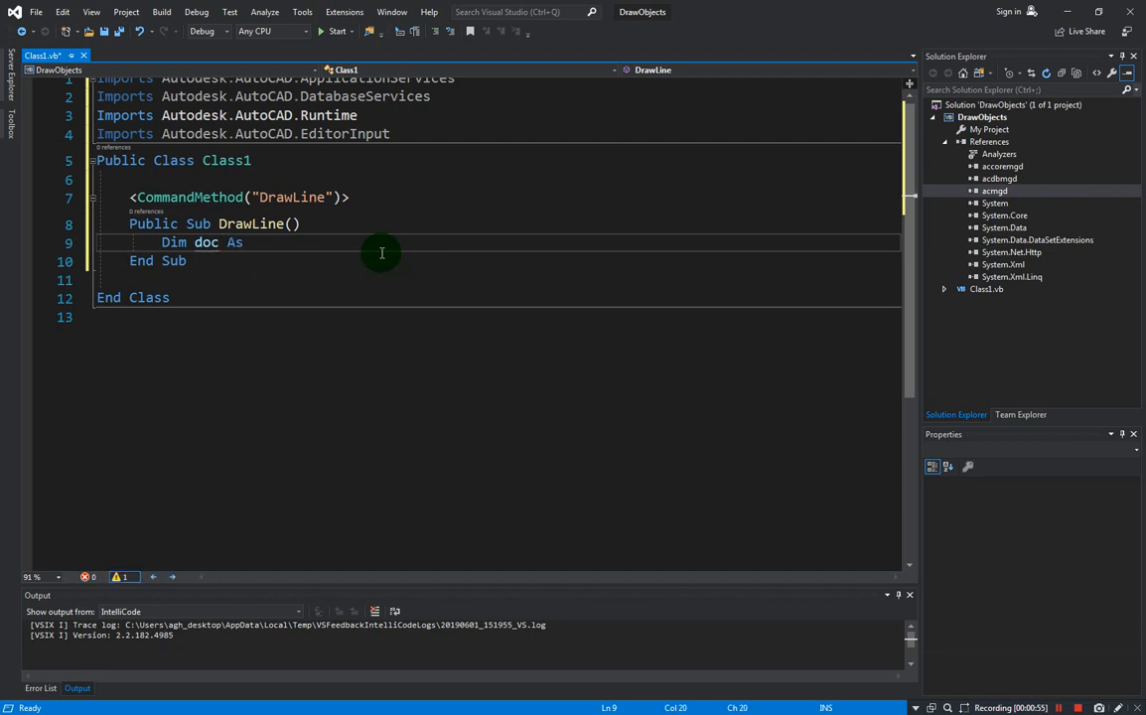
type("Document")
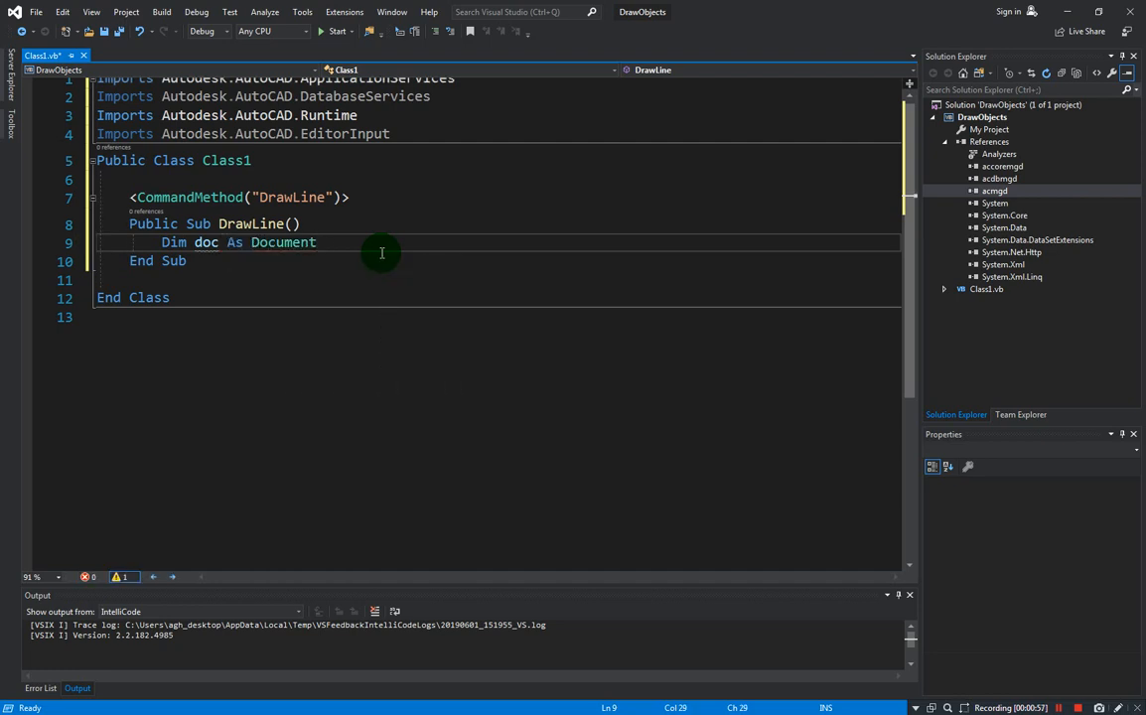
type("= application.DocumentManager.")
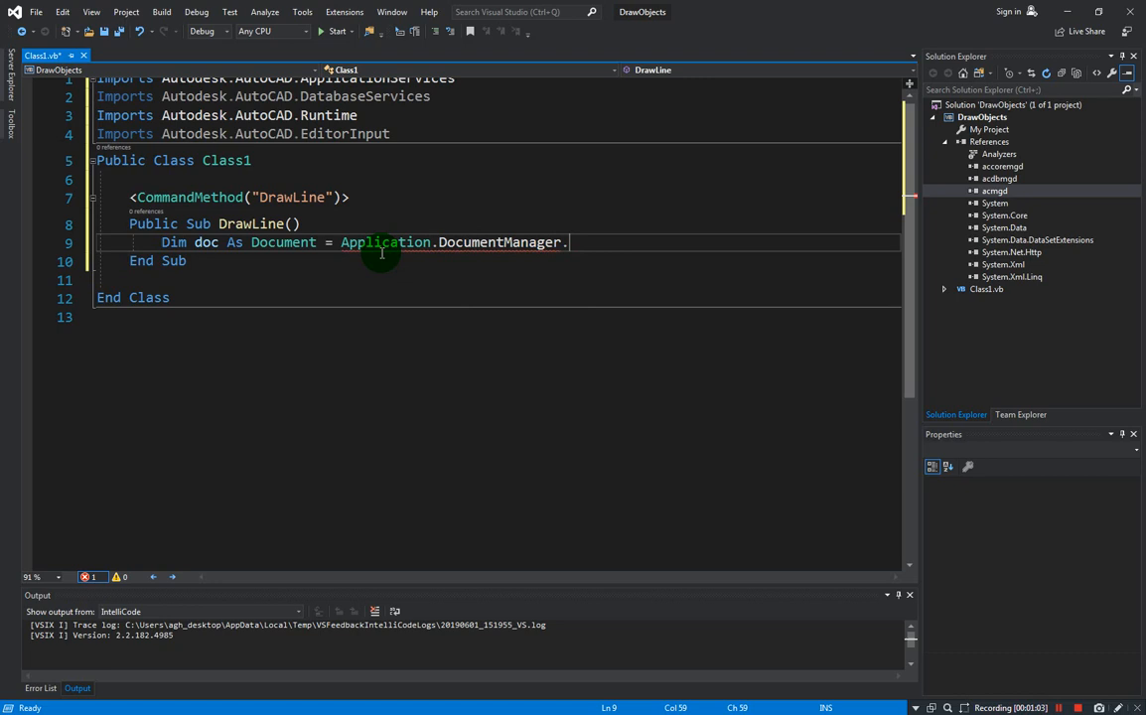
type("mdo")
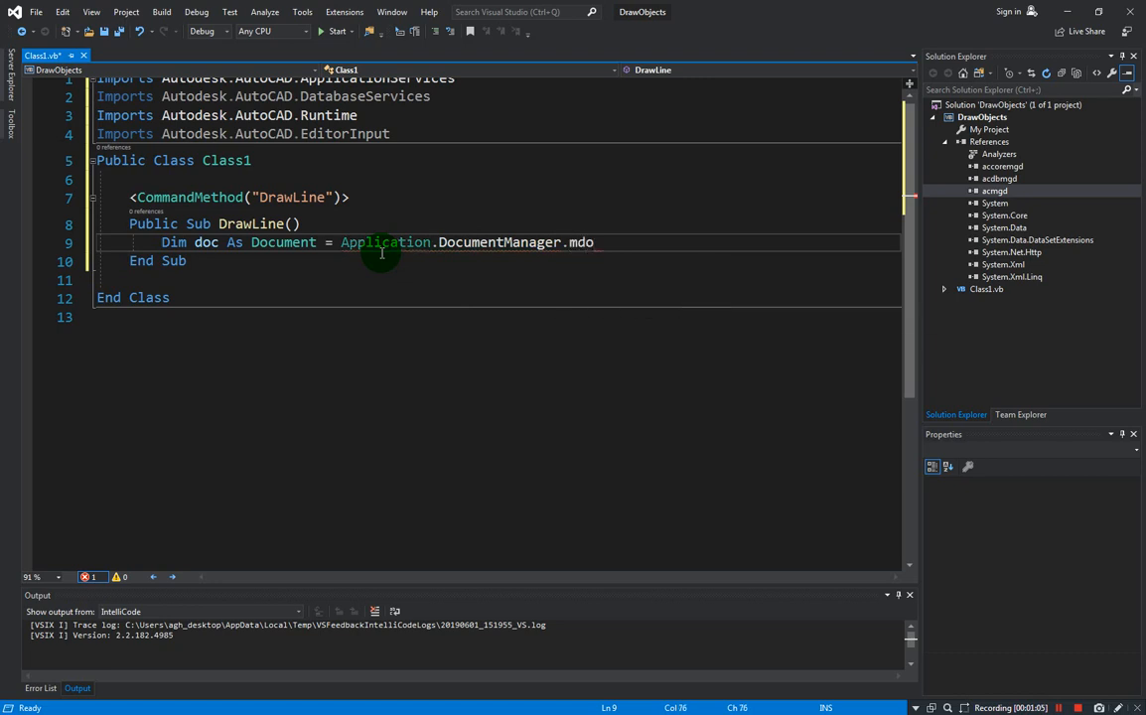
type("MdiActiveDocument")
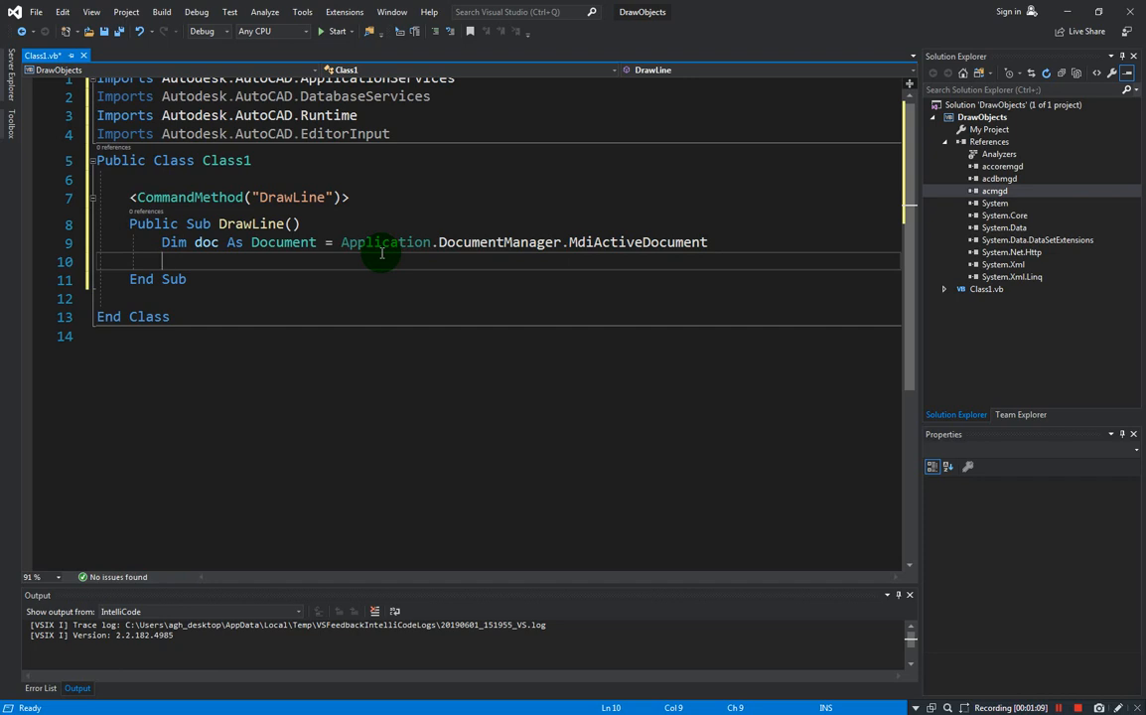
Declare db As Database = doc.Database and edt As Editor = doc.Editor
type("d")
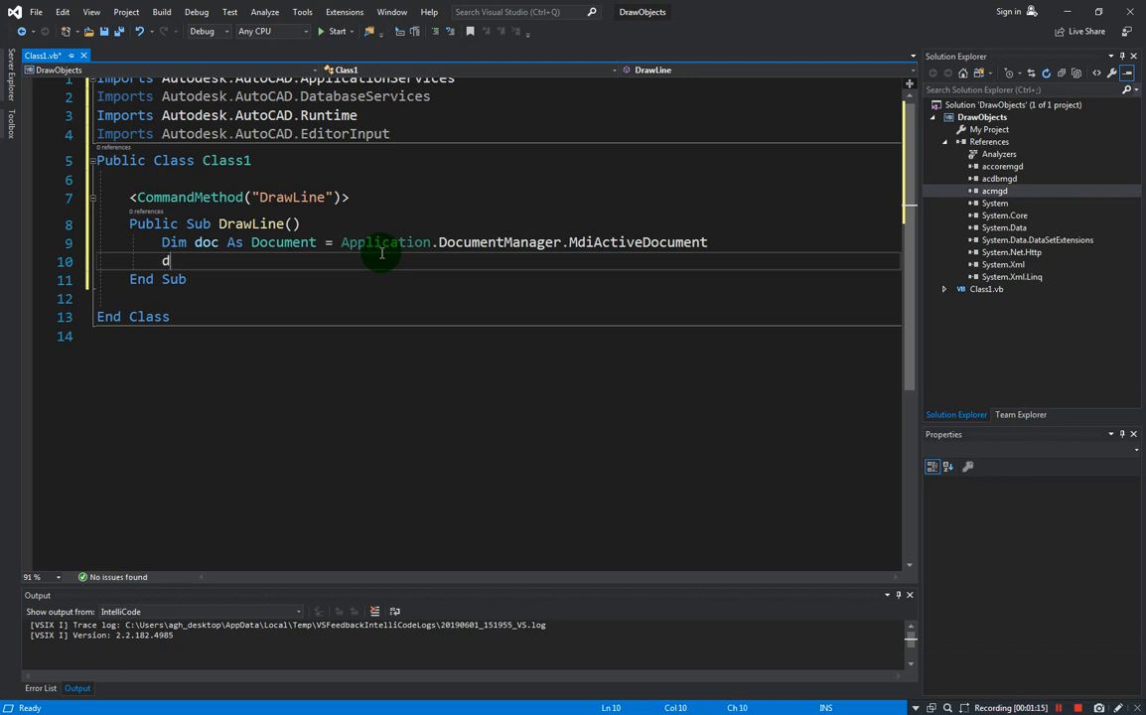
type("im db a")
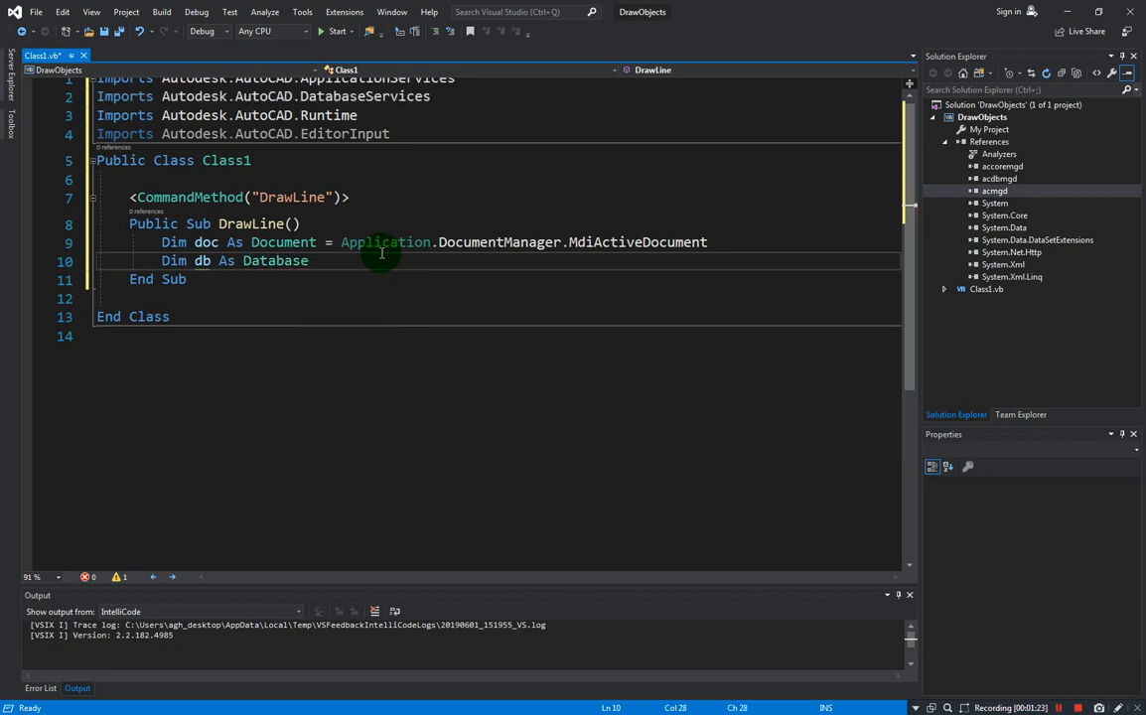
type("=")
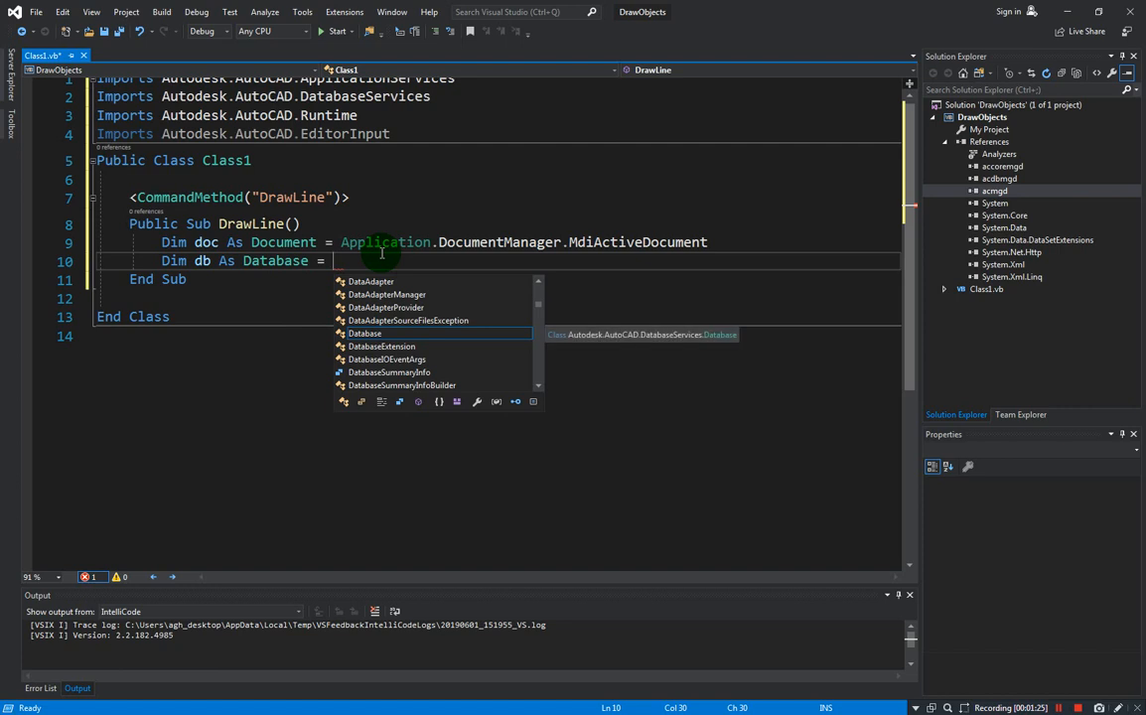
type("doc.Database")
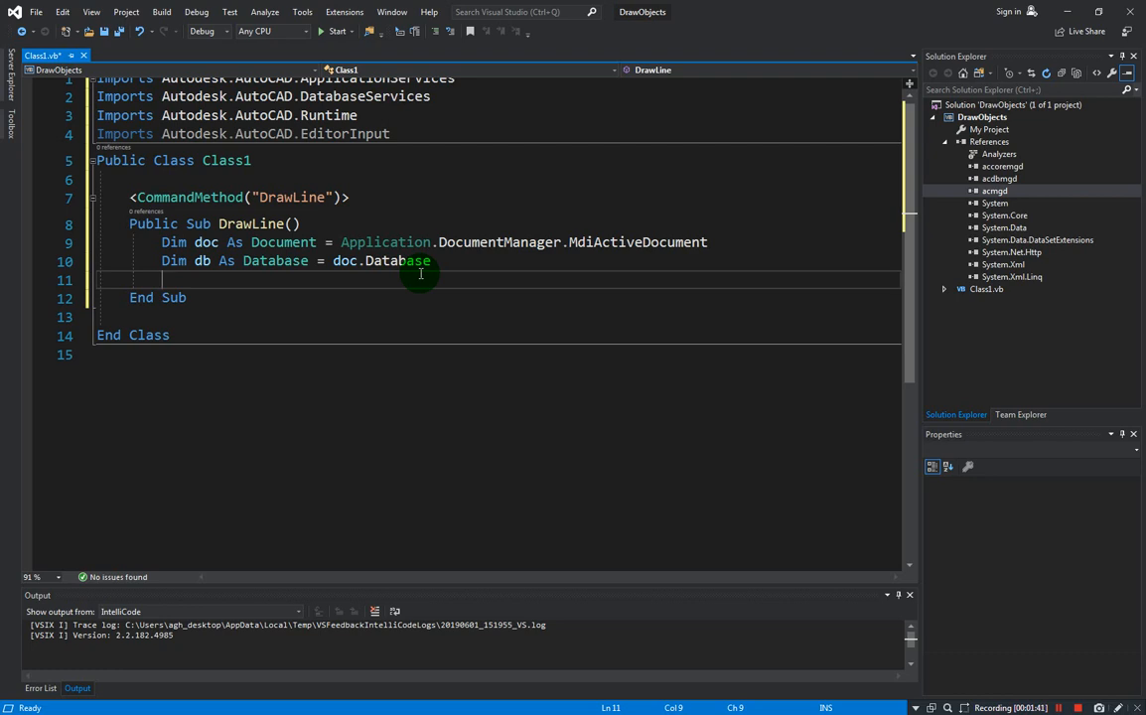
type("dim")
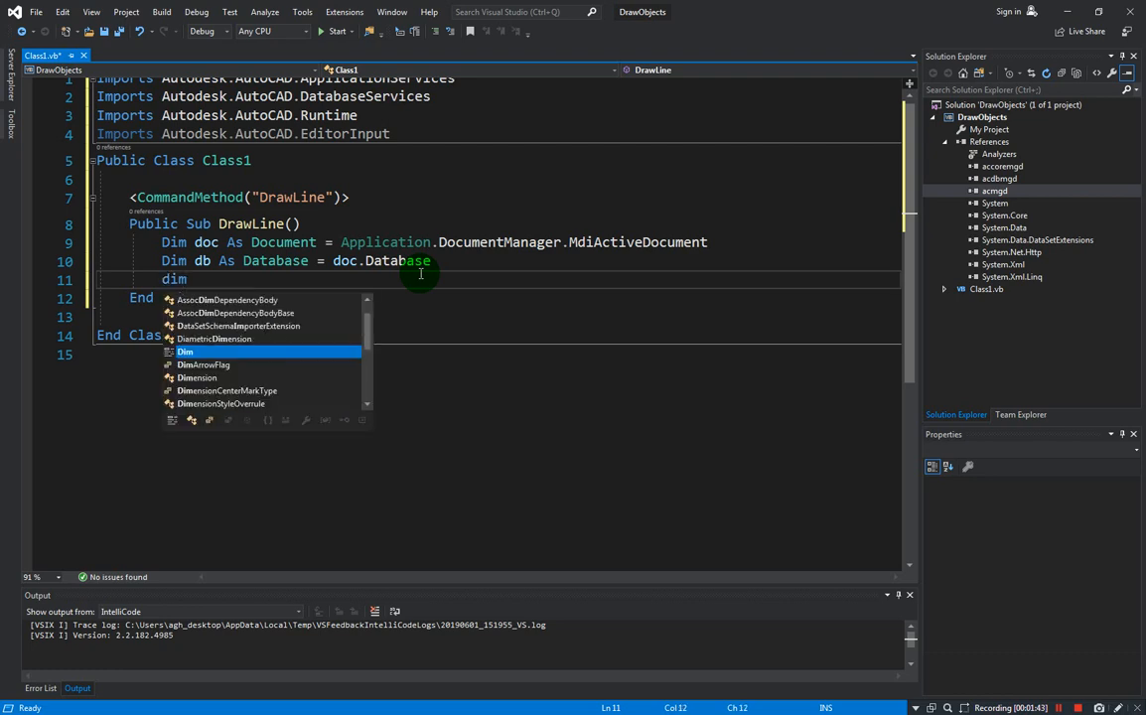
type("edt")
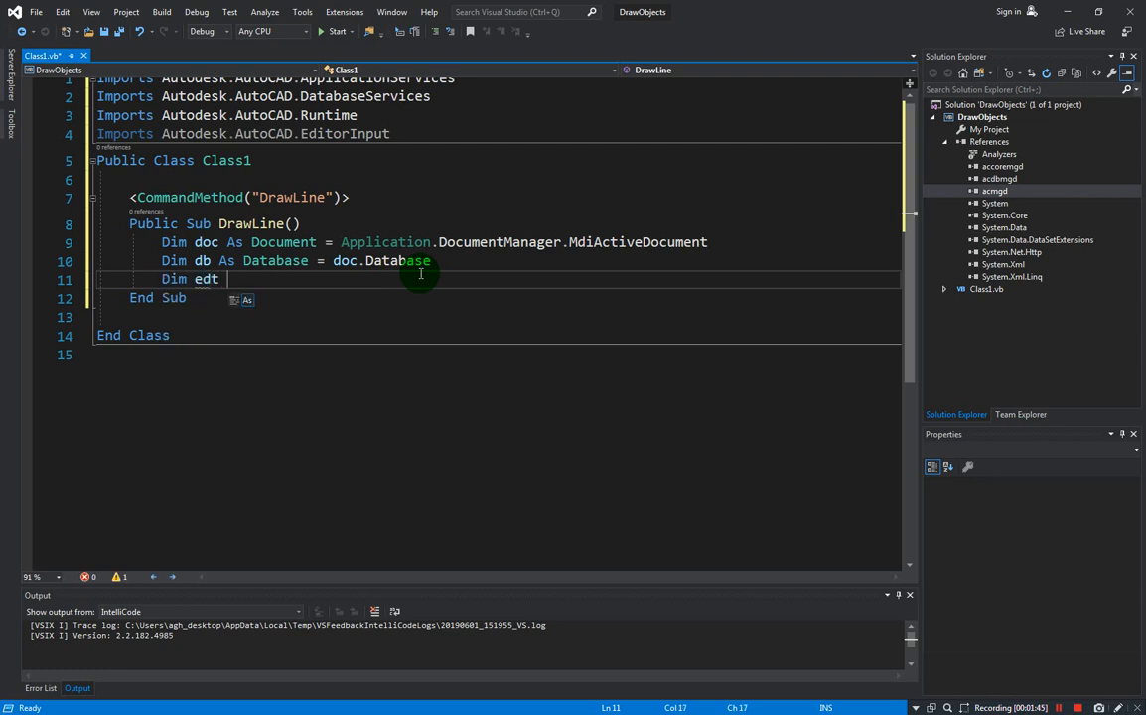
type("As editor =")
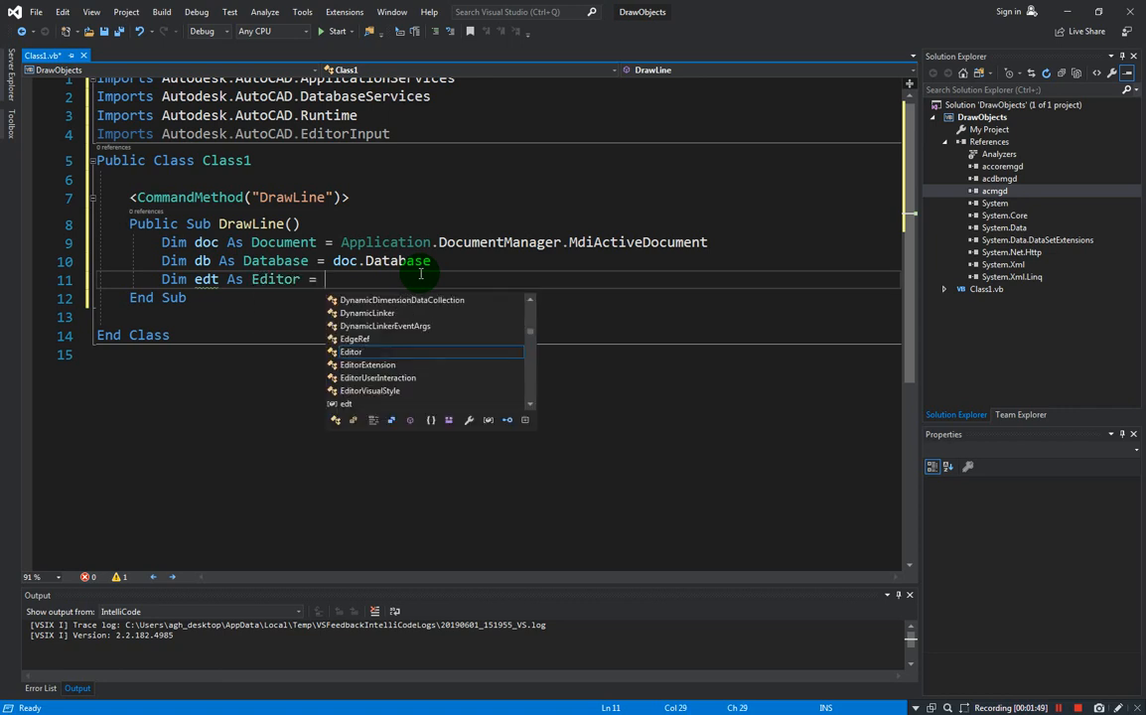
type("doc.e")
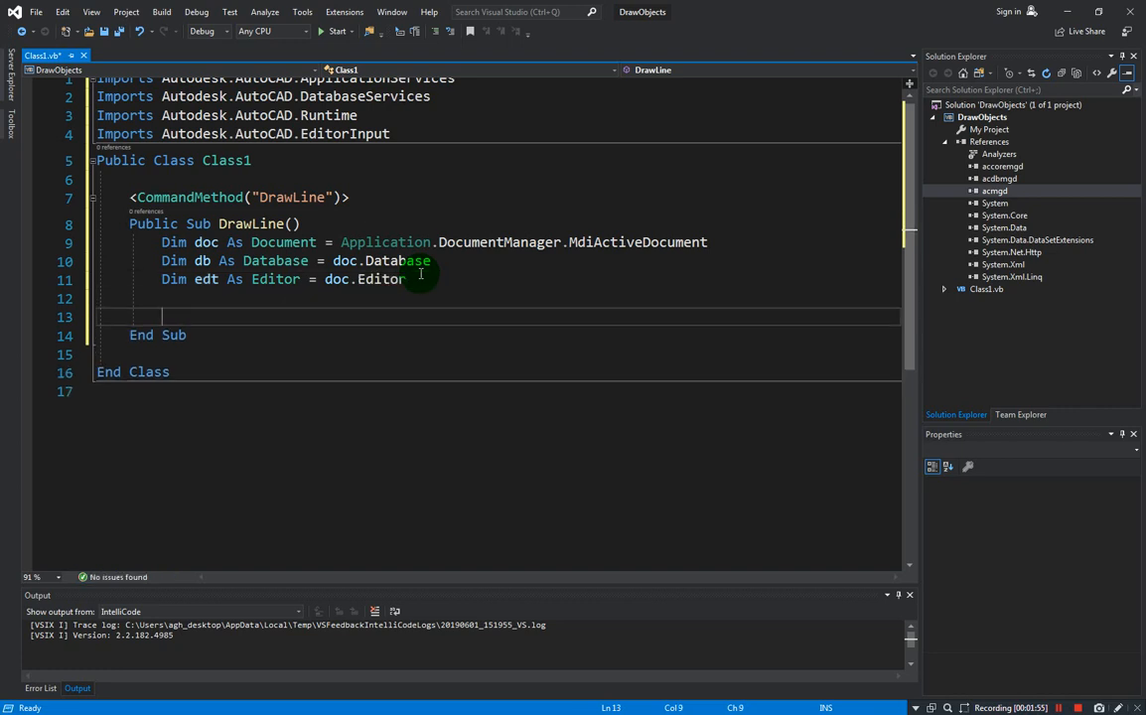
mouse_move(437, 329)
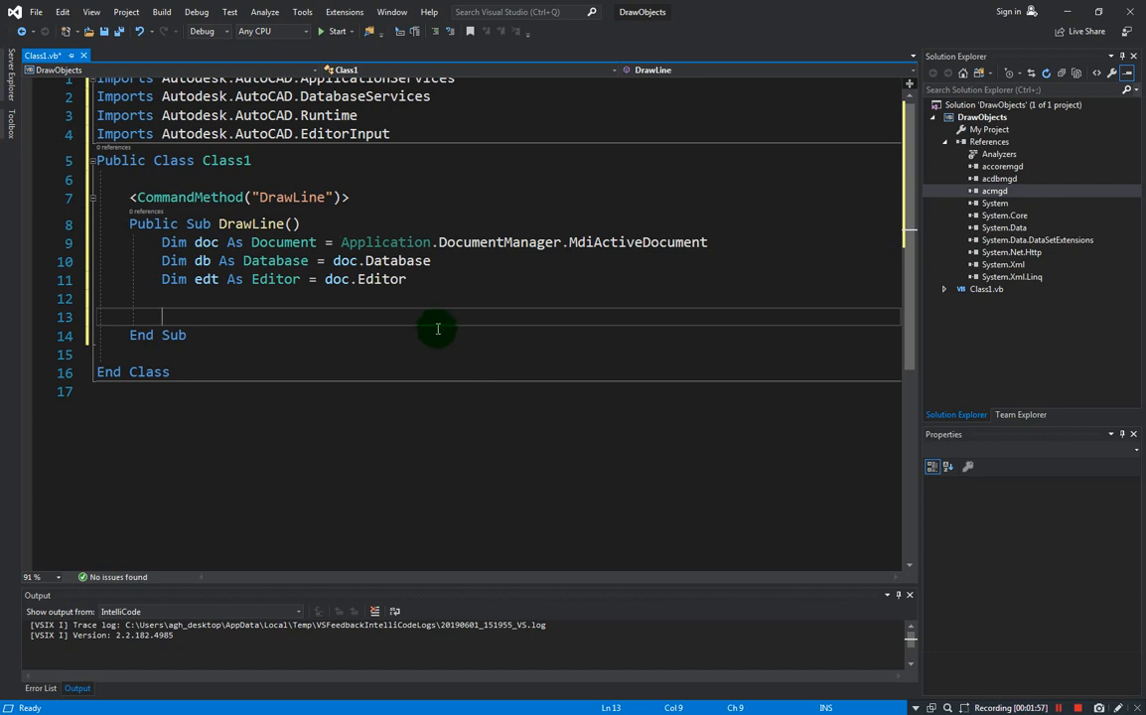
mouse_move(454, 316)
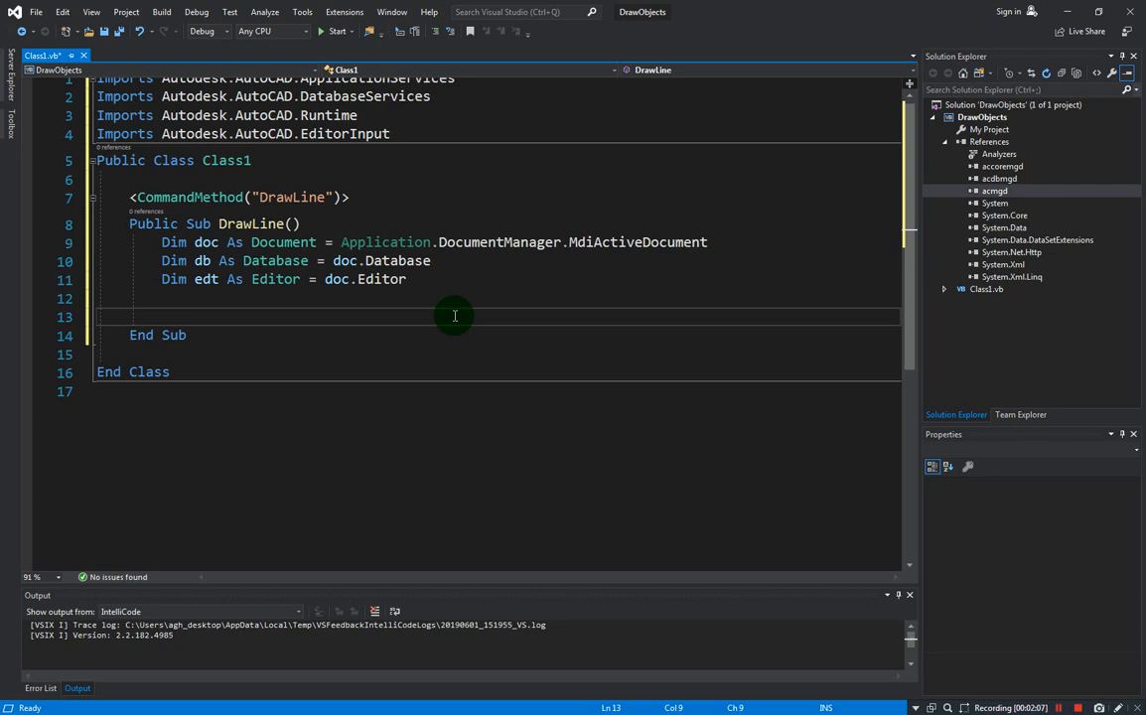
Add Using trans As Transaction = db.TransactionManager.StartTransaction() block
type("usin")
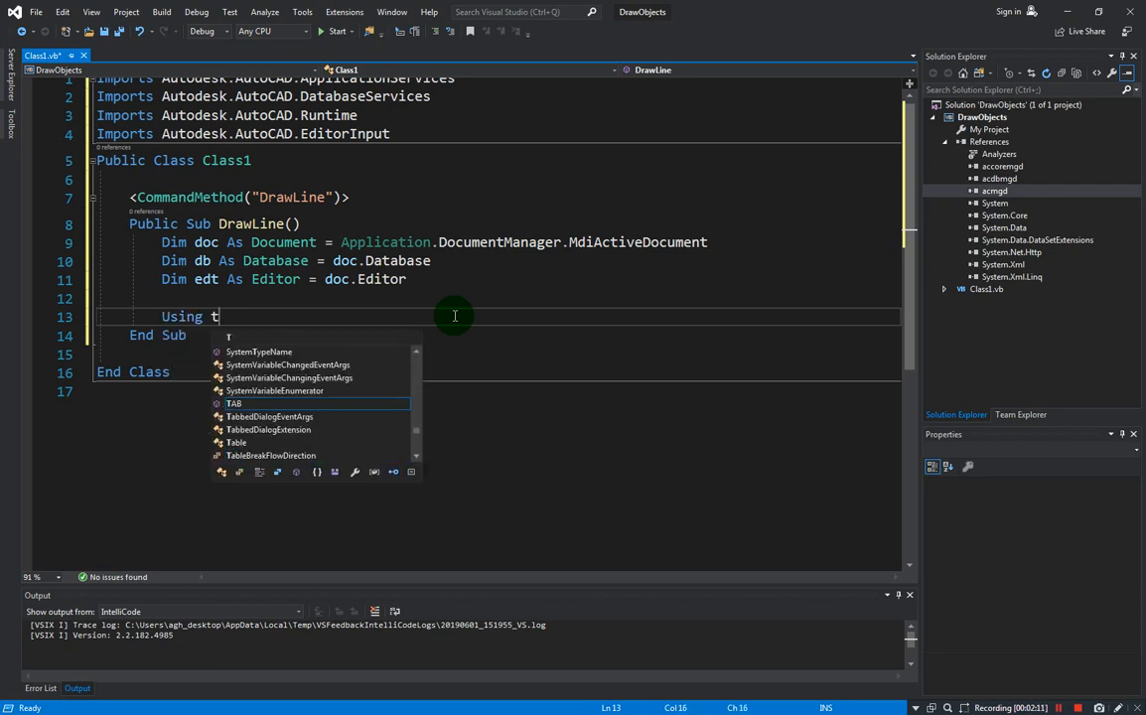
type("ran")
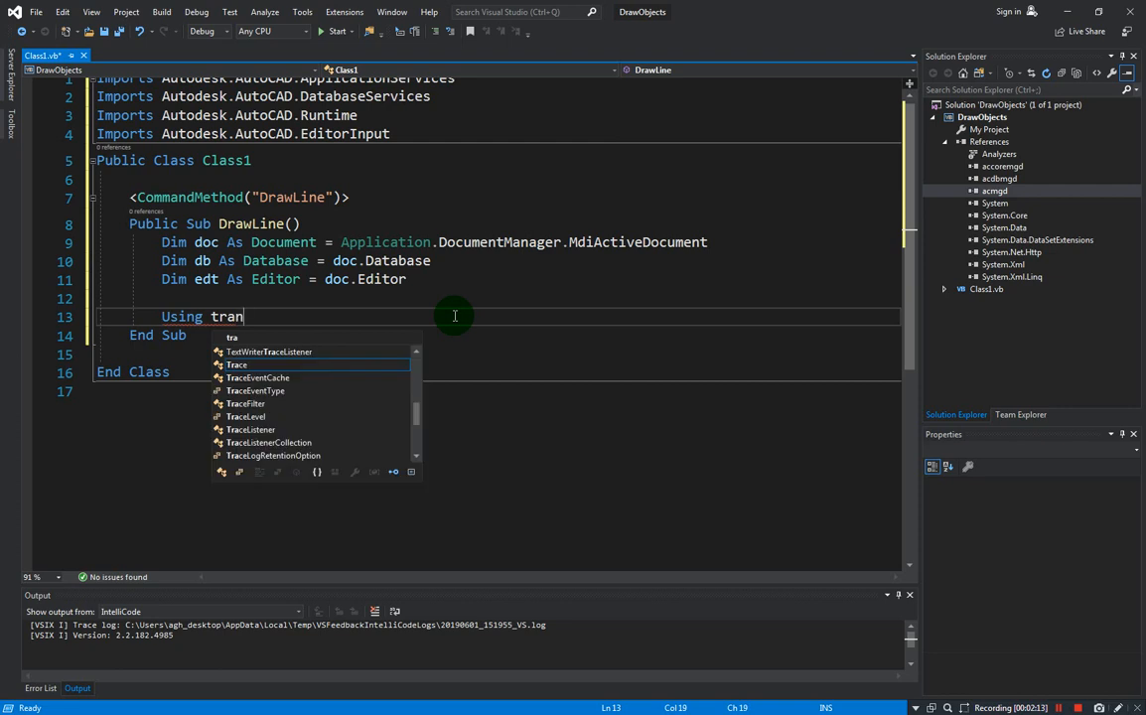
type("s")
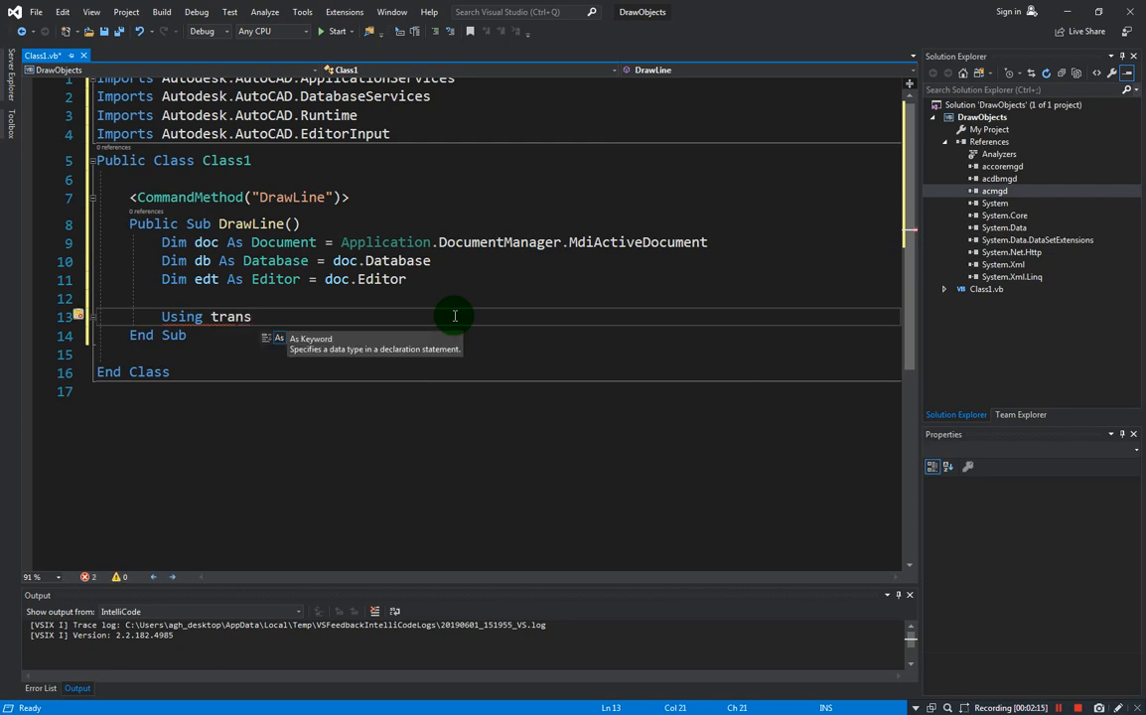
type("As Transaction =")
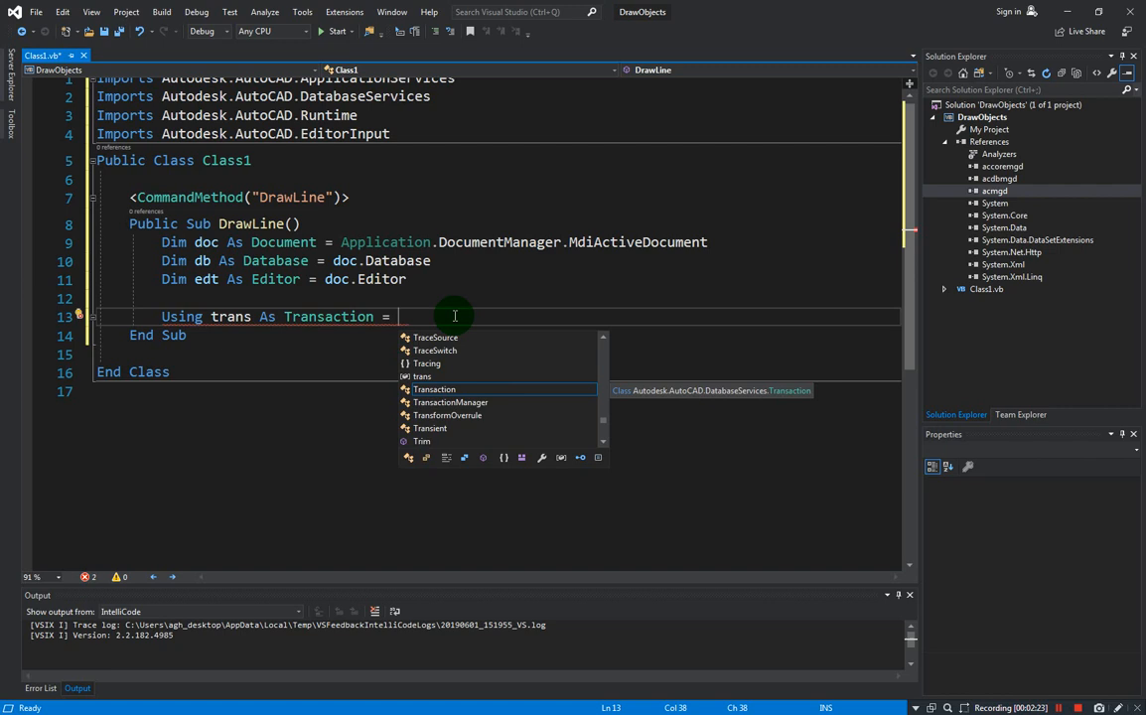
type("db.tr")
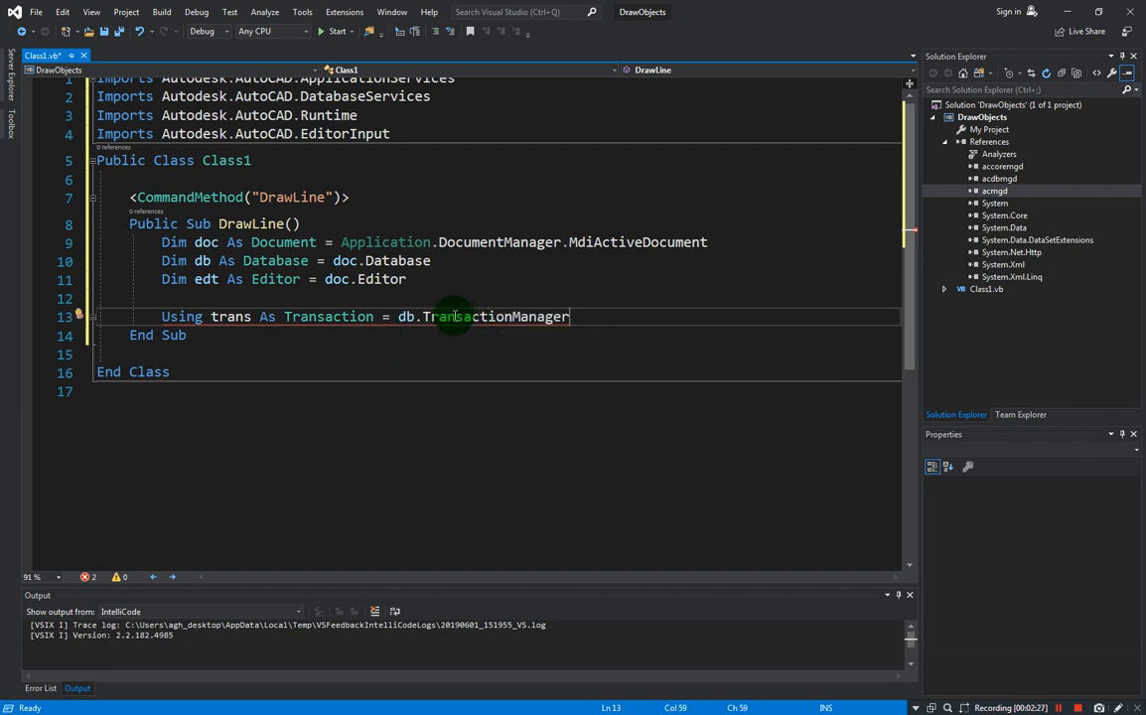
type(".st")
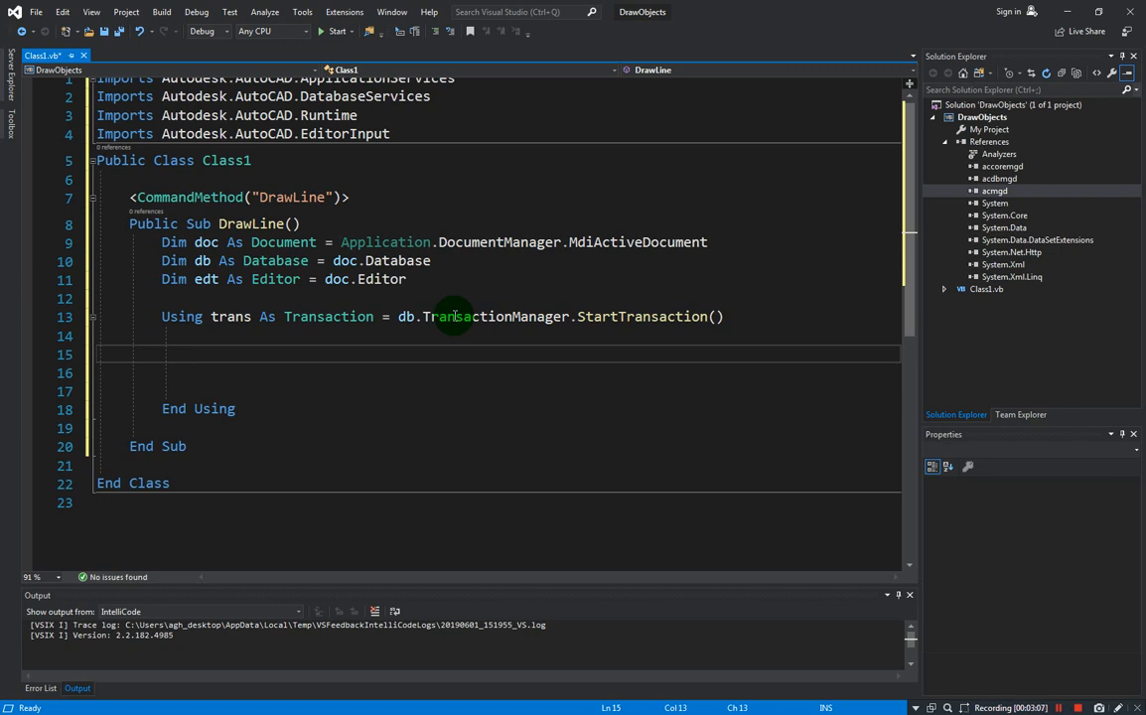
Insert a Try…Catch ex As Exception…End Try structure inside the Using block
left_click(195, 354)
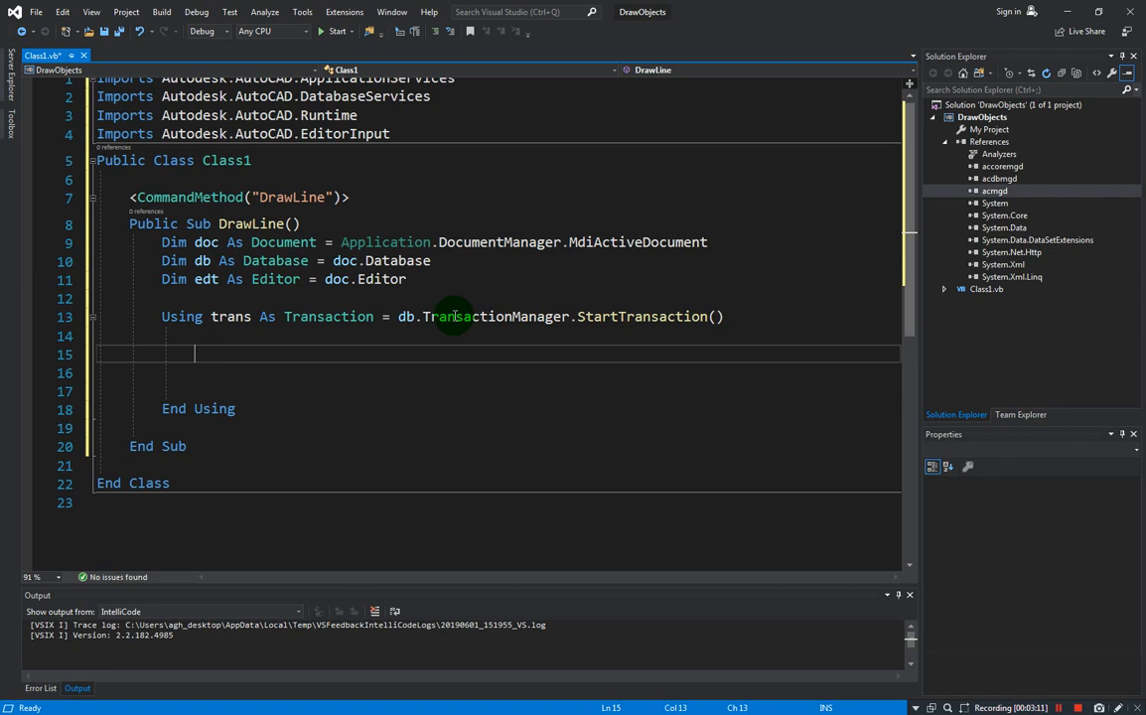
type("try")
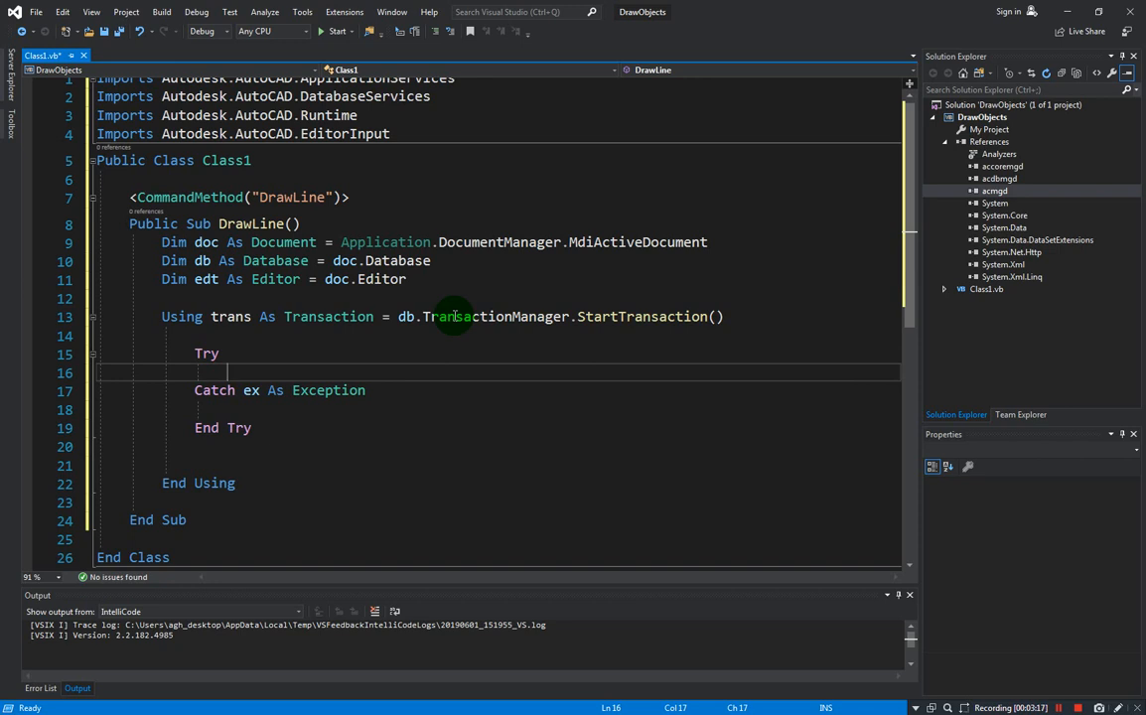
mouse_move(248, 371)
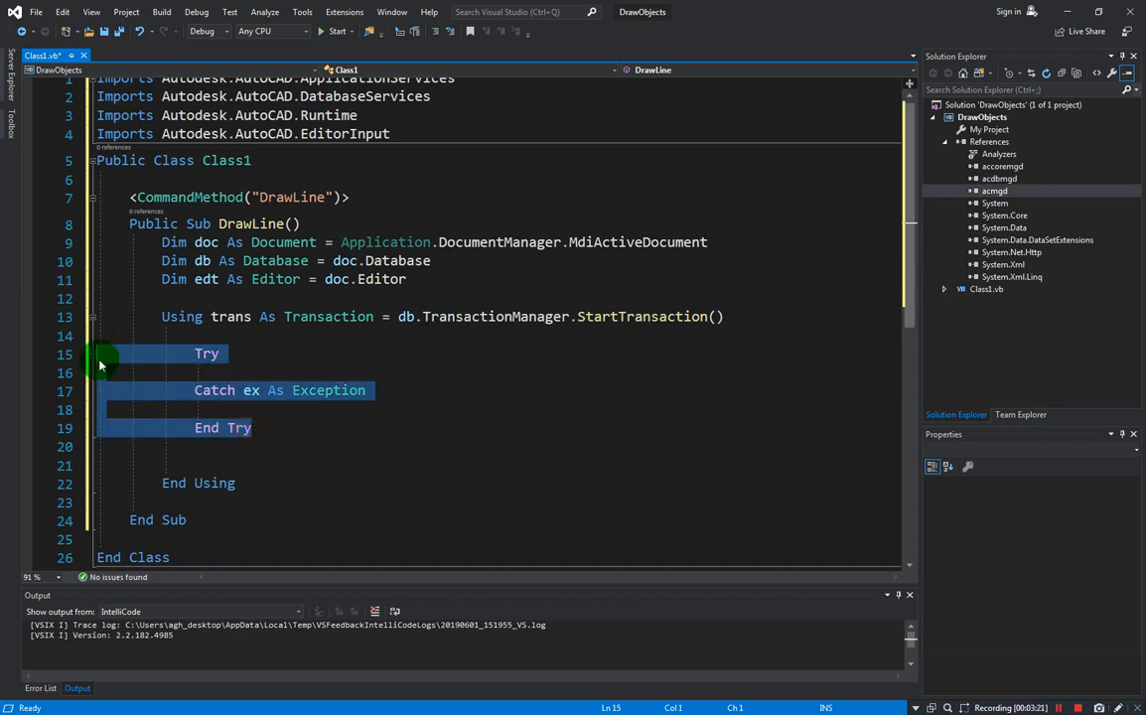
left_click(252, 373)
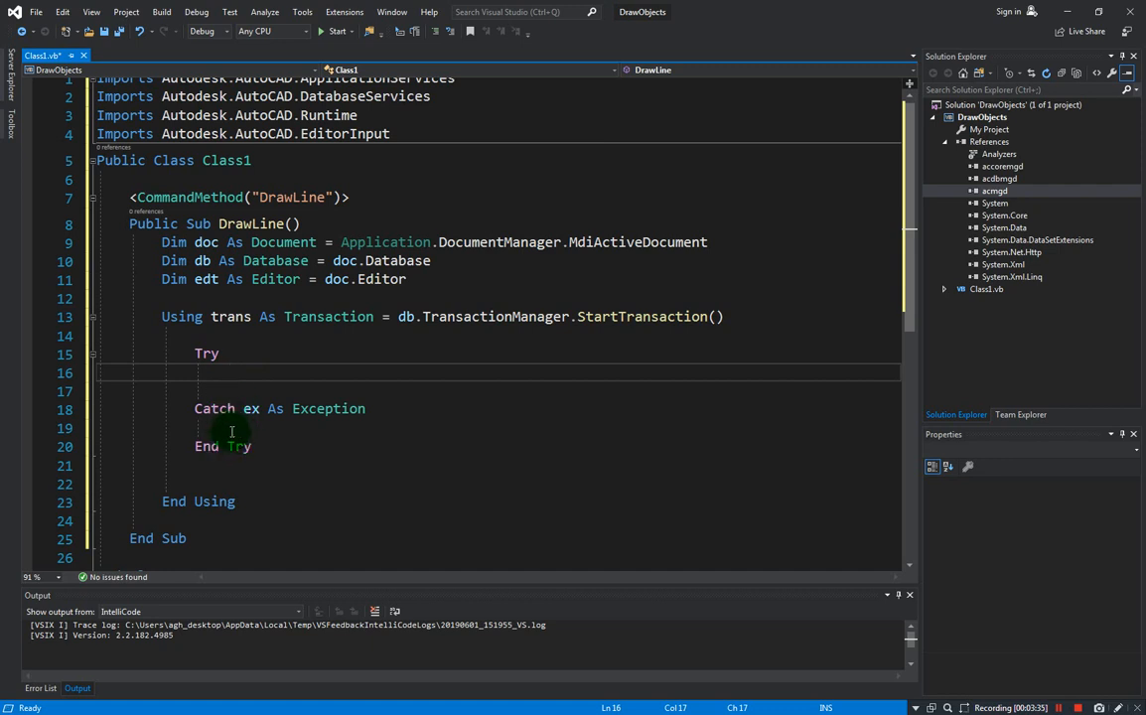
mouse_move(226, 417)
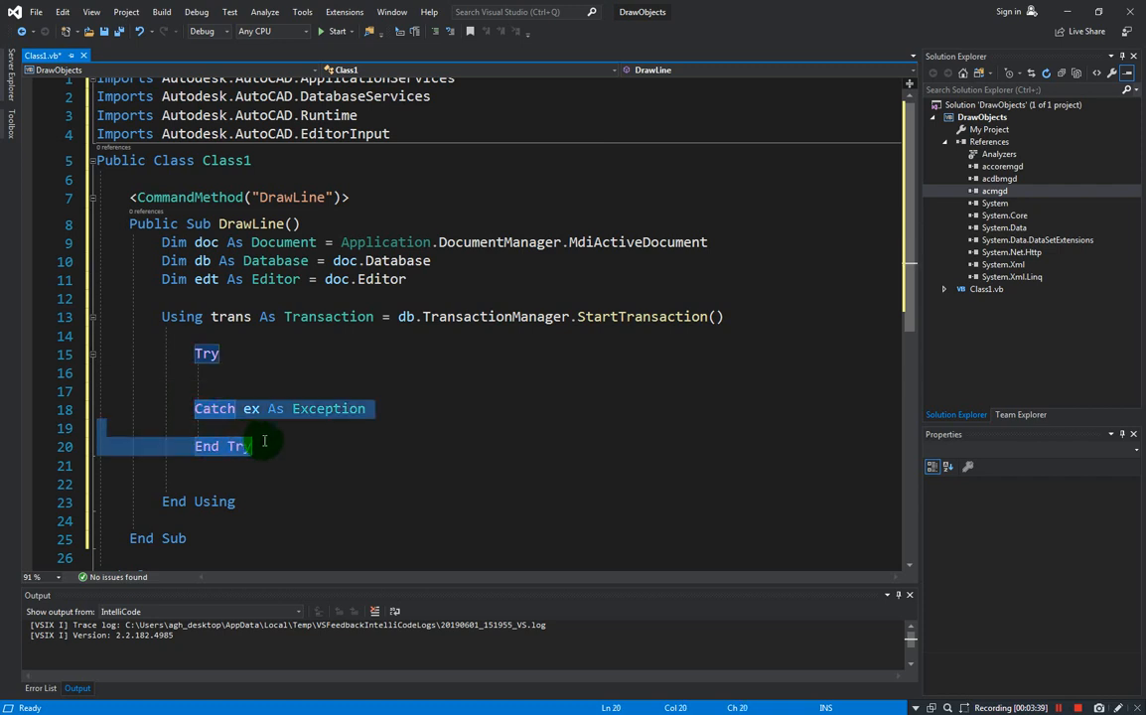
left_click(262, 426)
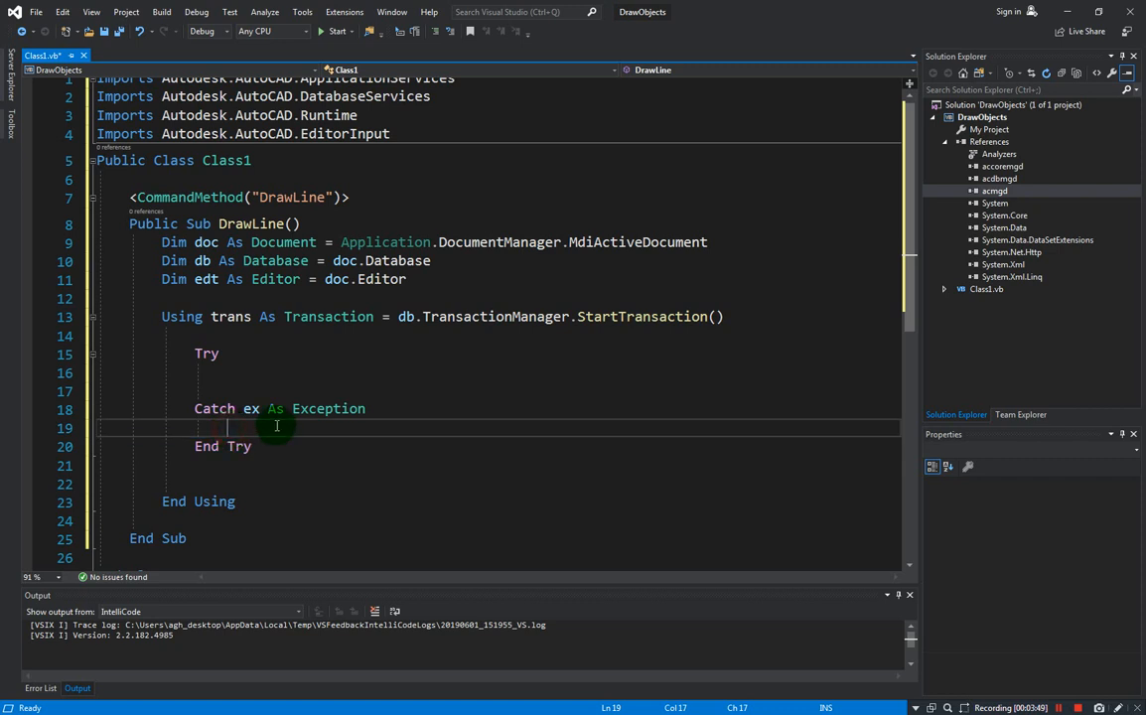
In Catch, write "Error encountered: " + ex.Message to the editor and call trans.Abort()
type("doc")
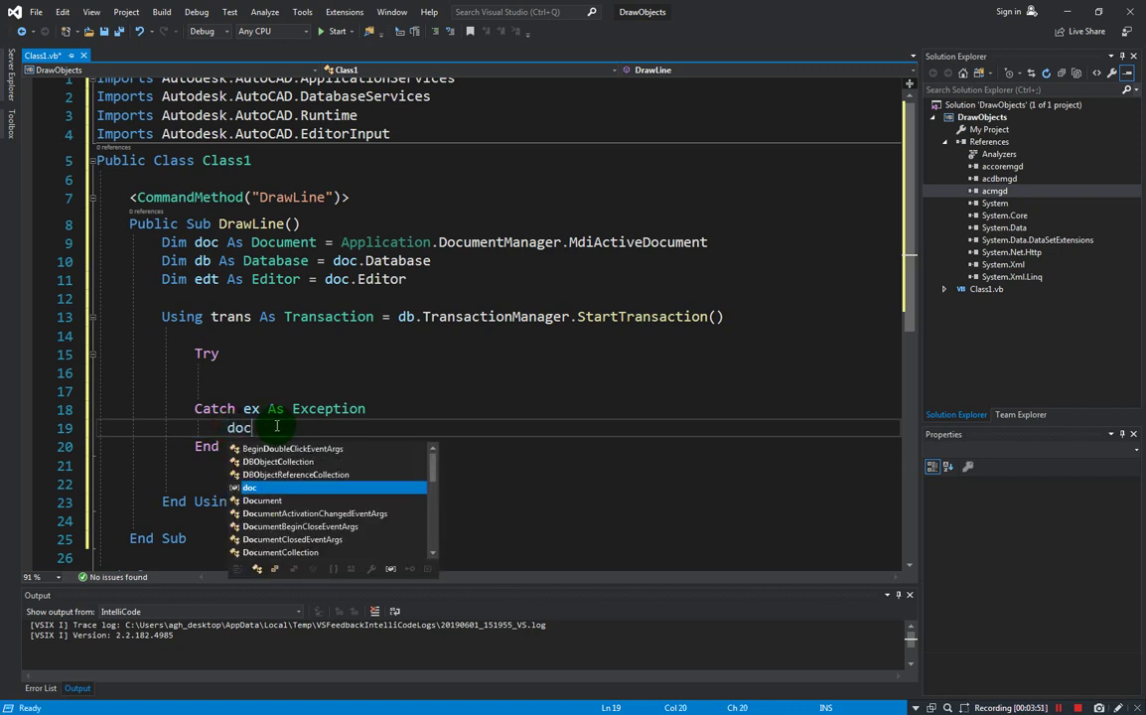
type(".ed")
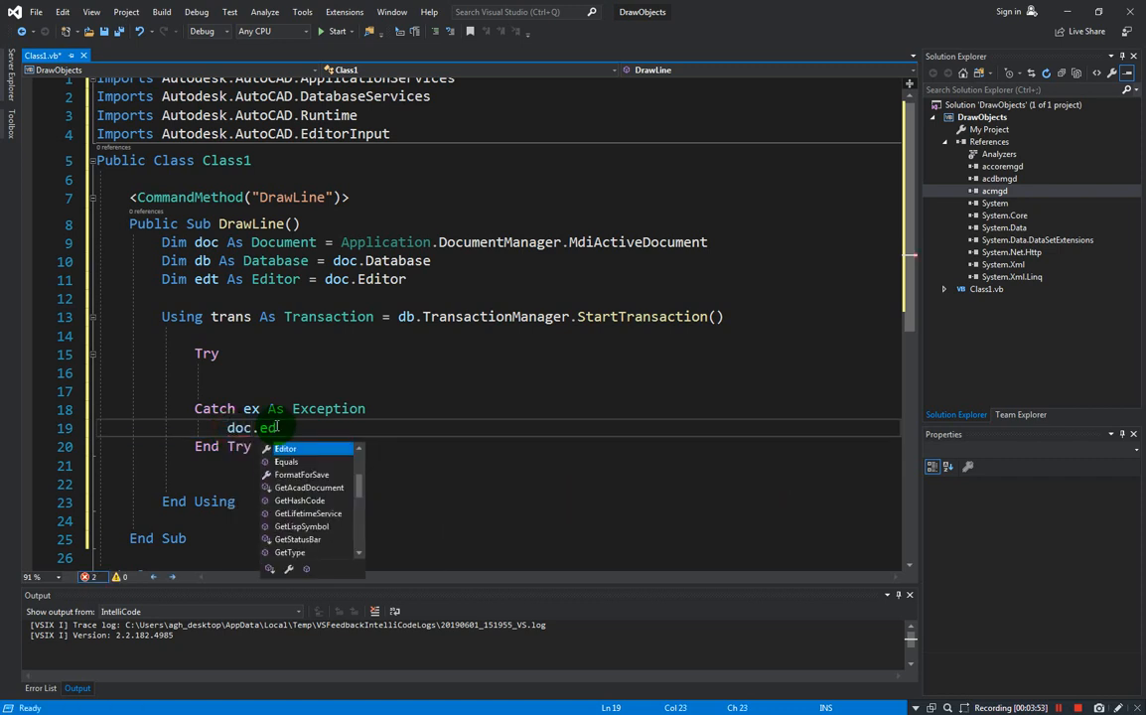
type("it")
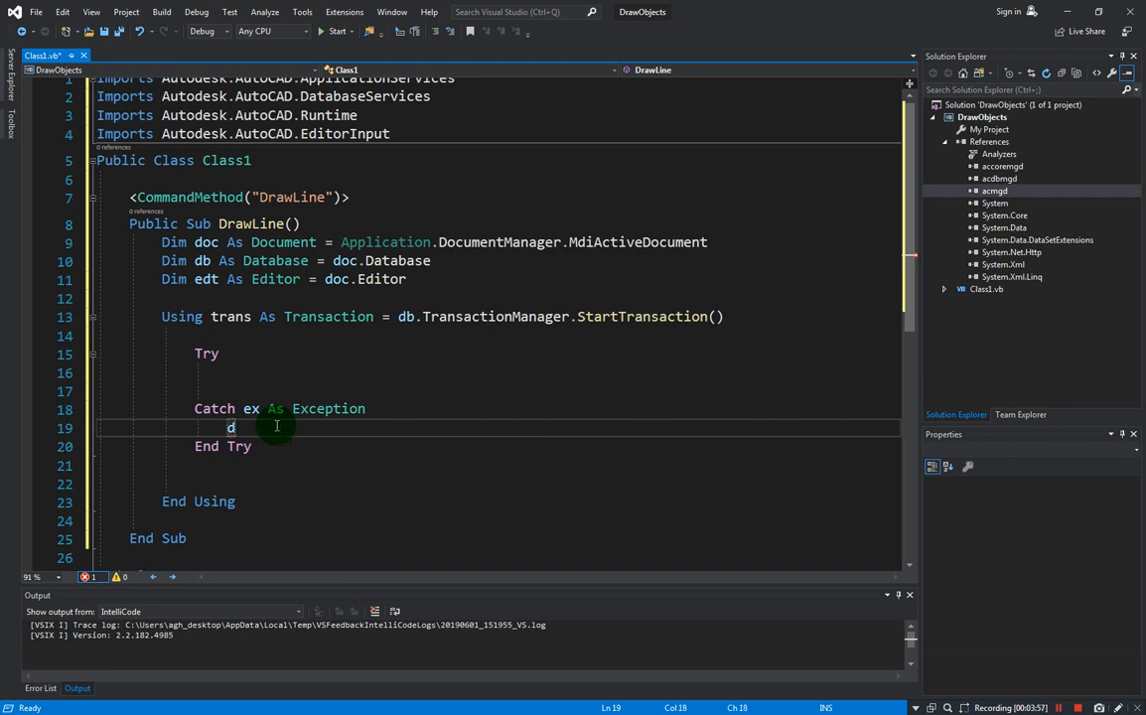
type("edt.w")
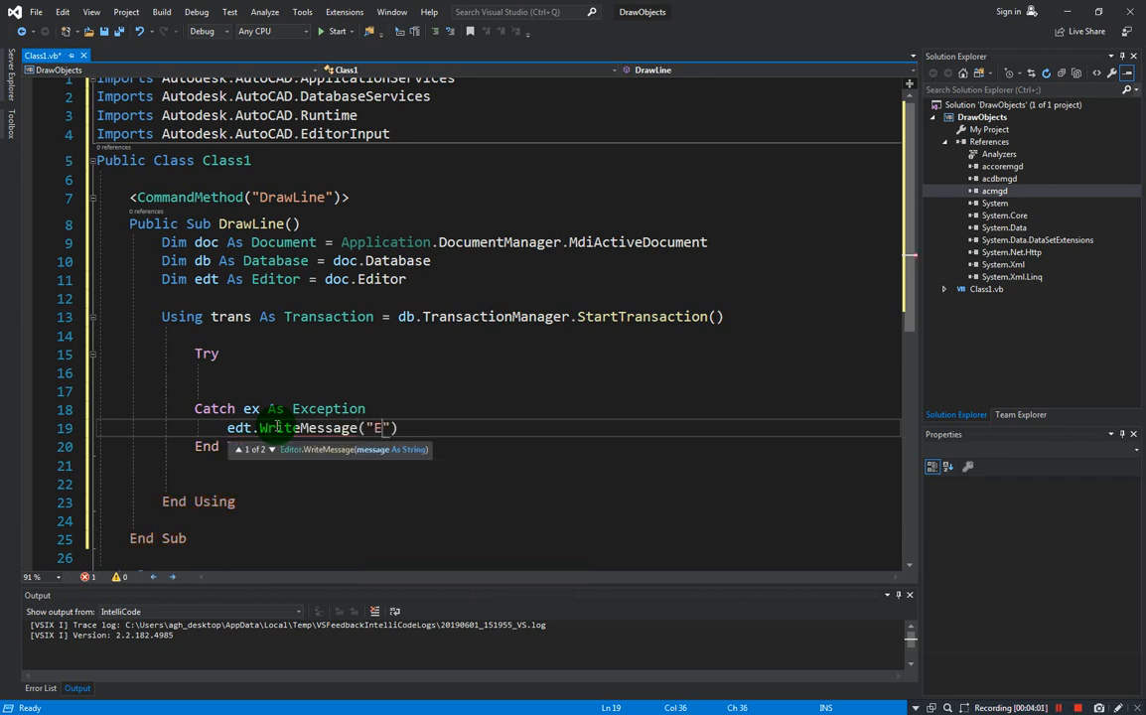
type("rror e")
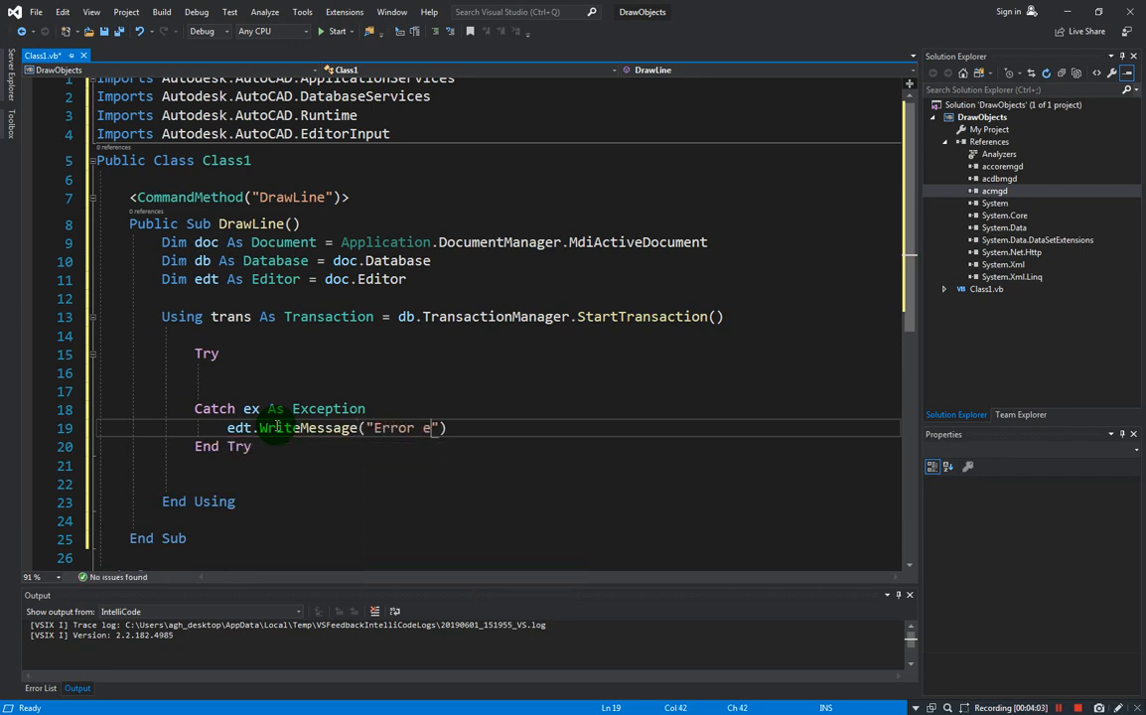
type("ncounered:")
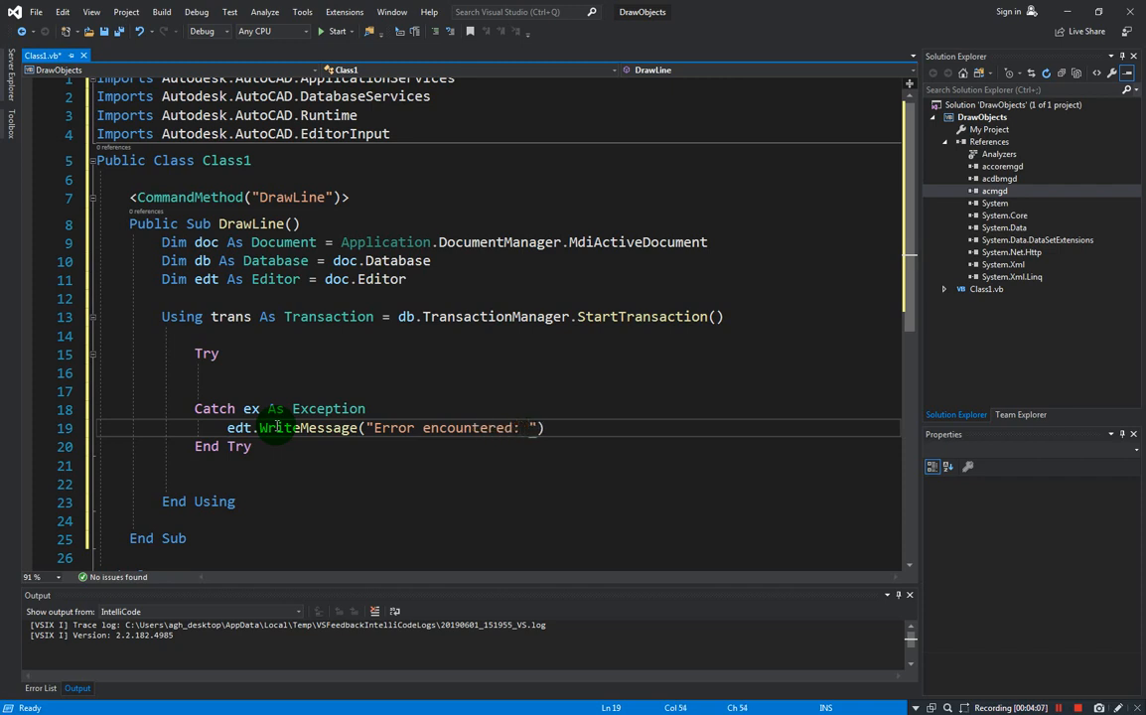
type("+ ex.Message")
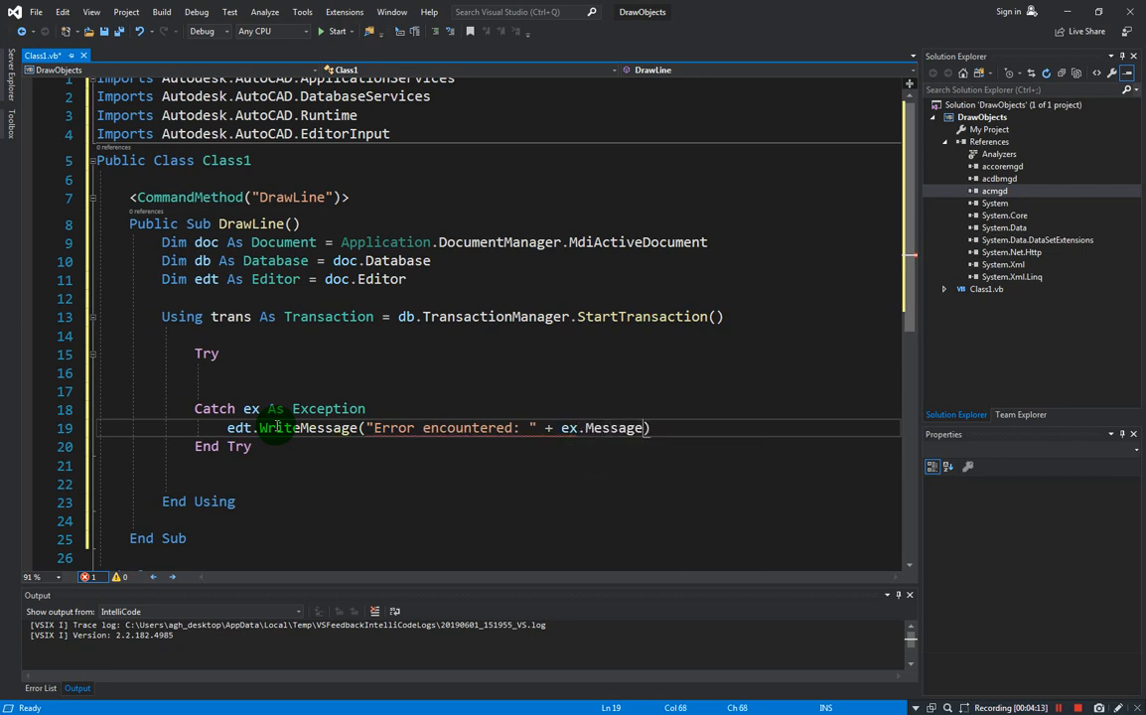
type("trans.Abort(")
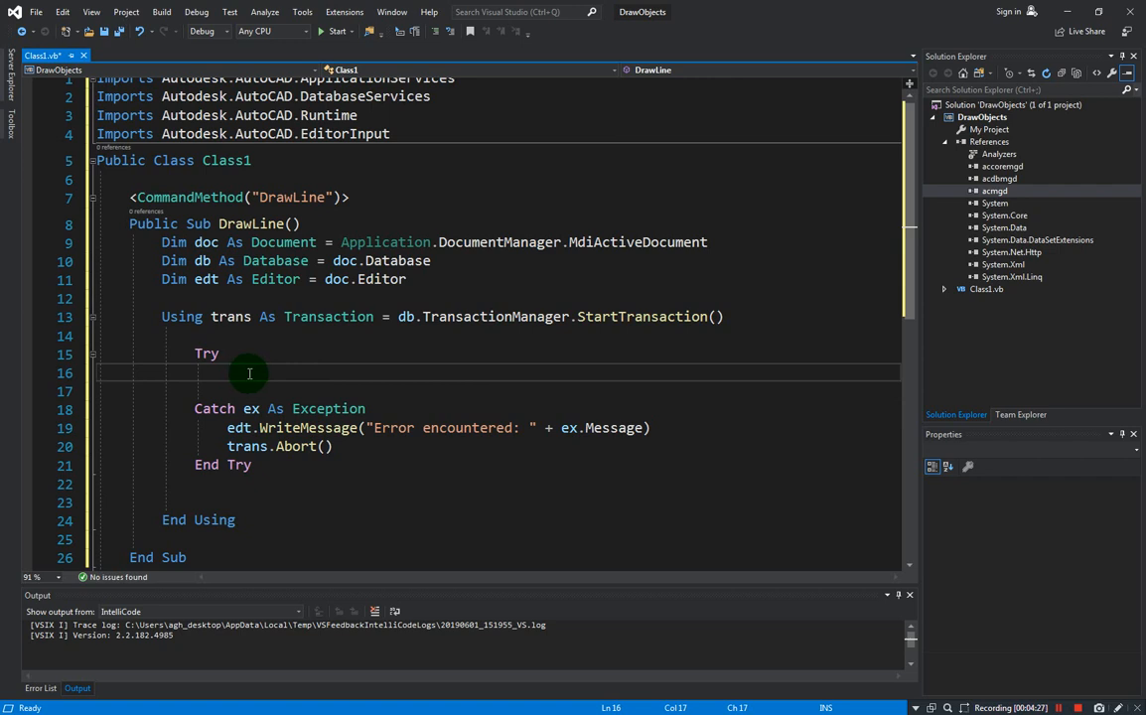
left_click(247, 502)
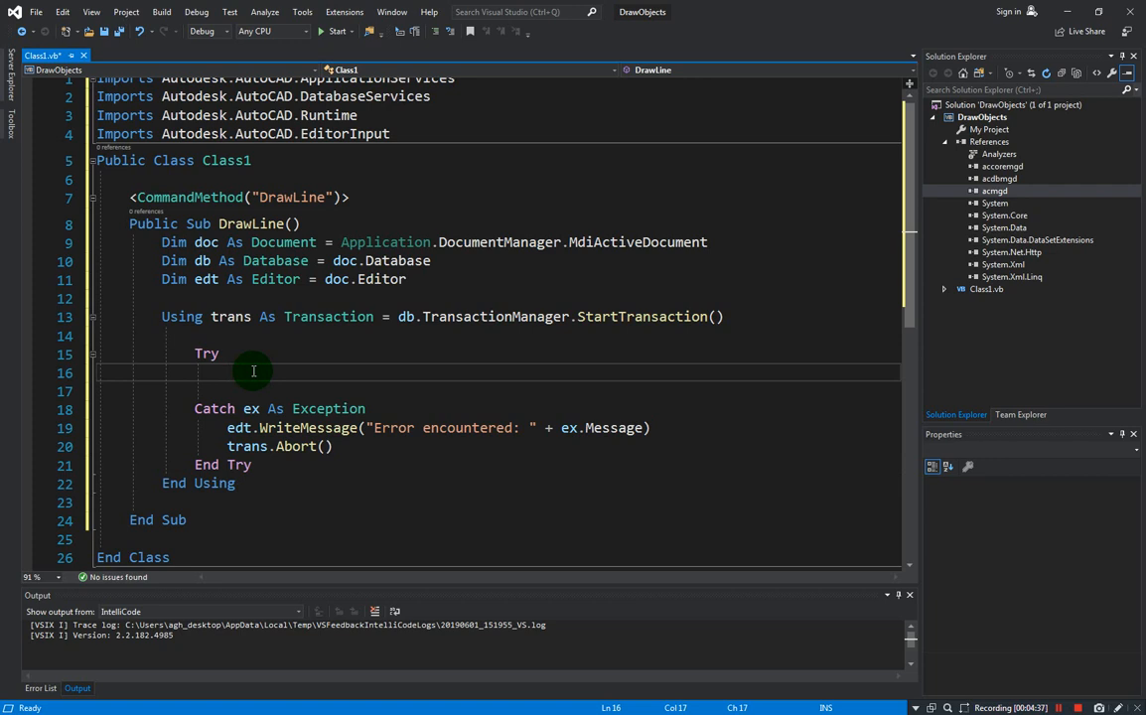
Declare Dim bt As BlockTable in the Try section
type("Dim")
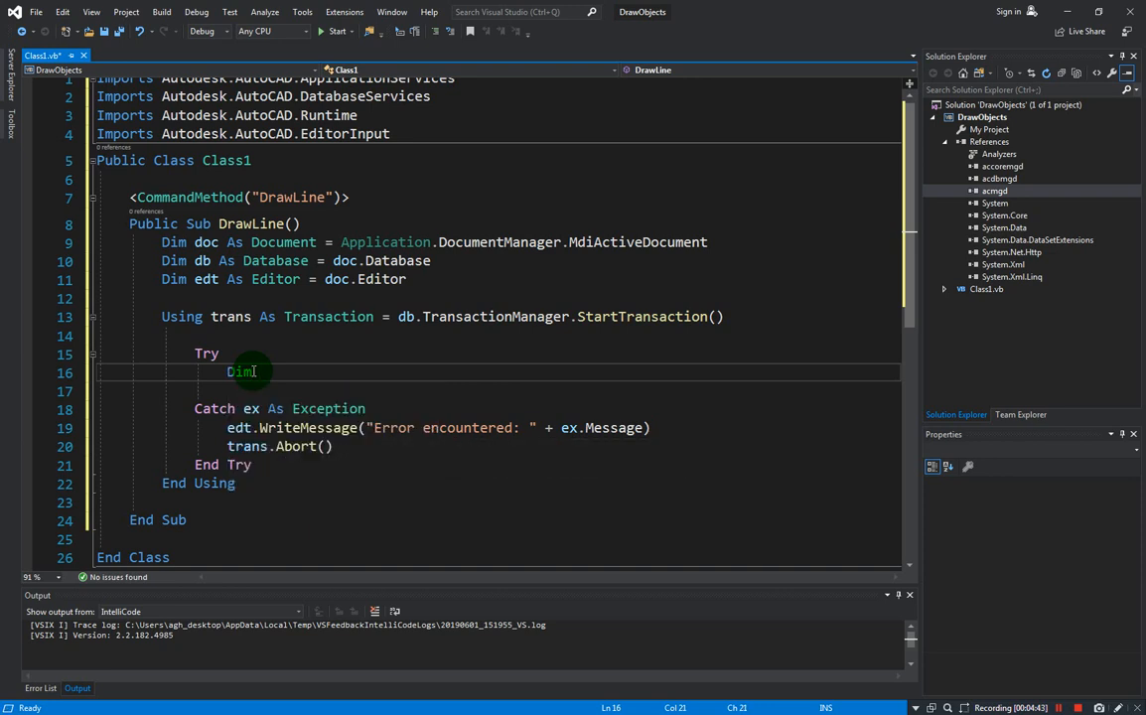
type("bt")
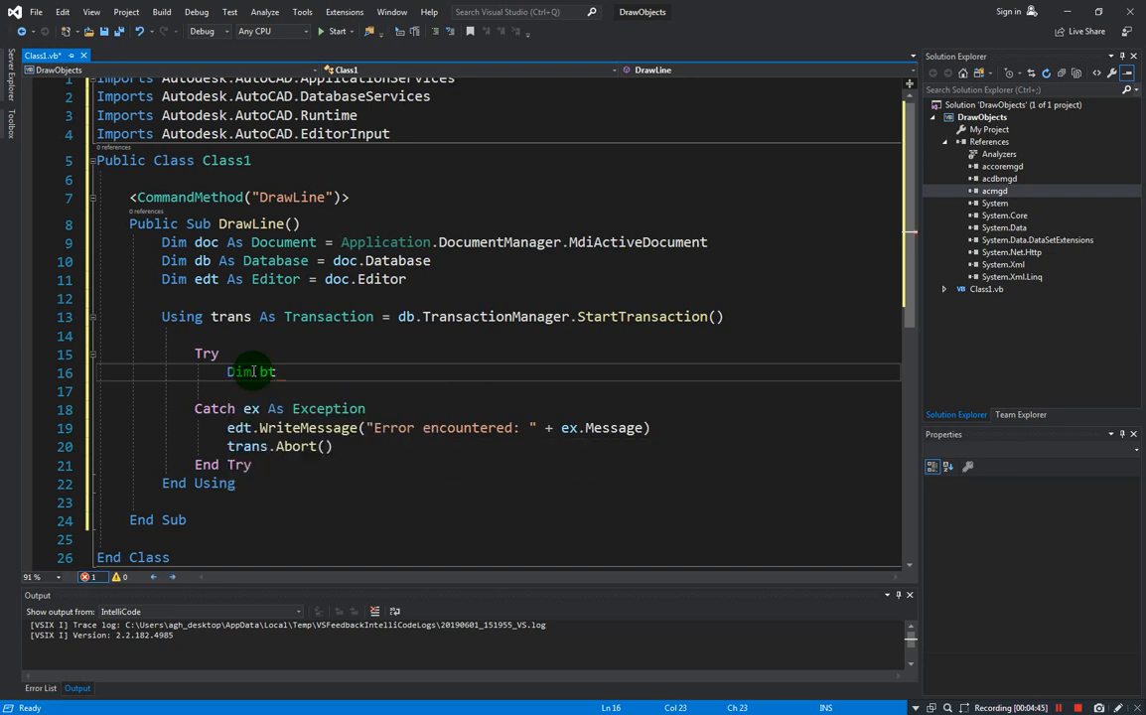
type("As blockTable")
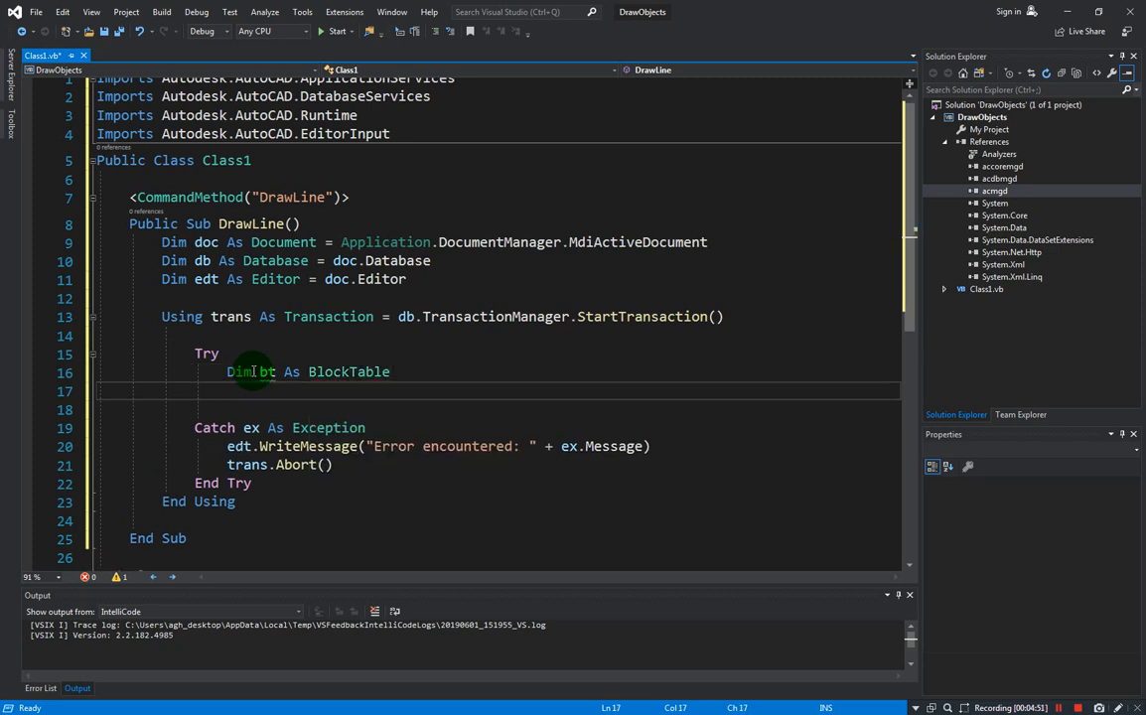
Set bt = trans.GetObject(db.BlockTableId, OpenMode.ForRead)
type("bt")
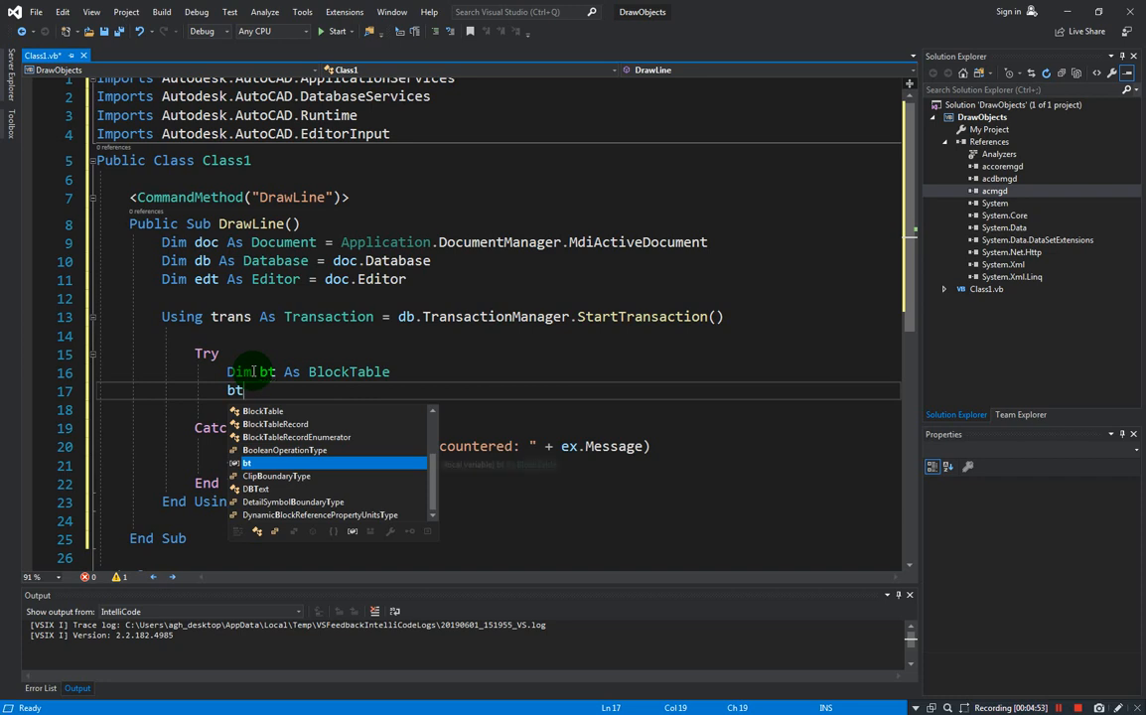
type("= trans")
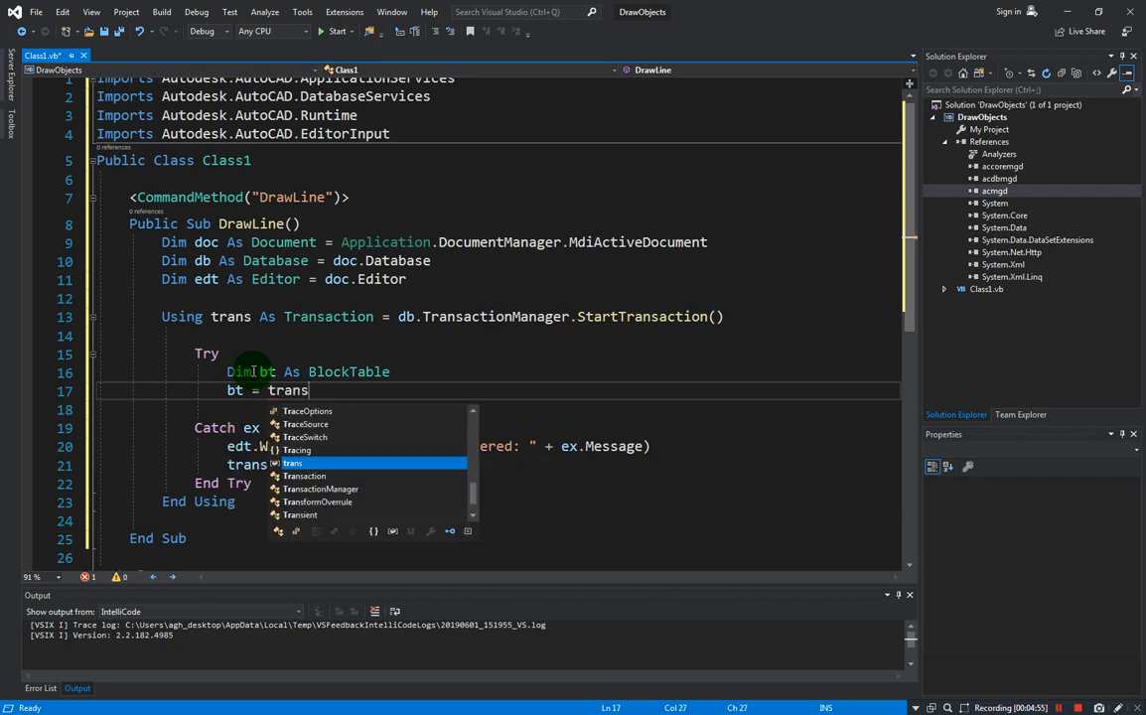
type(".")
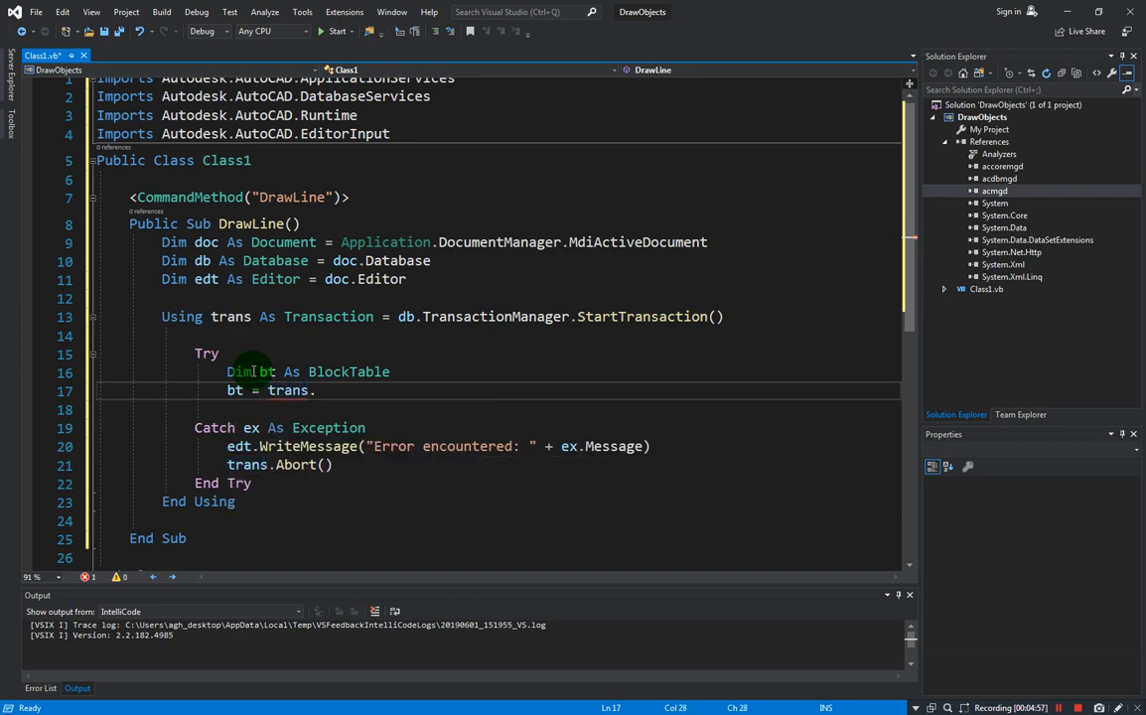
type("GetObject")
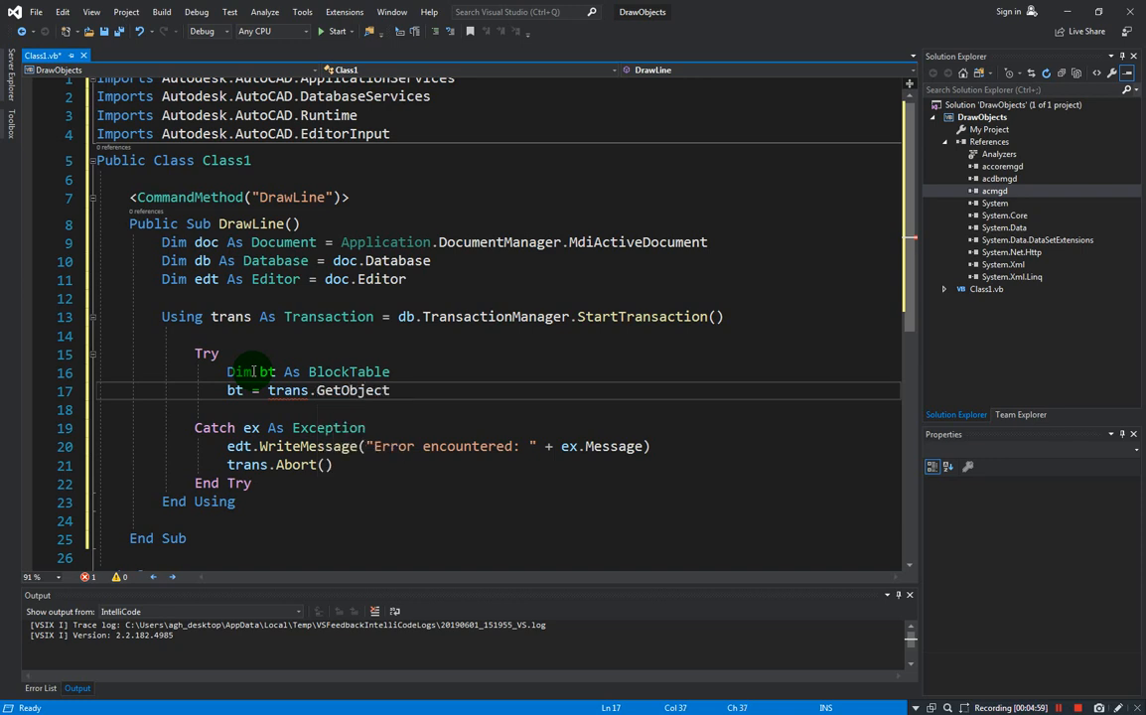
type("(db")
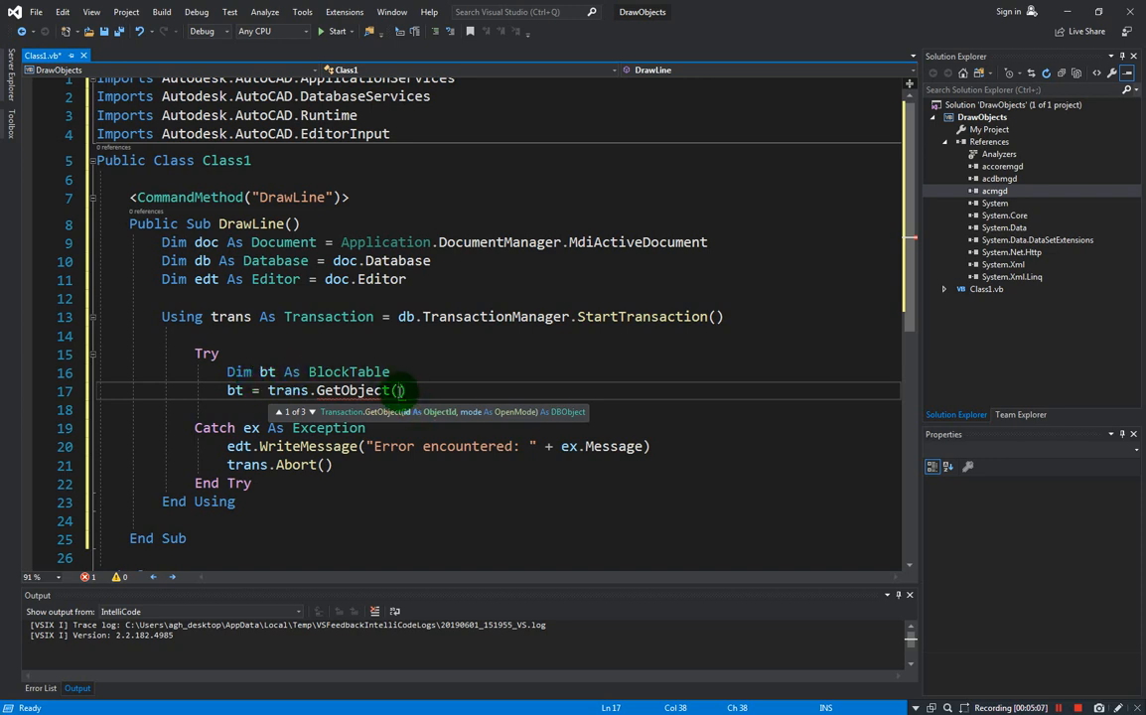
type("db.")
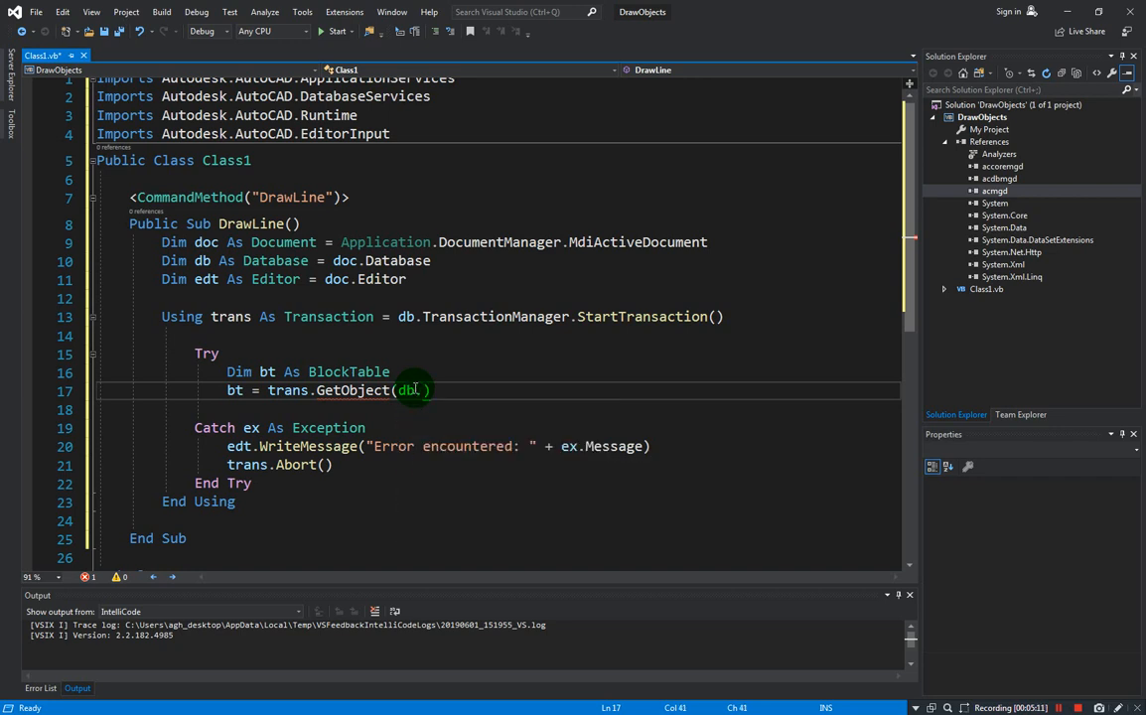
type("blockTableId,")
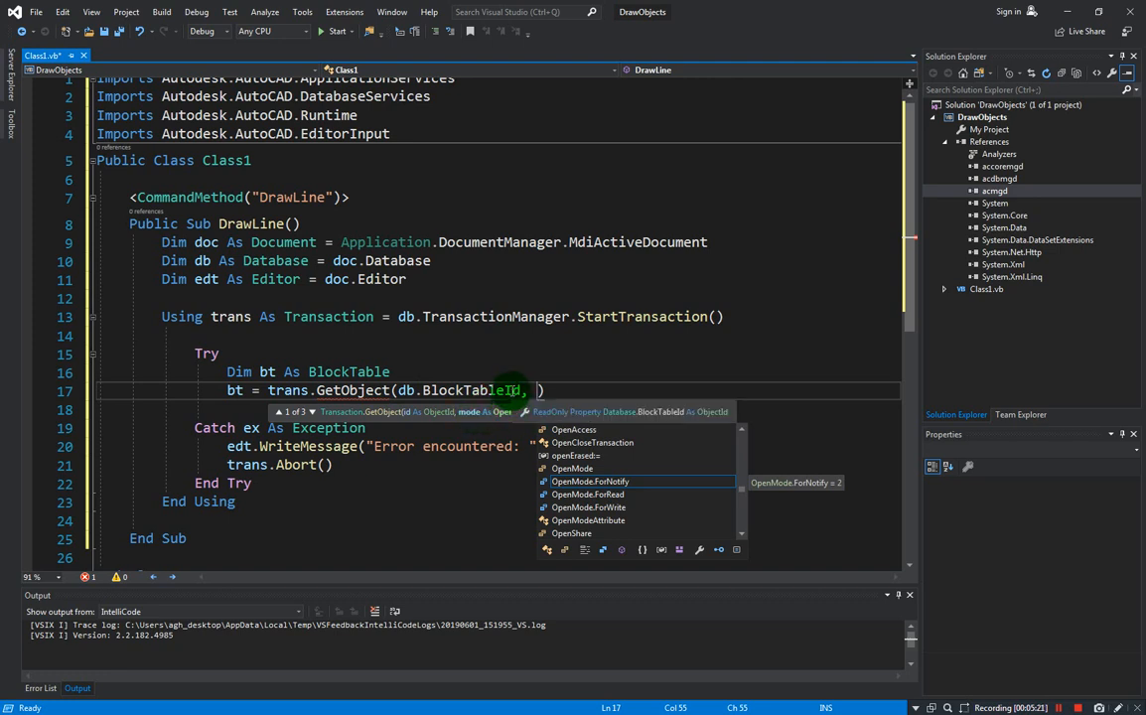
type("Io")
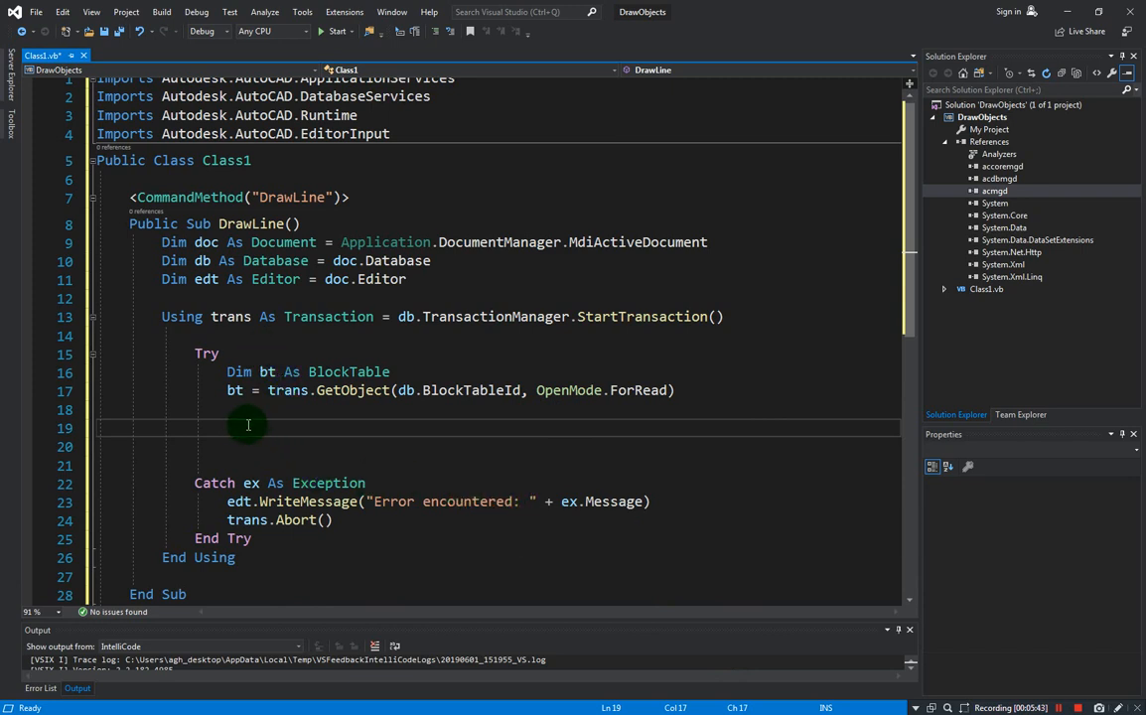
Declare Dim btr As BlockTableRecord
type("dim")
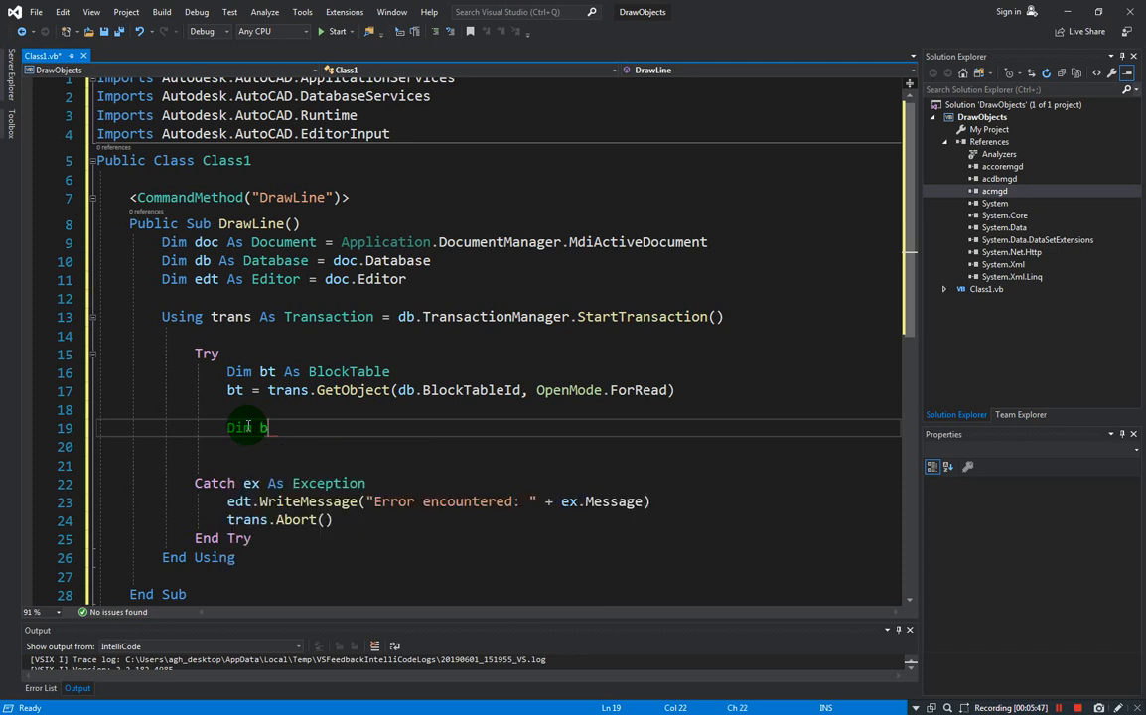
type("tr As")
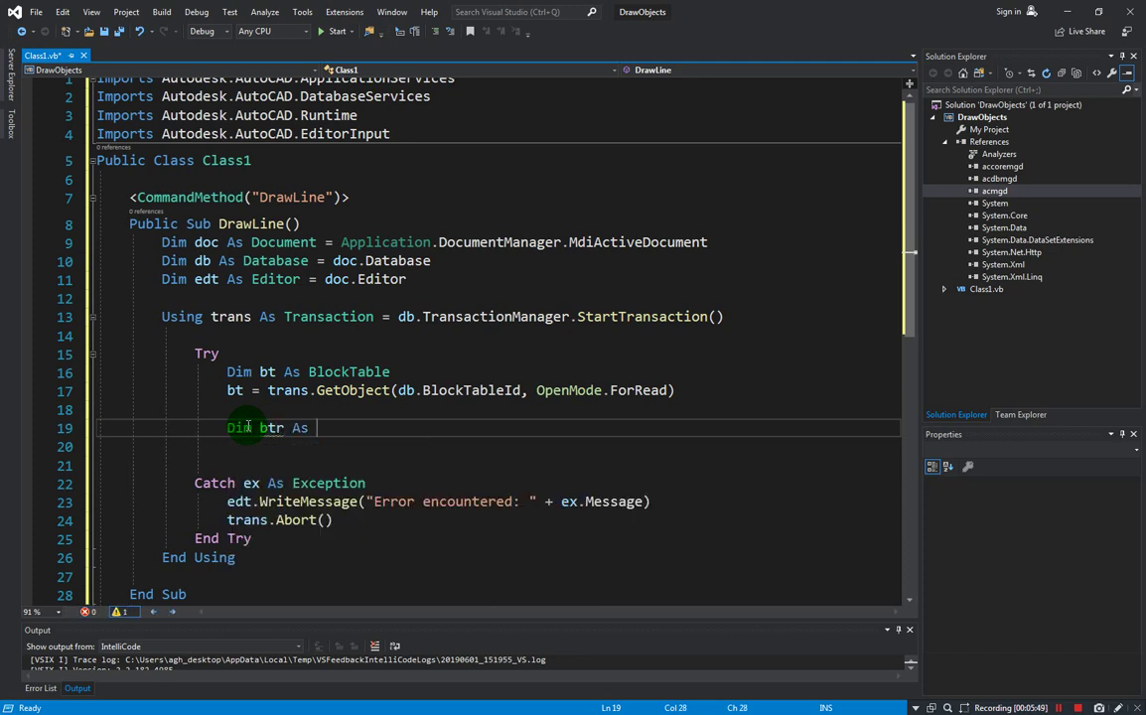
type("block")
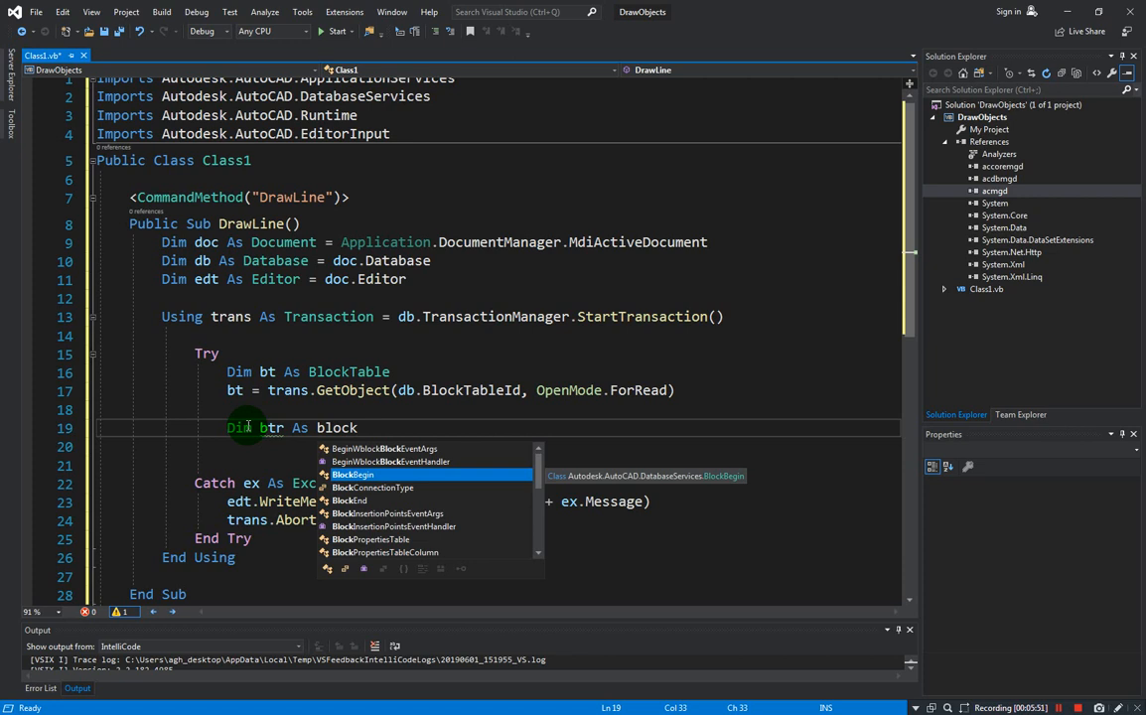
type("t")
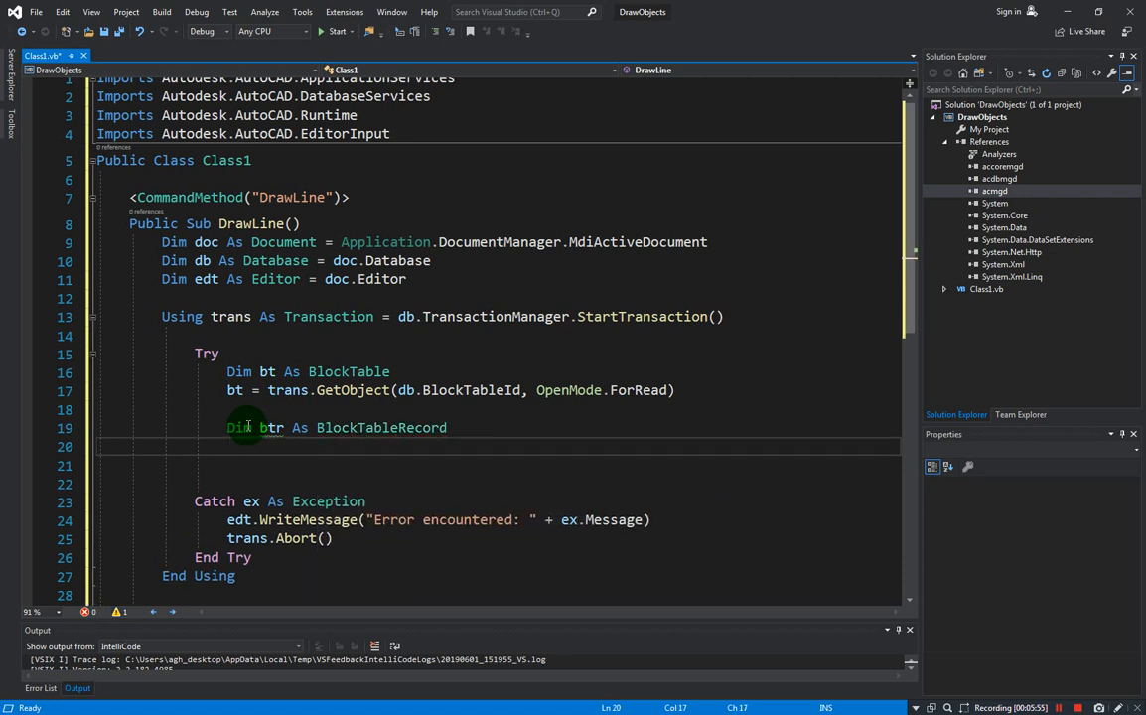
Set btr = trans.GetObject(bt(BlockTableRecord.ModelSpace), OpenMode.ForWrite)
type("btr")
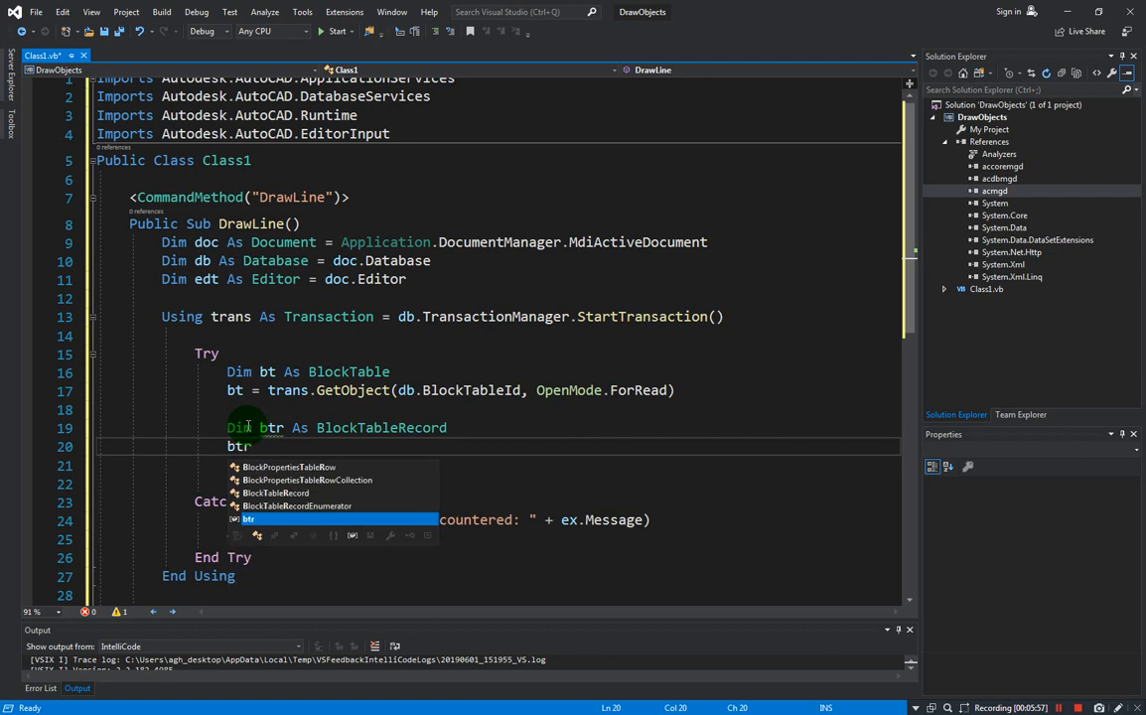
type("= trans.")
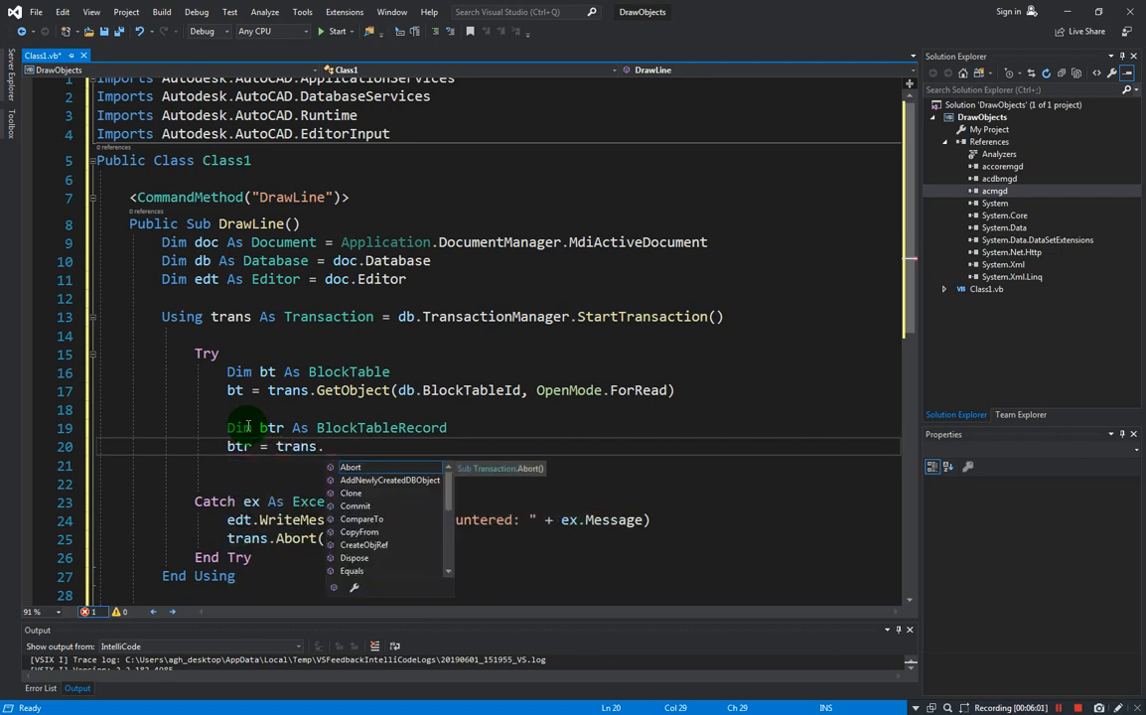
type("get")
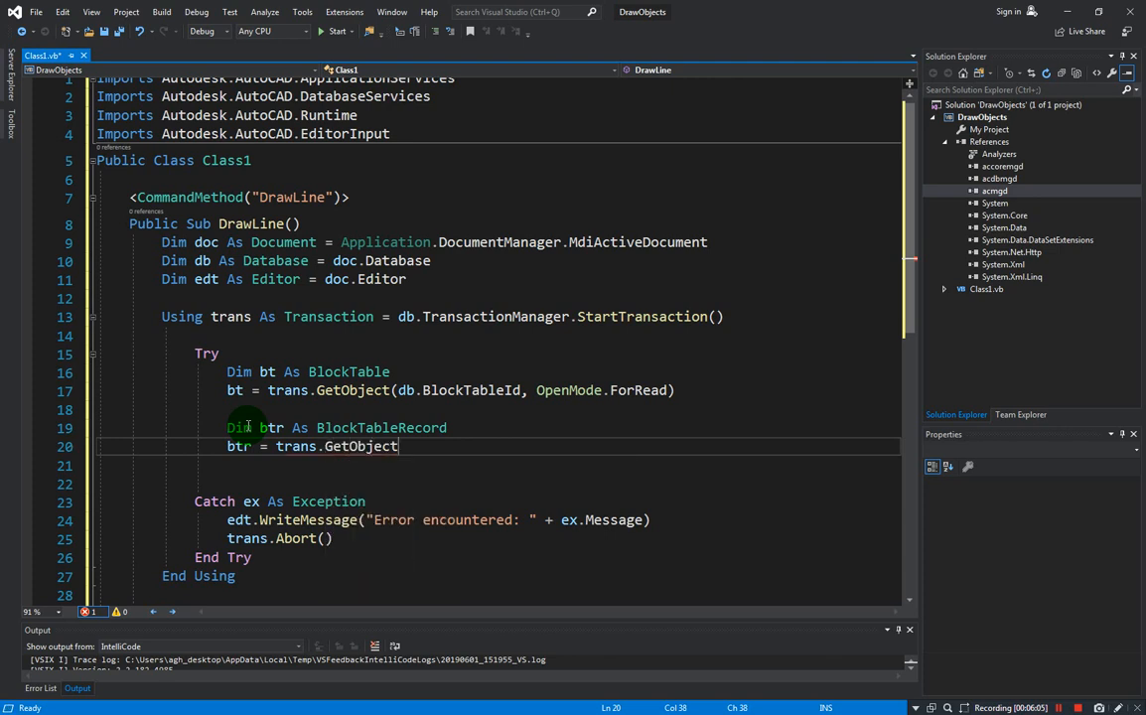
type("(")
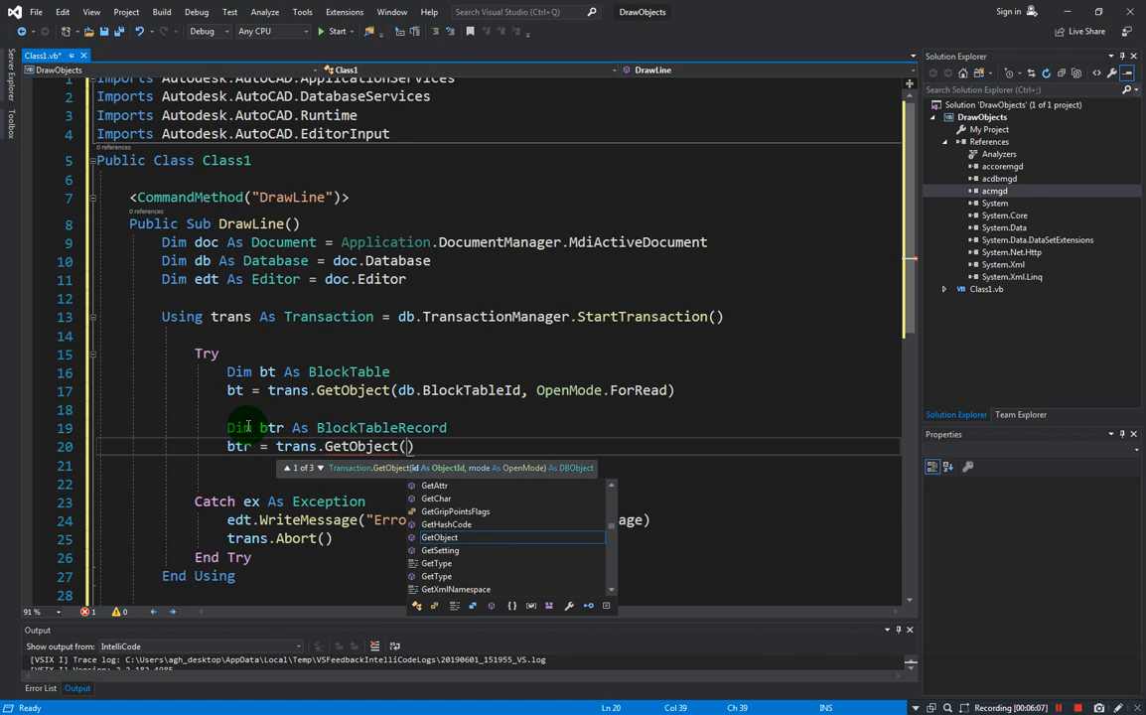
mouse_move(439, 537)
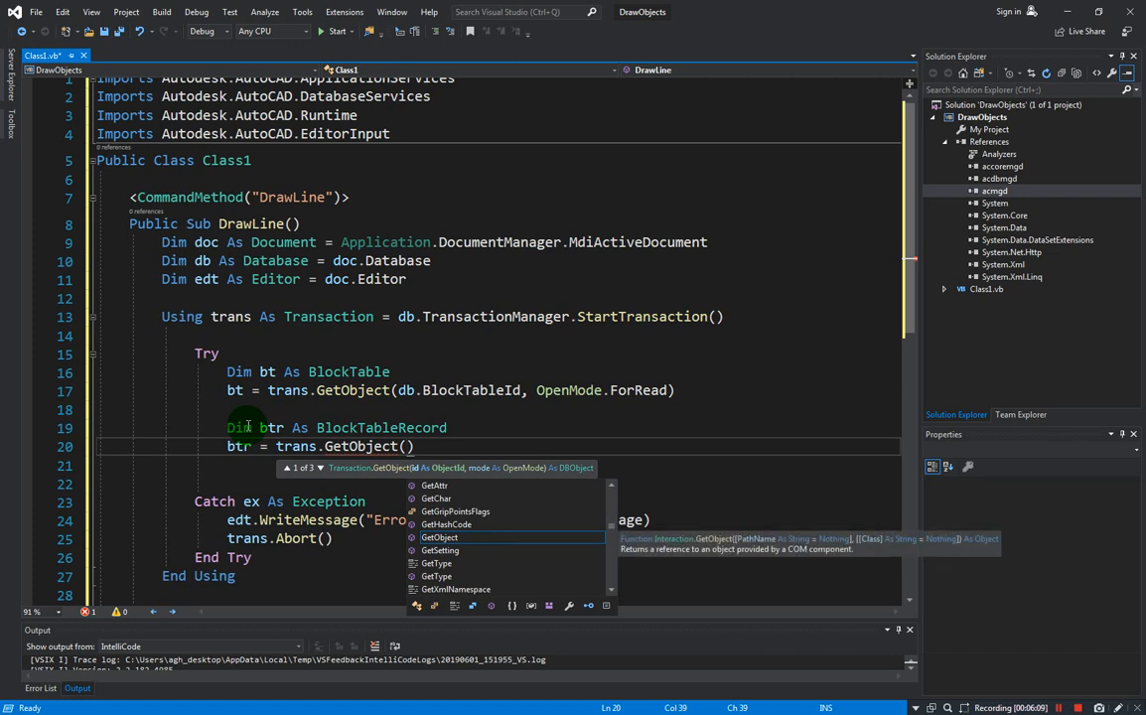
type("bt")
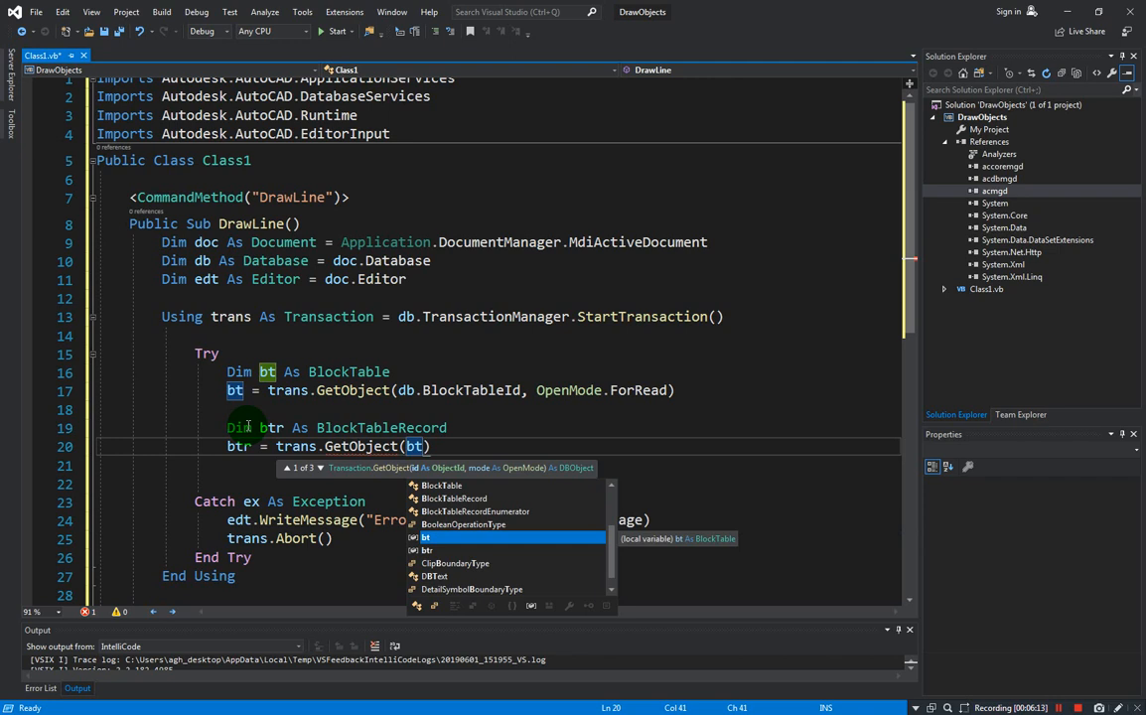
type("(")
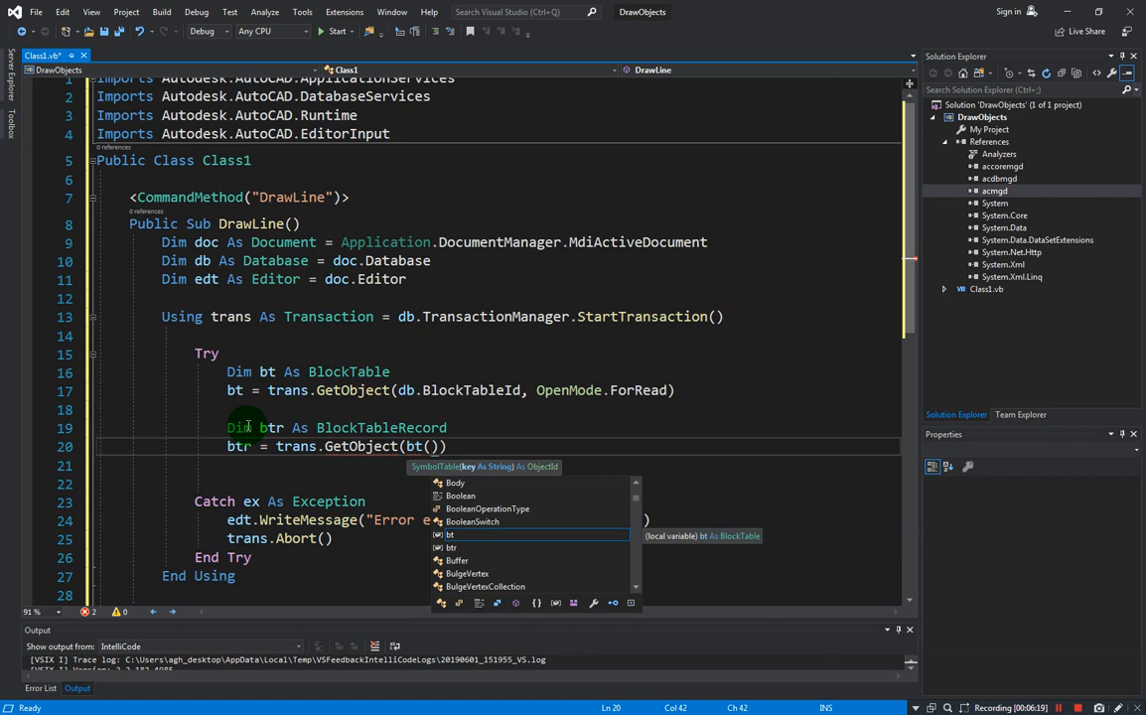
type("blockTableRecord.ModelSpace")
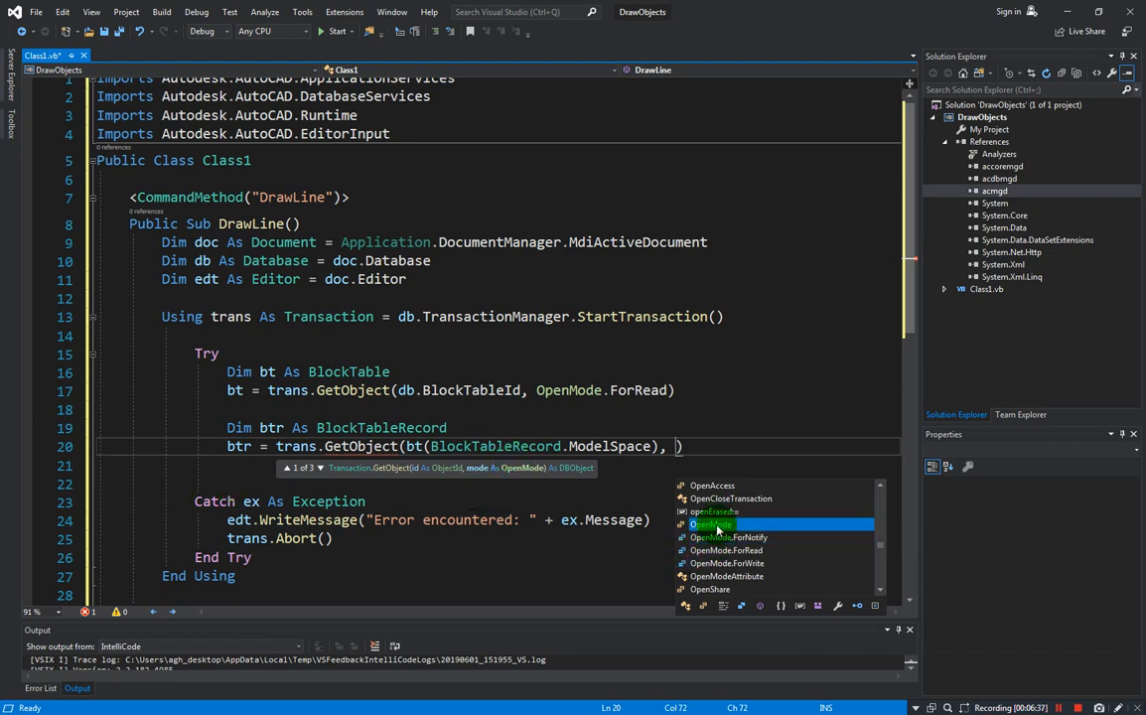
type("OpenMode.ForWrite")
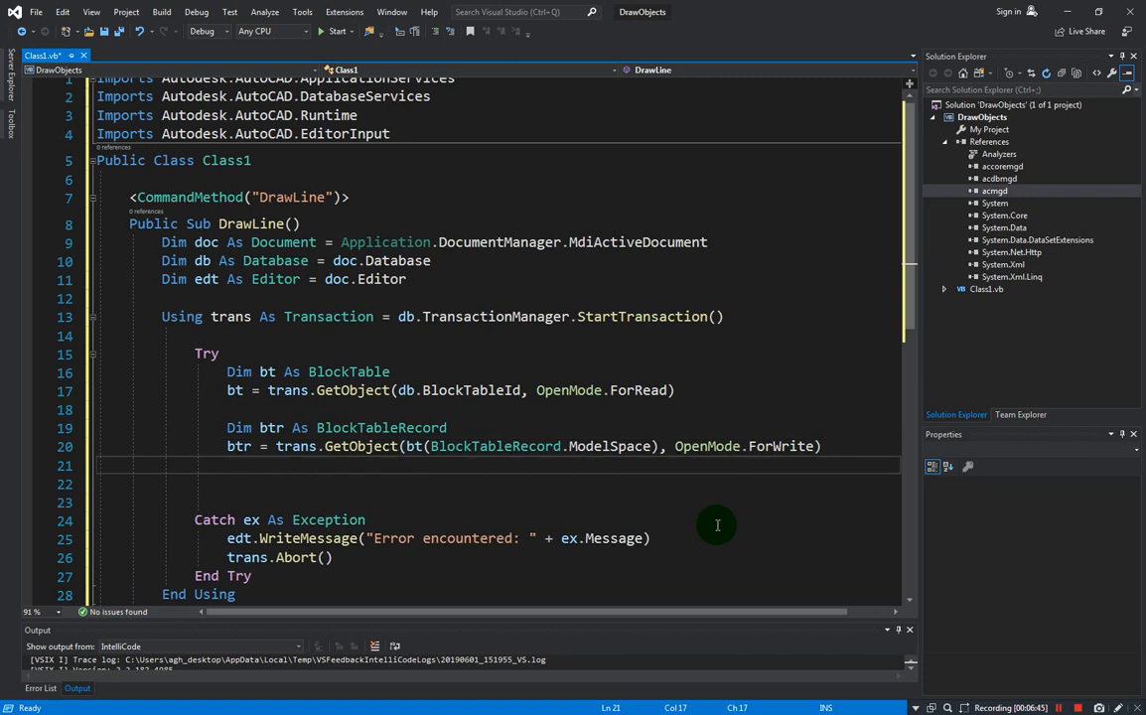
Add edt.WriteMessage("Drawing a Line object" + vbCrLf) below the btr line
scroll("down", 3)
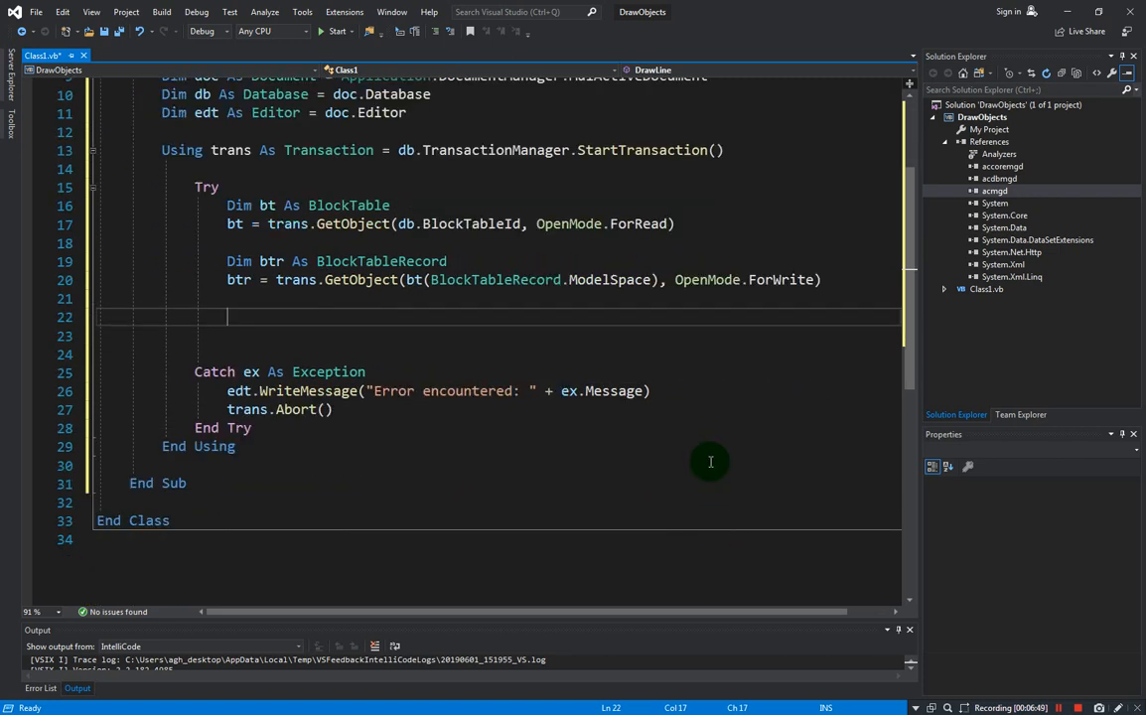
type("edt")
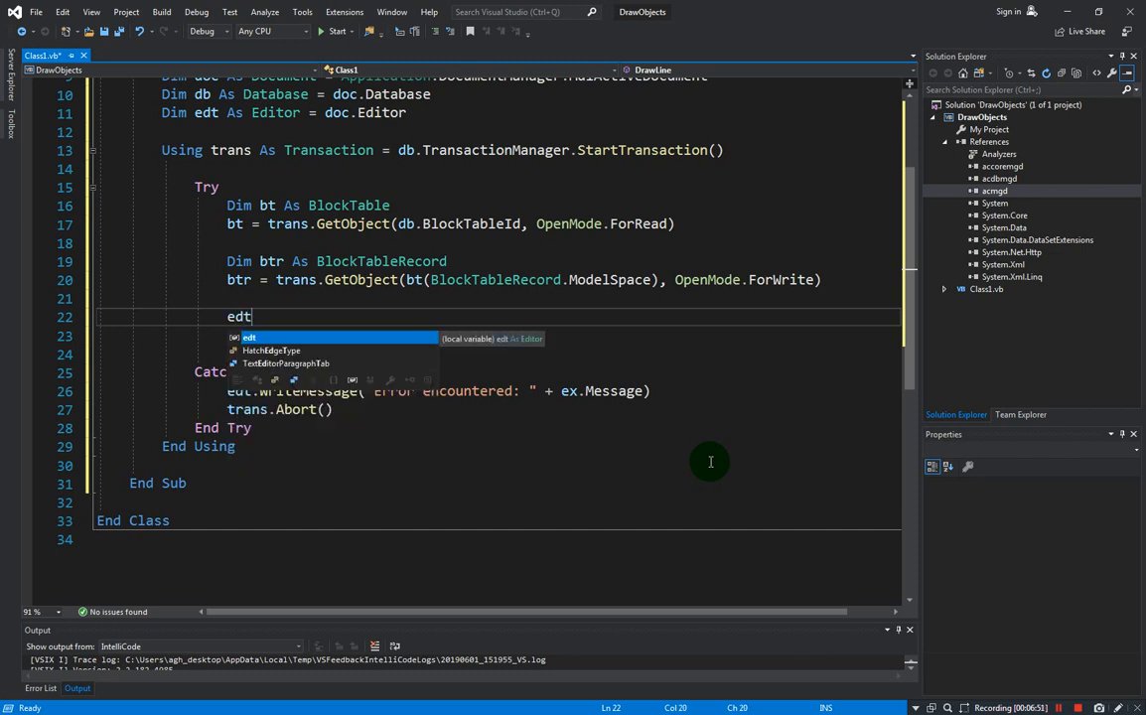
type(".wri")
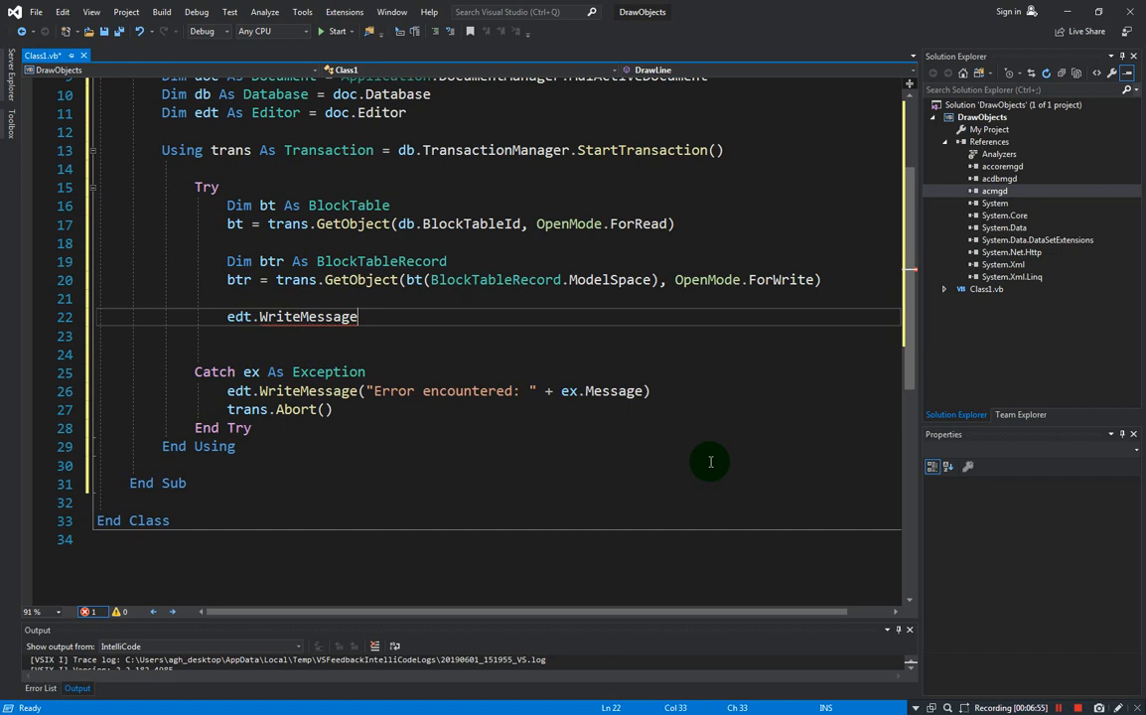
type("(")
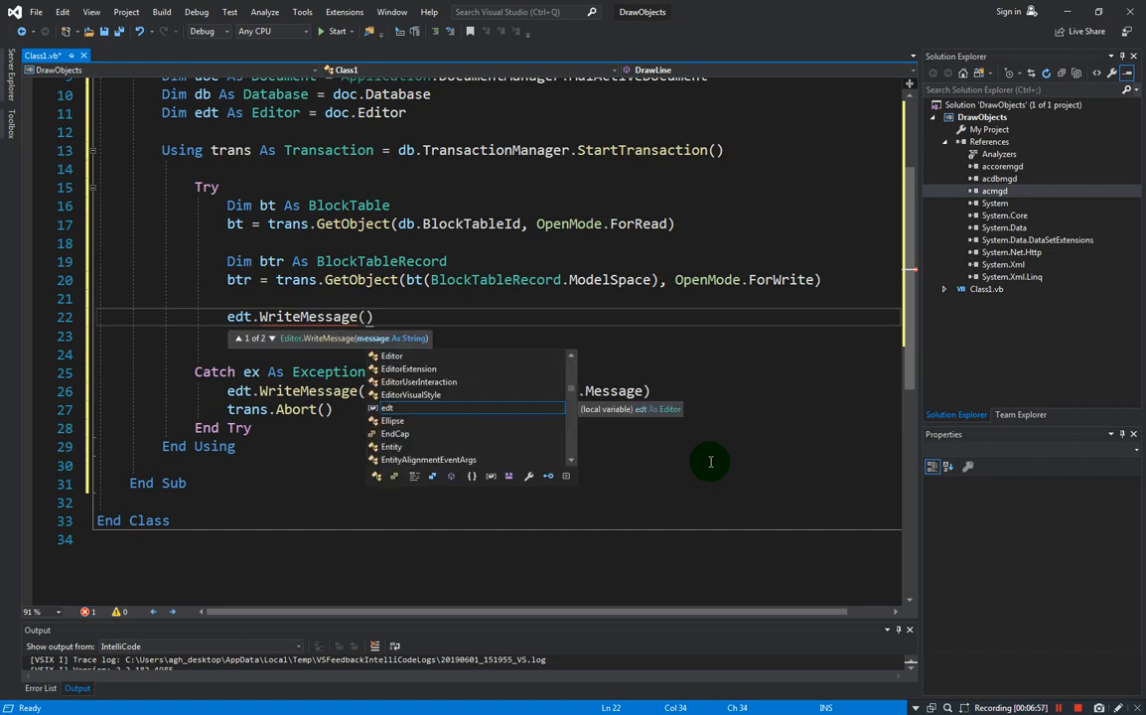
type("\"\\n\"")
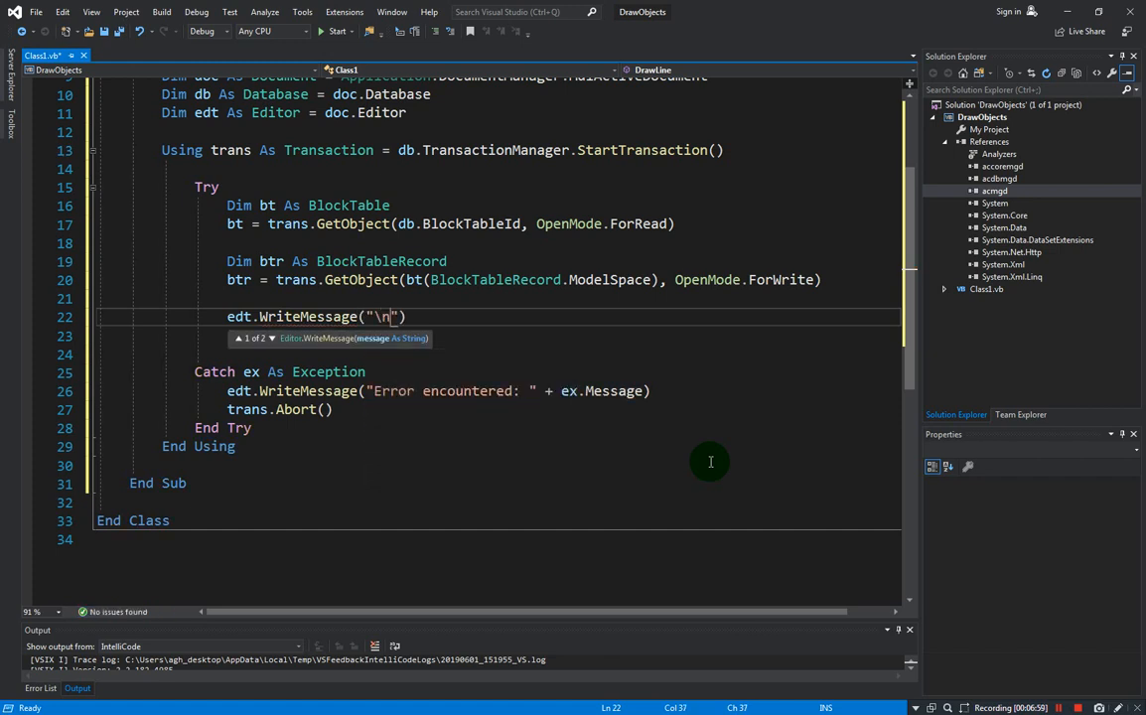
type("Drawi")
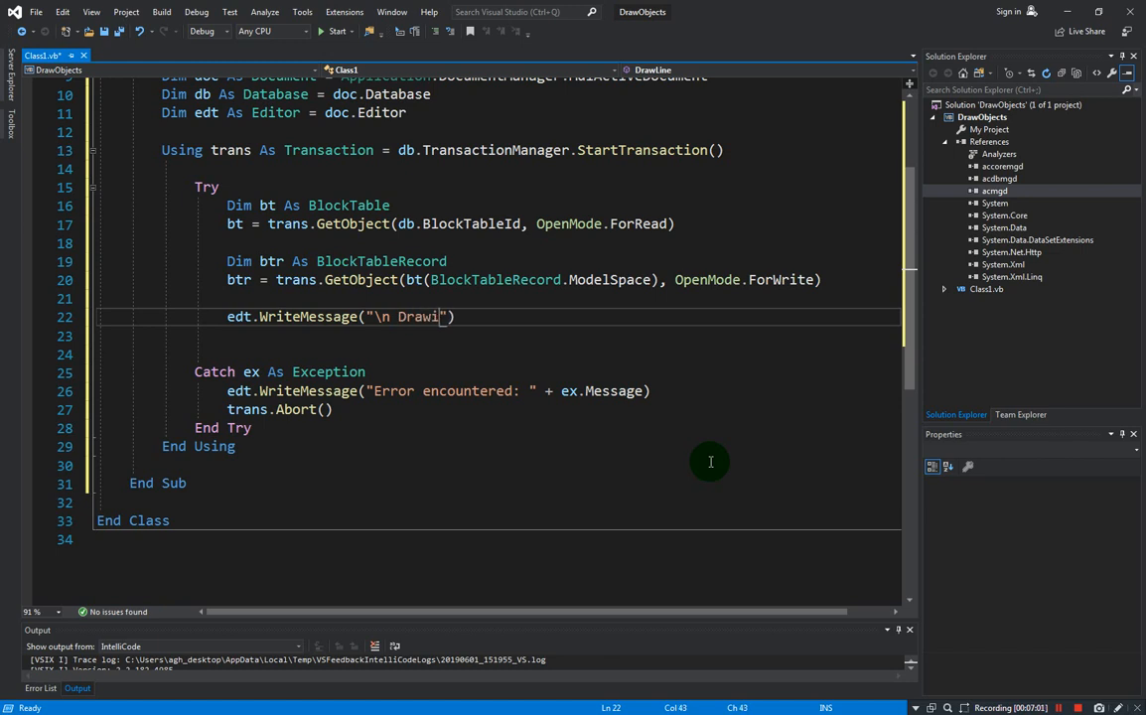
type("ng a Line")
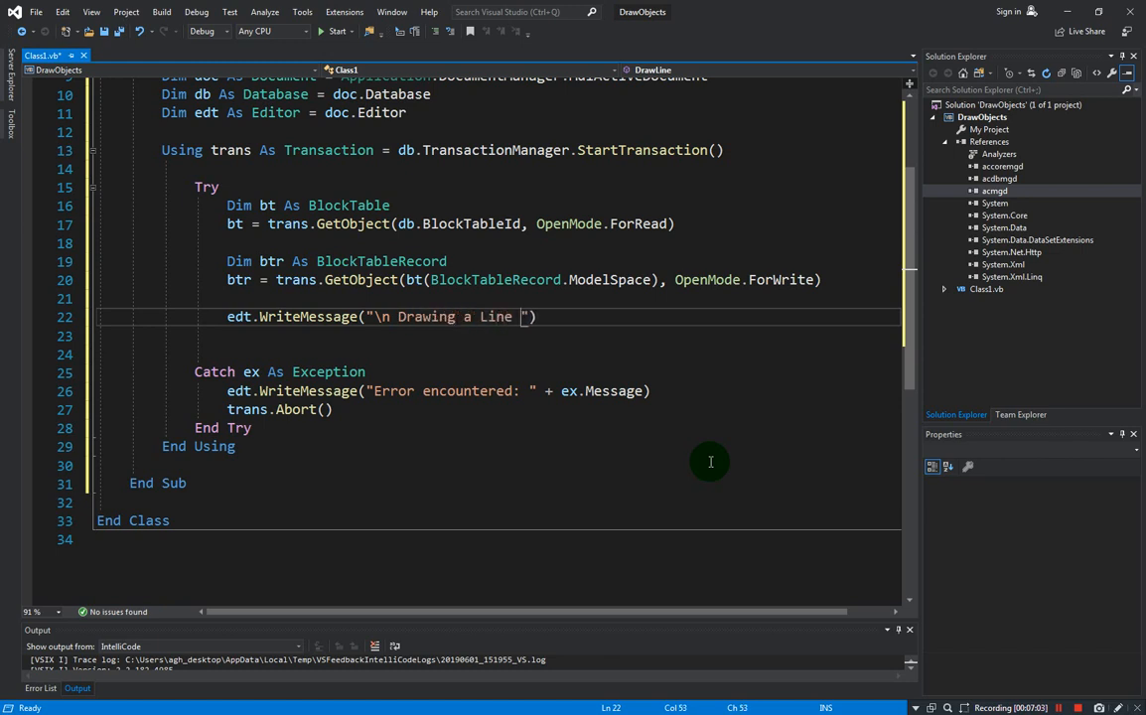
type("object")
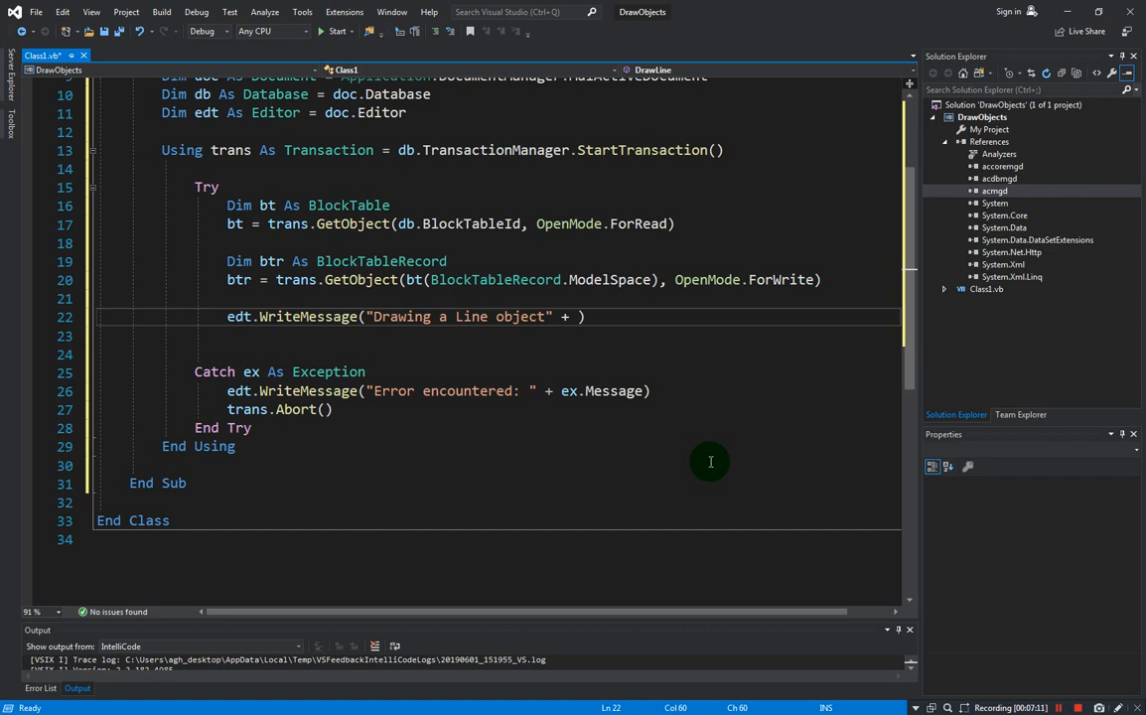
type("vb")
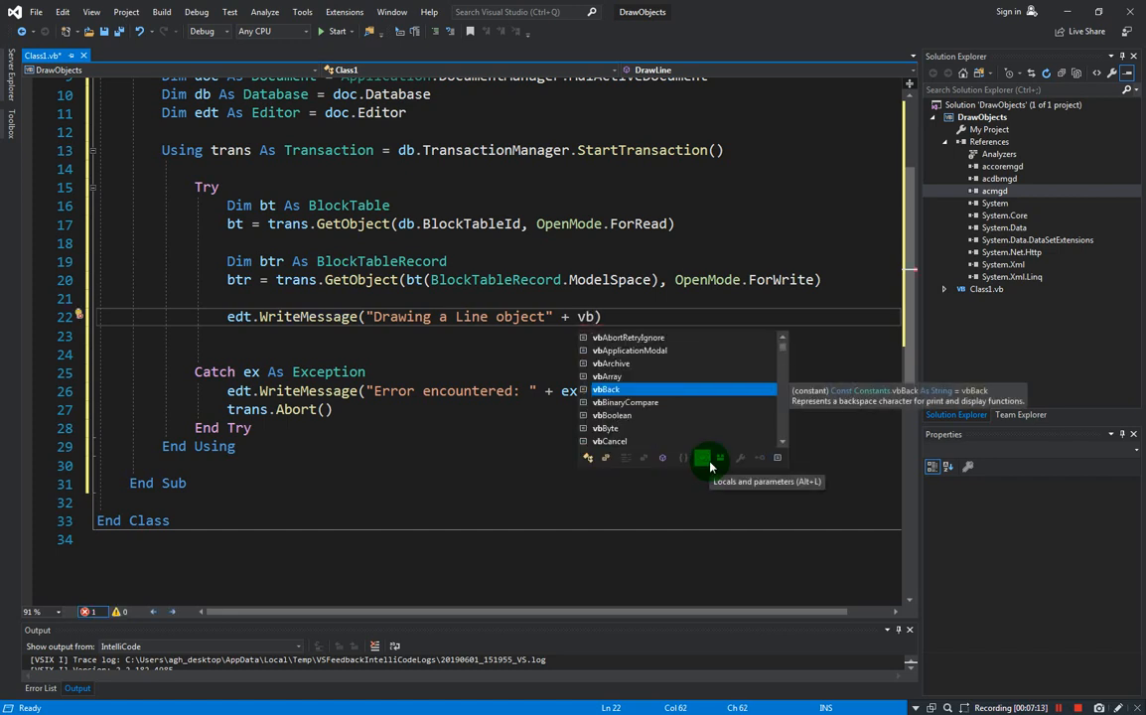
type("lf")
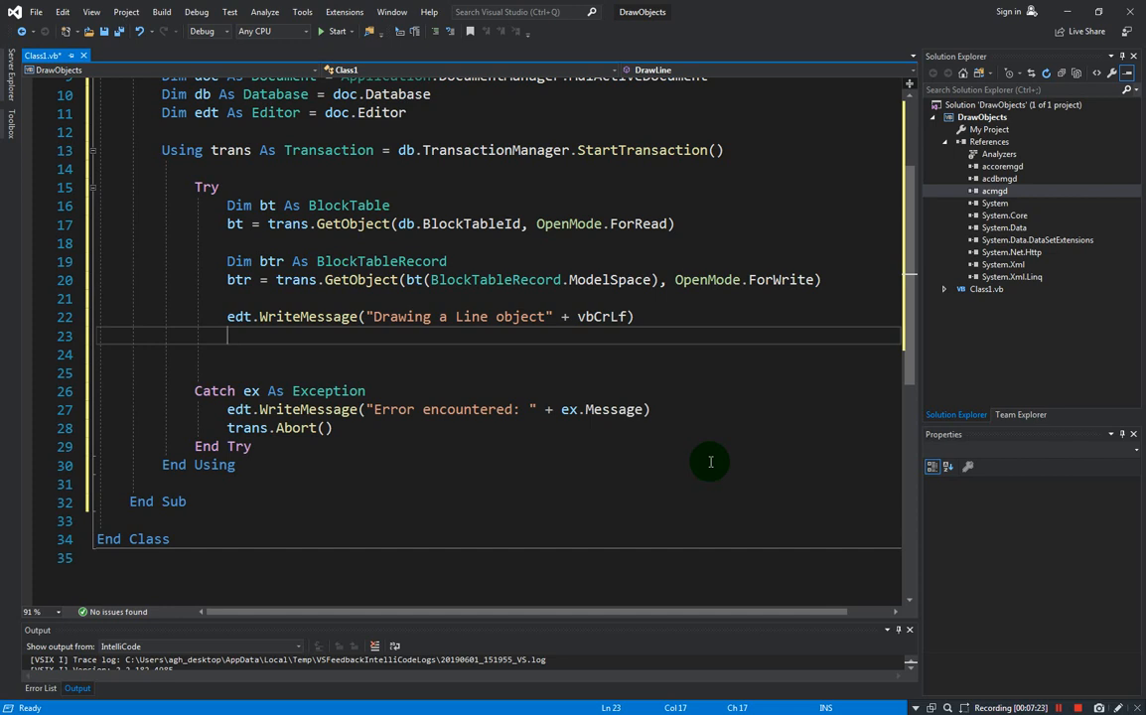
mouse_move(240, 279)
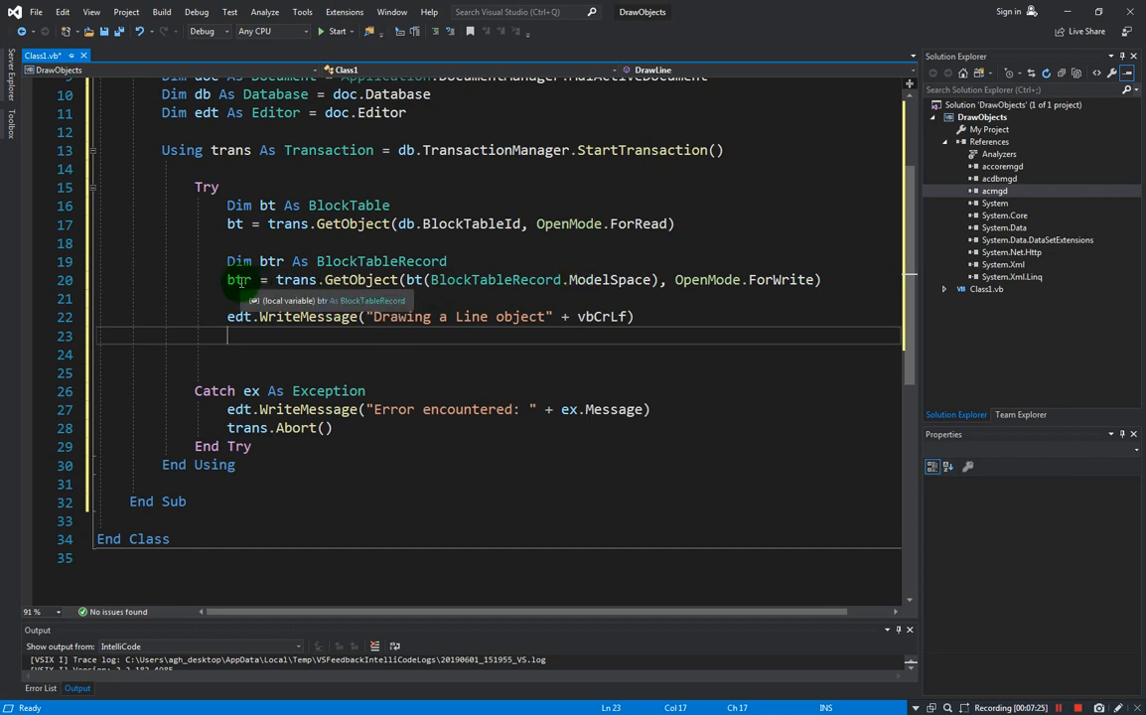
left_click(240, 279)
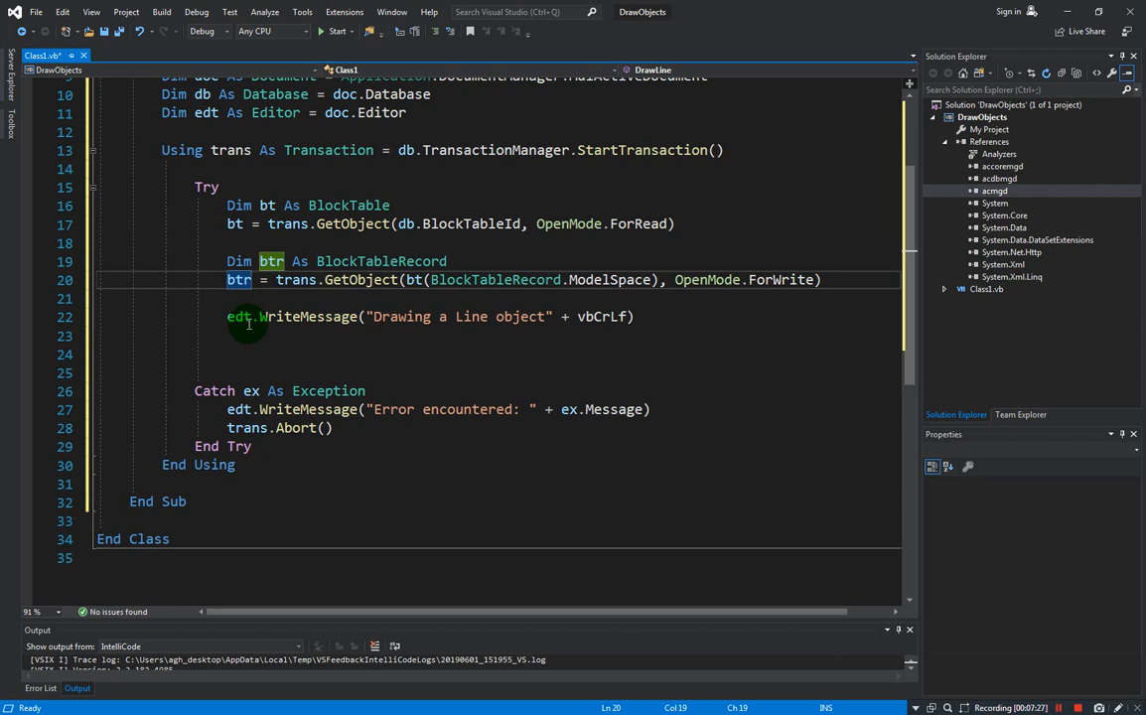
left_click(247, 335)
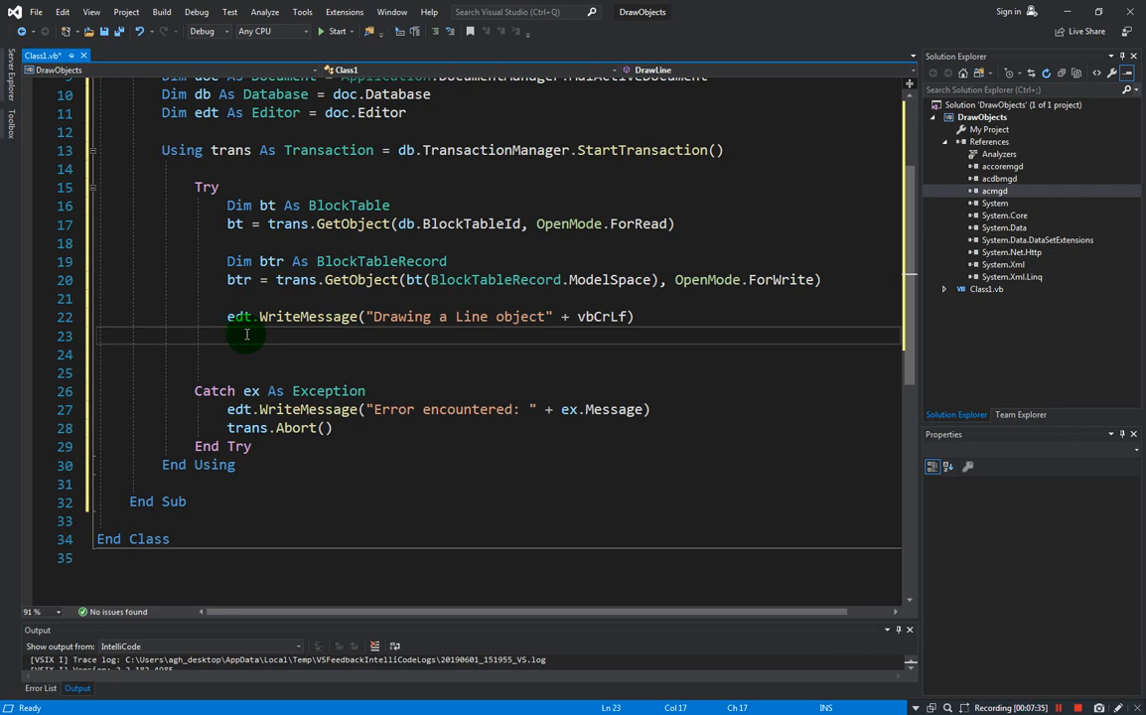
type("Dim")
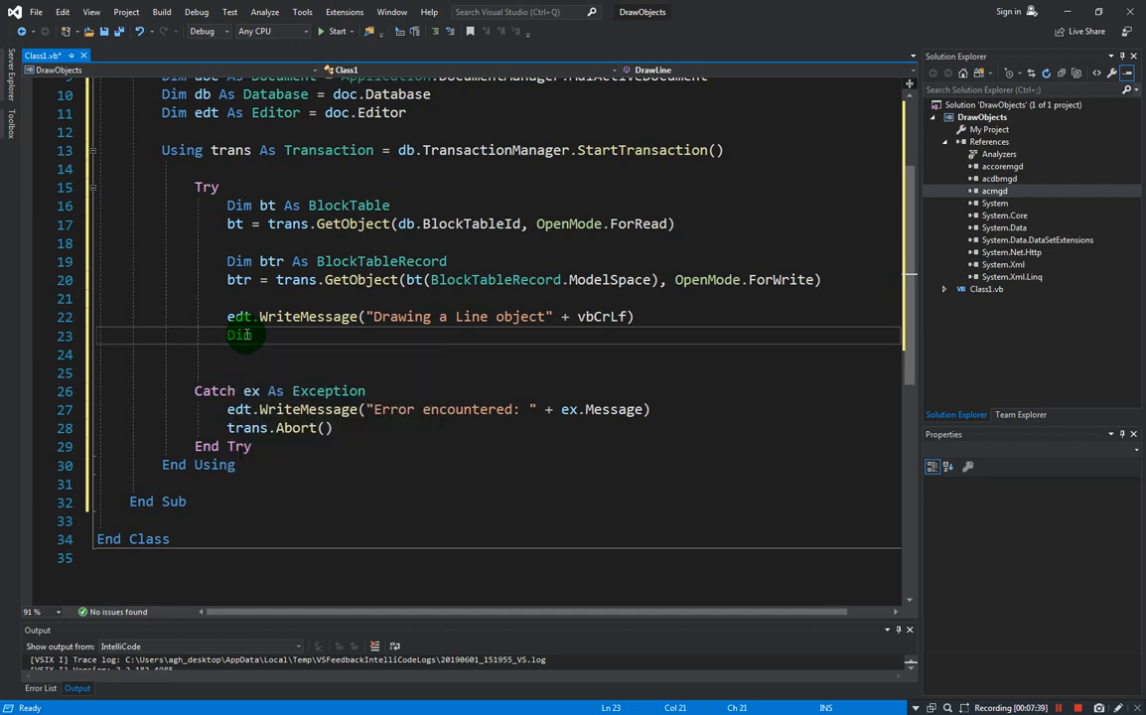
type("pt1")
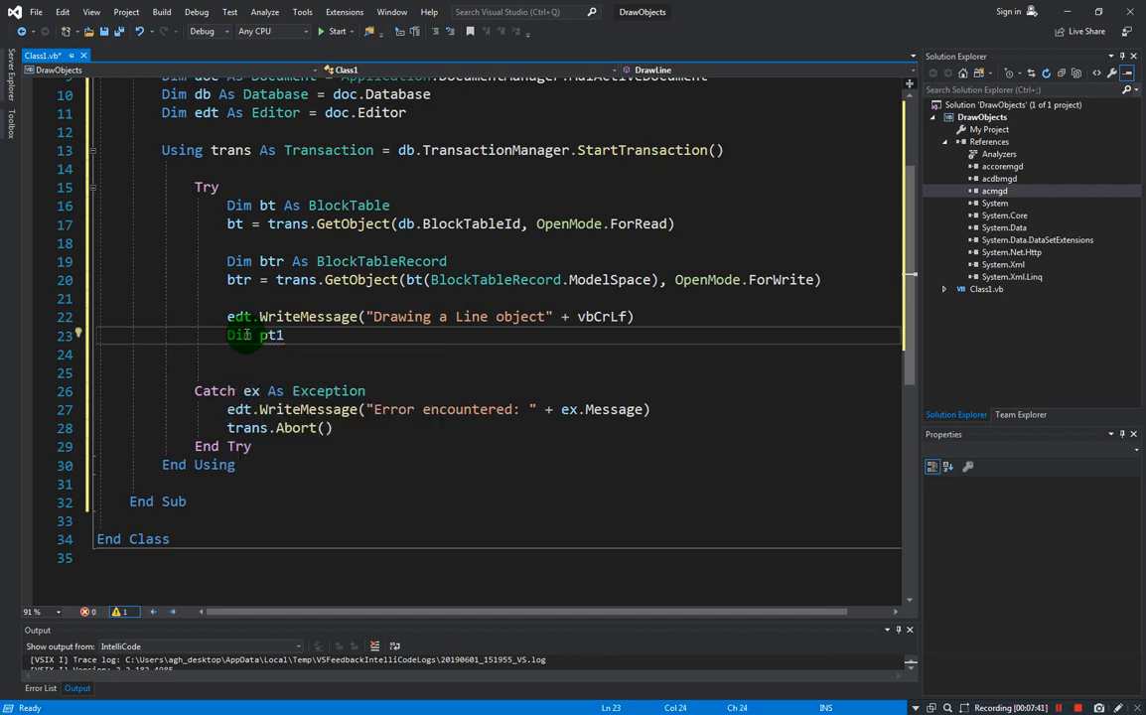
type("As")
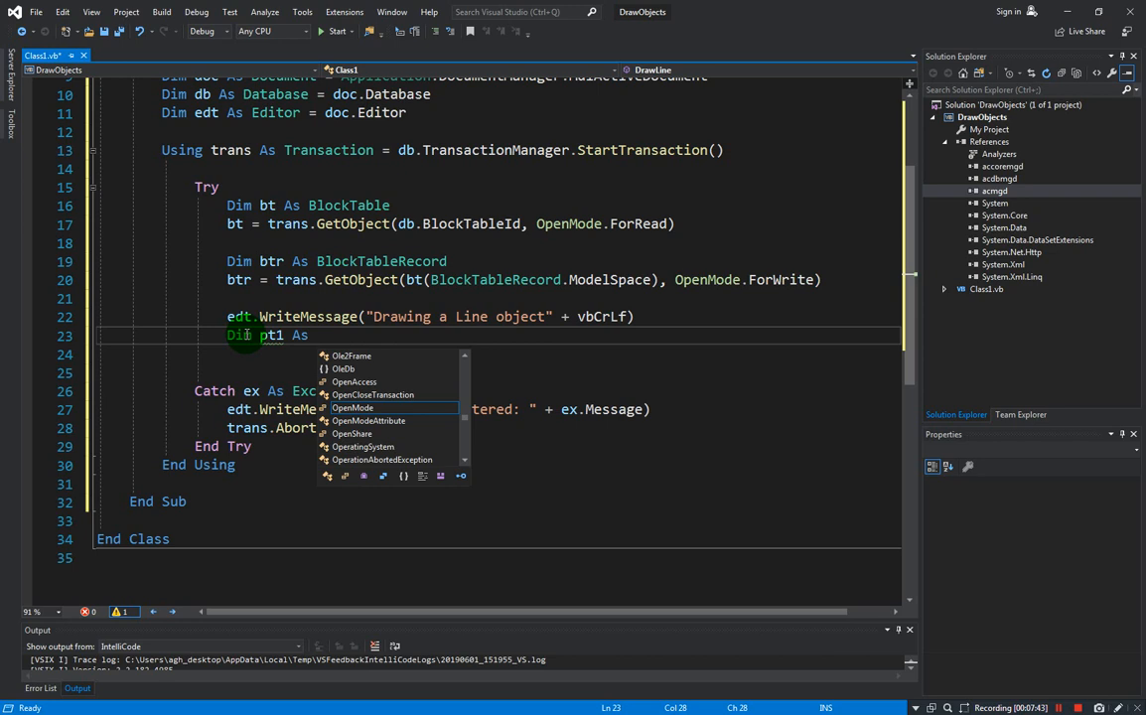
type("point3")
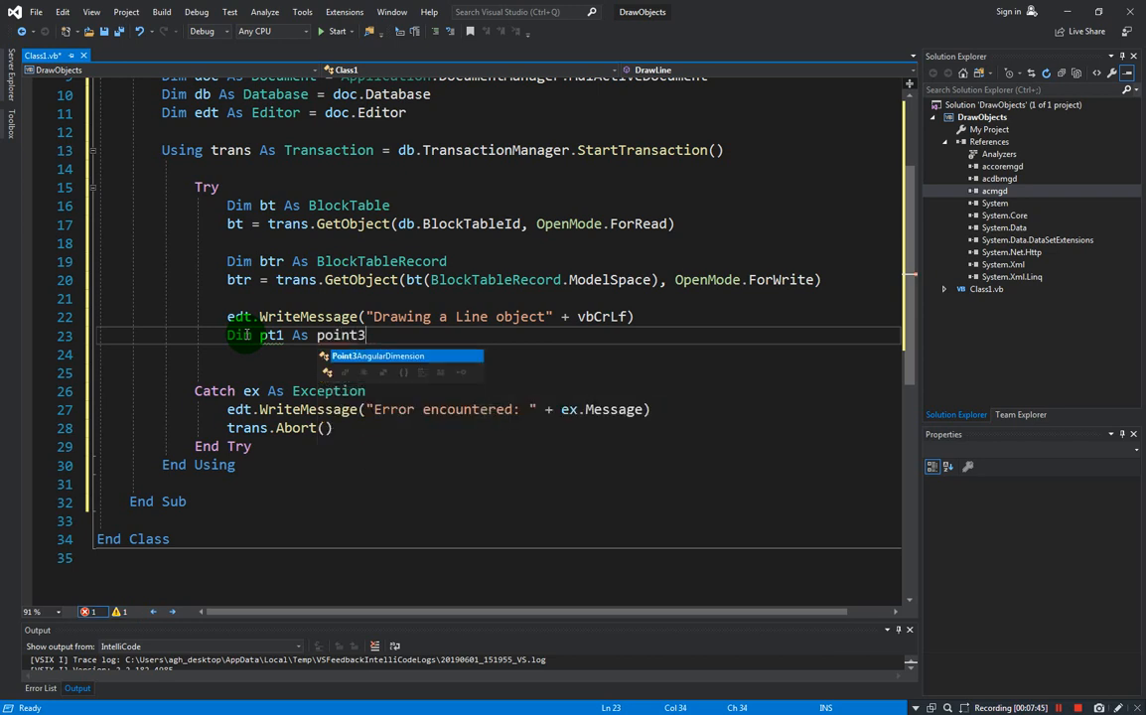
mouse_move(377, 356)
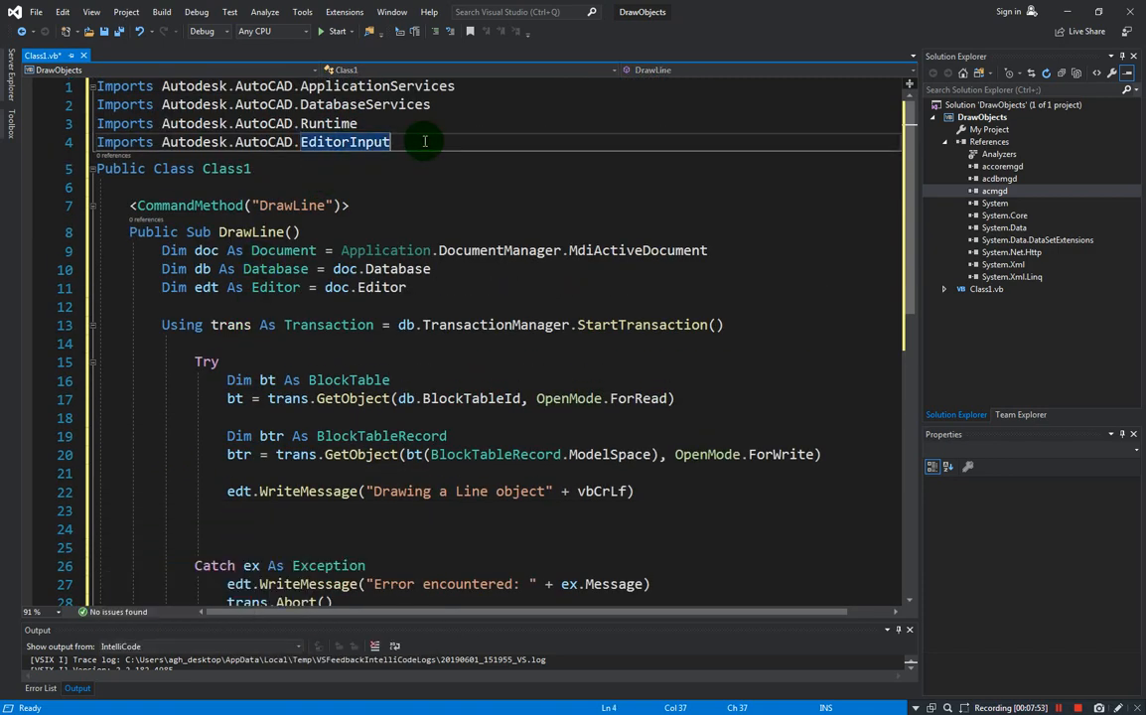
Add an Imports line for the Geometry namespace at the top of Class1.vb
type("imports Autodesk.AutoCAD.")
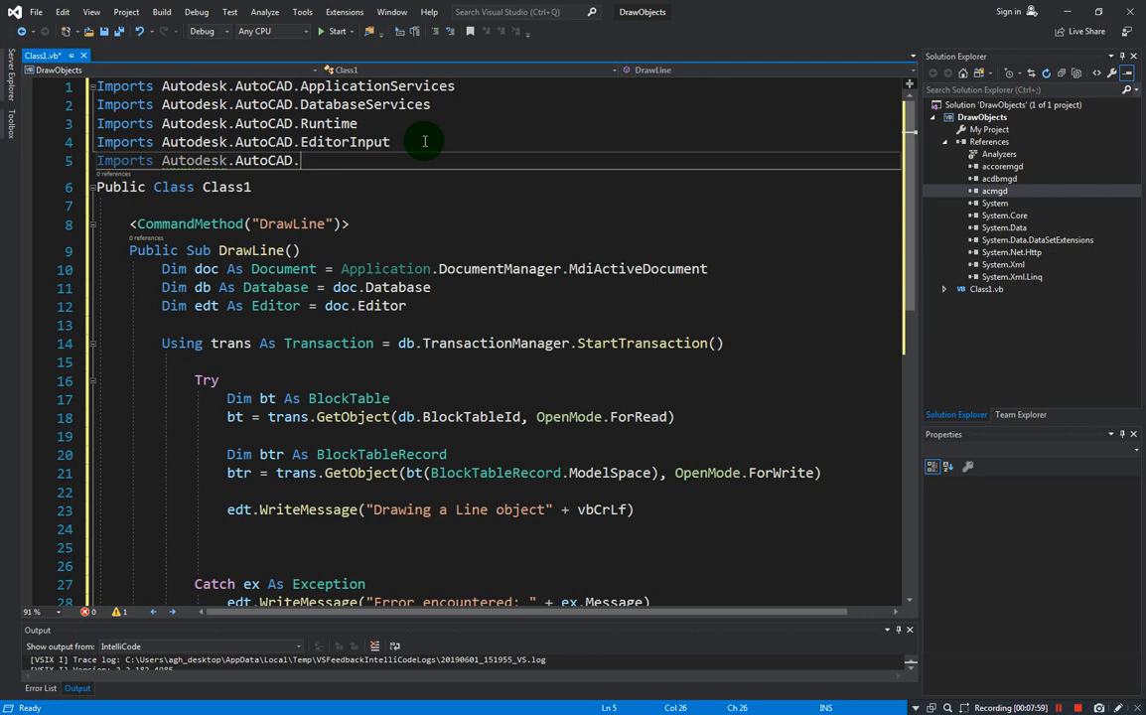
type("Geometry")
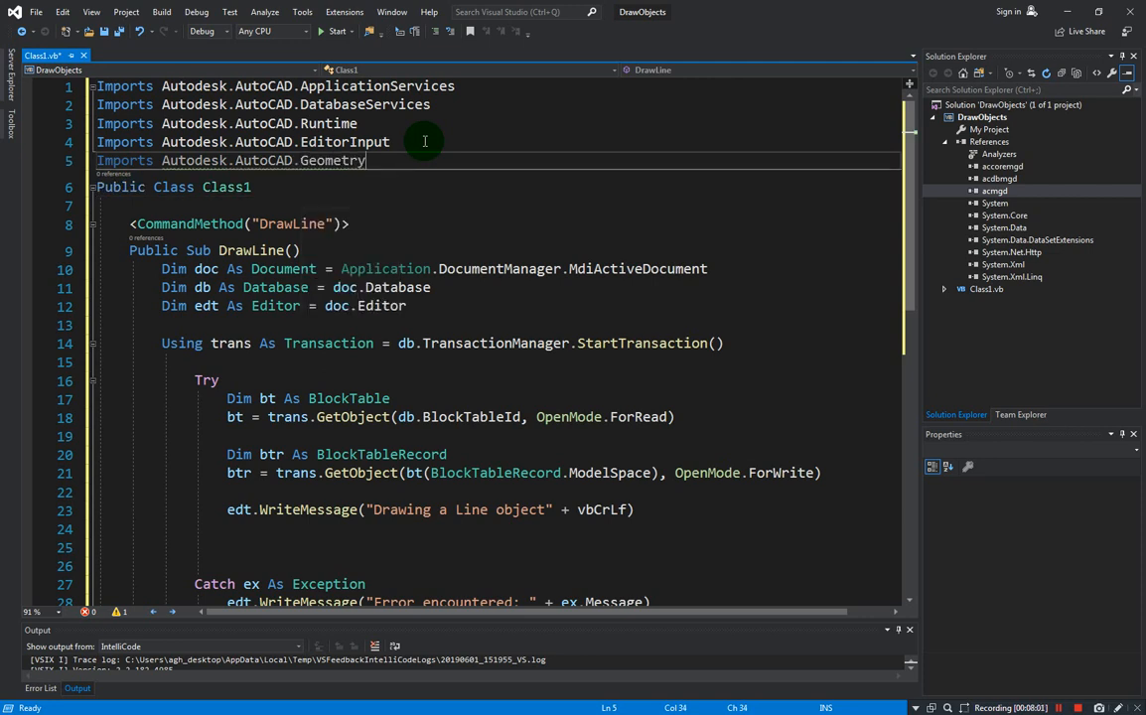
key("enter")
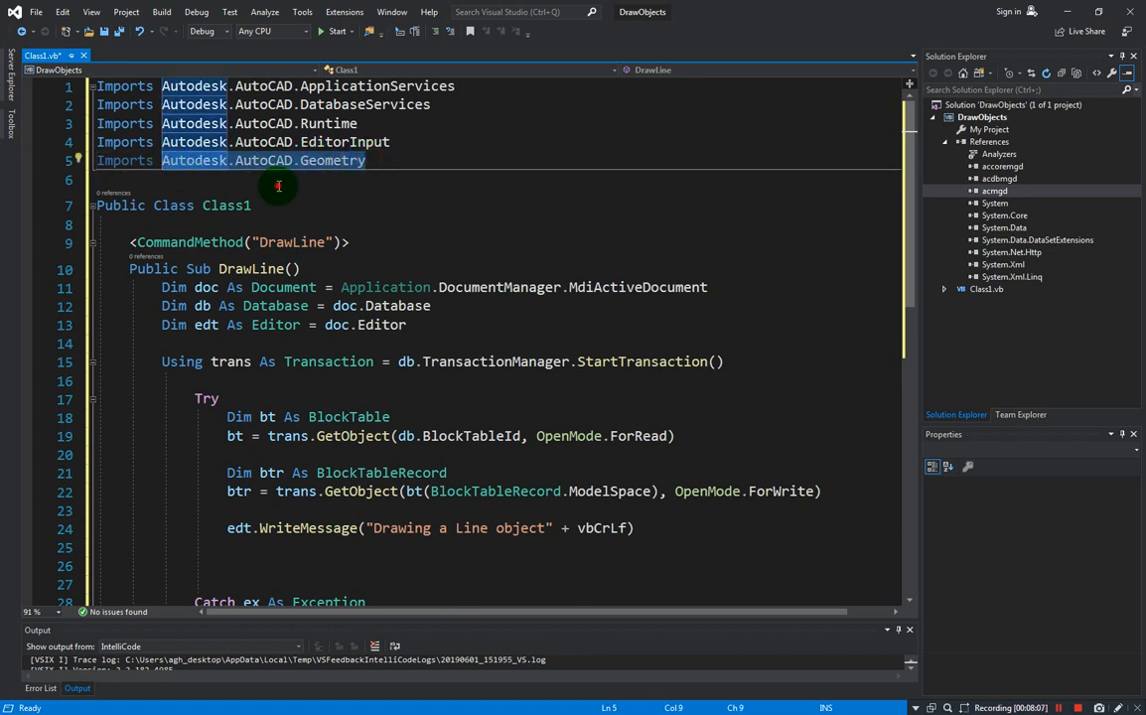
left_click(391, 160)
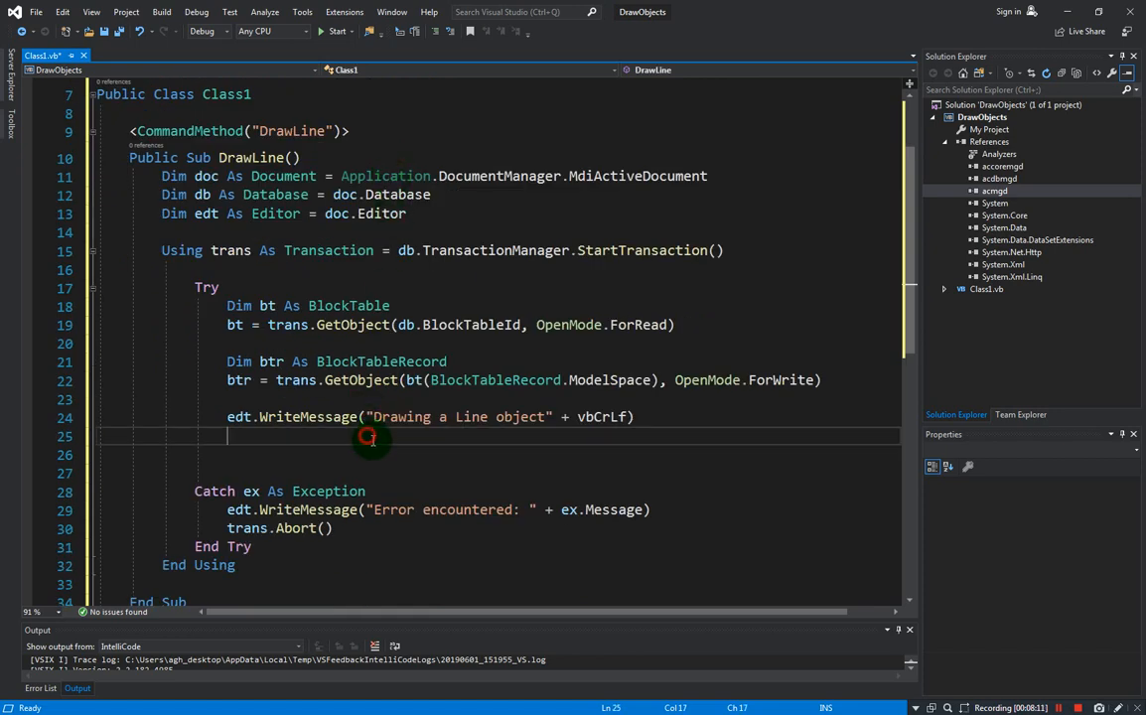
Declare pt1 As Point3d = New Point3d(0, 0, 0)
type("Dim pt1 As")
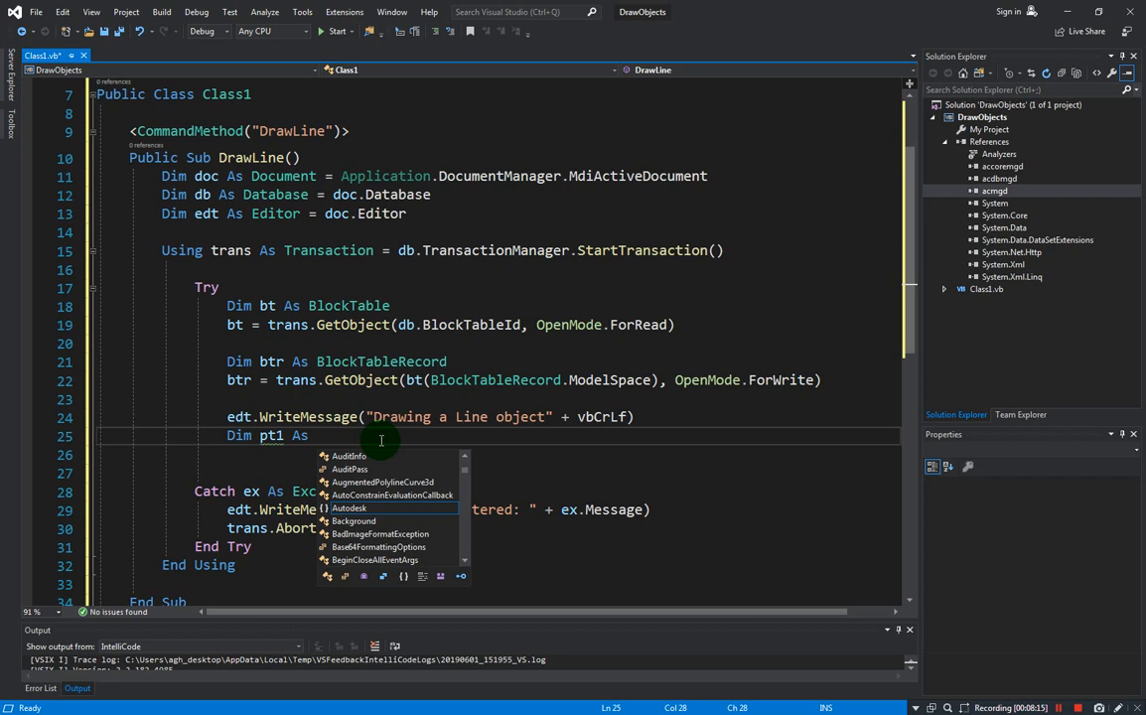
type("poin")
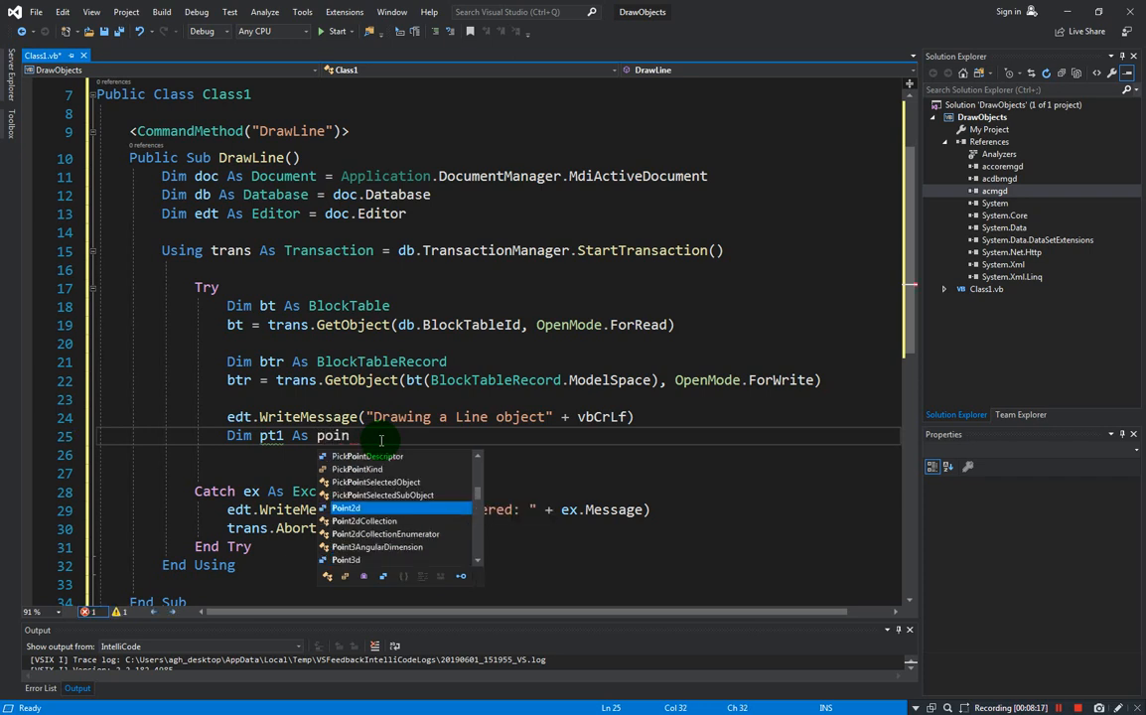
type("t3d")
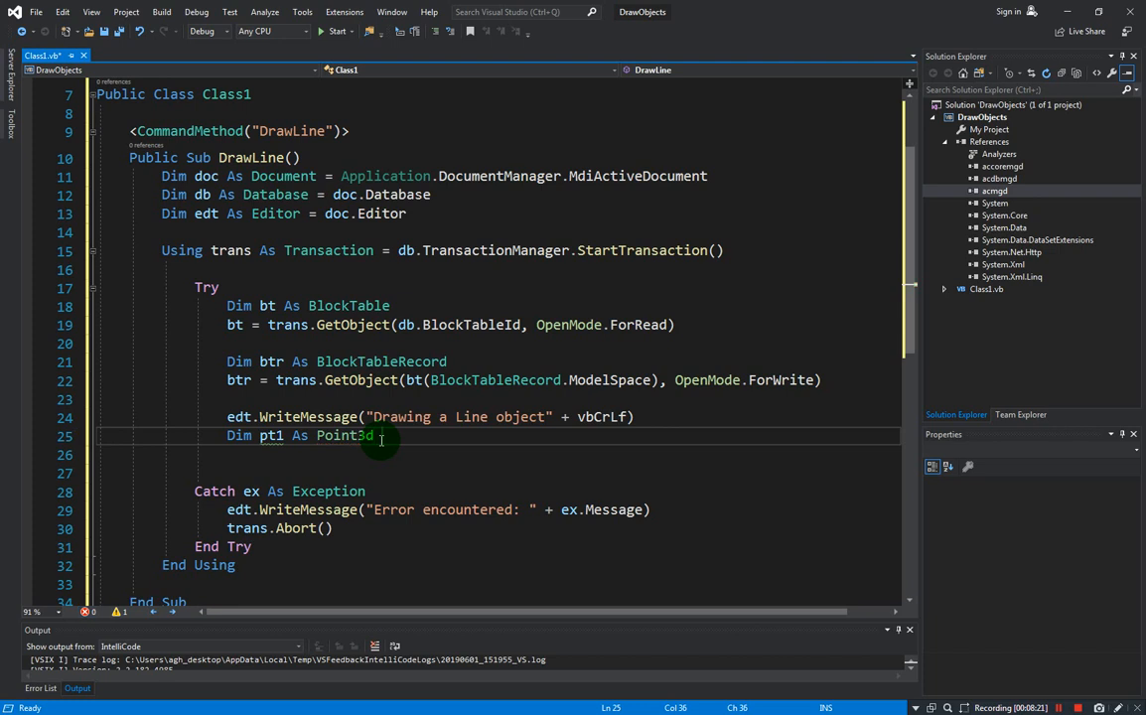
type("= New Point3d(")
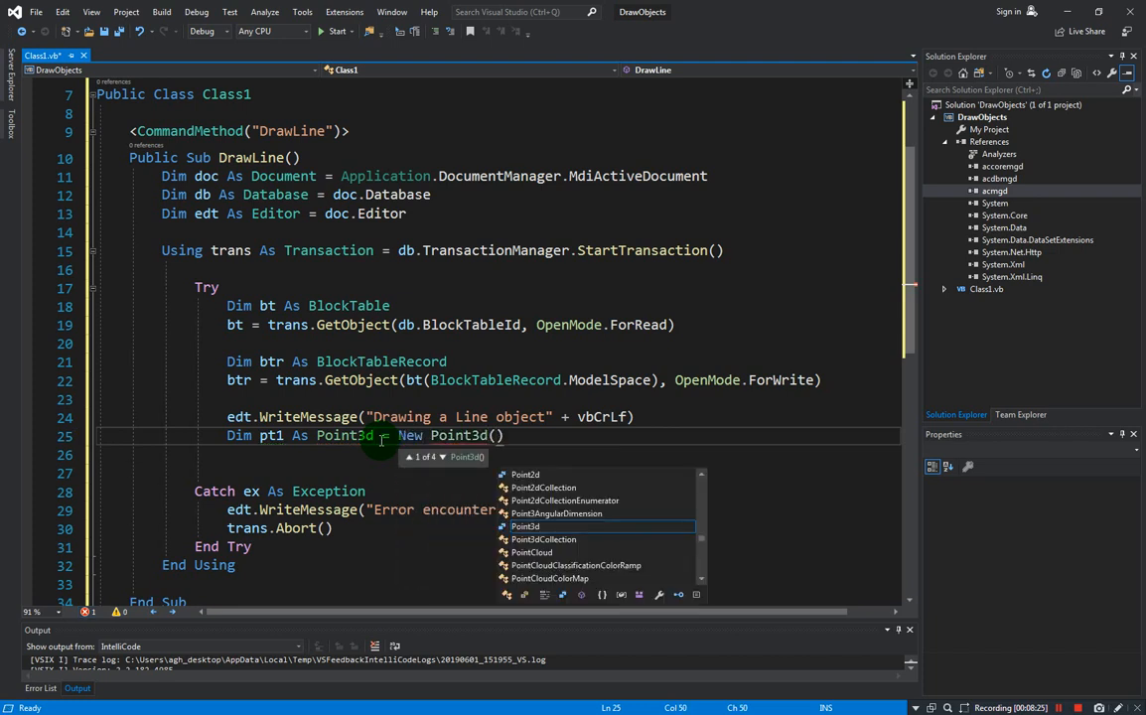
mouse_move(526, 527)
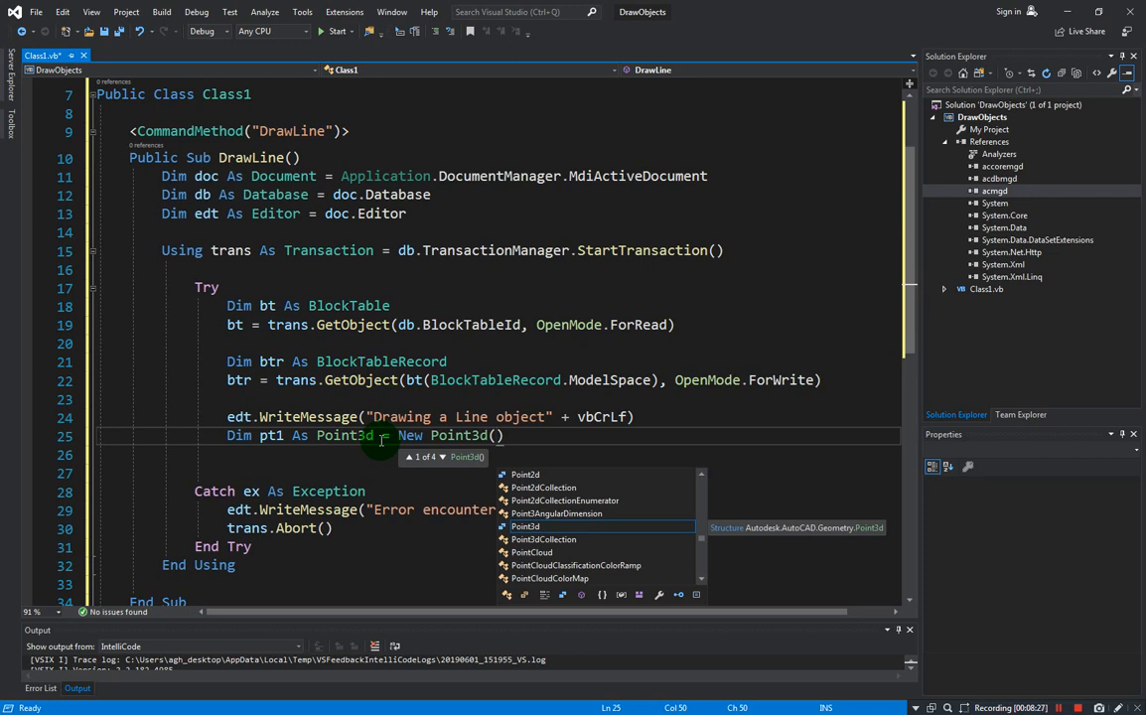
type("0,0")
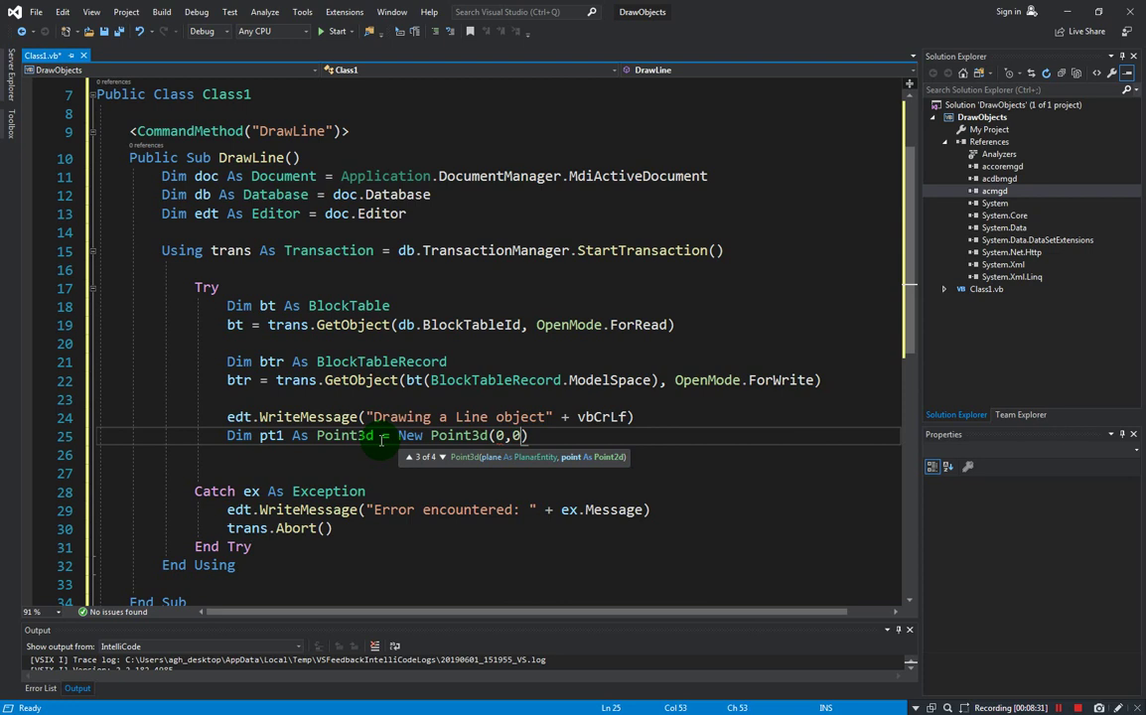
type(",0")
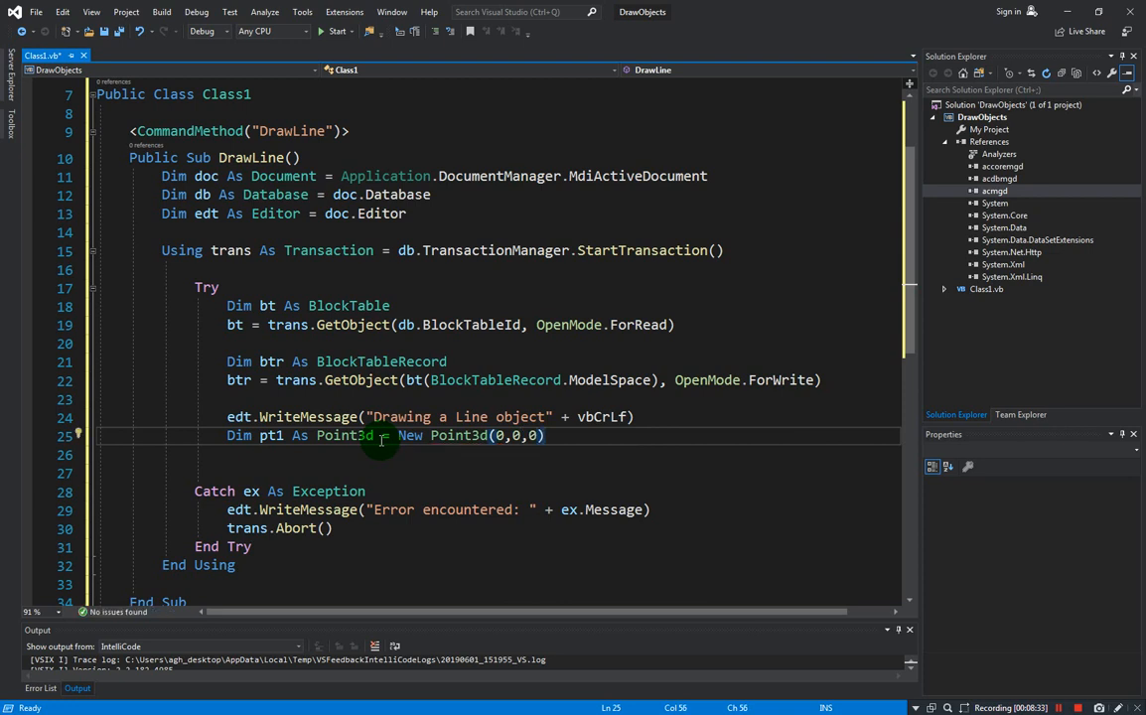
Declare pt2 As Point3d = New Point3d(25, 150, 0) and begin Dim ln
type("dim")
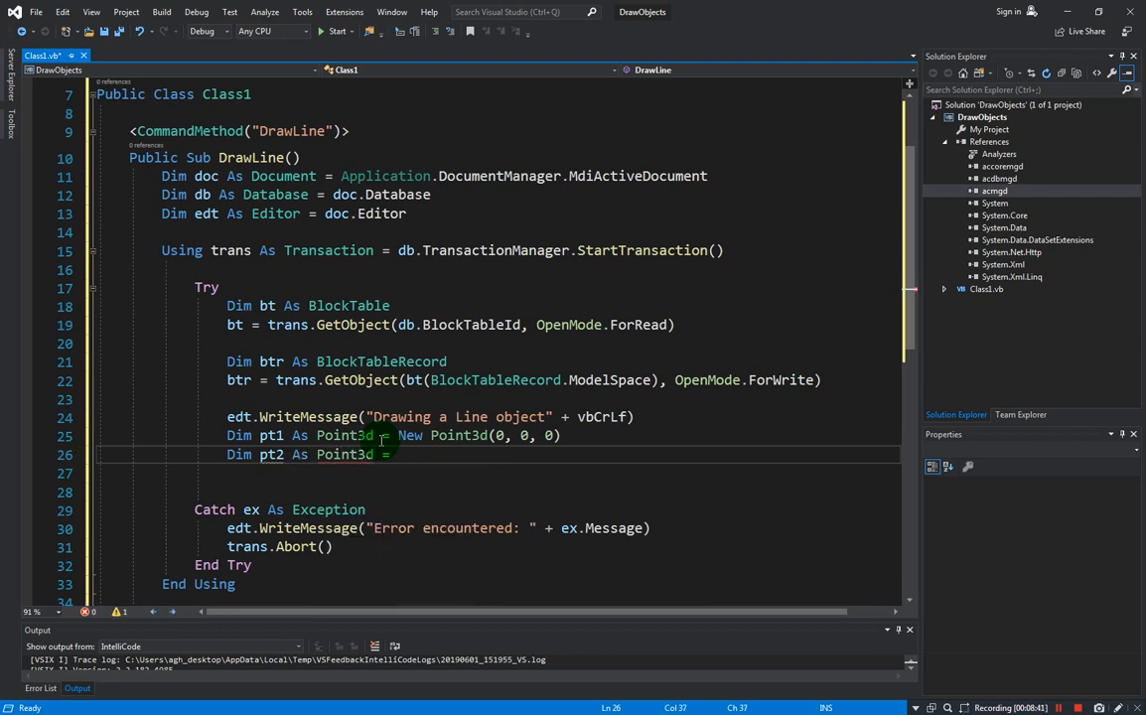
type("New Point3d()")
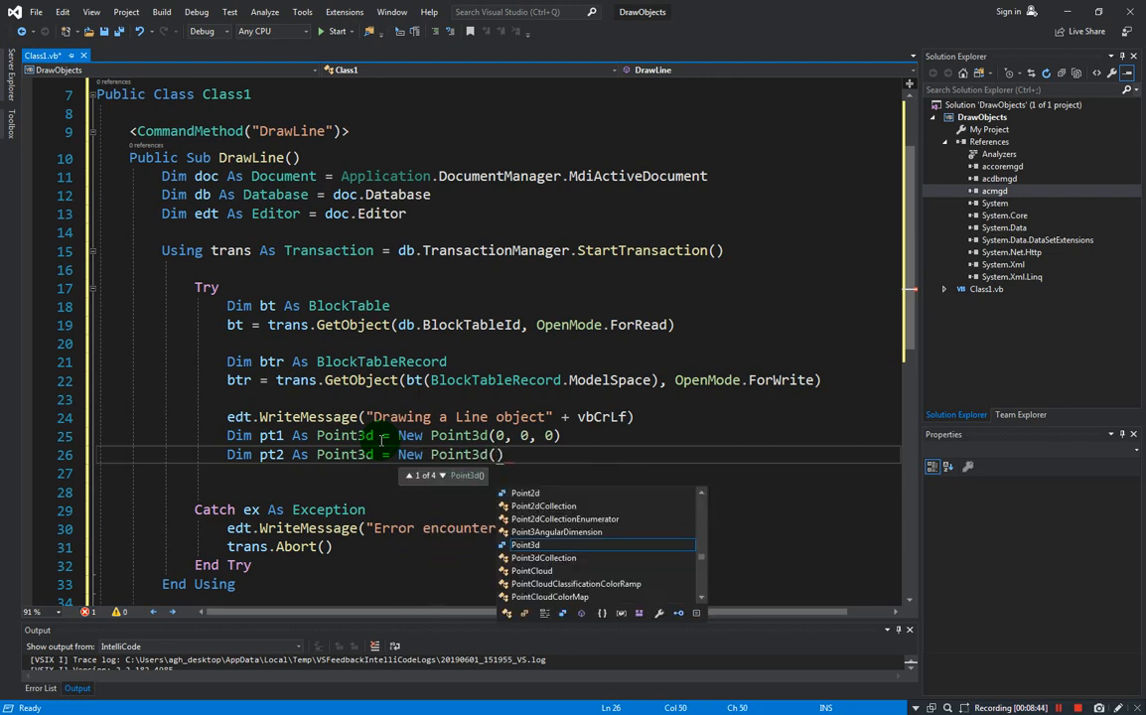
type("25,")
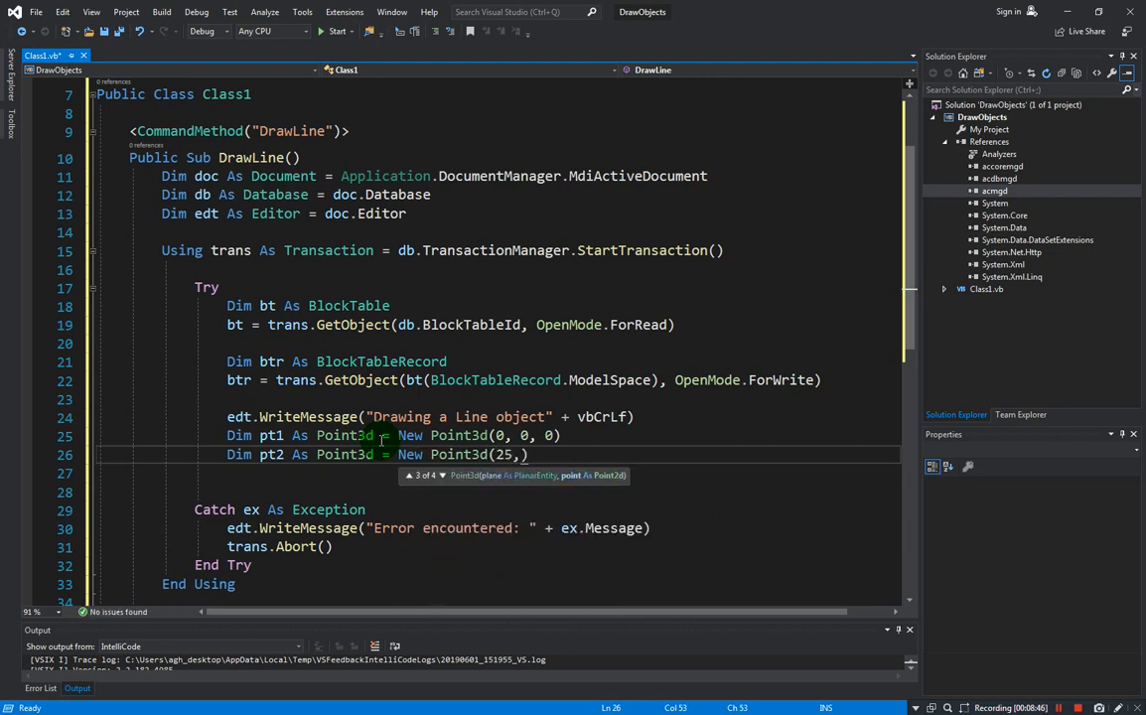
type("150, 0")
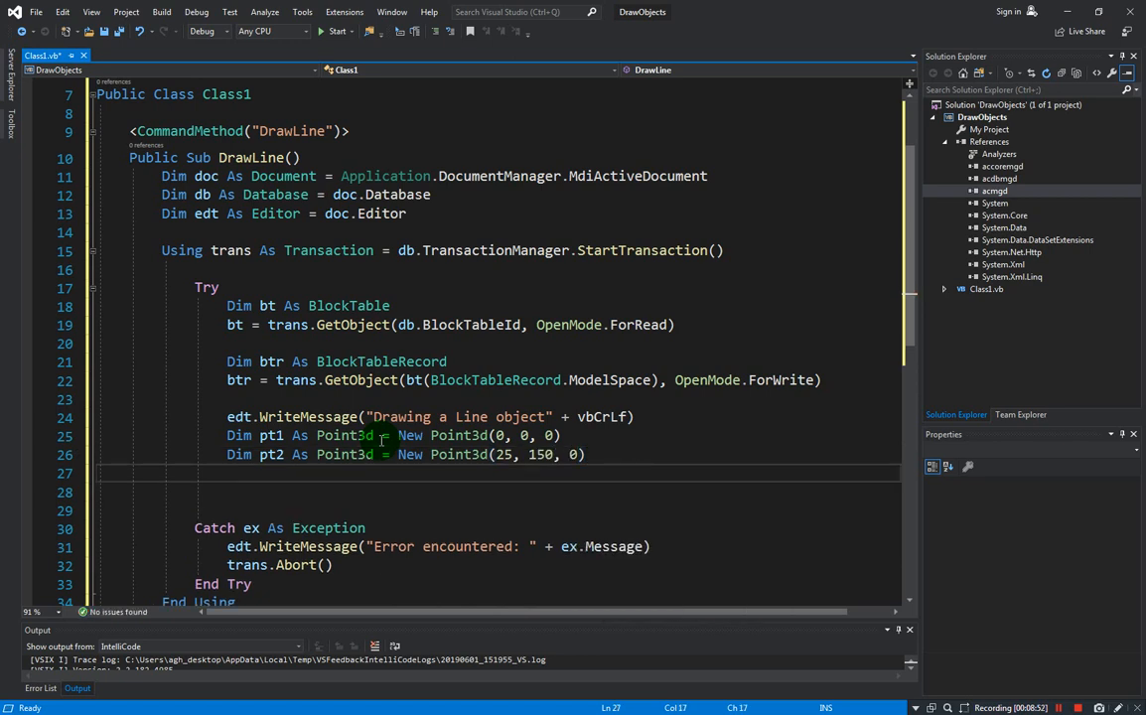
mouse_move(268, 455)
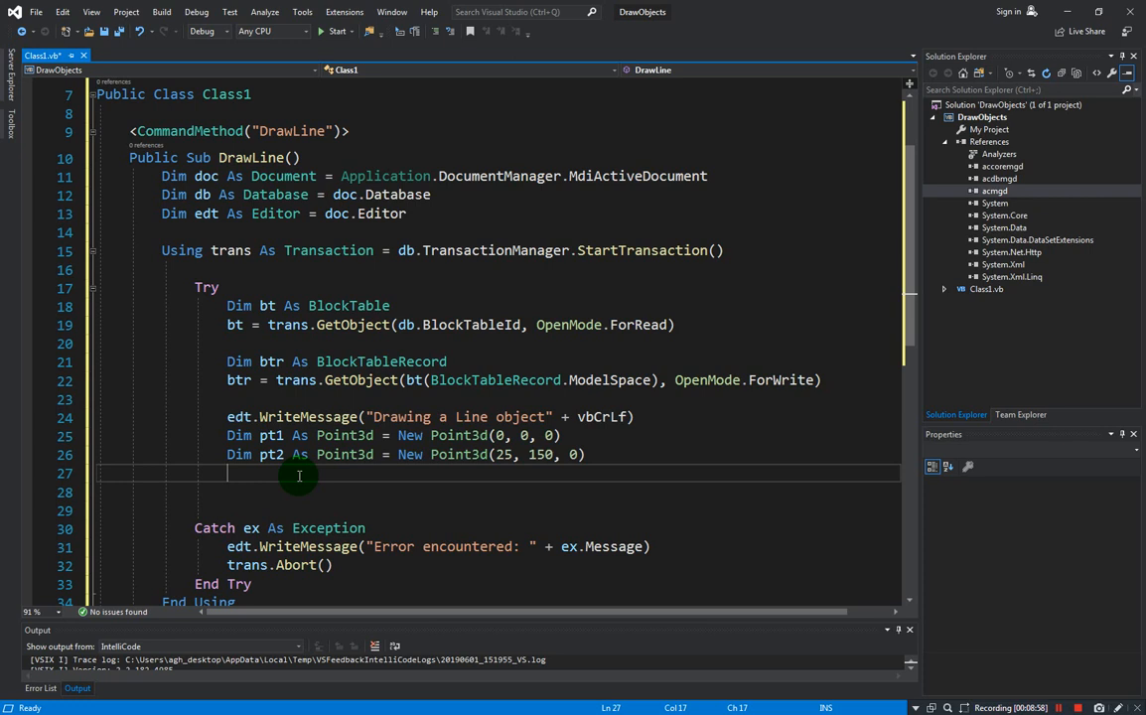
type("dim")
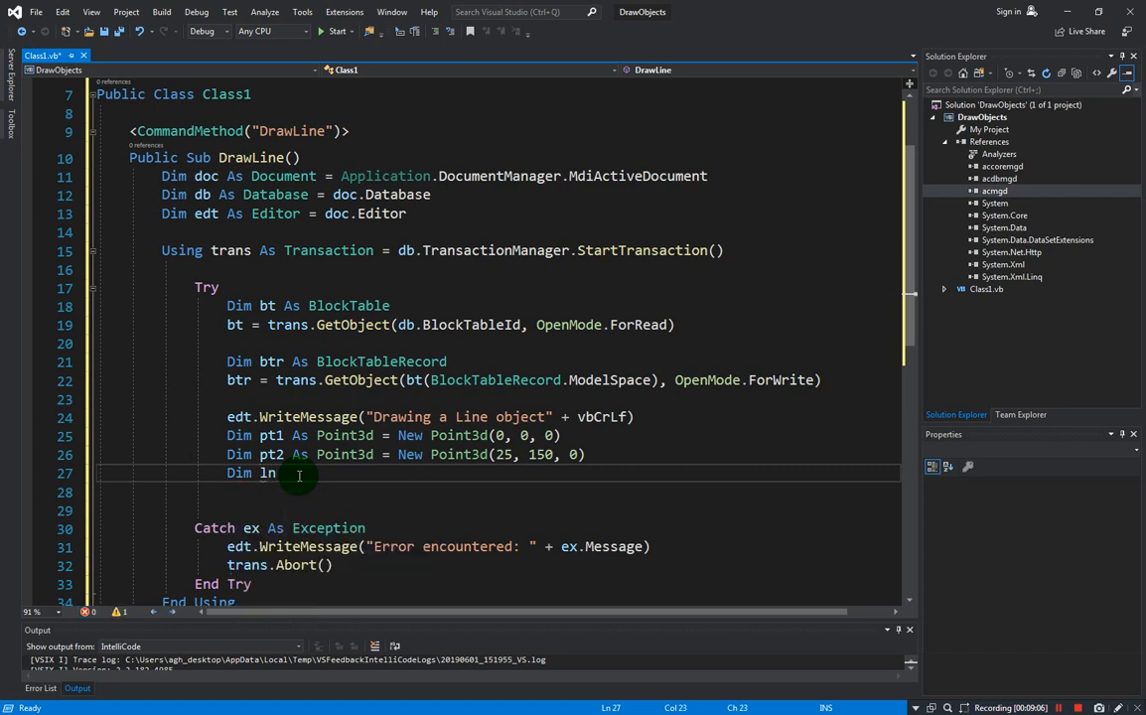
Complete Dim ln As Line = New Line(pt1, pt2)
type("As l")
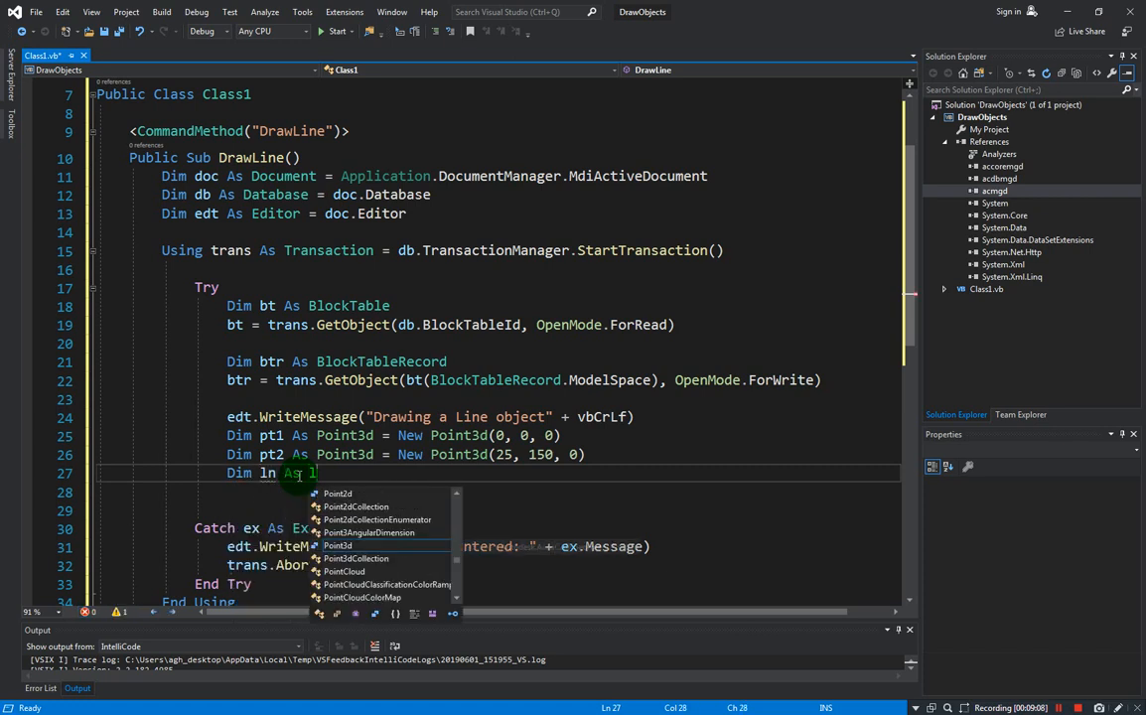
type("Line = New Line(")
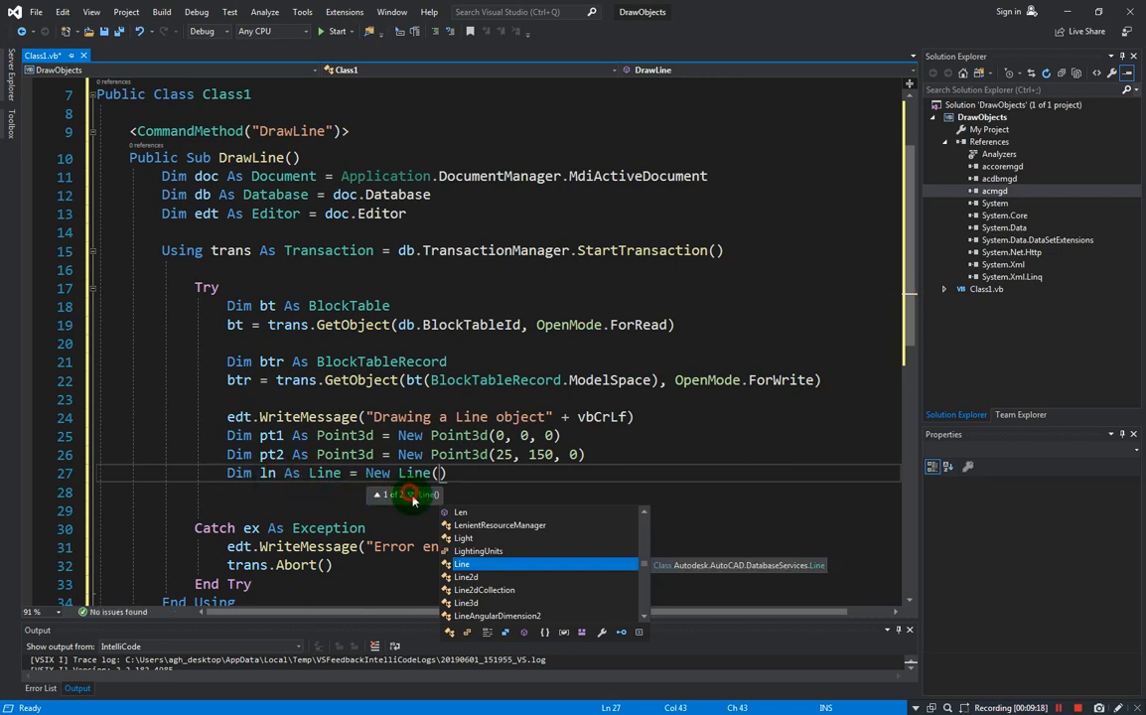
left_click(409, 494)
type("pt1")
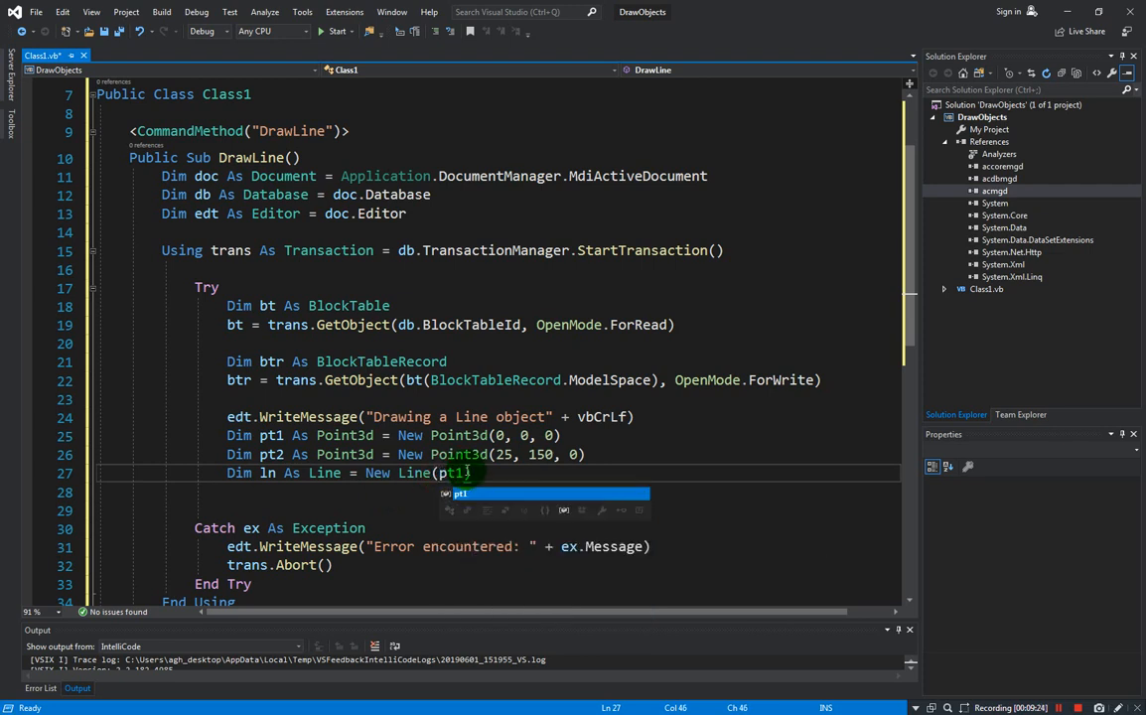
type(", pt2)")
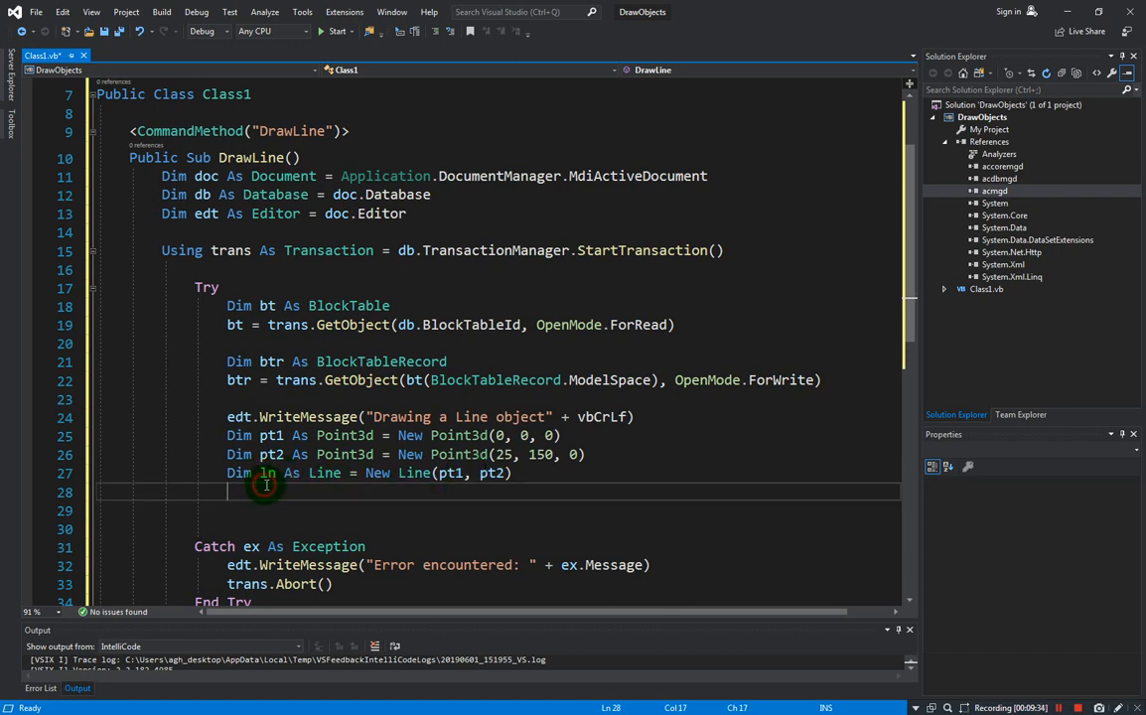
Set ln.ColorIndex = 1 to make the line red
type("ln")
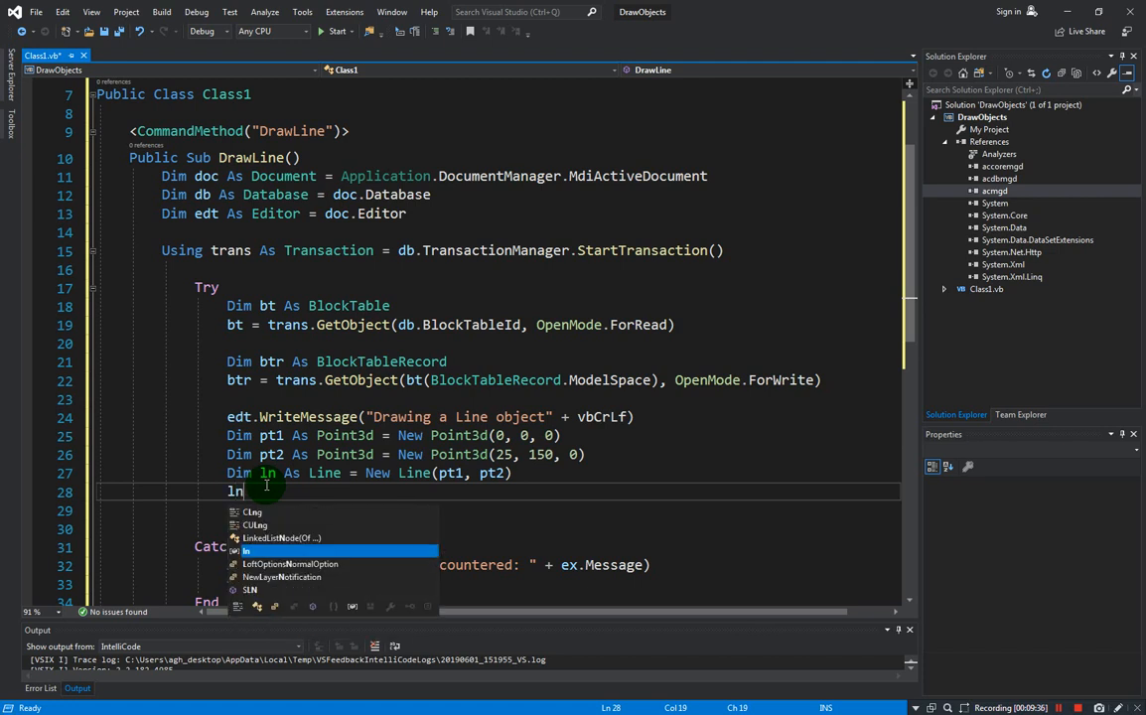
type(".")
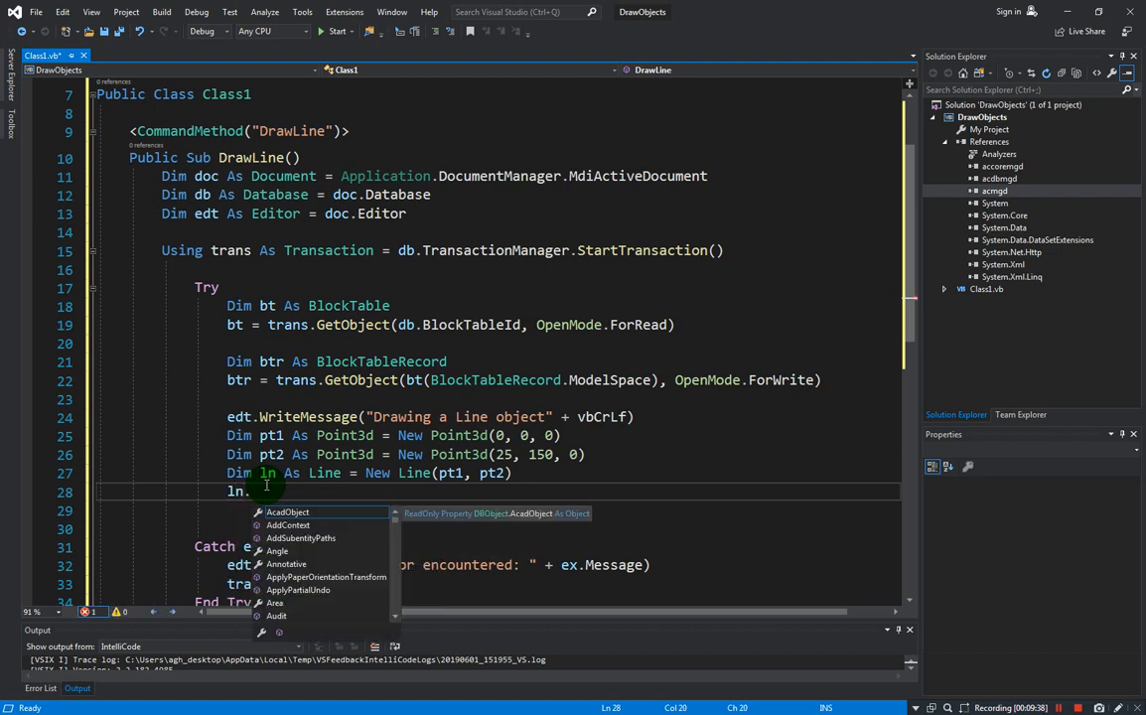
type("colo")
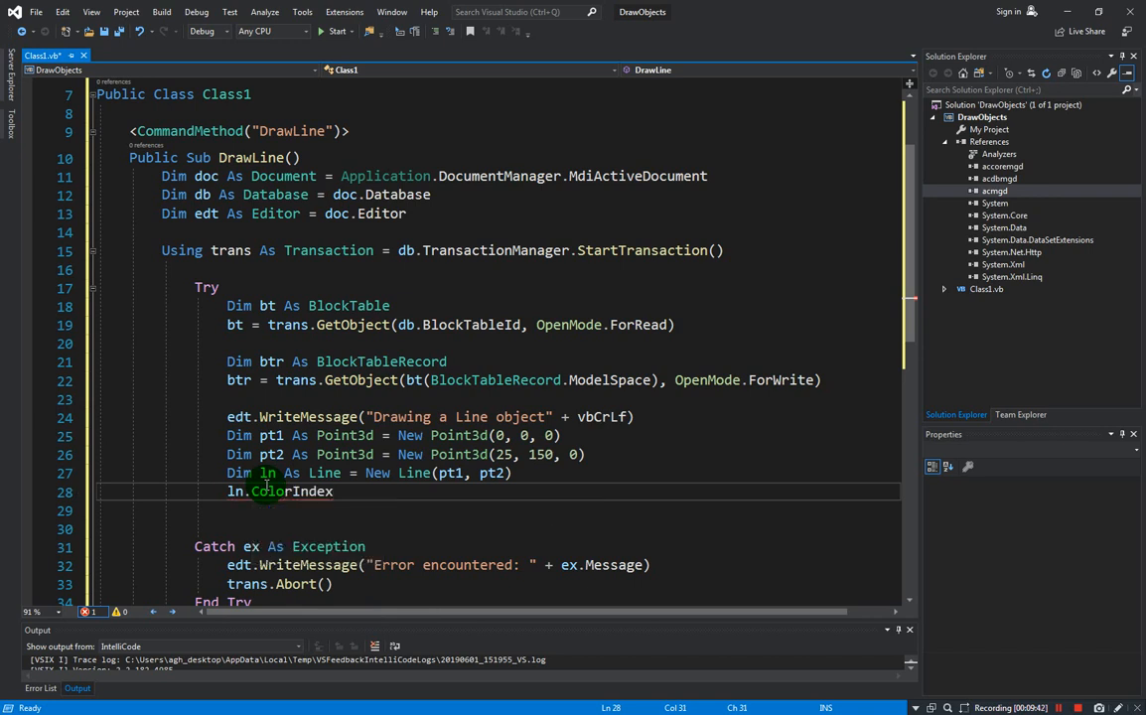
type("= 1")
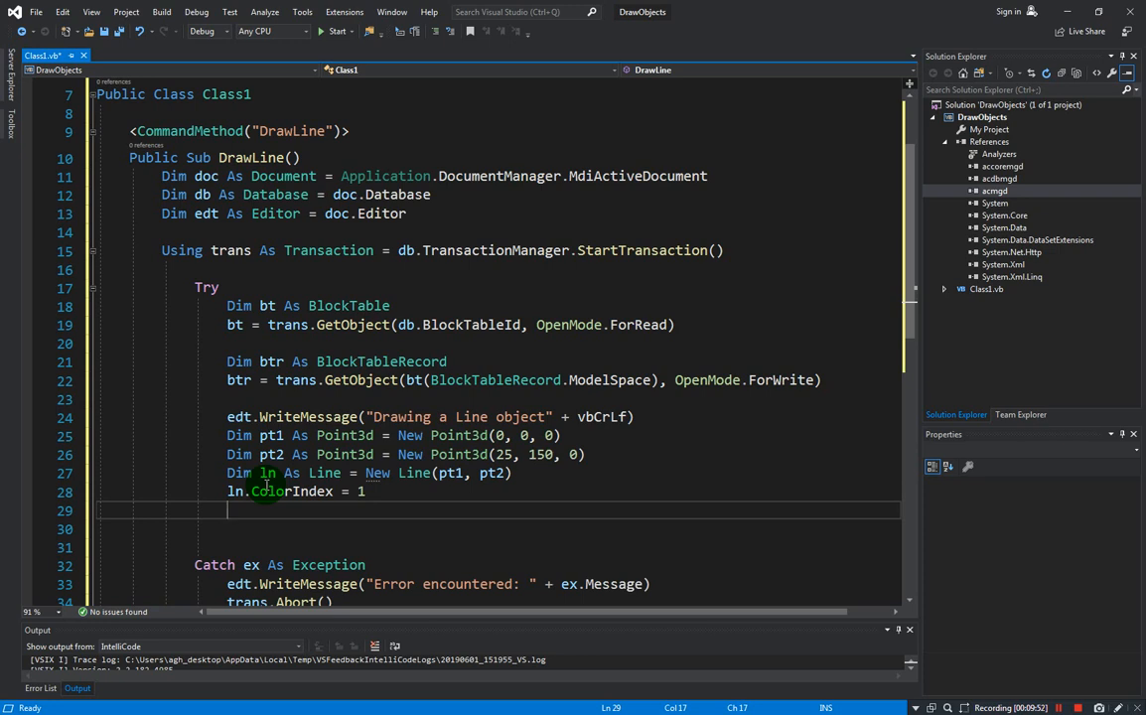
Append the line to the block table record with btr.AppendEntity(ln)
type("btr.ap")
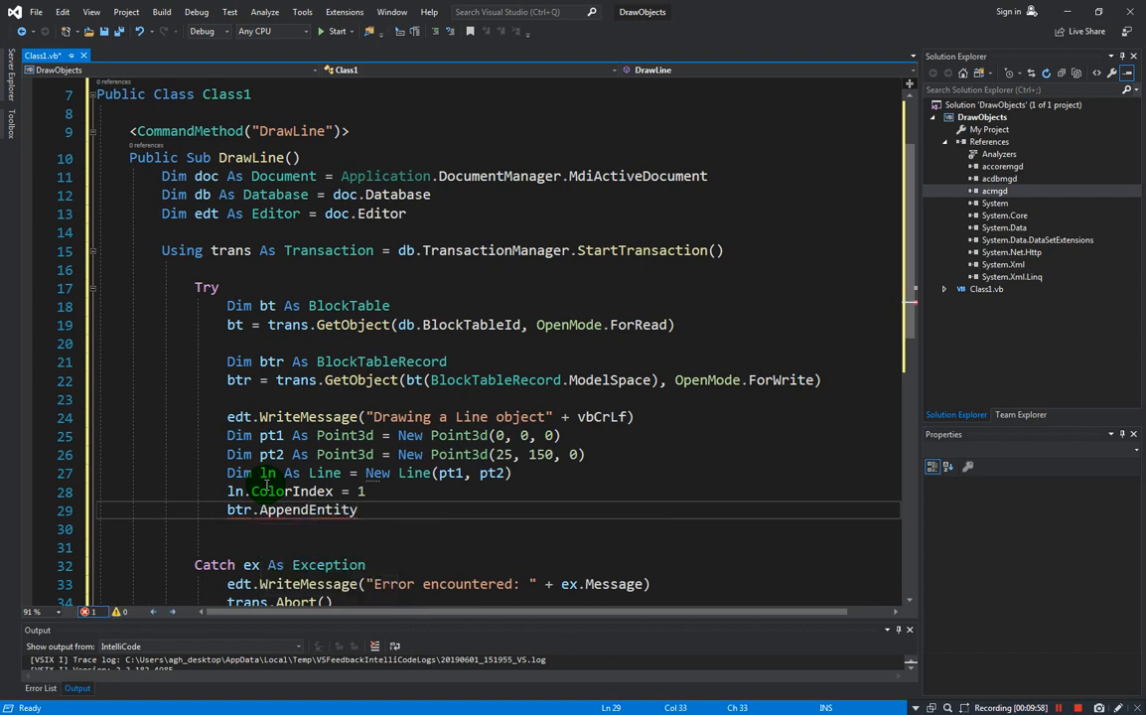
type("()")
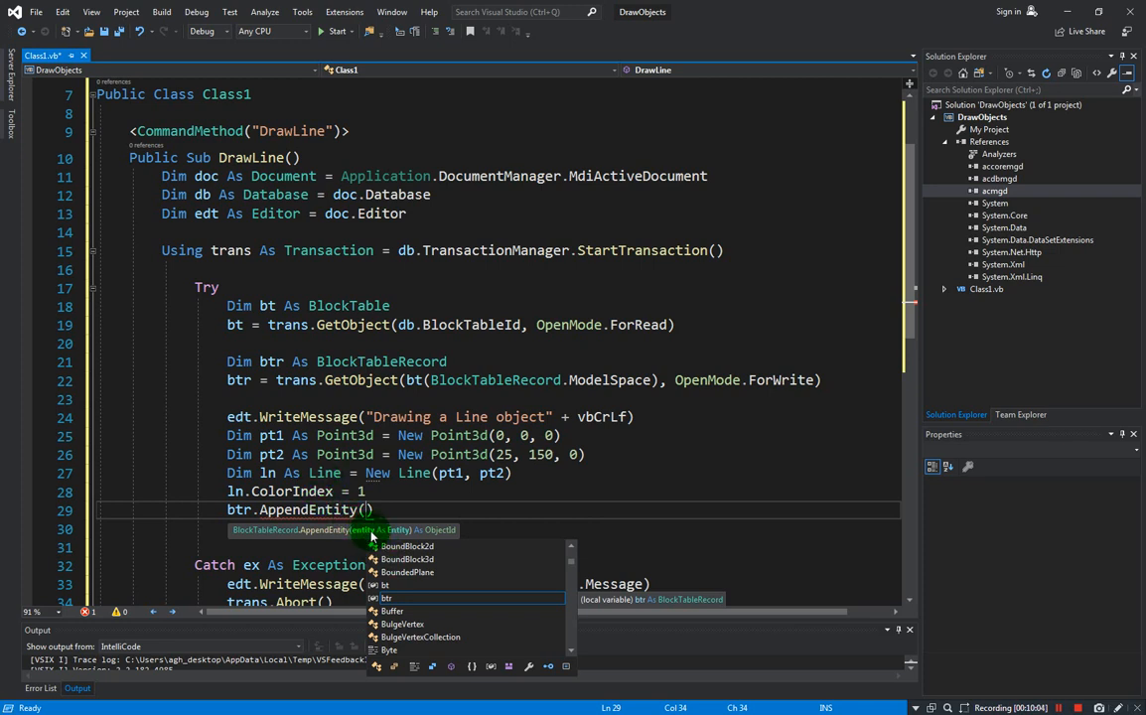
type("ln")
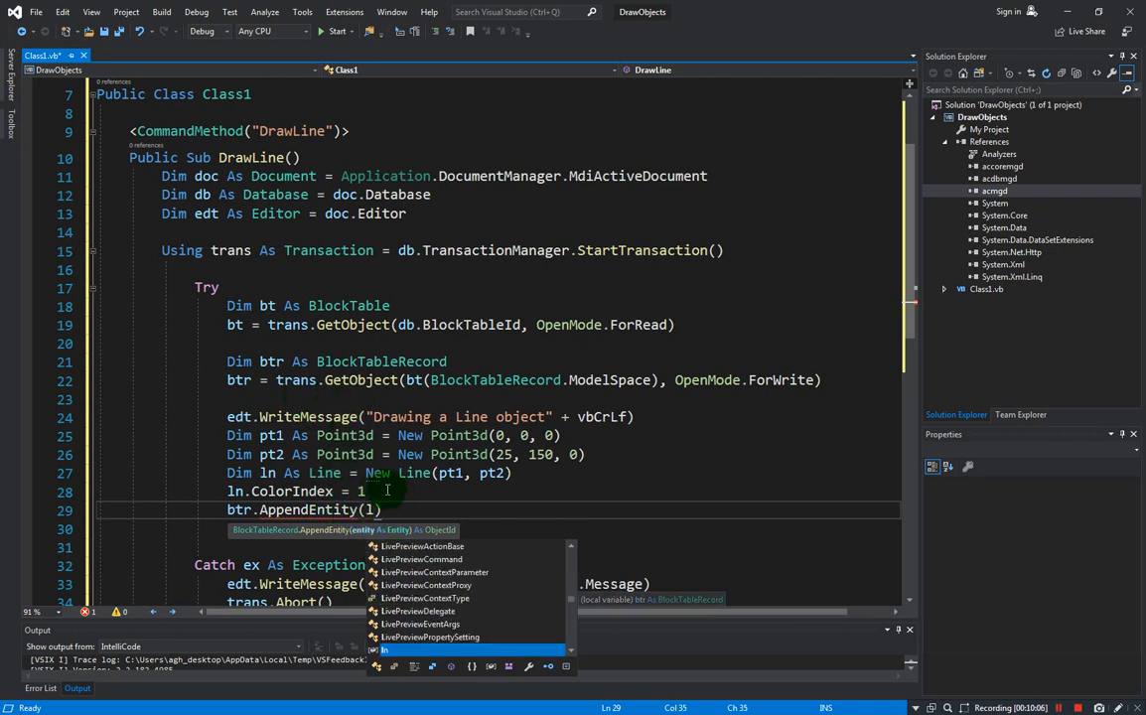
type("n")
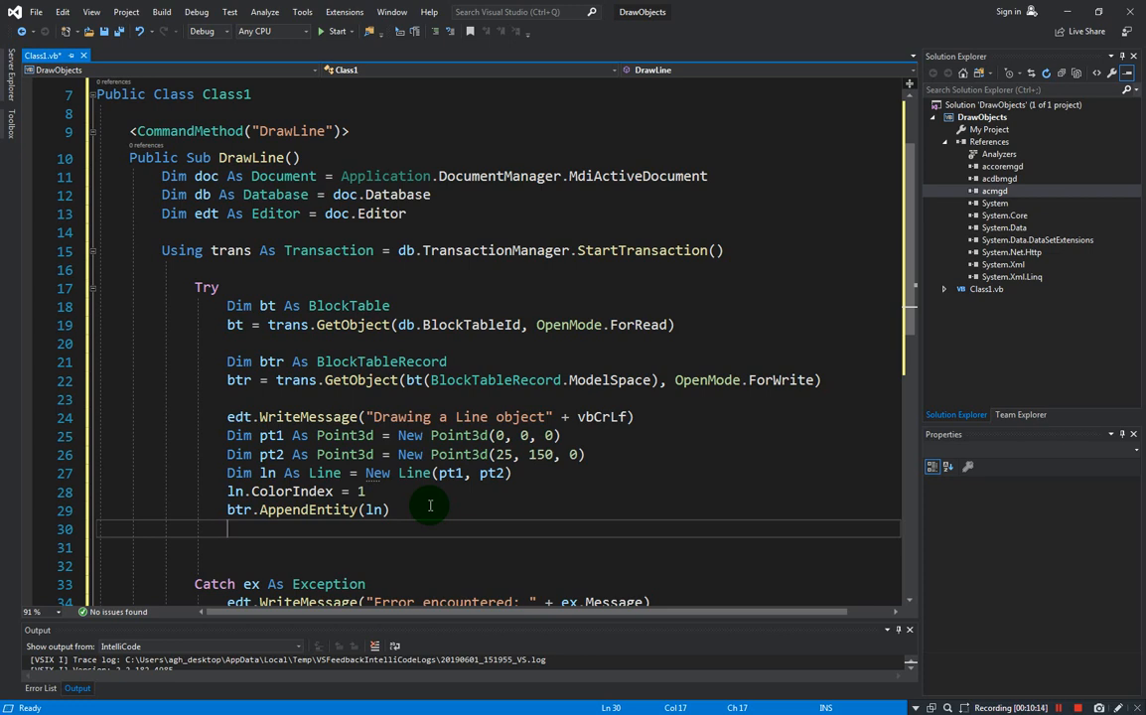
Add trans.AddNewlyCreatedDBObject(ln, True) and remove the blank lines before Catch
type("trans")
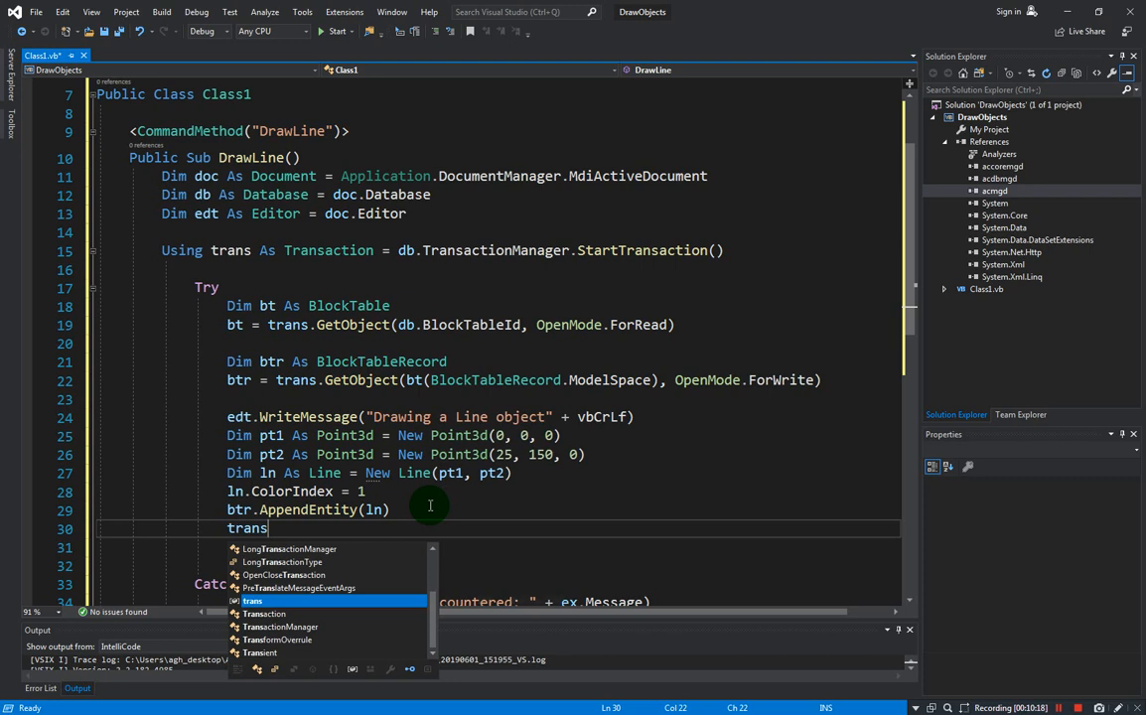
type(".")
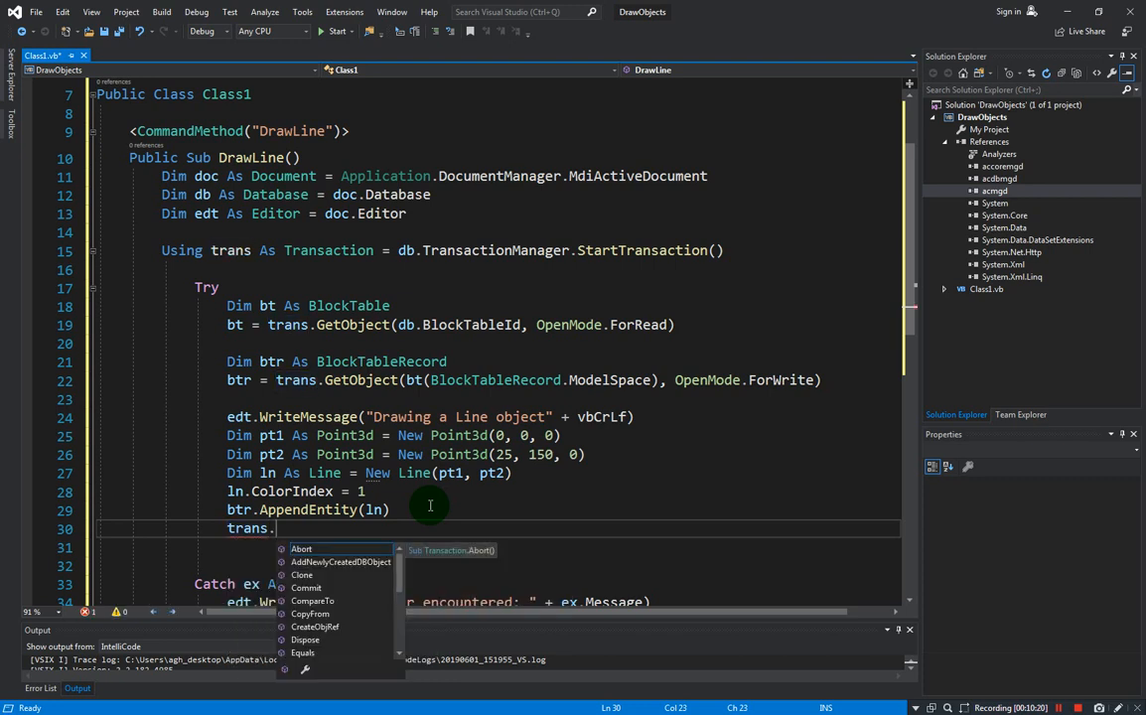
type("addn")
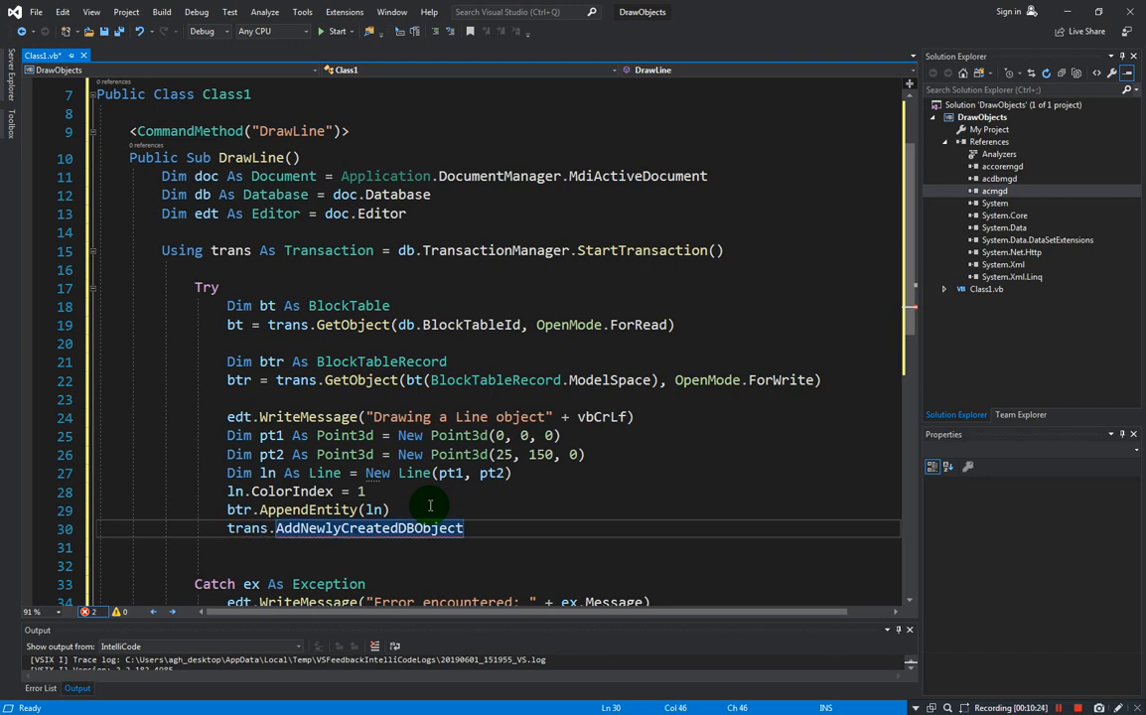
type("(ln)")
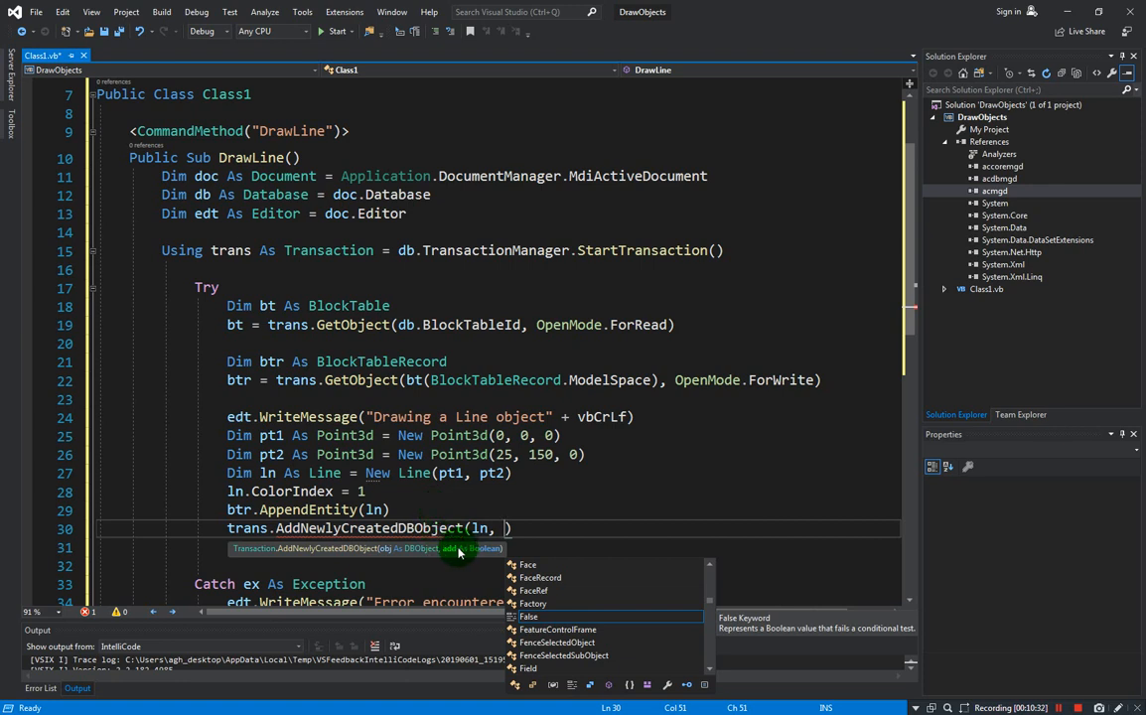
type("true")
left_click(498, 548)
type("trans.Commit()")
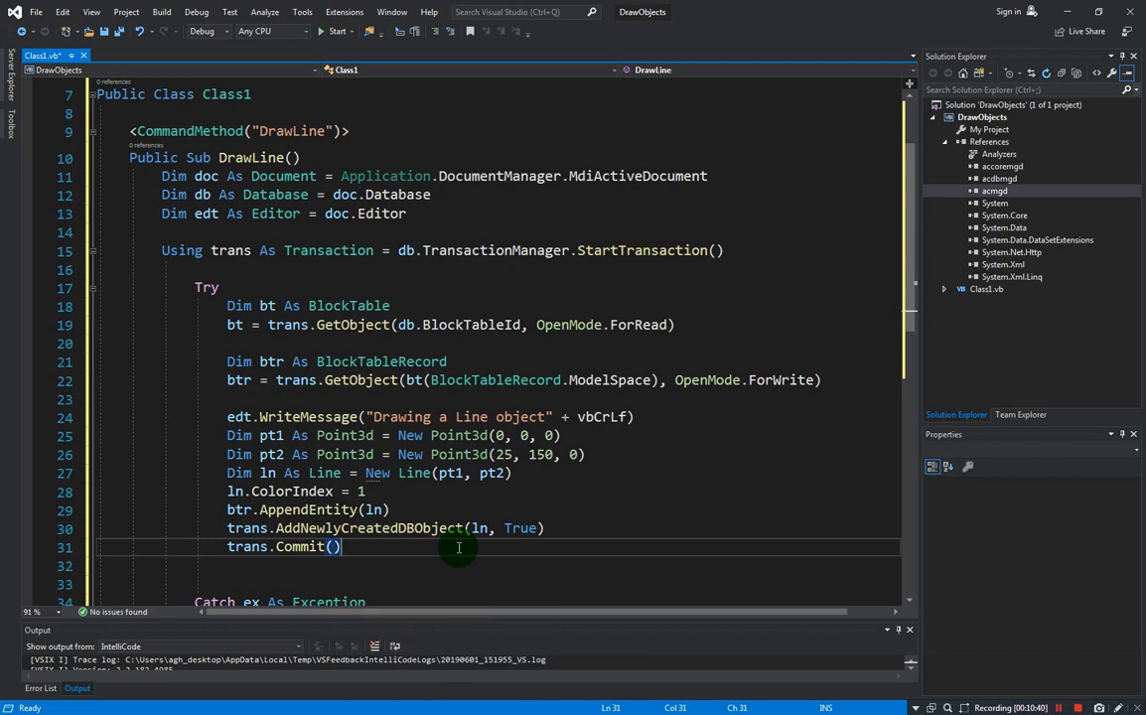
key("enter")
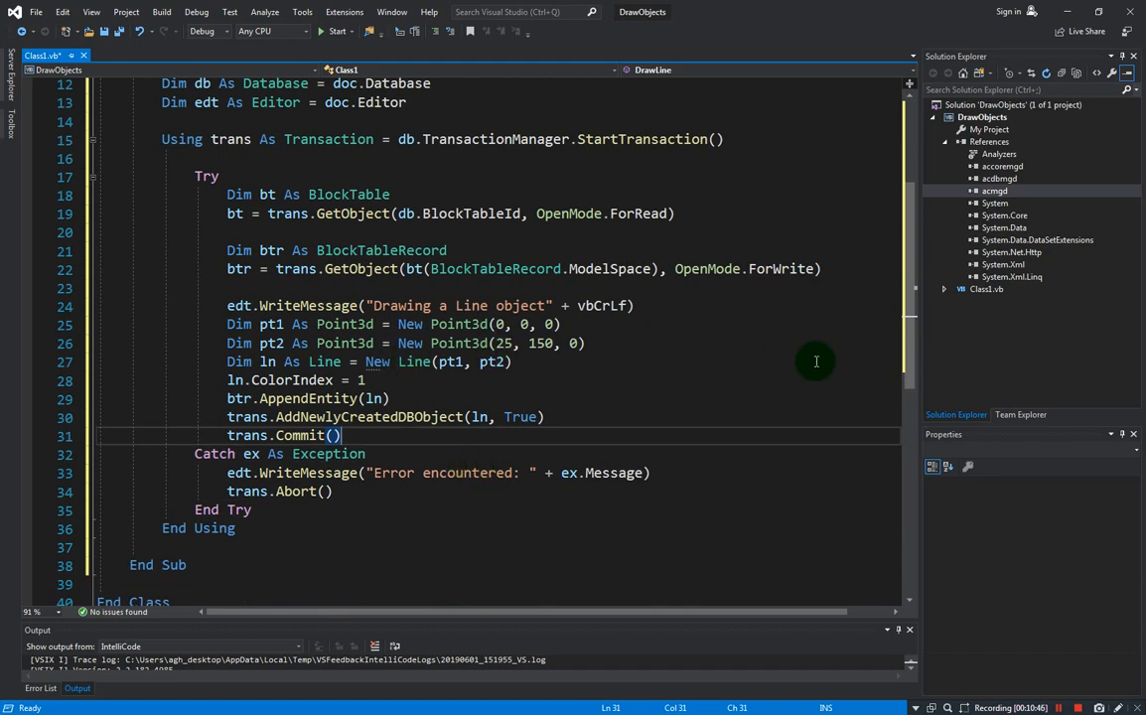
Review the DrawLine routine, highlighting the btr variable's uses and clearing the highlight
scroll("up", 3)
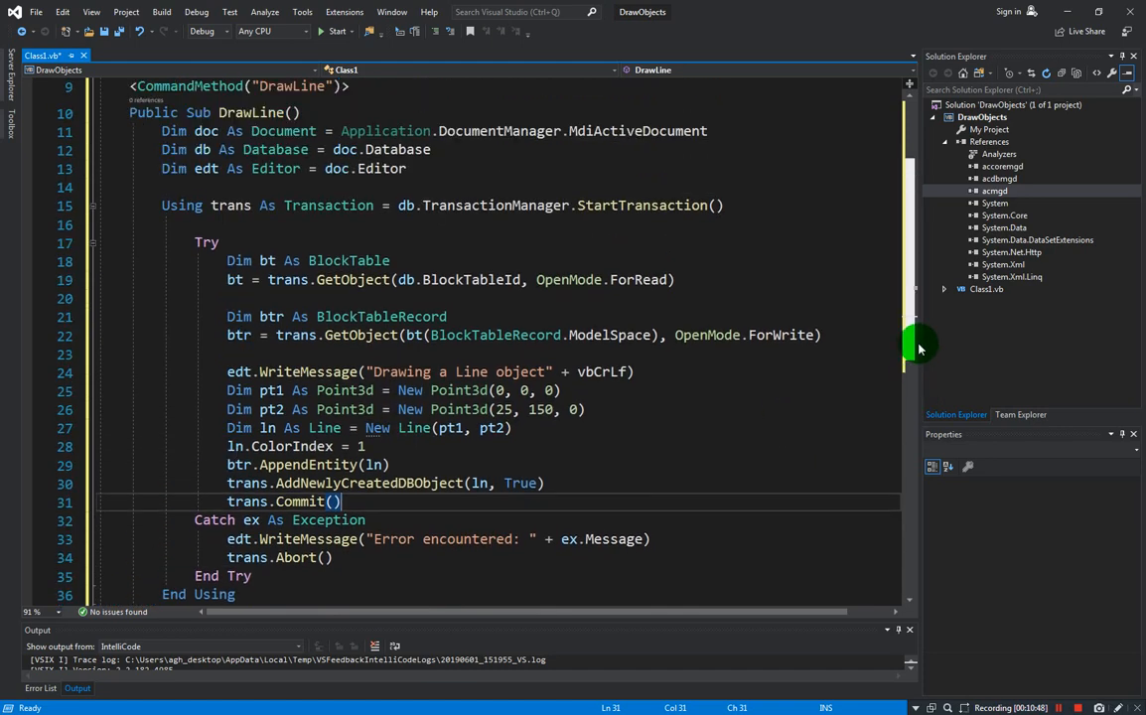
mouse_move(649, 467)
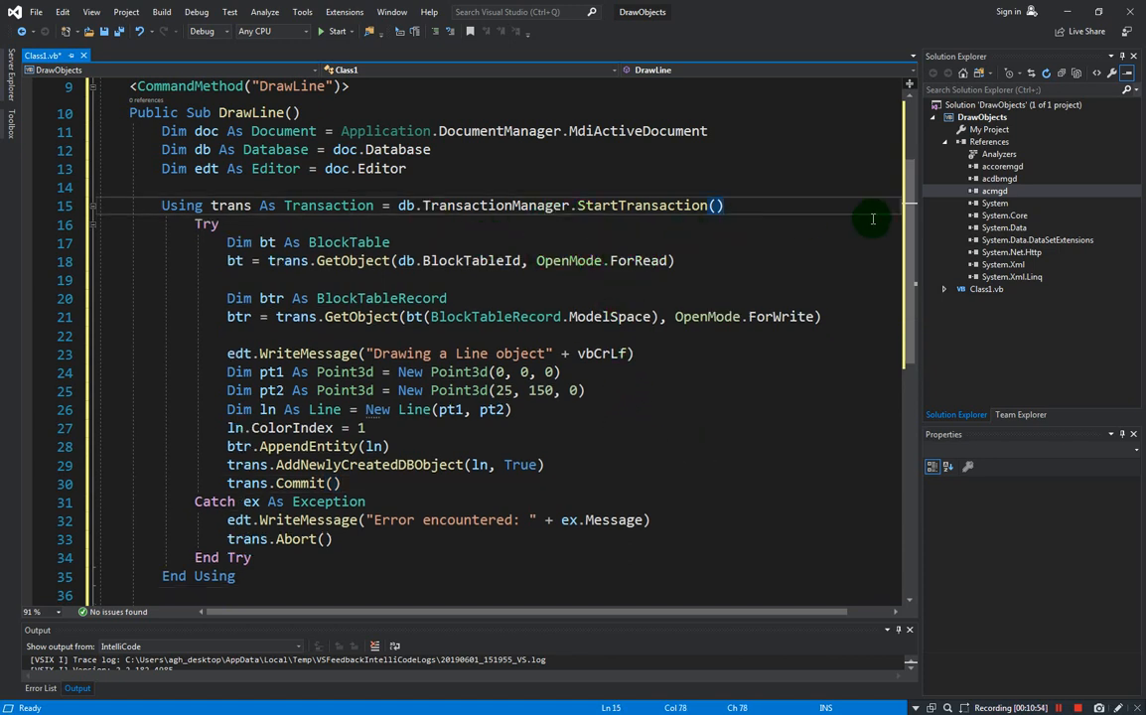
mouse_move(402, 181)
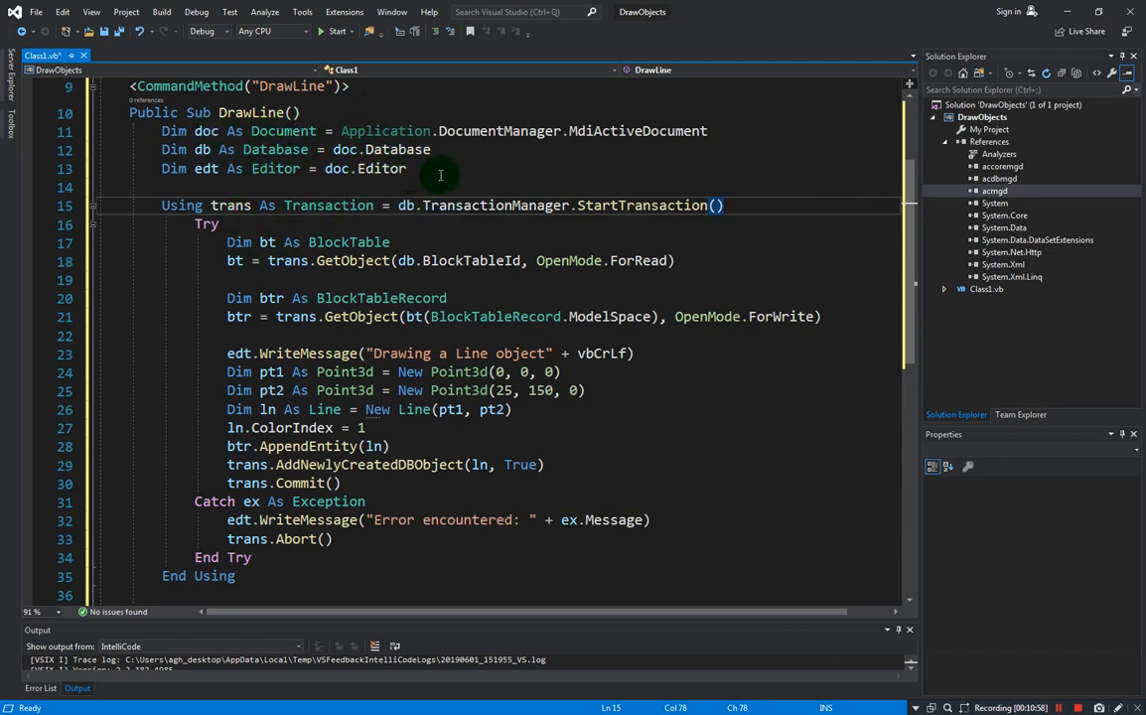
mouse_move(260, 592)
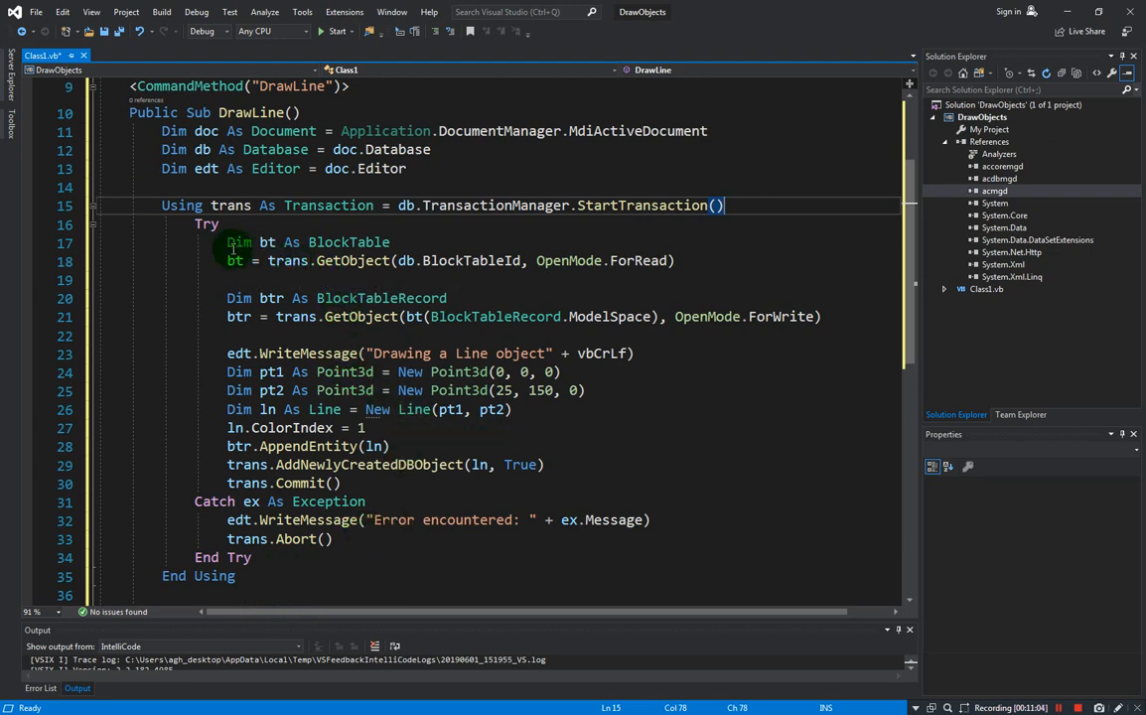
mouse_move(360, 340)
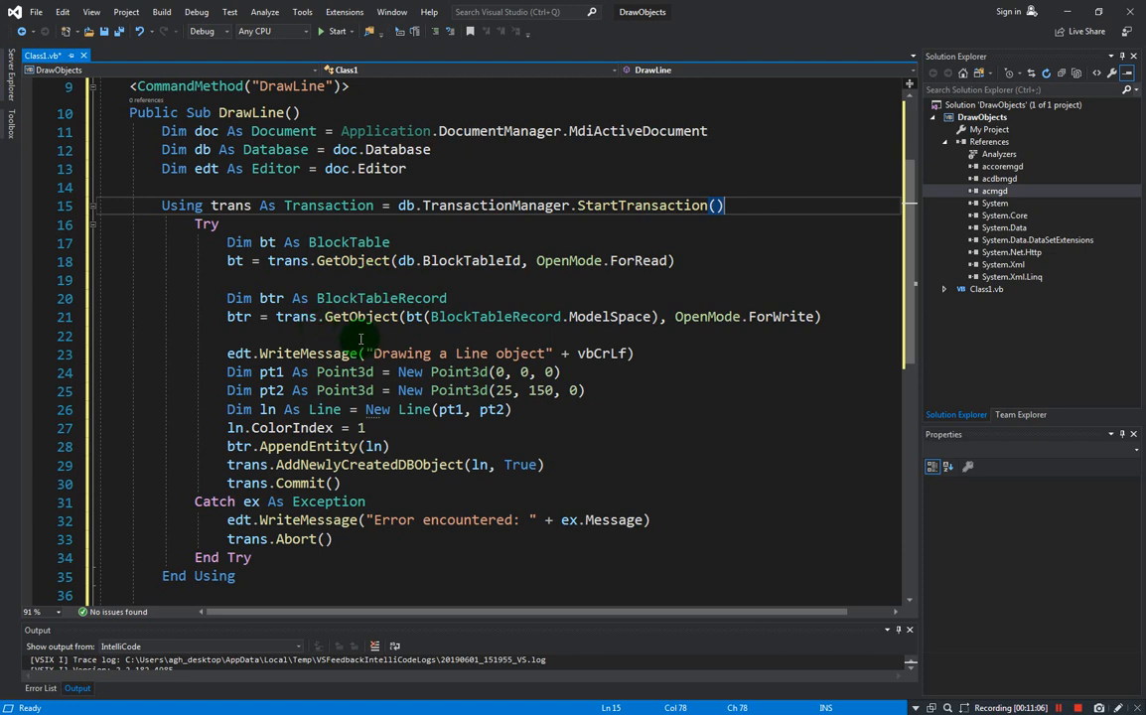
mouse_move(347, 279)
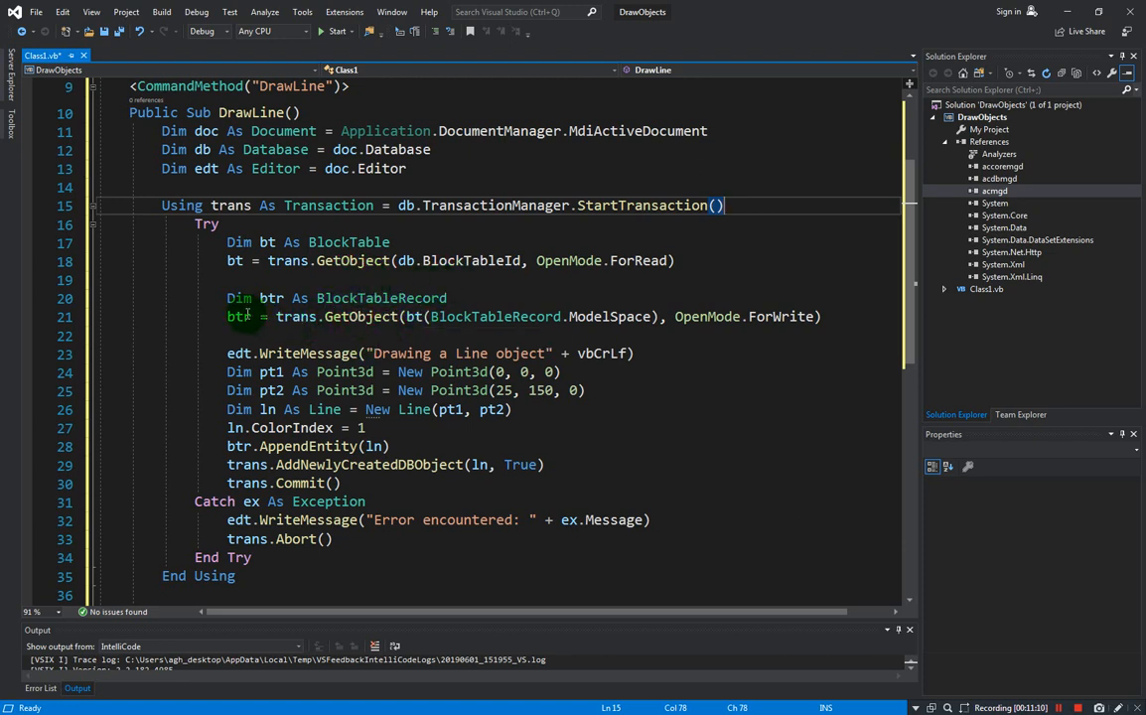
double_click(238, 316)
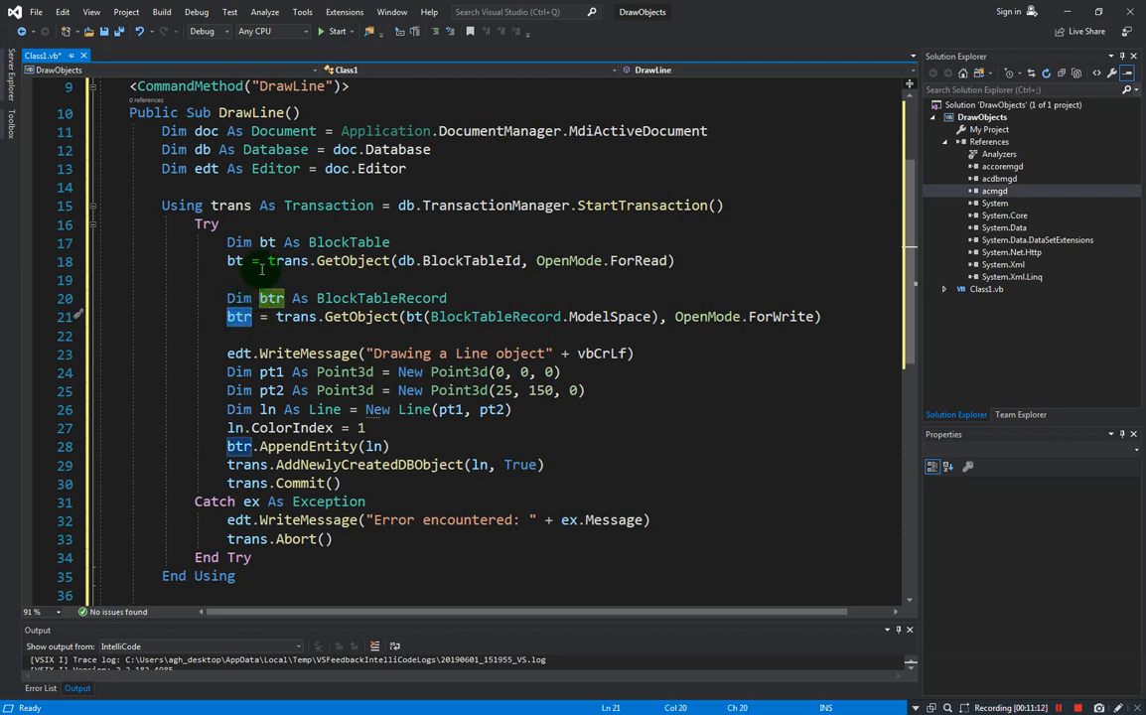
left_click(344, 482)
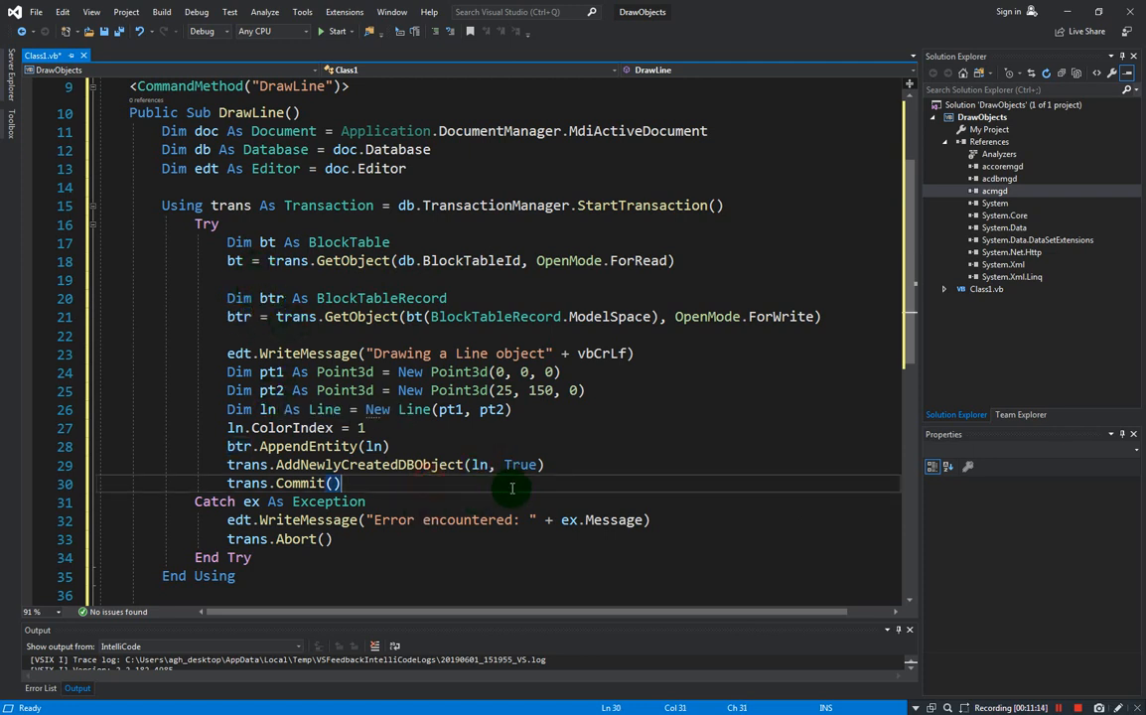
mouse_move(633, 396)
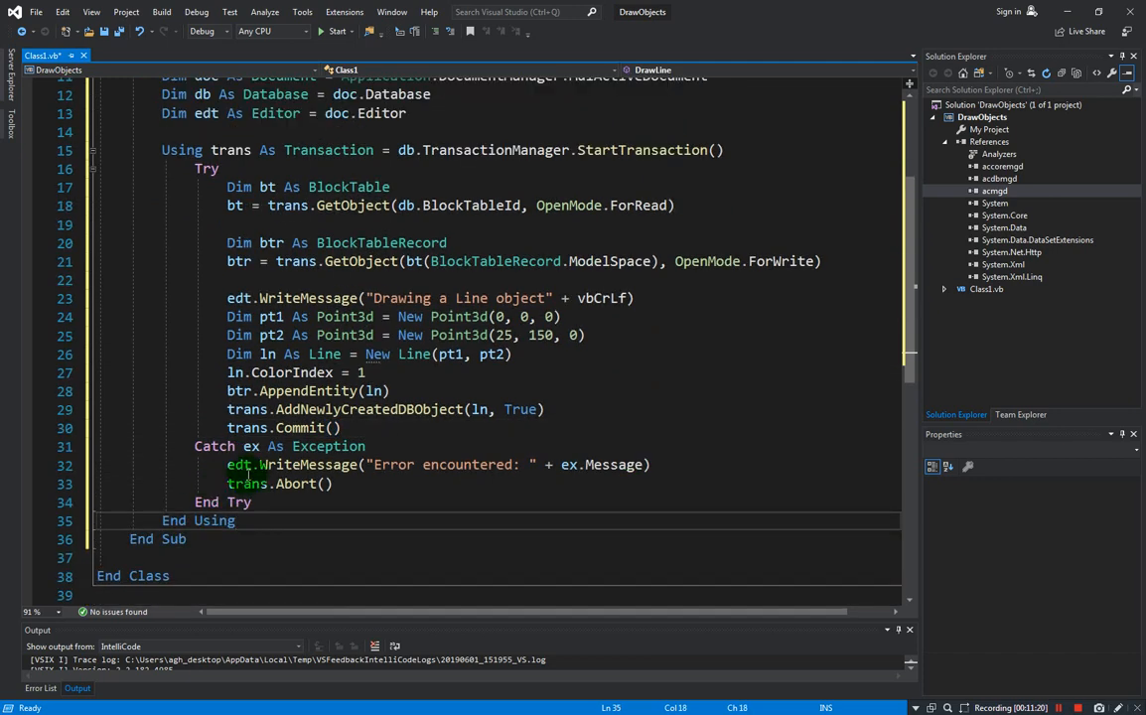
Save Class1.vb and start a Build Solution of the DrawObjects project
left_click(104, 31)
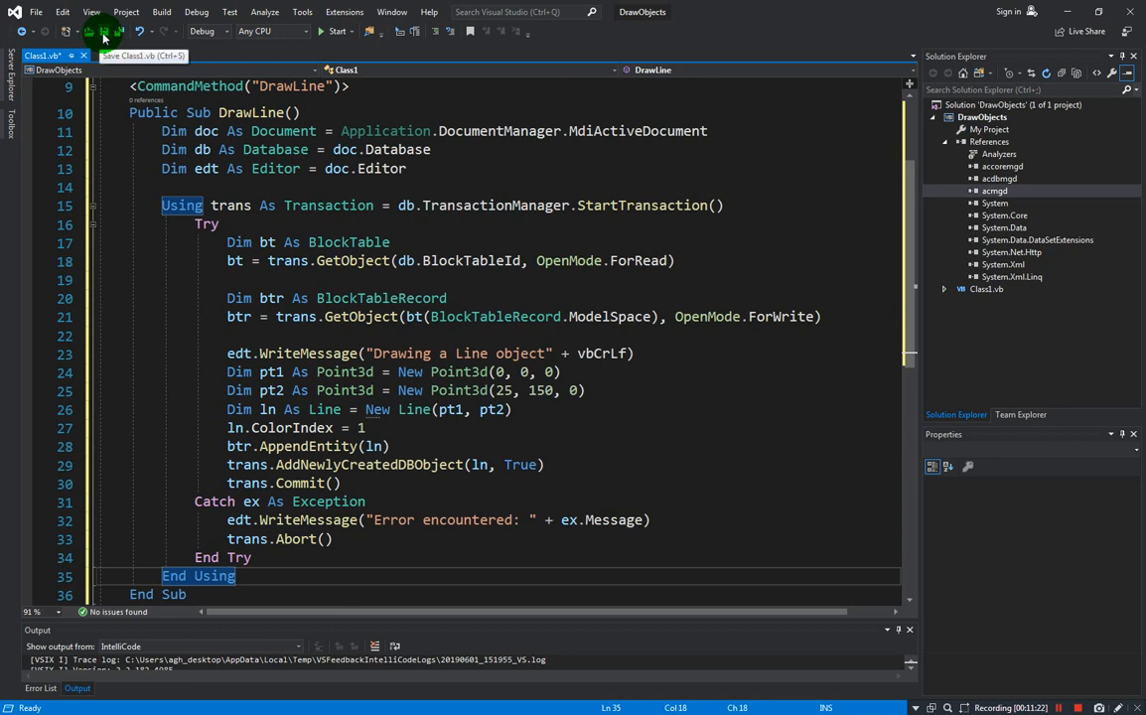
left_click(104, 31)
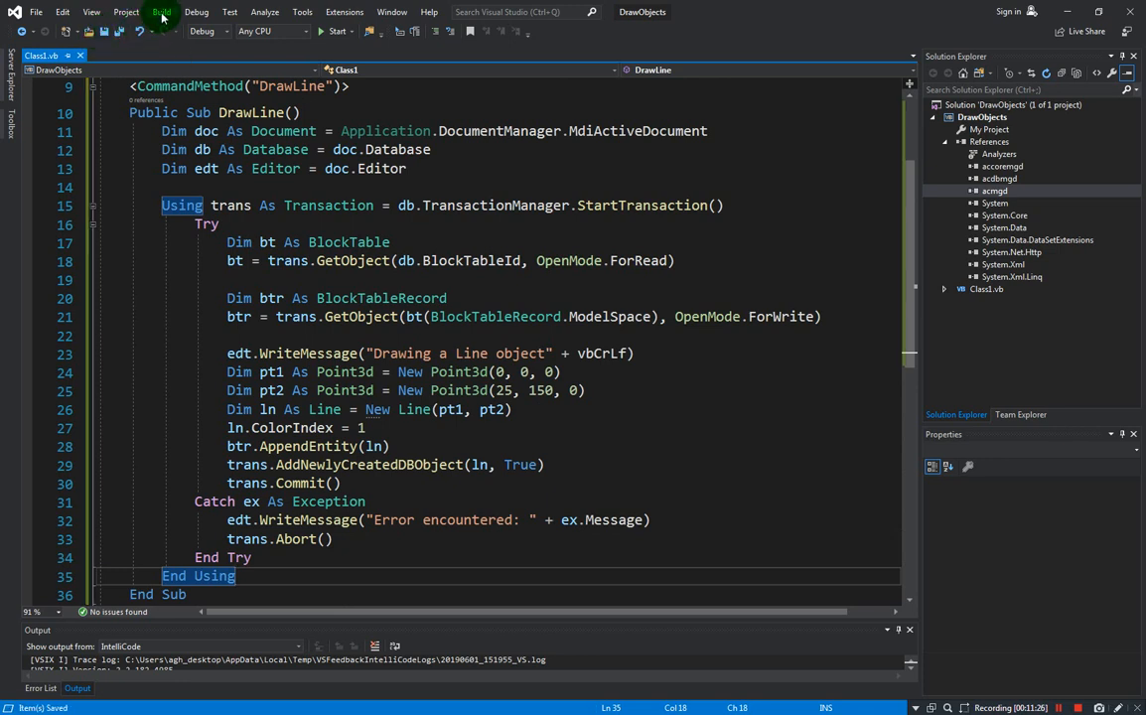
left_click(161, 12)
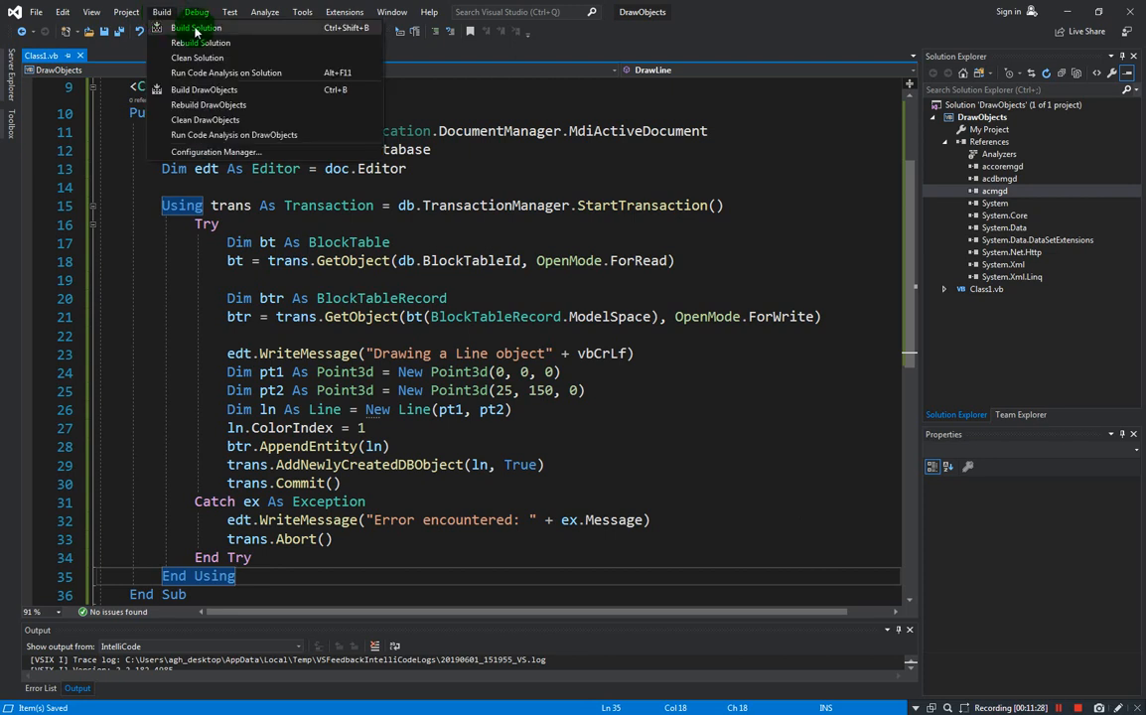
left_click(196, 27)
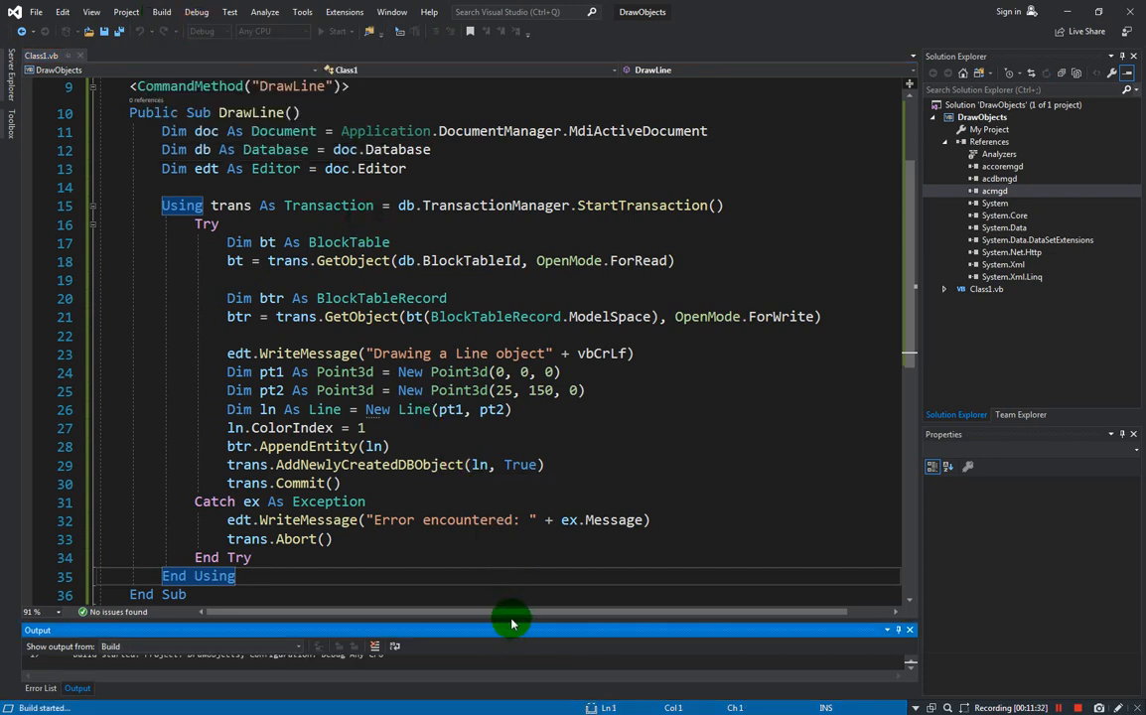
mouse_move(512, 520)
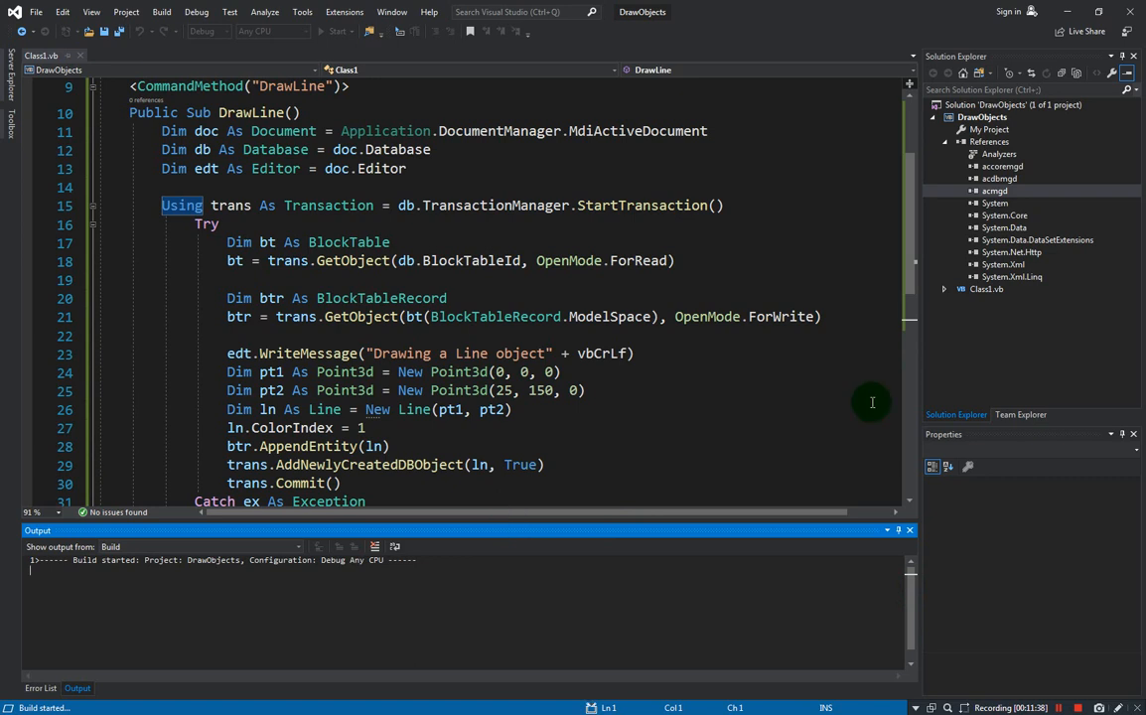
mouse_move(873, 403)
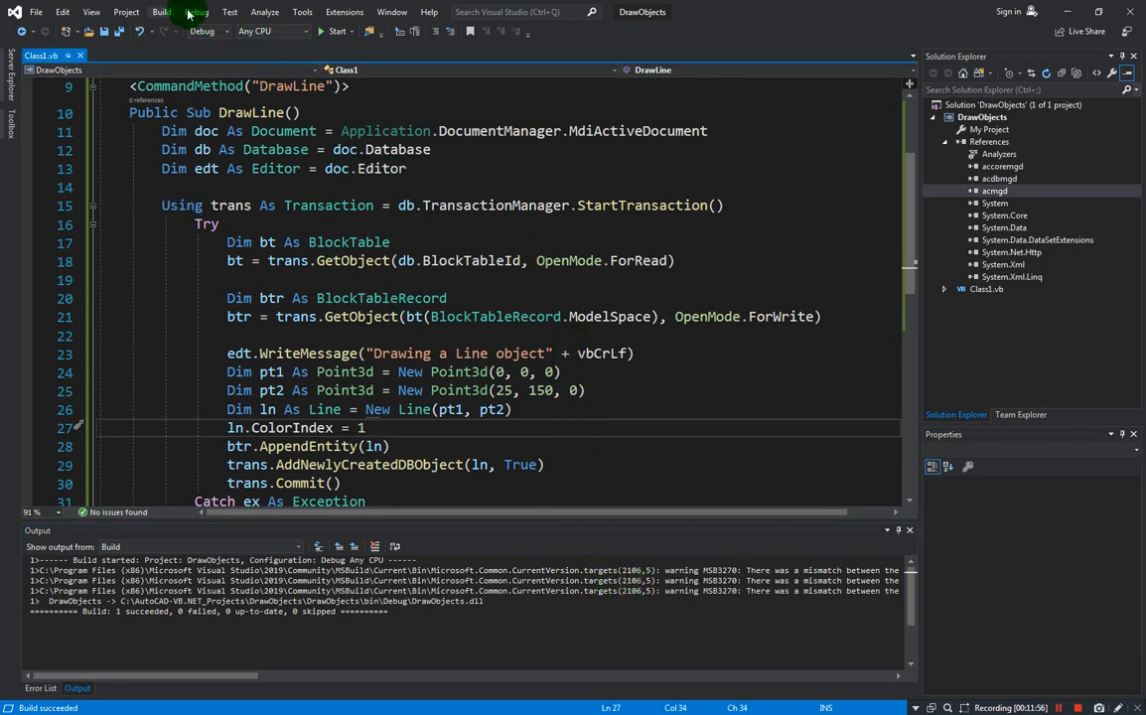
After the build succeeds, bring up the solution's Configuration Manager
left_click(161, 12)
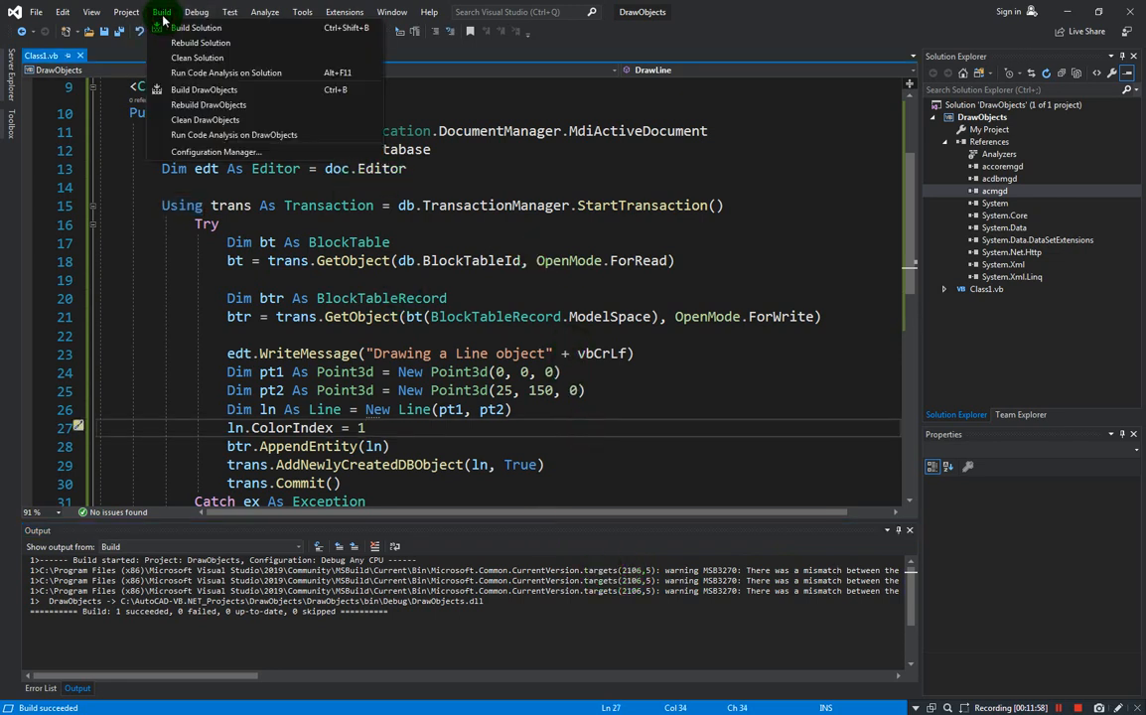
mouse_move(216, 151)
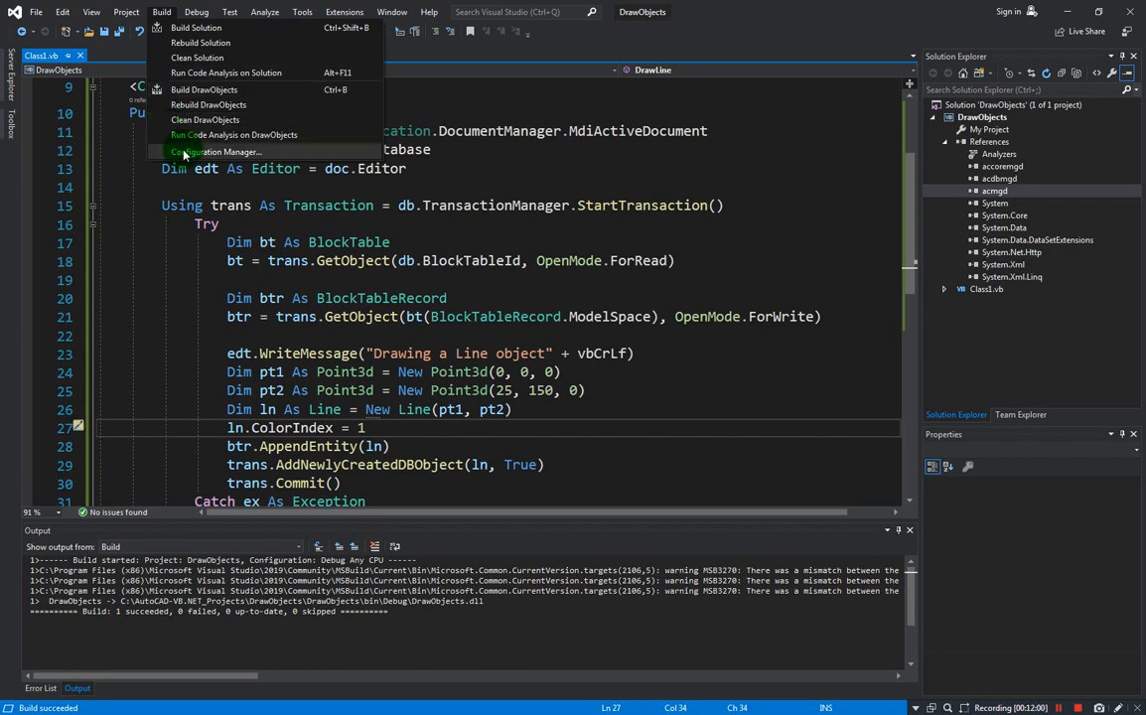
left_click(215, 151)
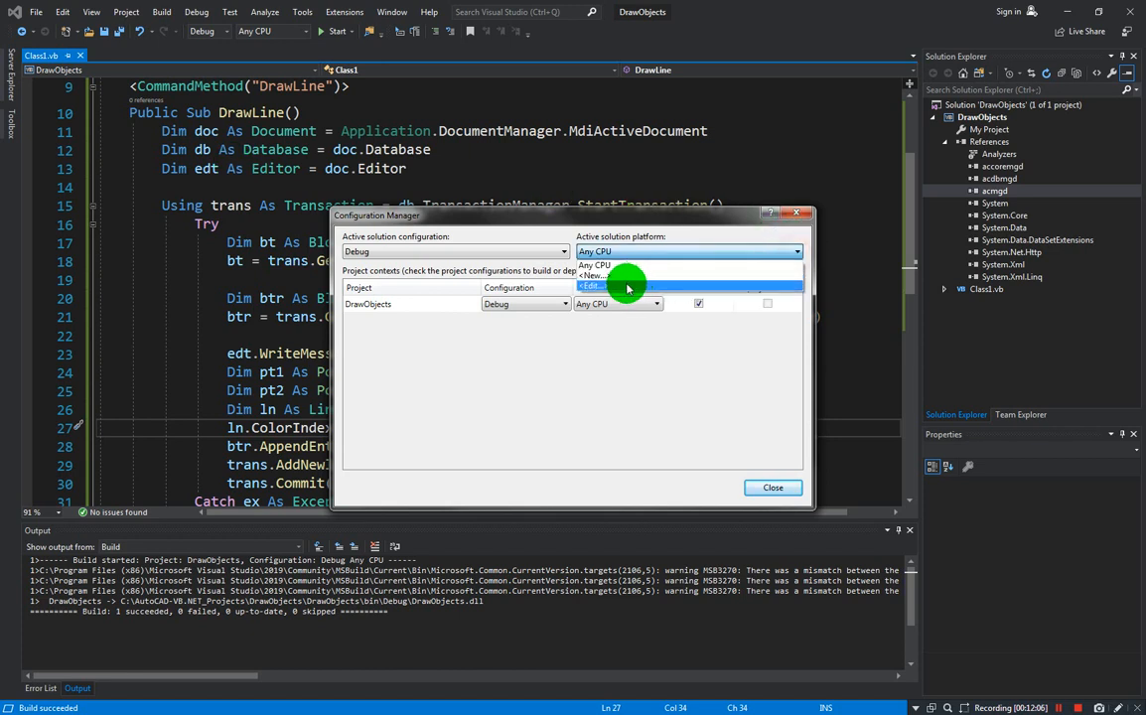
Create a new x64 solution platform copied from Any CPU and make it active
left_click(595, 275)
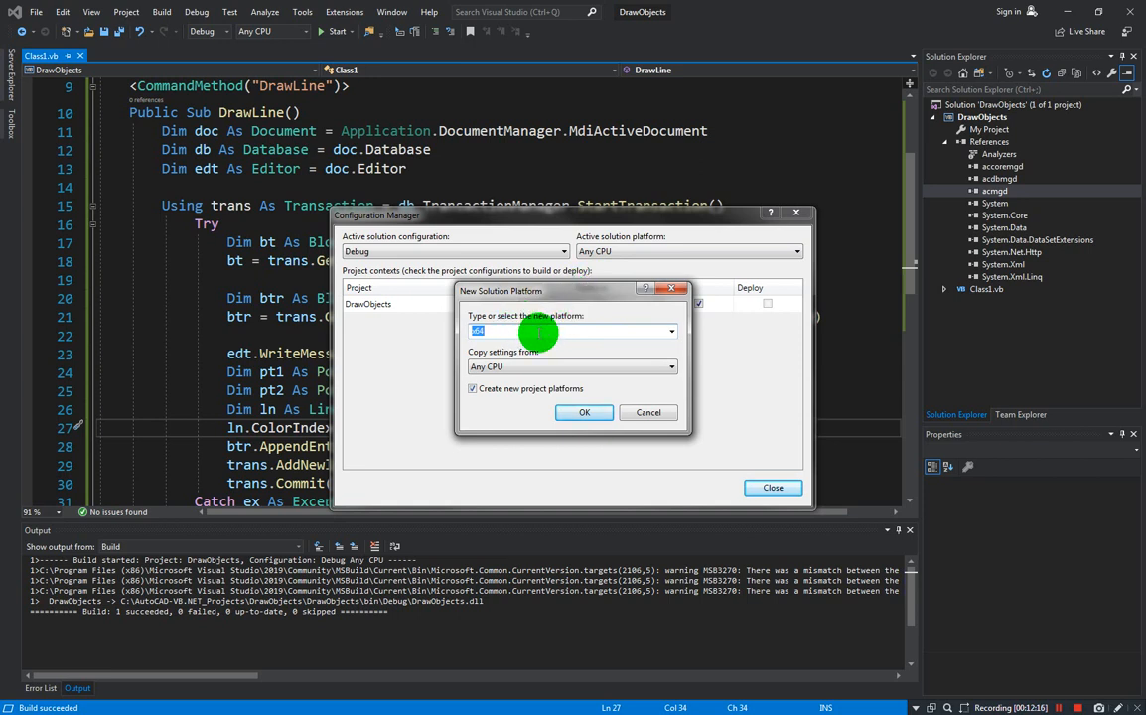
mouse_move(584, 413)
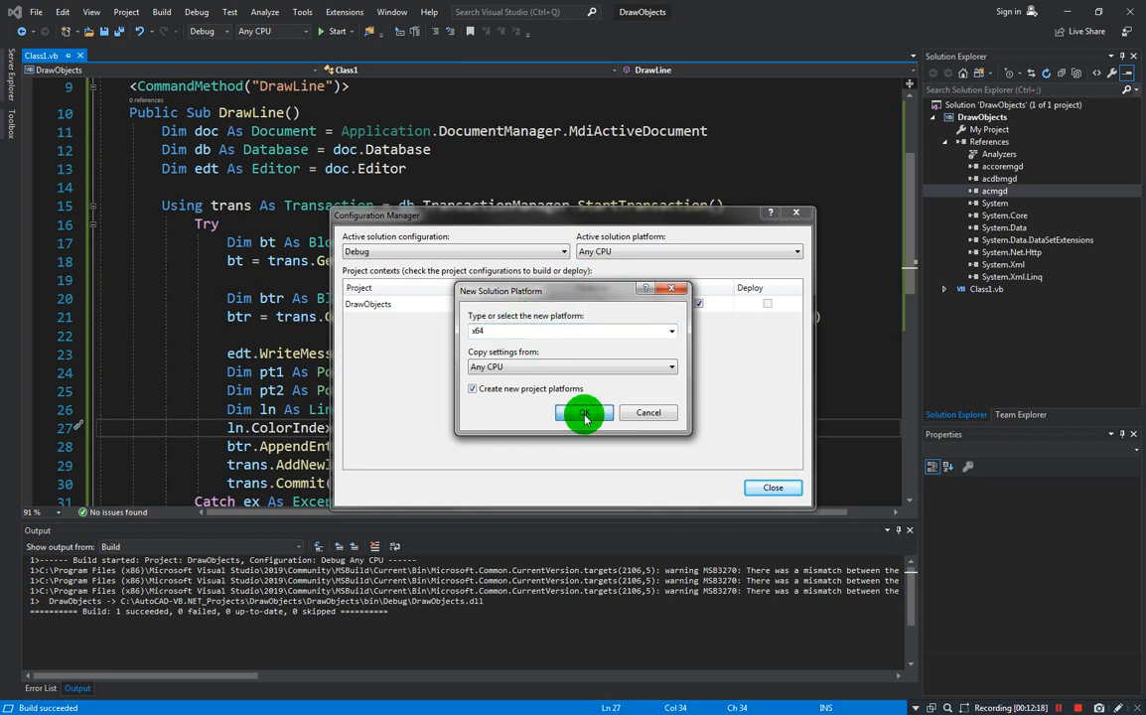
mouse_move(555, 330)
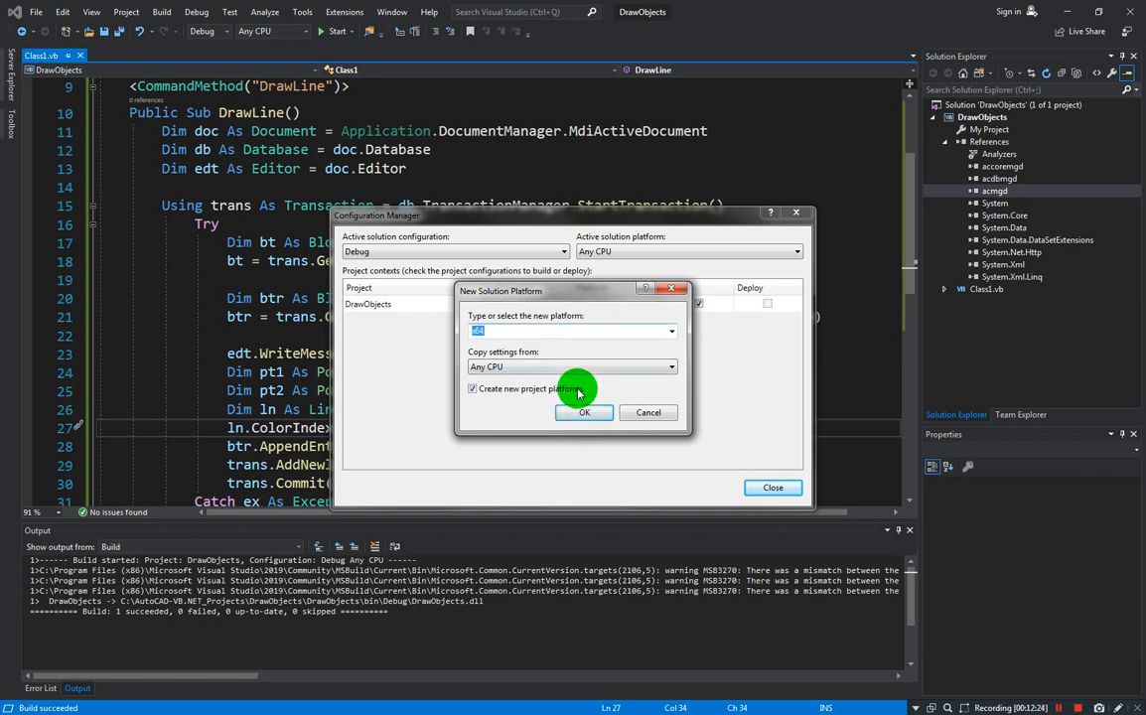
left_click(672, 366)
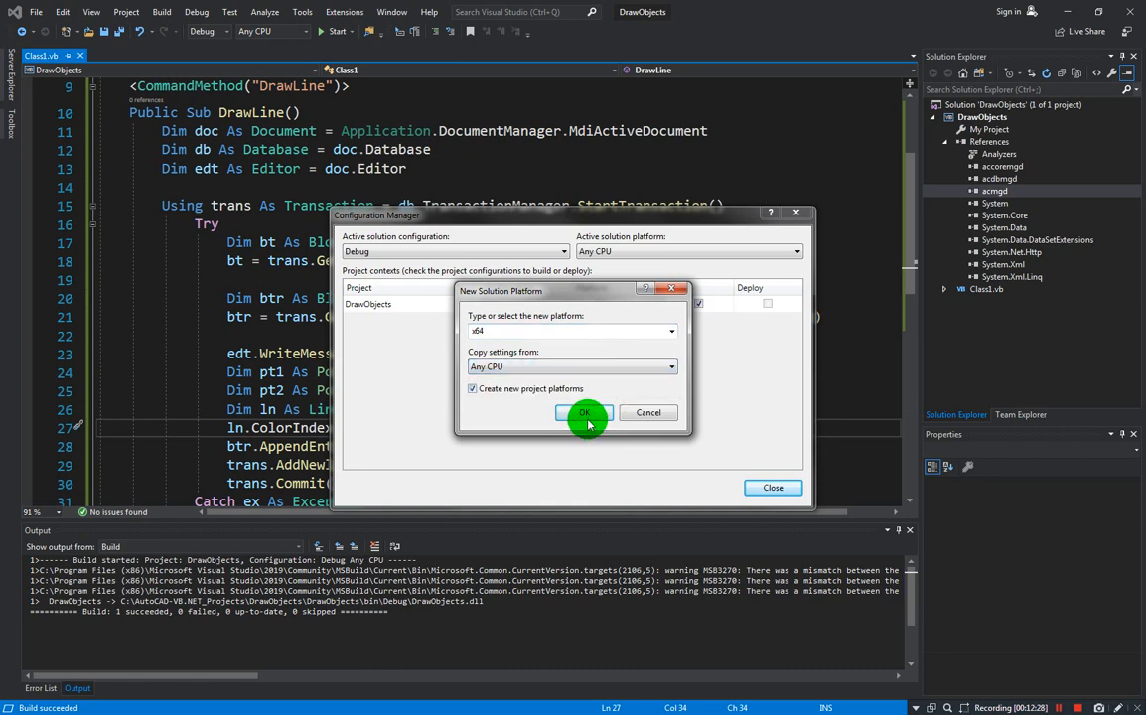
left_click(586, 413)
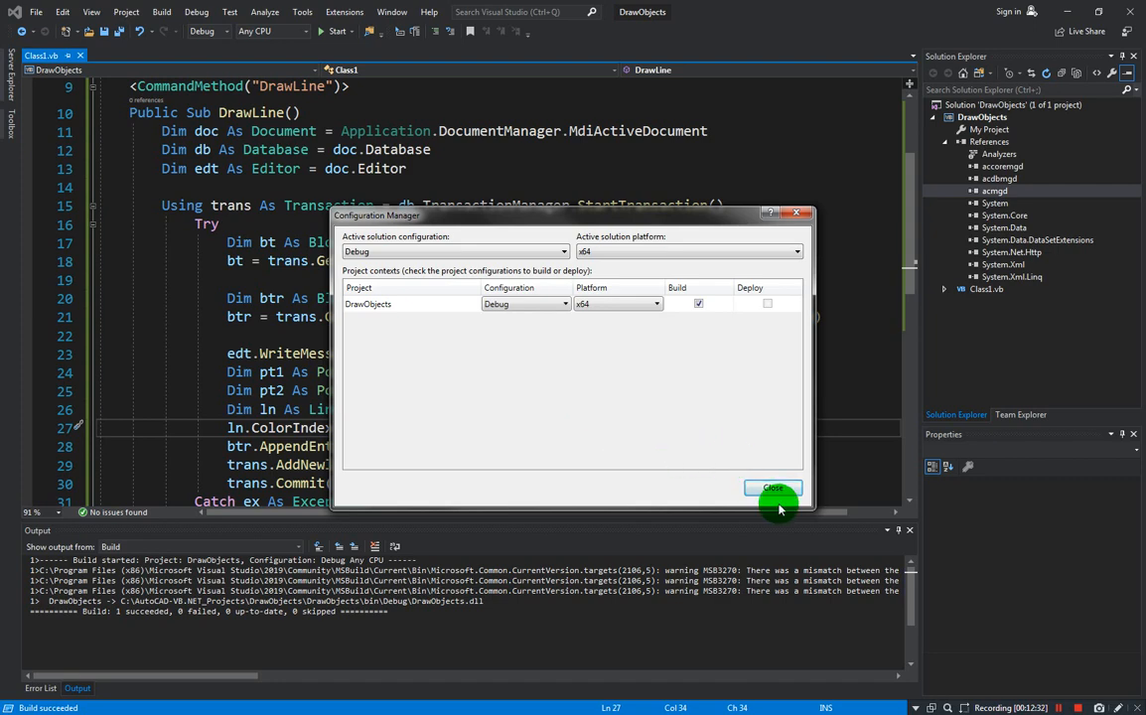
left_click(773, 487)
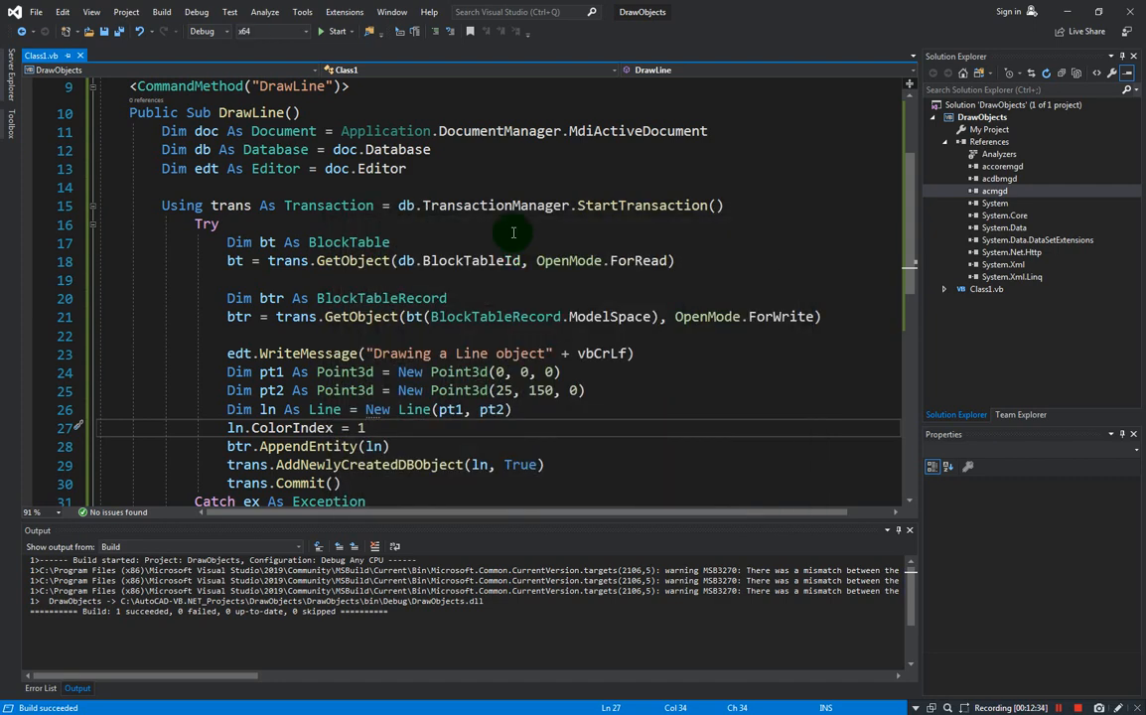
mouse_move(185, 18)
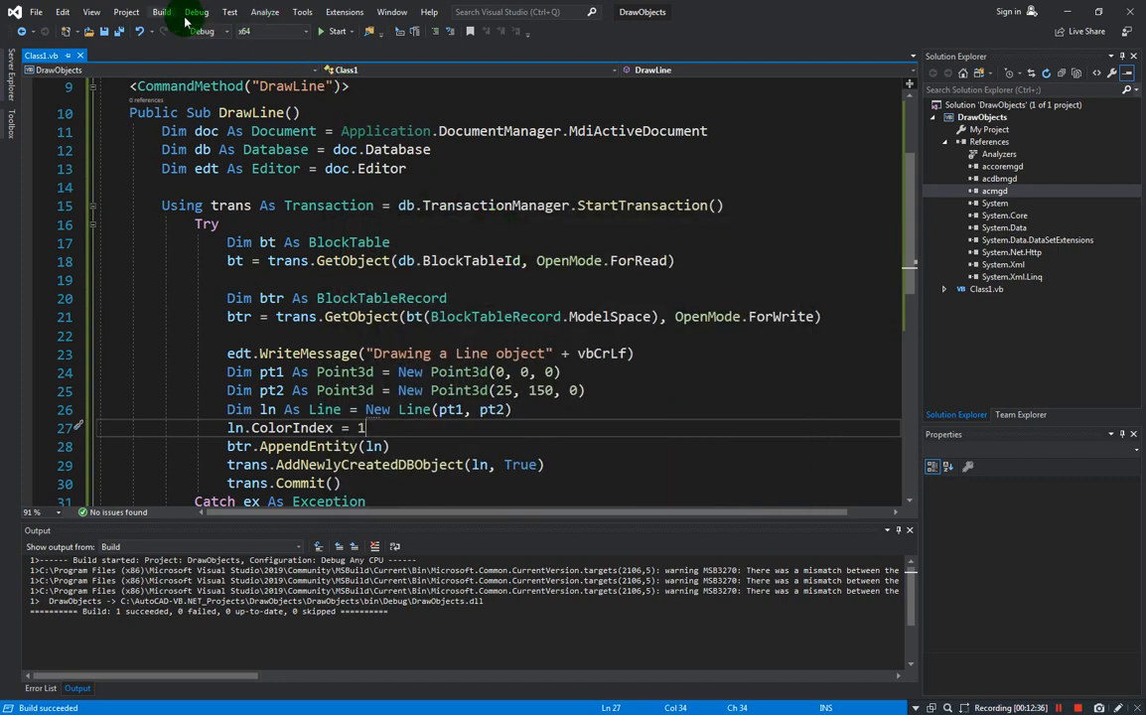
Rebuild the solution for x64, producing DrawObjects.dll under bin\x64\Debug
left_click(161, 12)
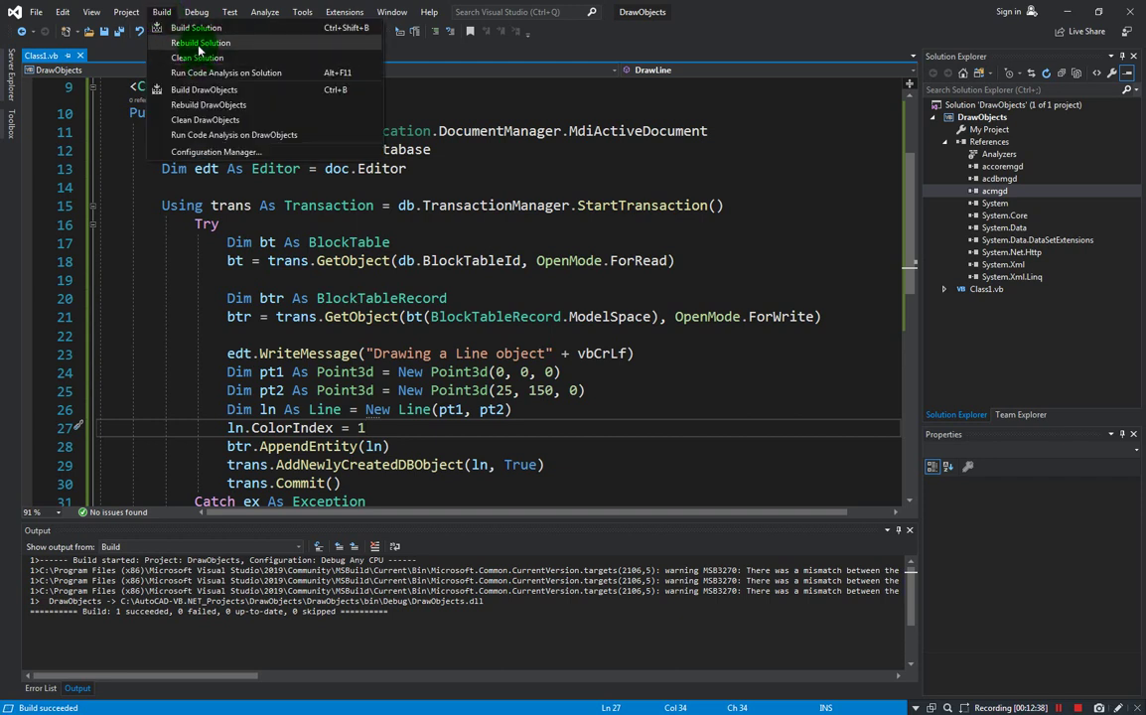
left_click(201, 41)
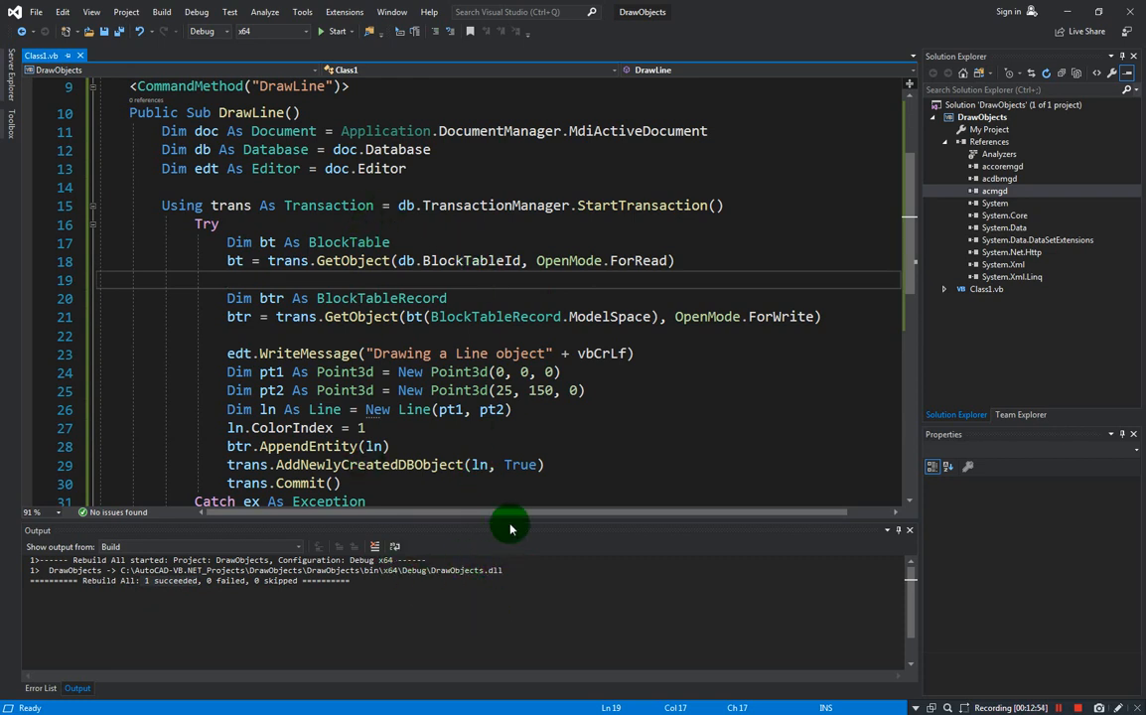
scroll("down", 3)
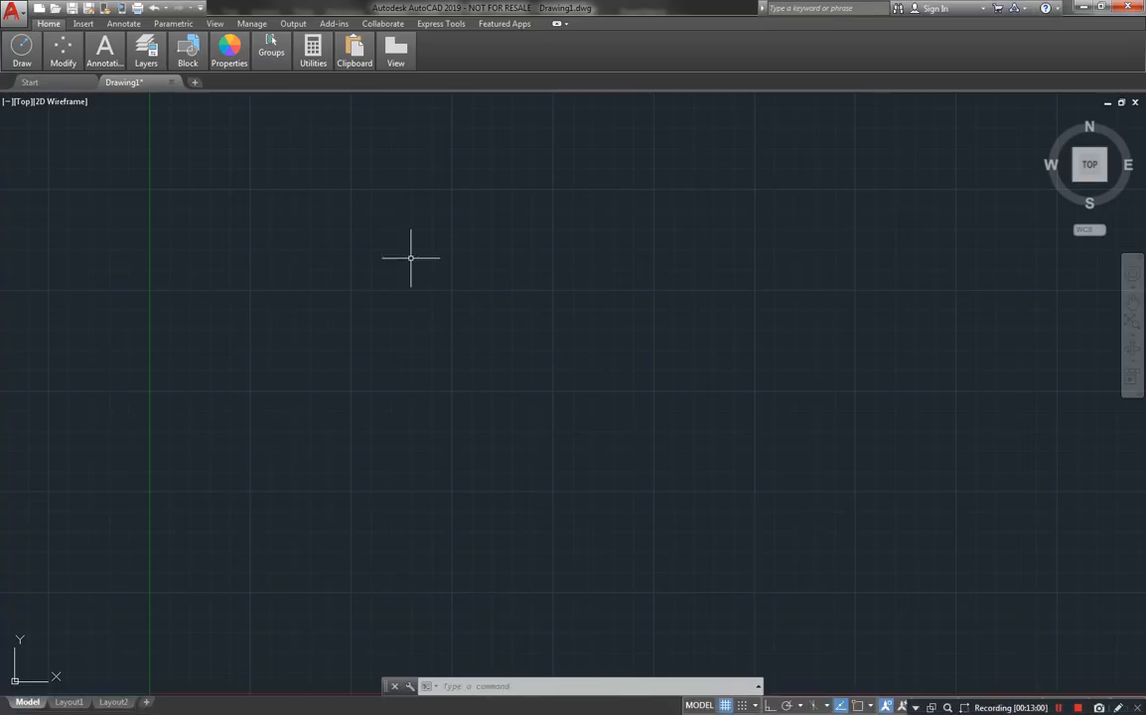
Run NETLOAD in AutoCAD to bring up the Choose .NET Assembly dialog
type("Ne")
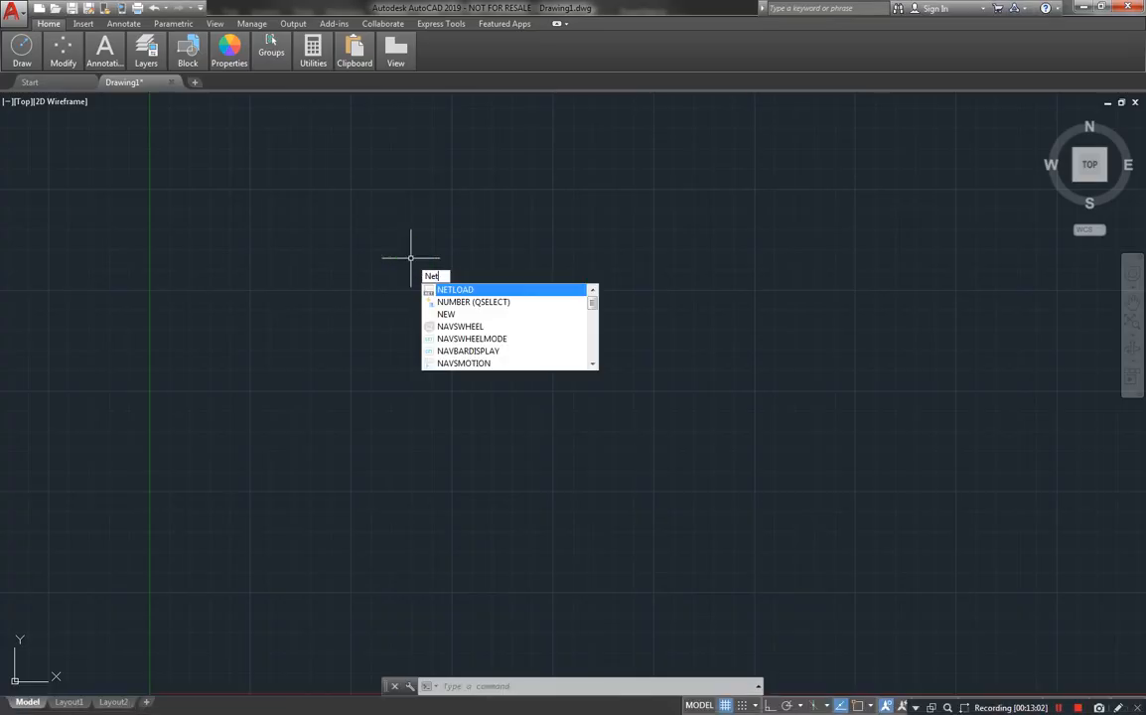
key("Escape")
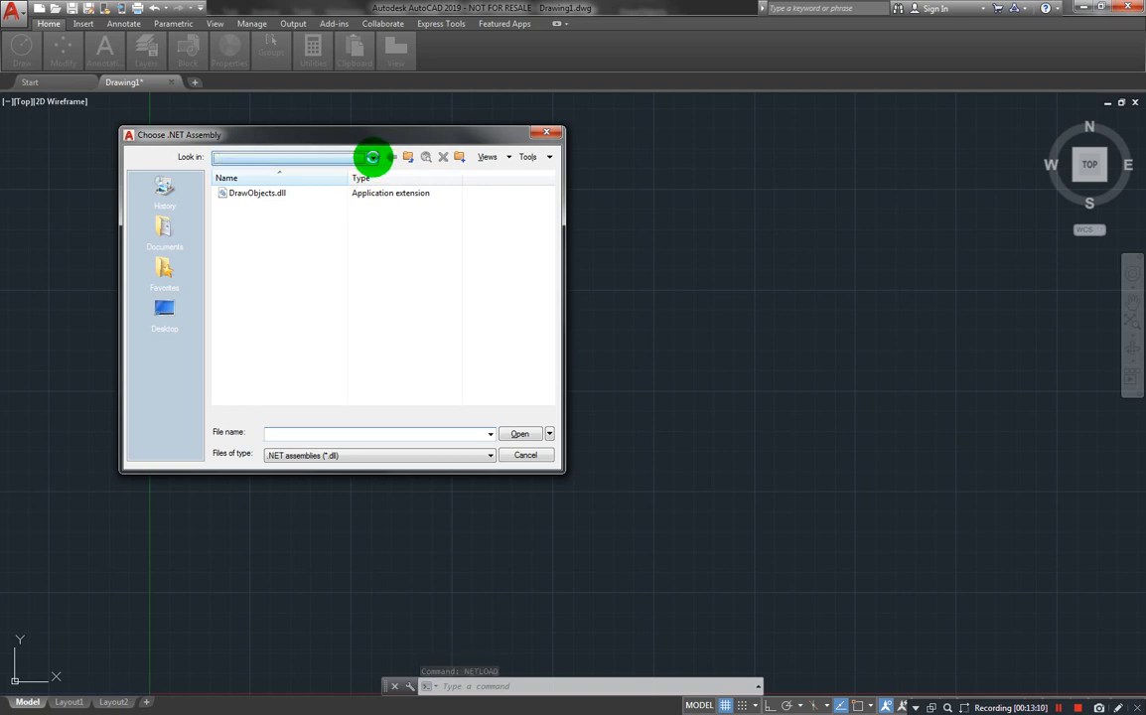
Browse from the C drive into AutoCAD-VB.NET_Projects\DrawObjects\DrawObjects
left_click(372, 157)
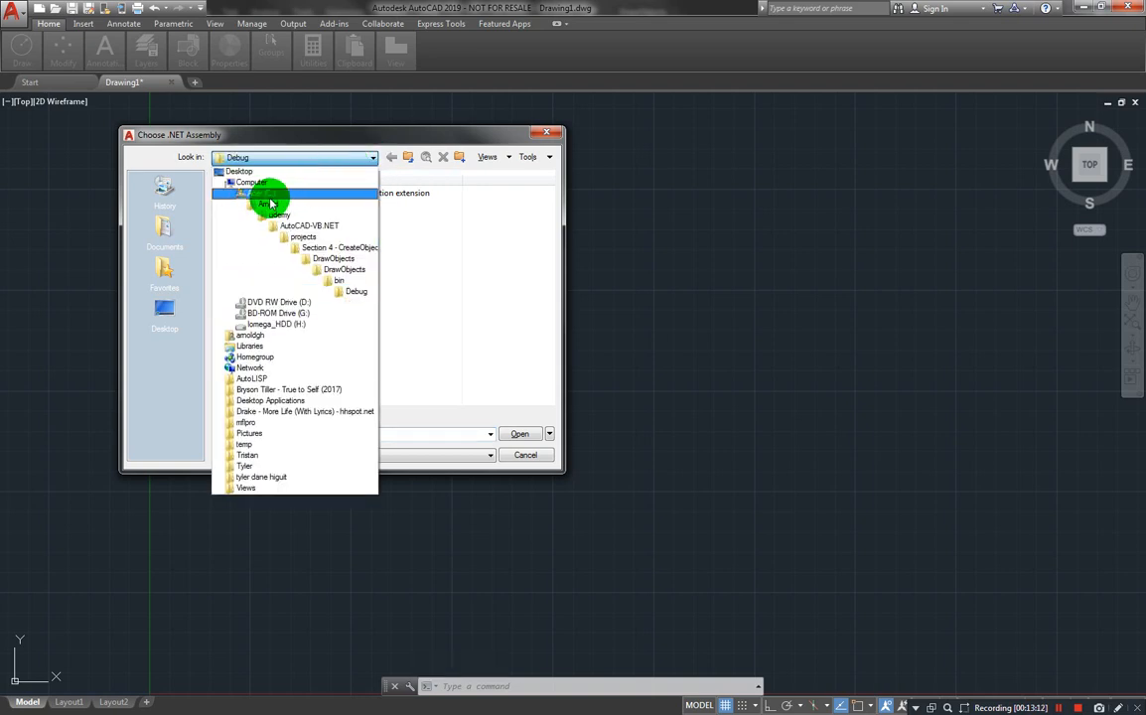
left_click(264, 193)
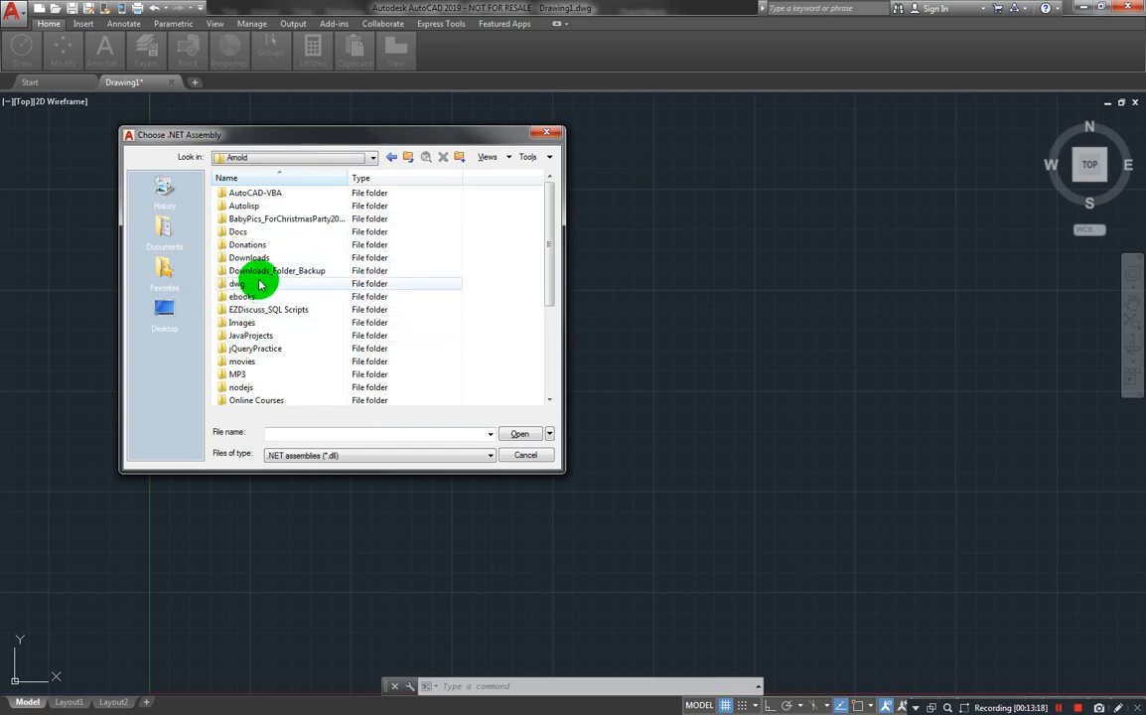
left_click(371, 157)
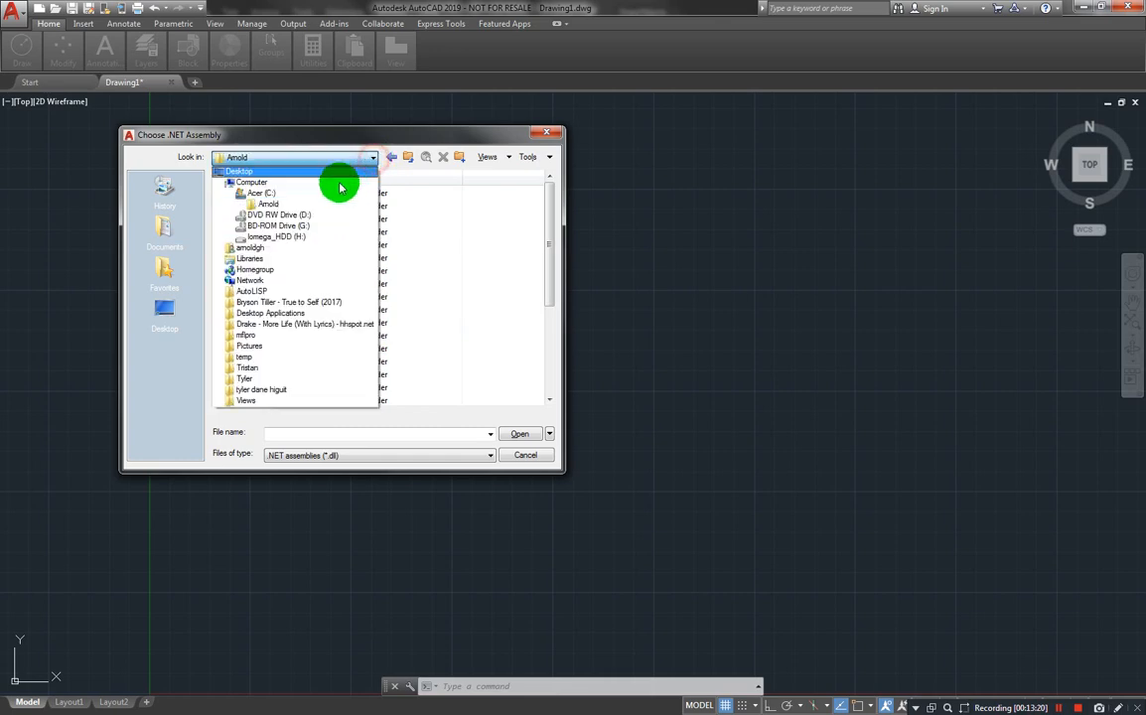
left_click(256, 193)
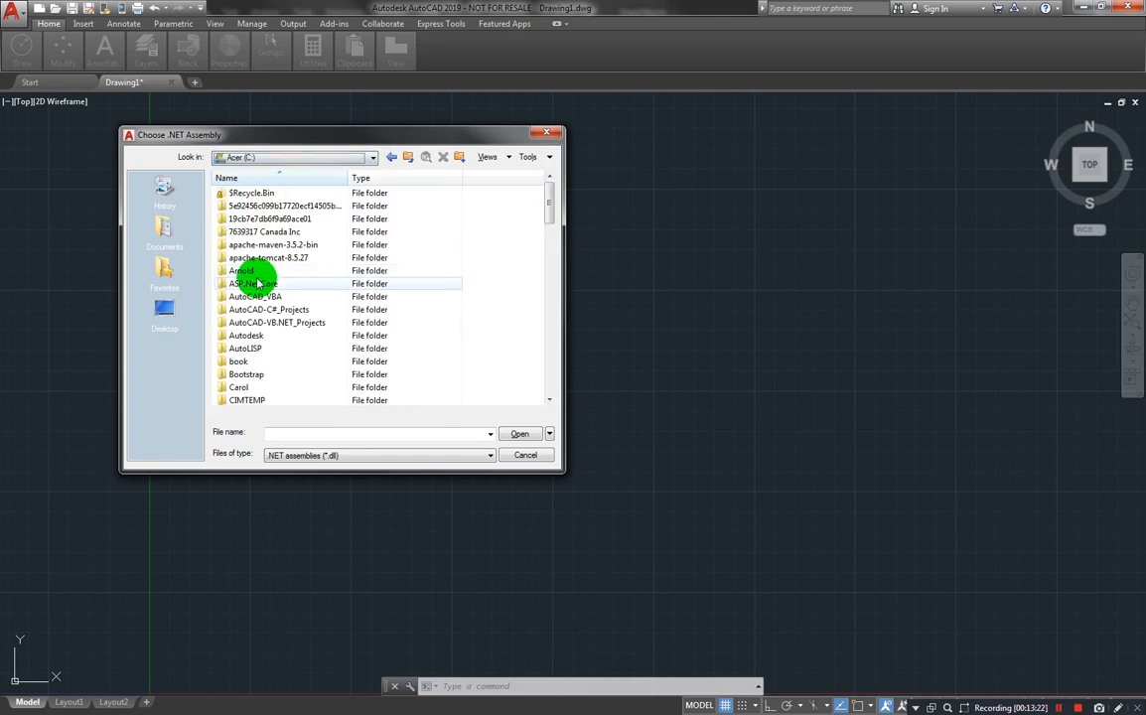
double_click(277, 322)
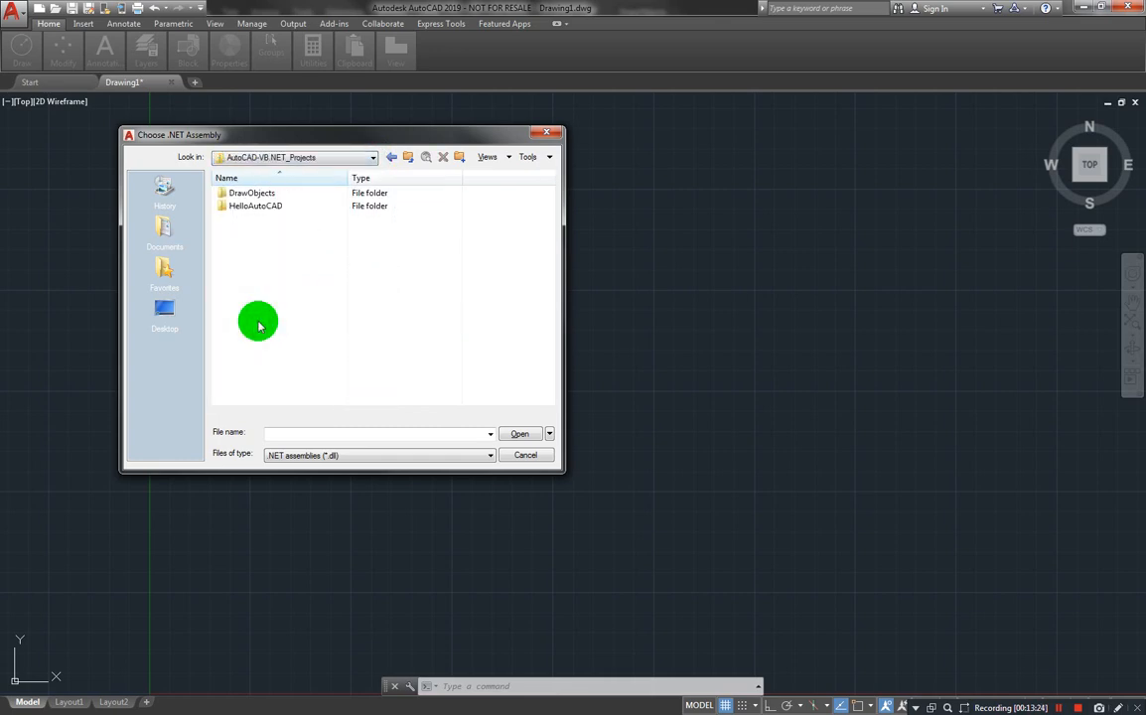
double_click(252, 192)
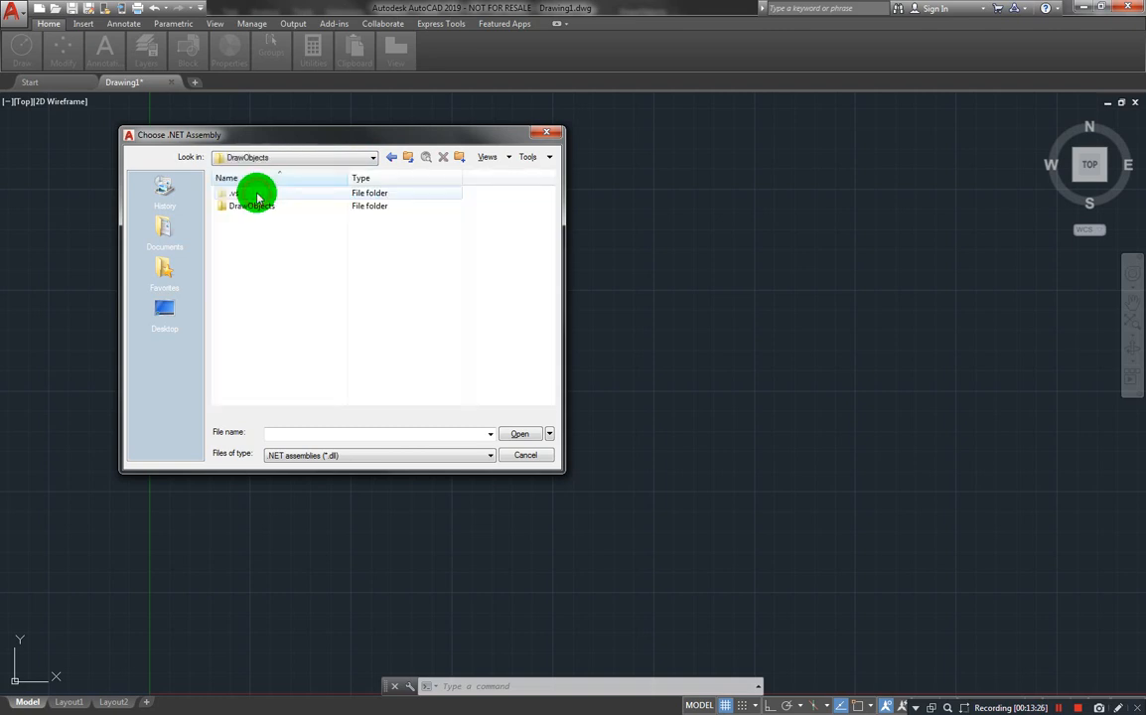
double_click(252, 193)
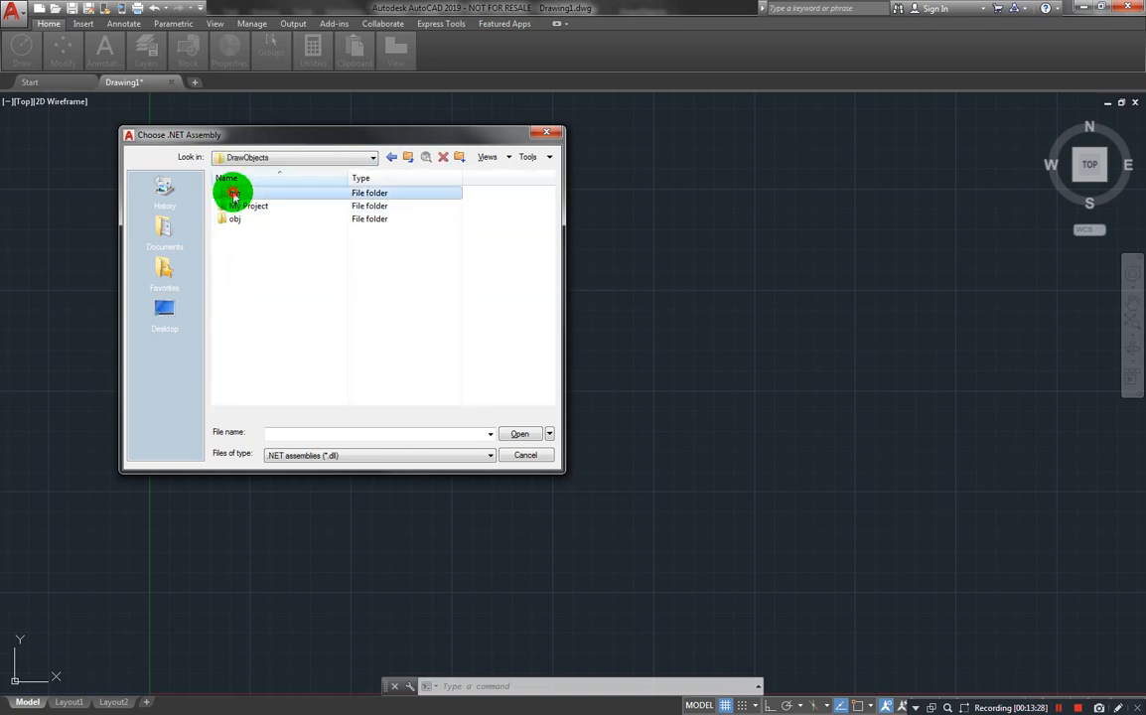
Select DrawObjects.dll in bin\x64\Debug and load it, raising the unsigned-file warning
double_click(234, 193)
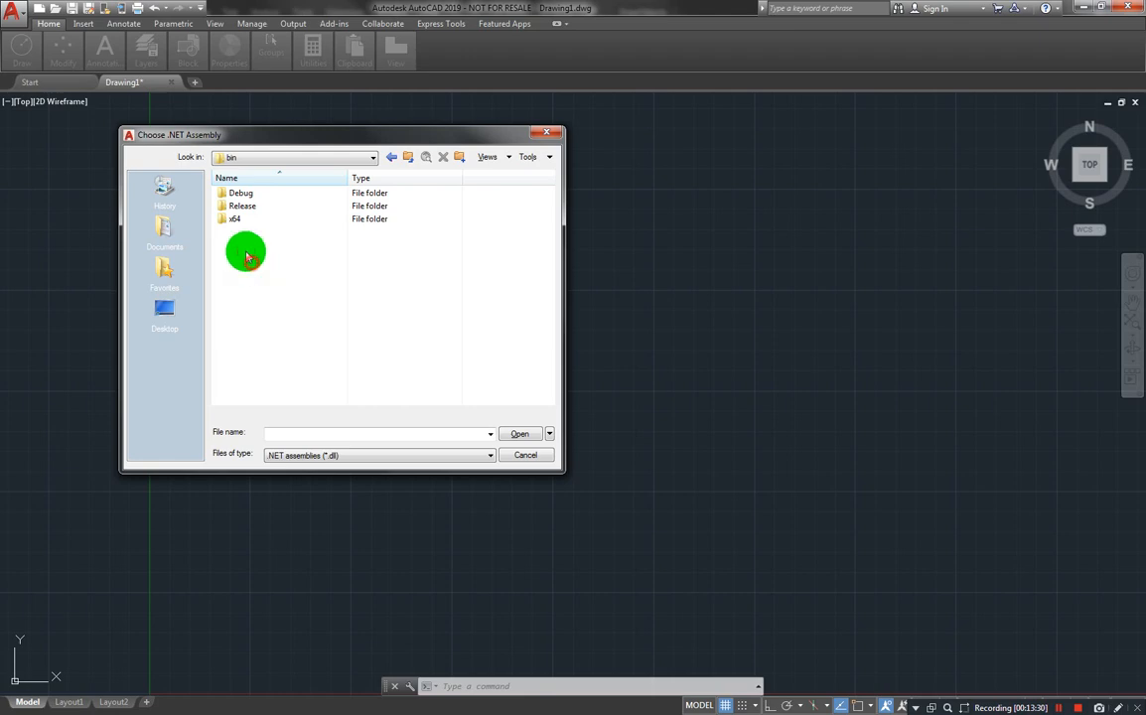
mouse_move(234, 219)
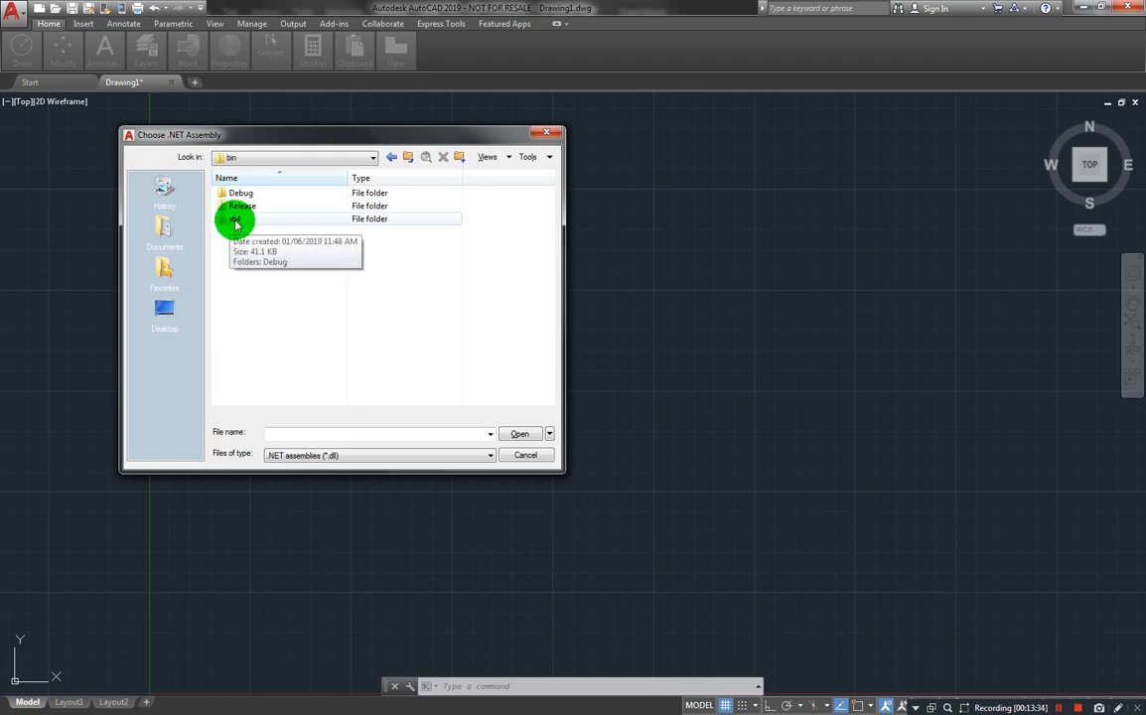
double_click(235, 219)
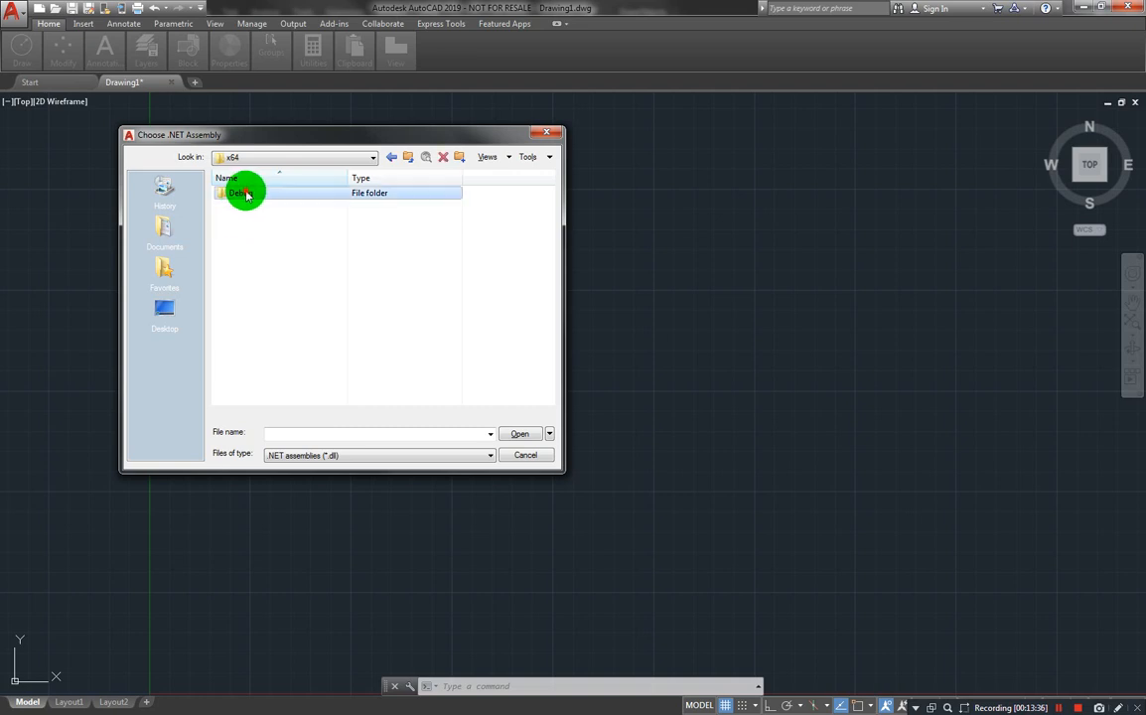
double_click(246, 193)
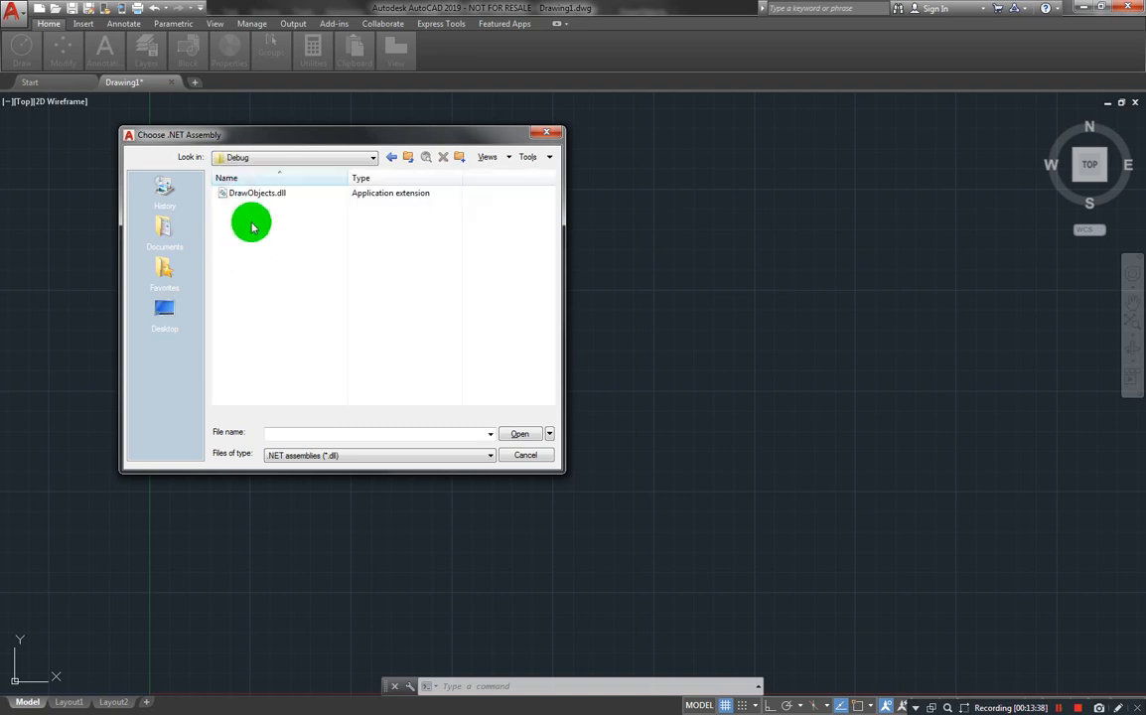
left_click(257, 193)
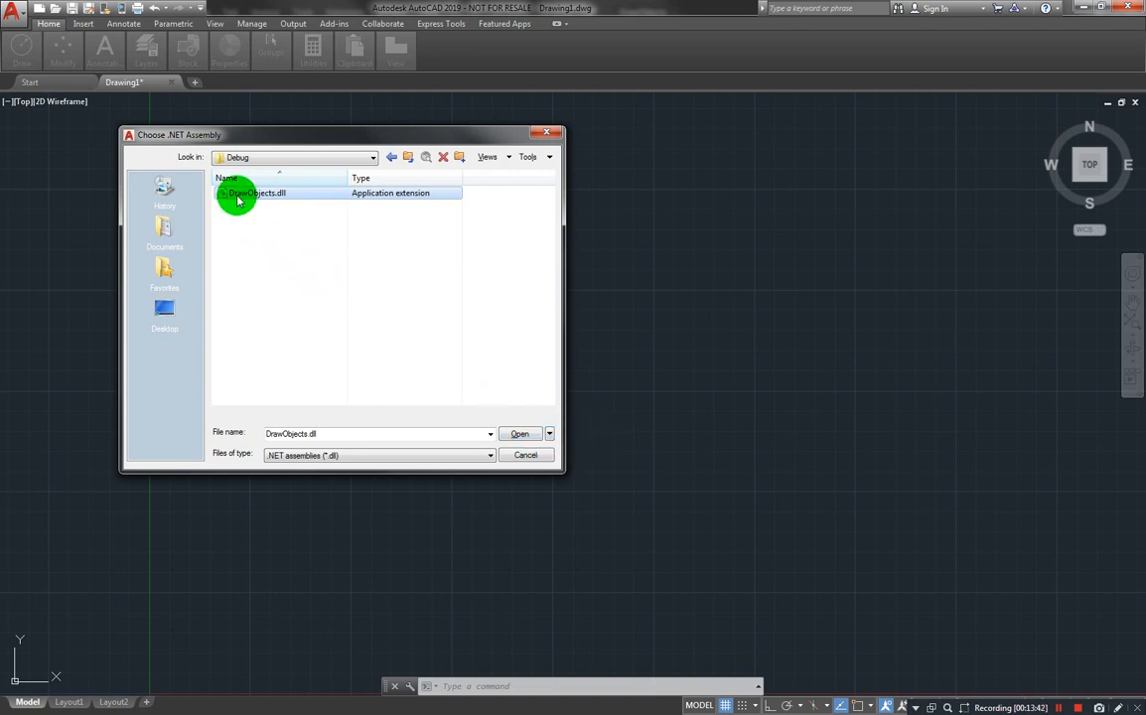
left_click(520, 434)
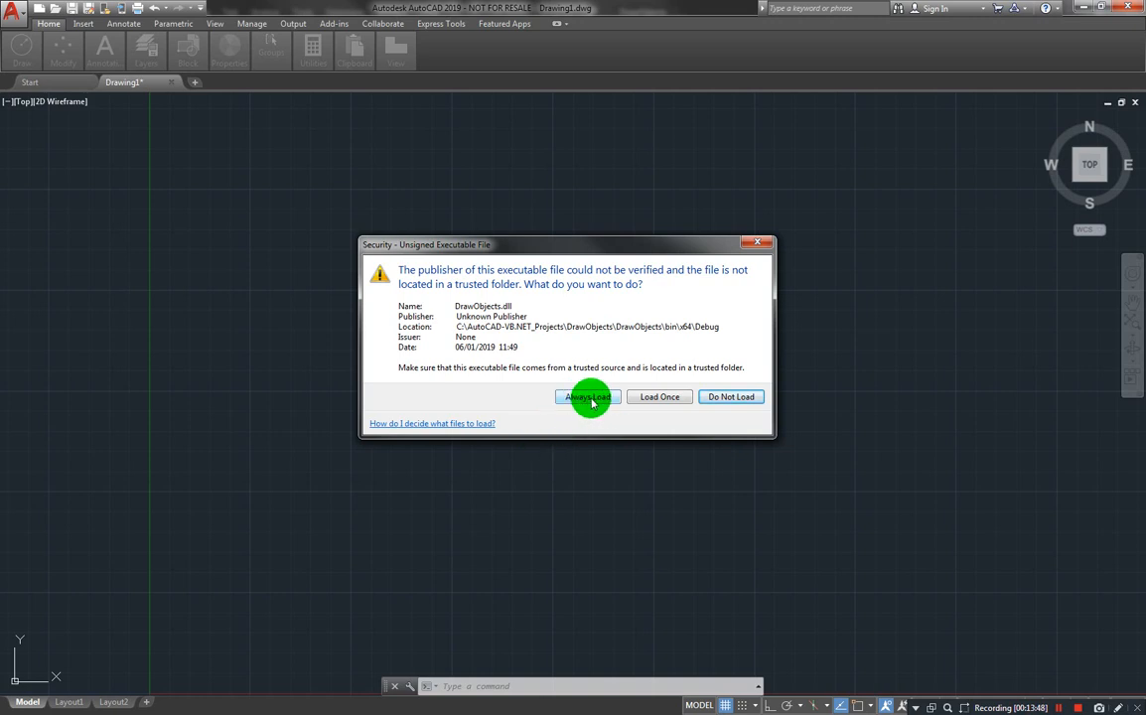
Choose Always Load for the plugin and run the DrawLine command to draw the red line
left_click(586, 396)
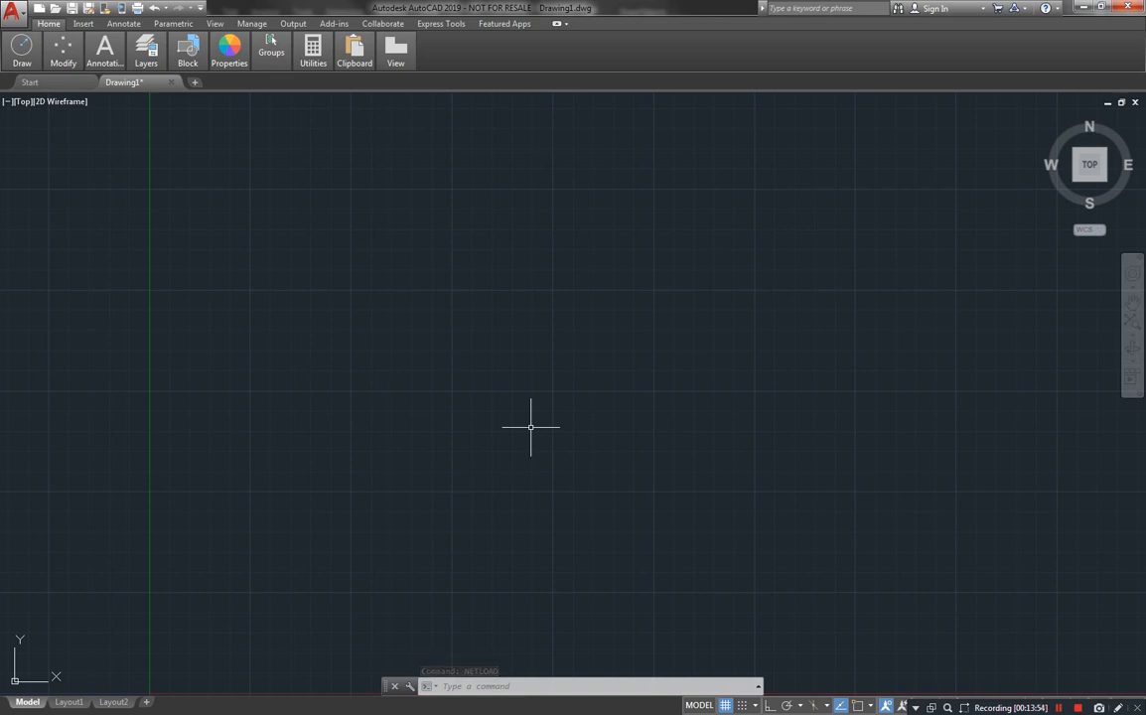
type("dra")
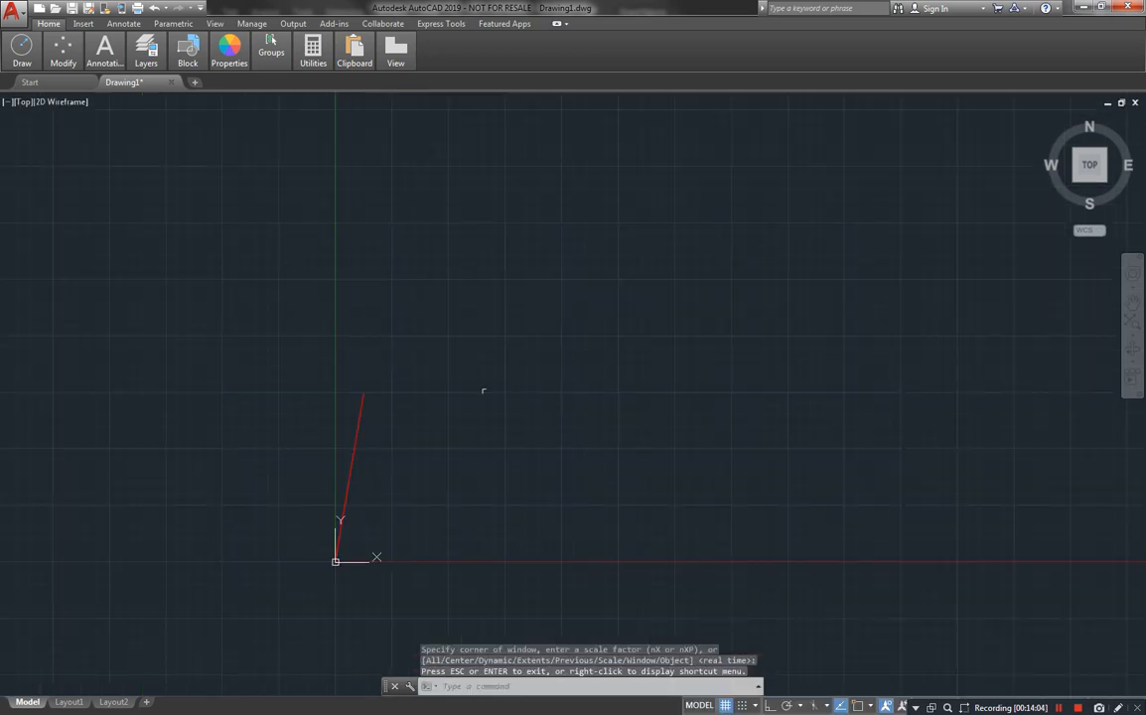
mouse_move(298, 375)
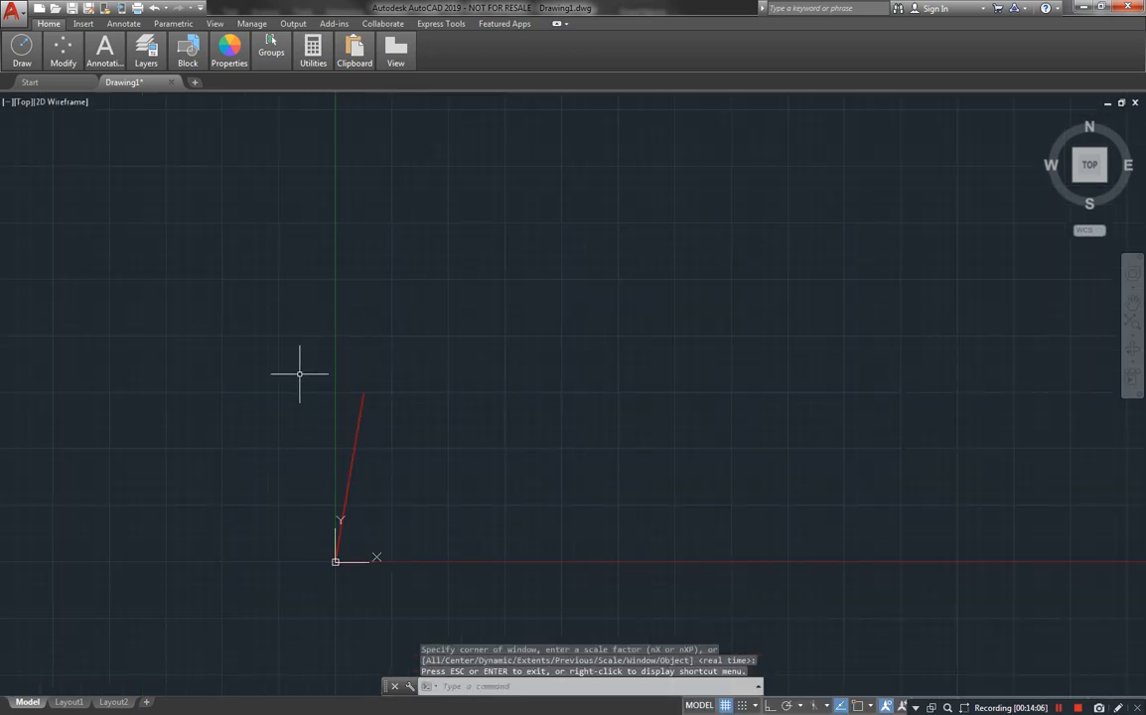
Use ID with Endpoint snap to report the line's top end at X = 25, Y = 150, Z = 0
type("1")
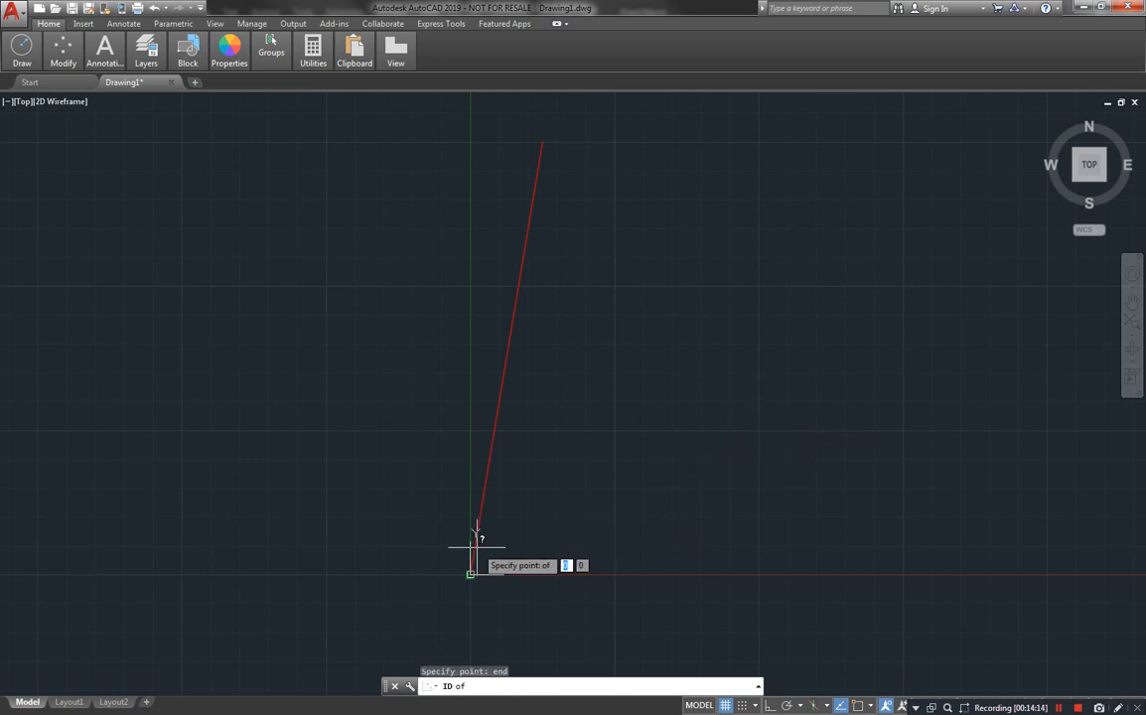
left_click(472, 573)
type("end")
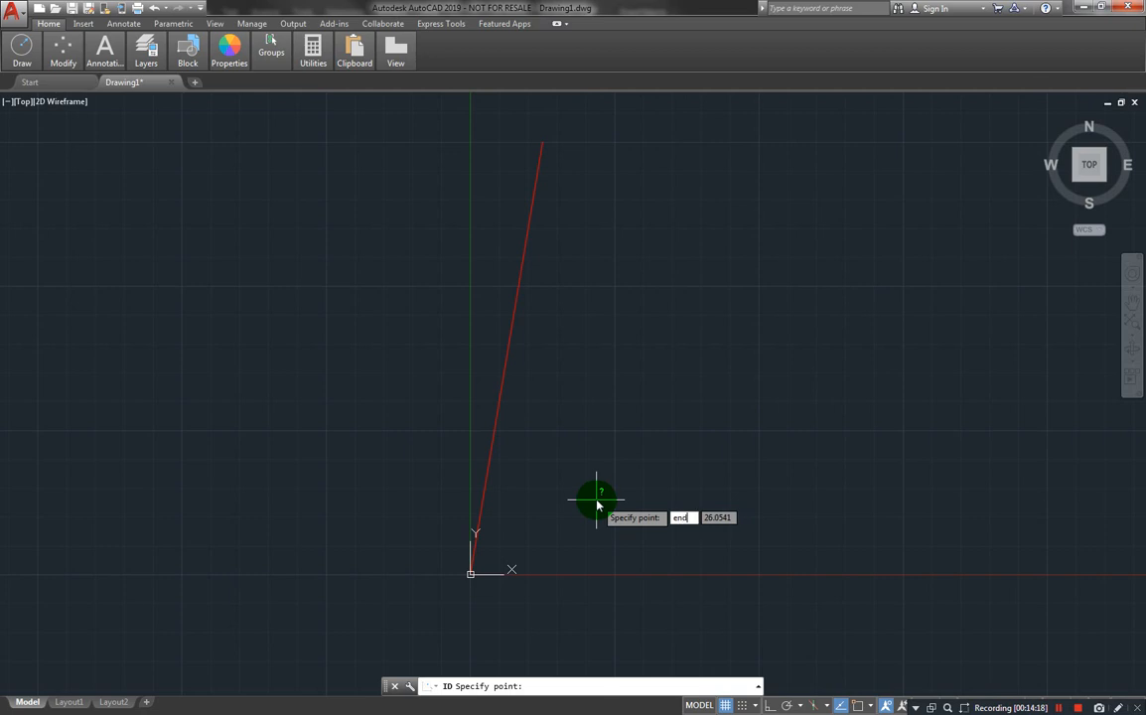
left_click(542, 144)
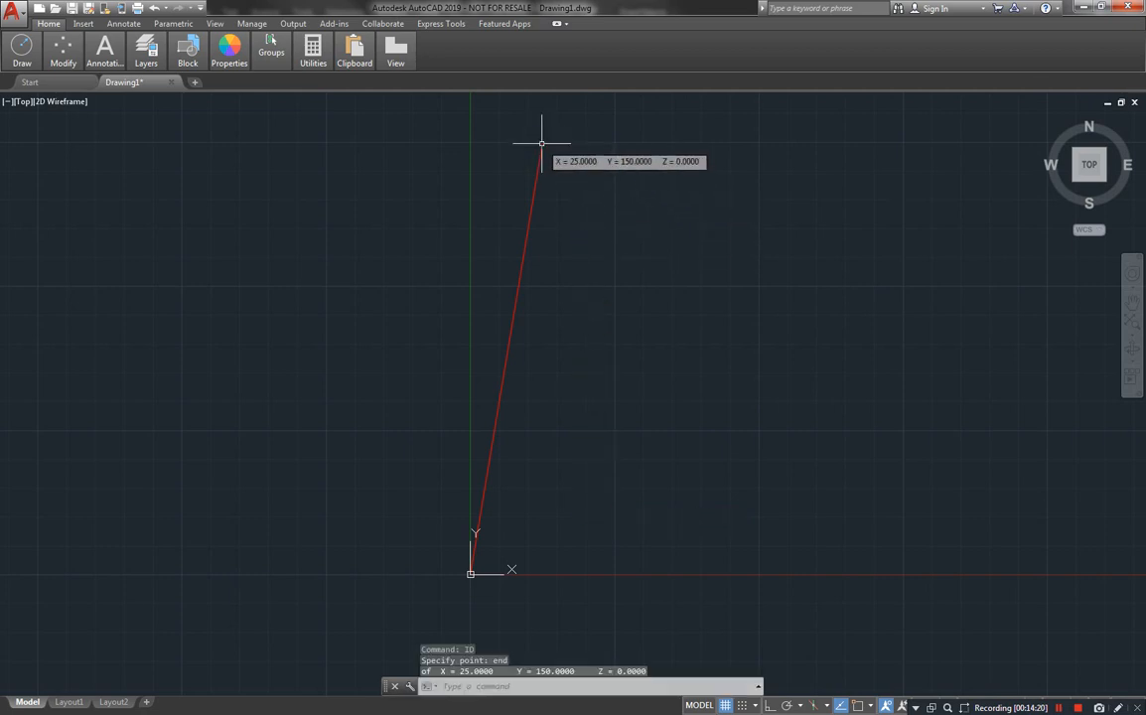
mouse_move(586, 164)
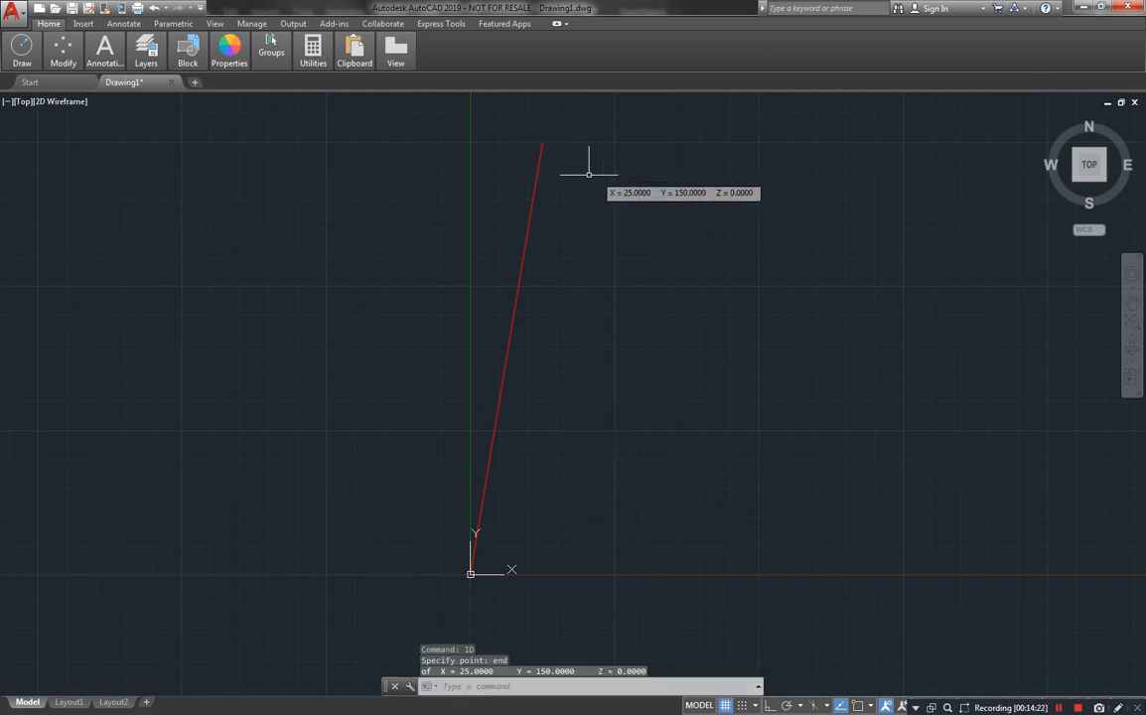
mouse_move(518, 537)
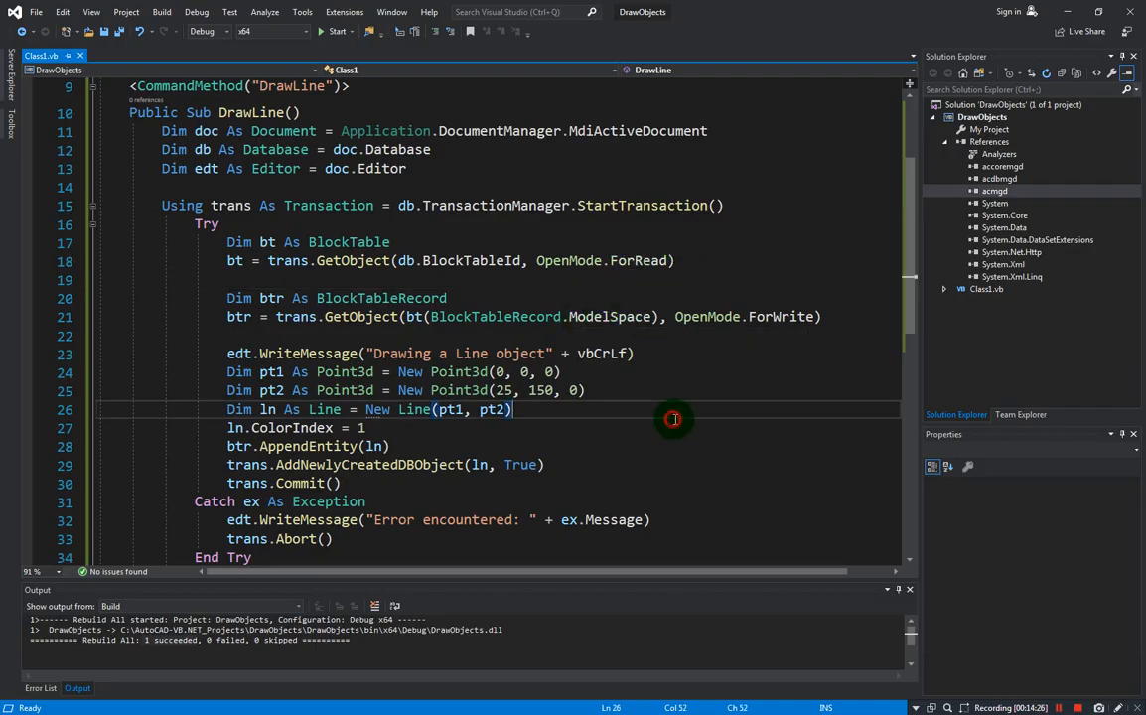
mouse_move(660, 610)
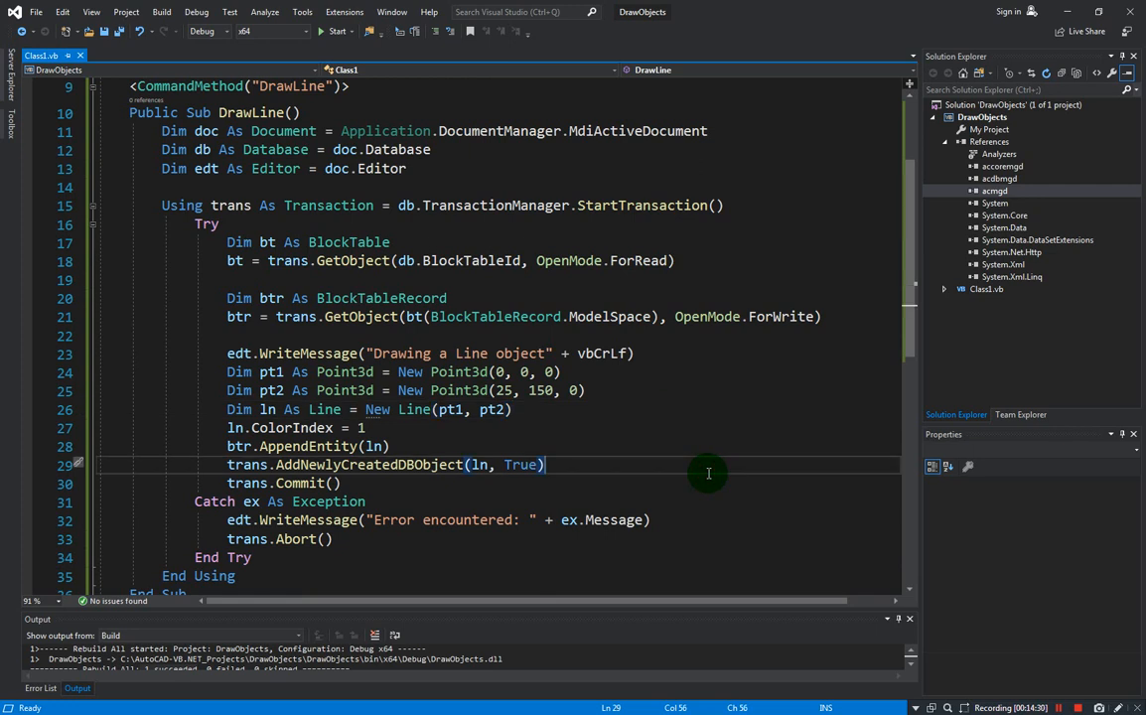
mouse_move(402, 205)
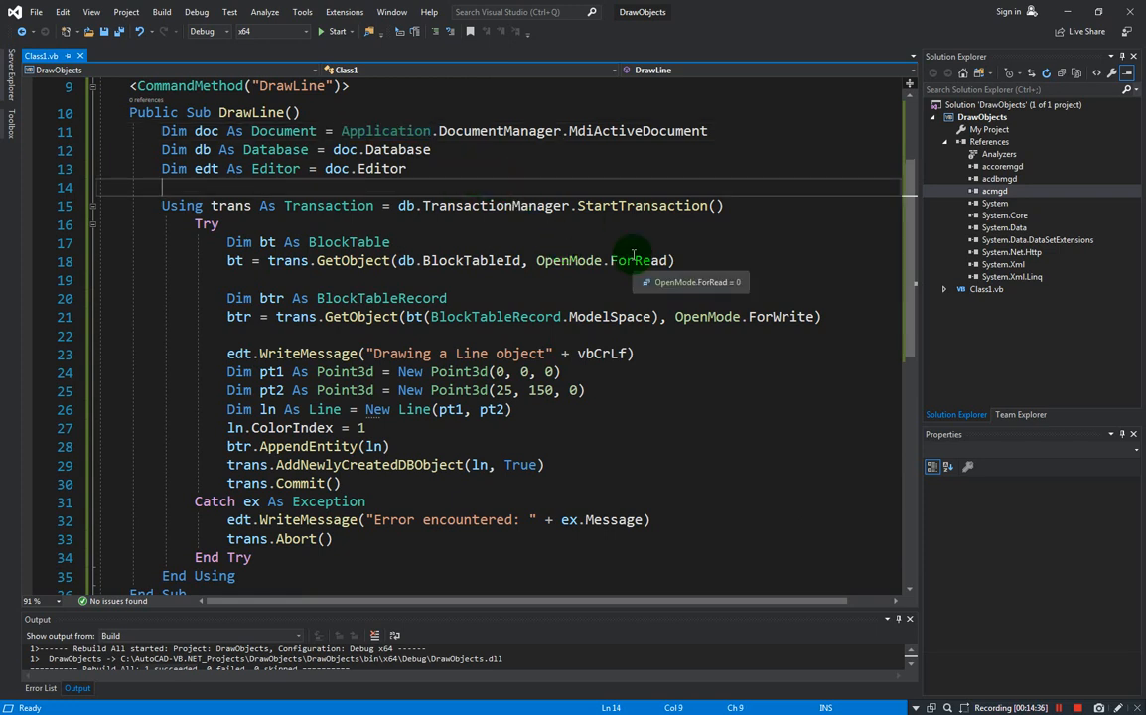
mouse_move(466, 184)
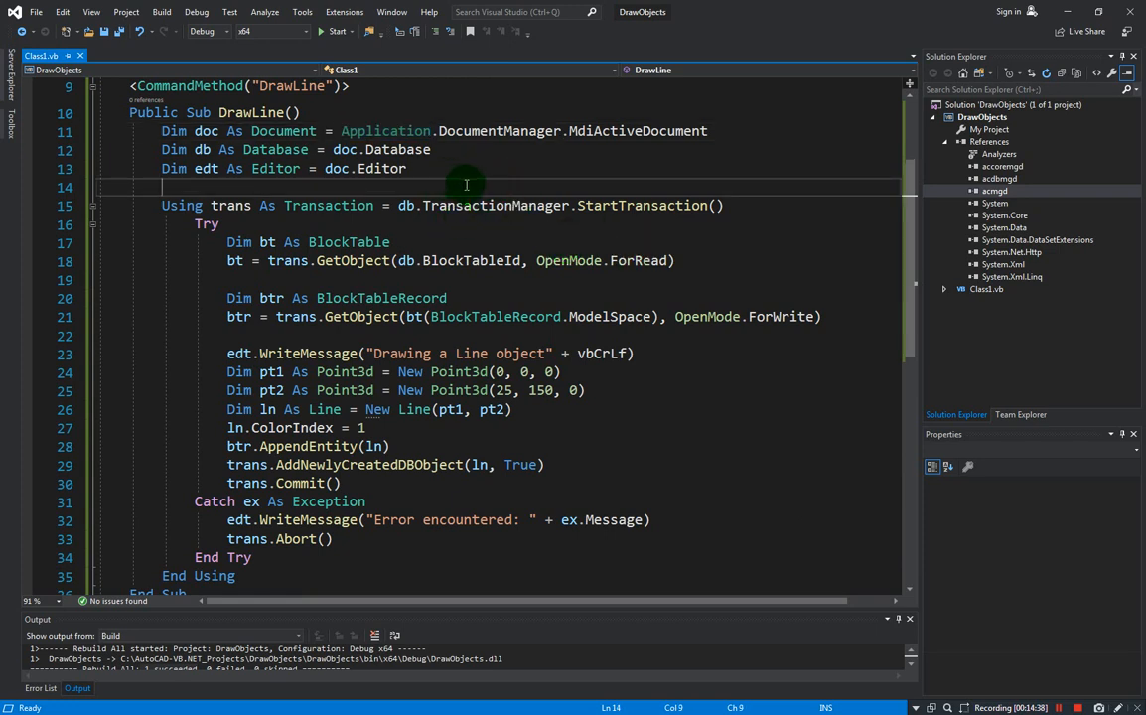
mouse_move(452, 177)
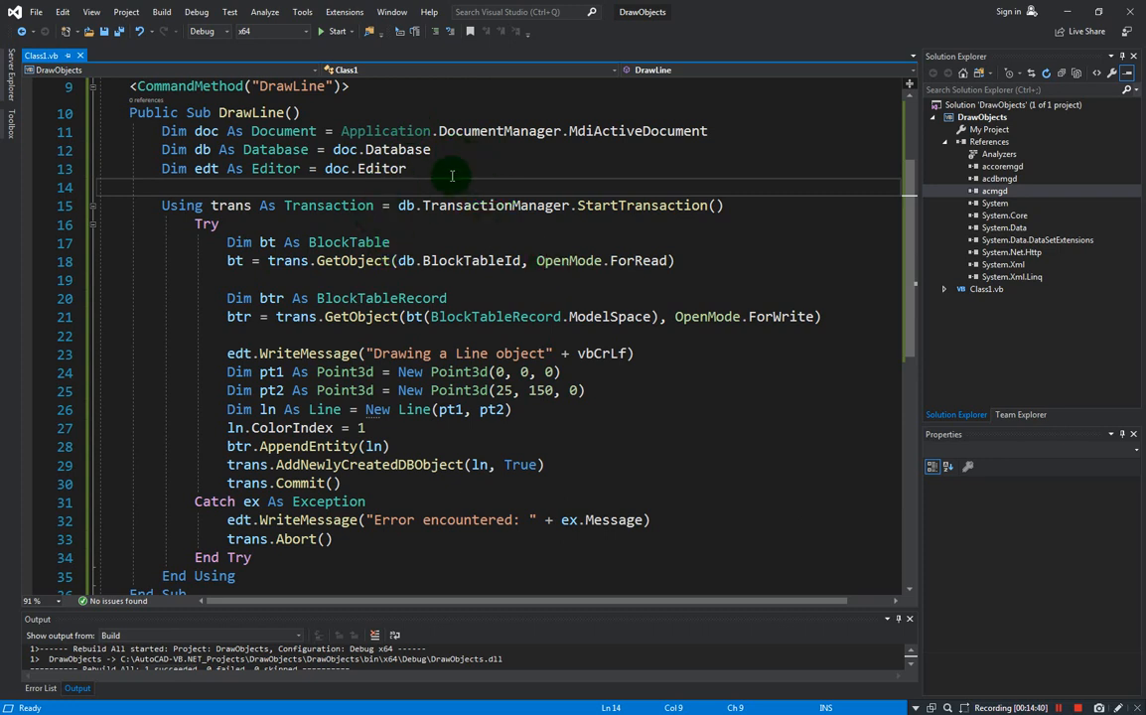
mouse_move(553, 226)
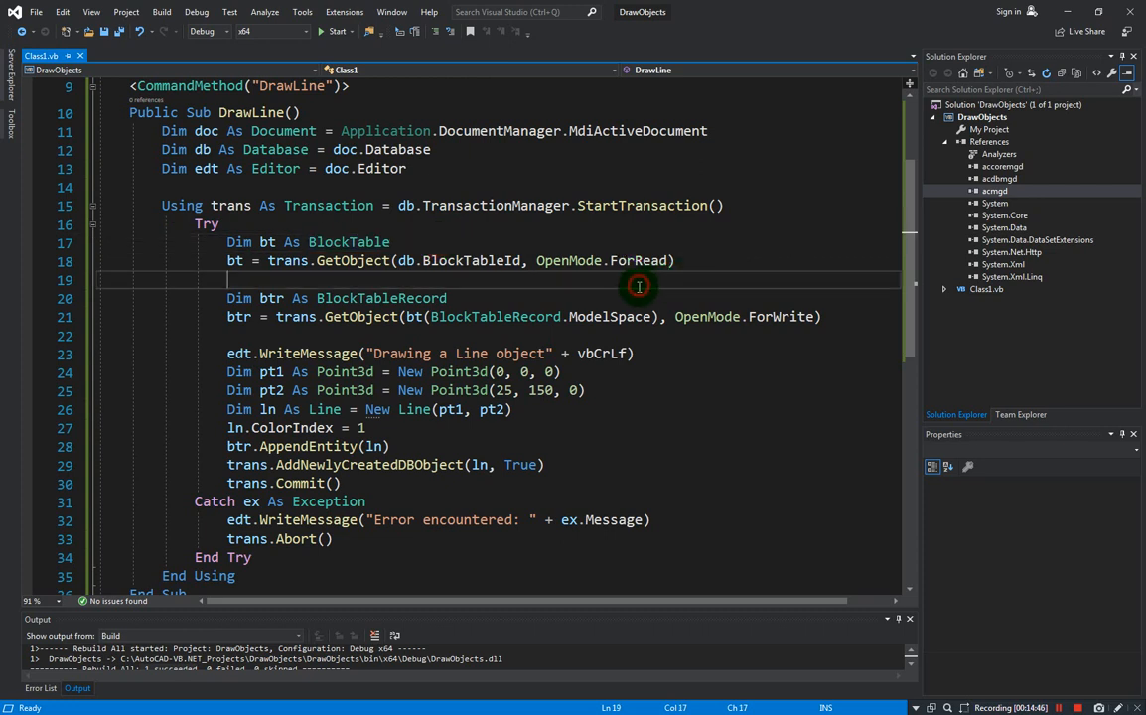
mouse_move(616, 315)
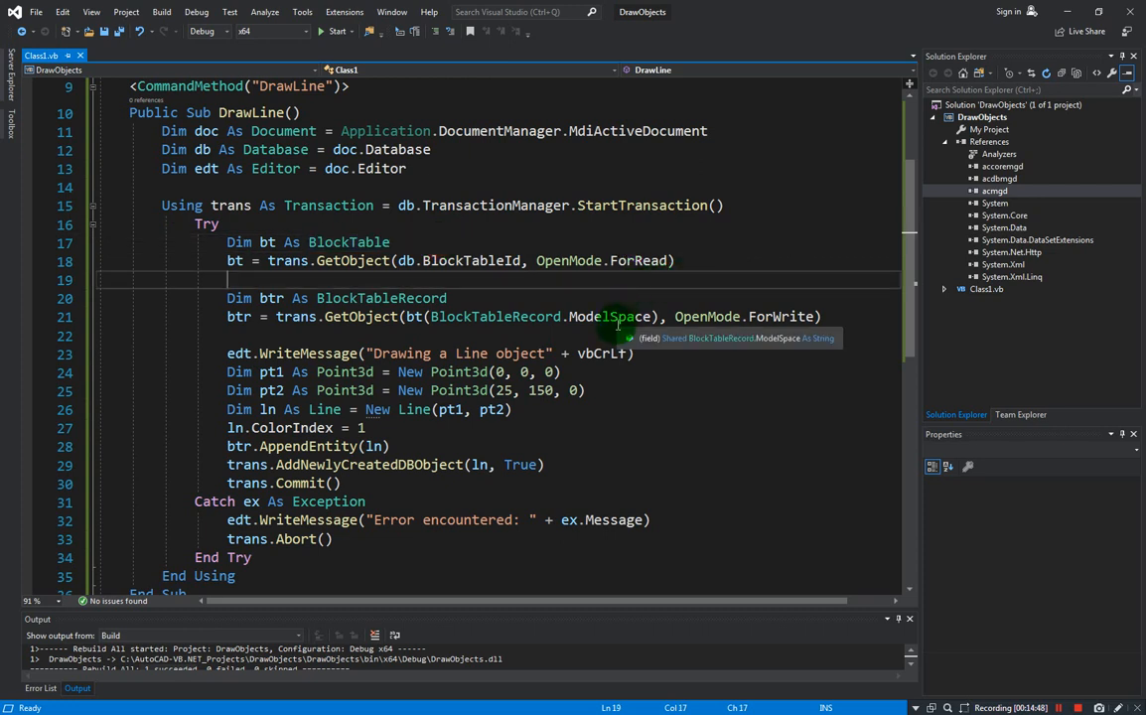